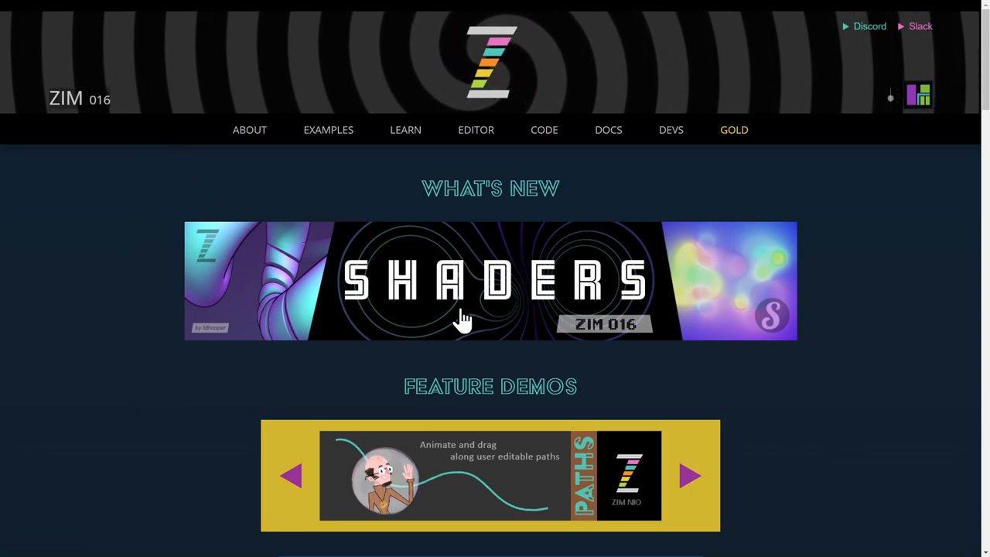
mouse_move(249, 130)
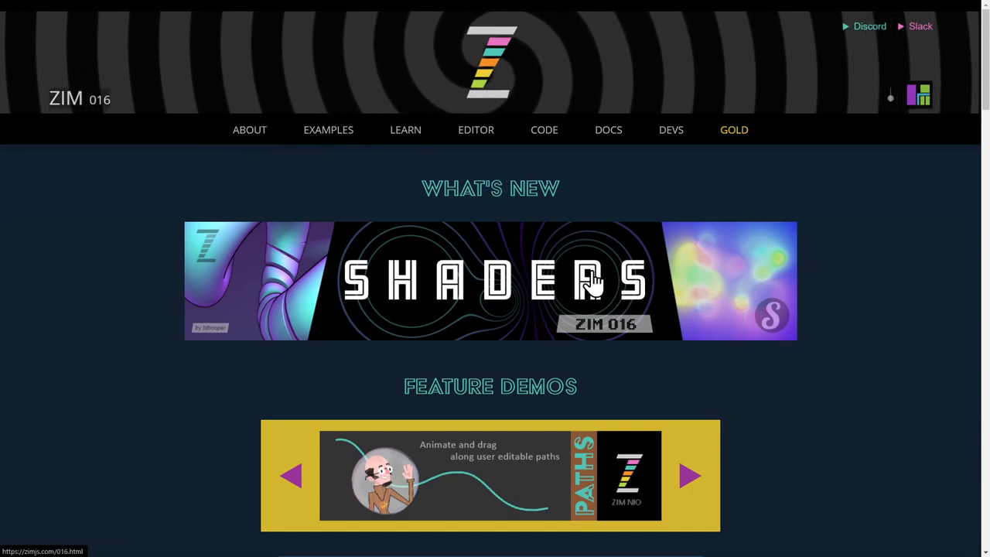
mouse_move(657, 286)
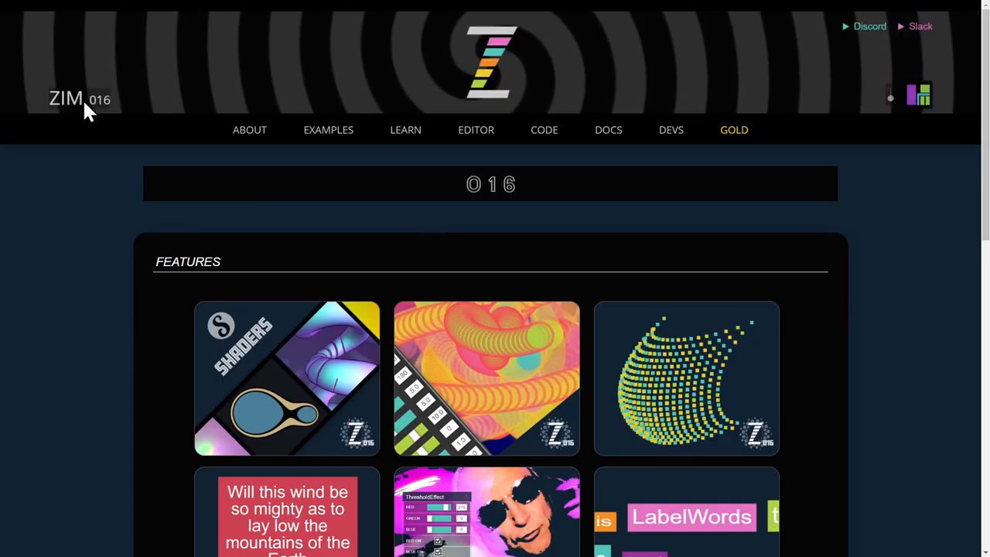
Step: Scroll through the 016 features page to survey the grid of demo tiles
scroll("down", 3)
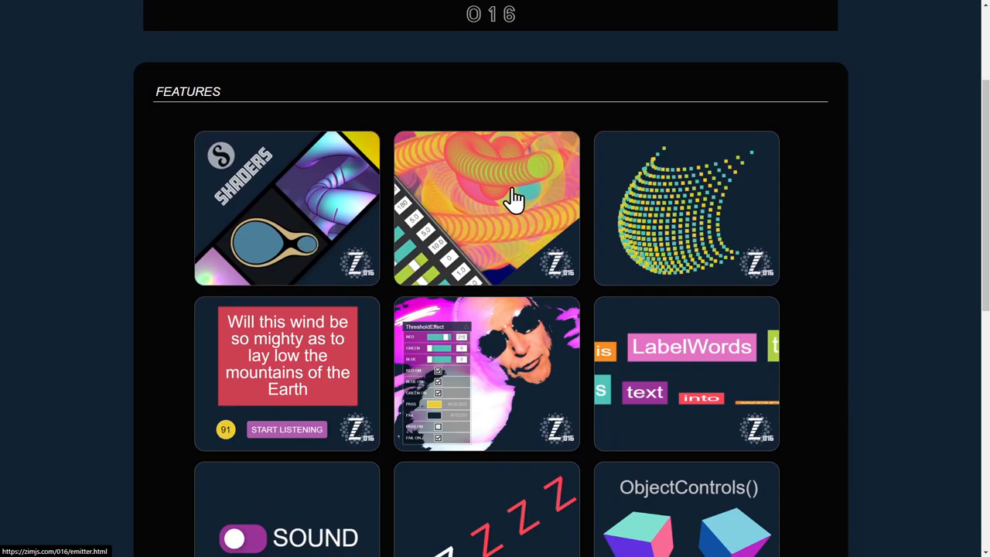
mouse_move(495, 263)
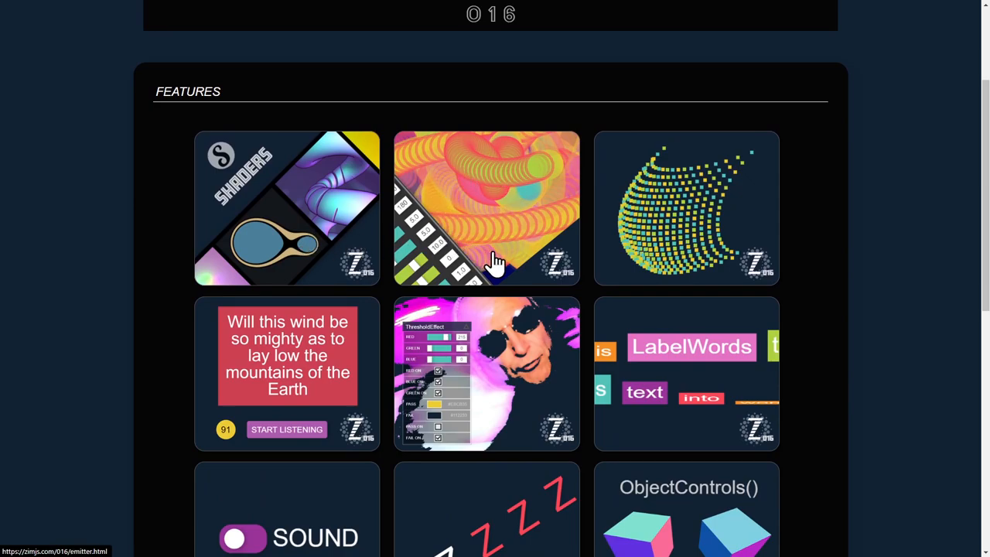
mouse_move(711, 199)
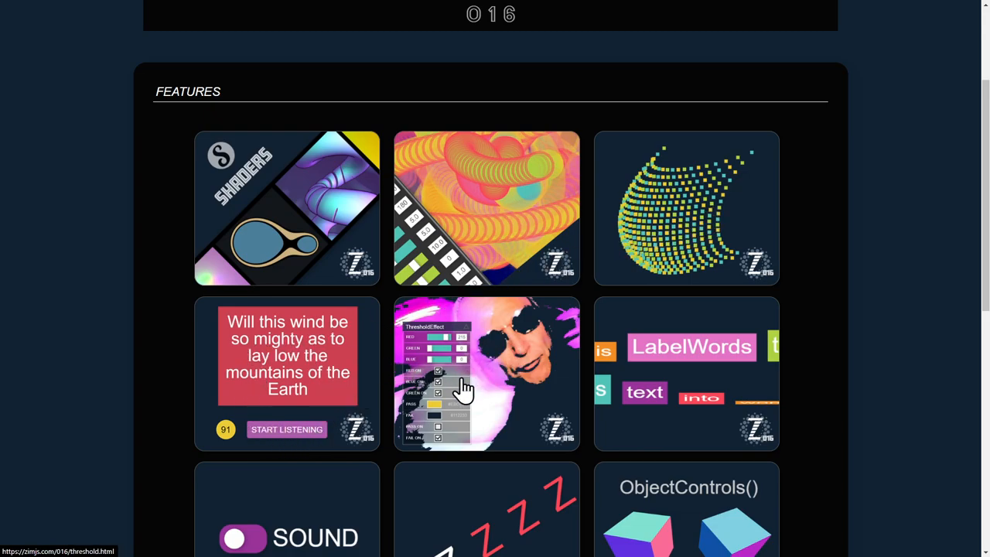
mouse_move(512, 410)
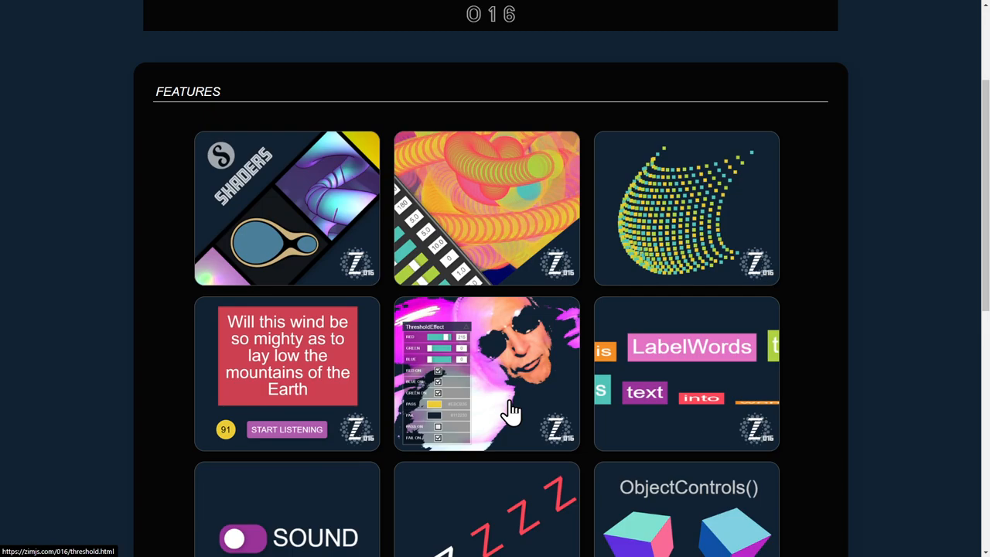
scroll("down", 3)
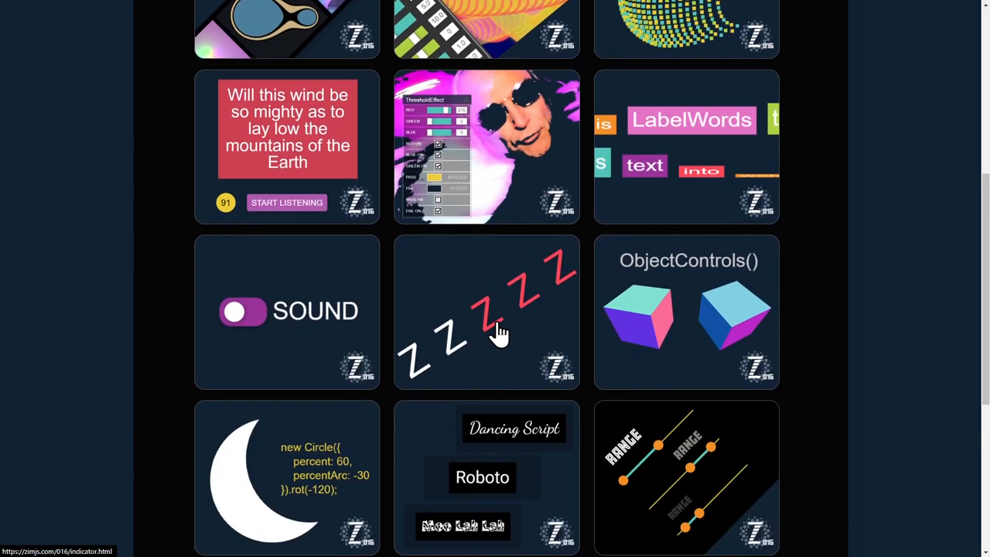
scroll("down", 3)
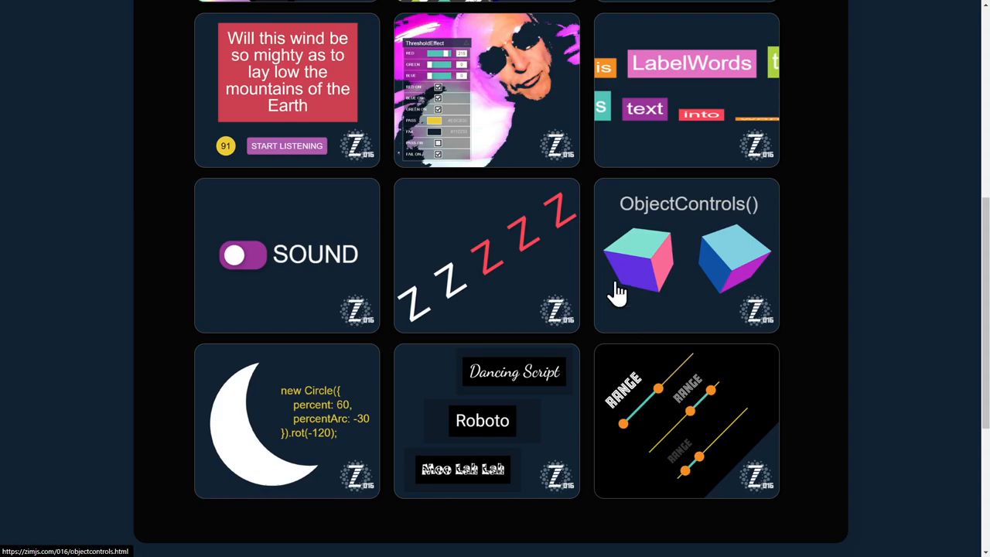
mouse_move(482, 255)
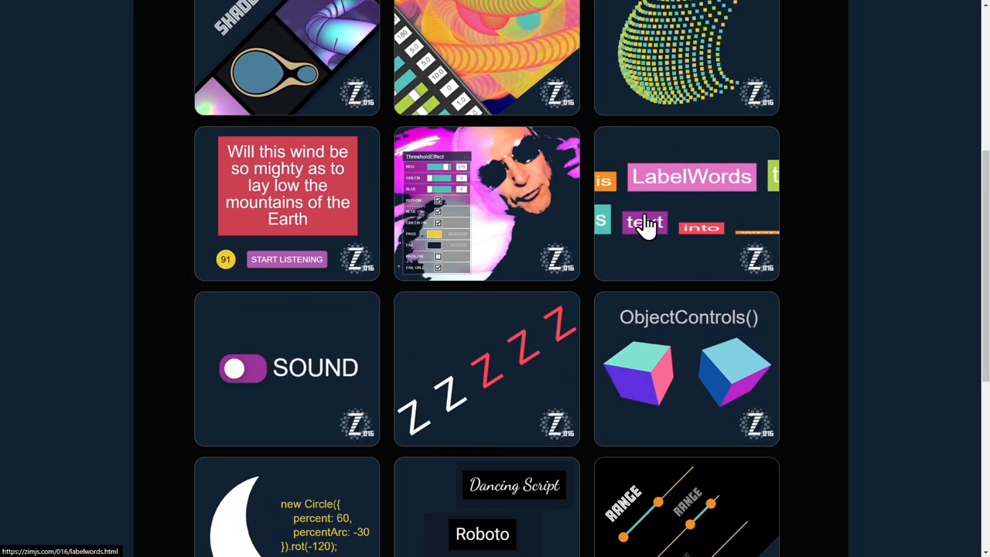
scroll("down", 3)
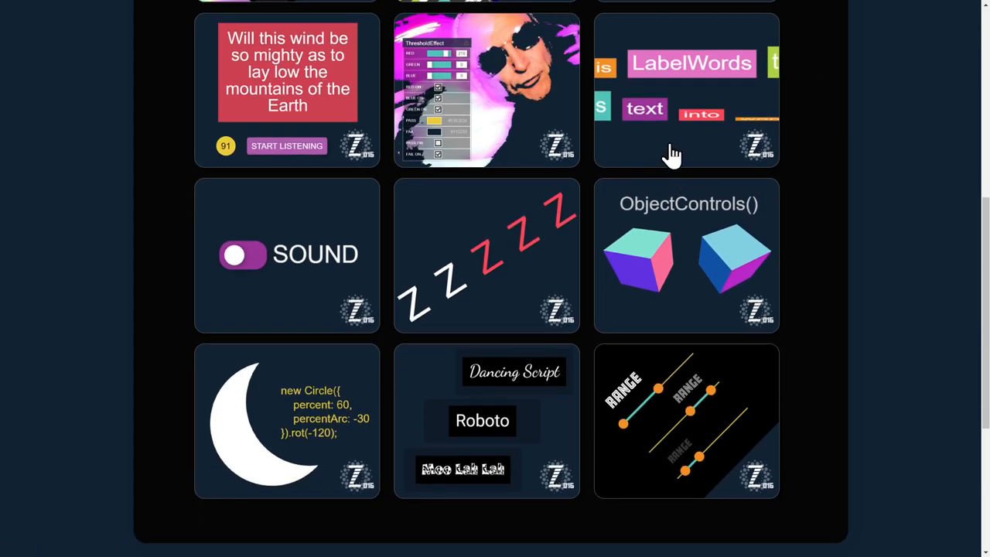
scroll("up", 3)
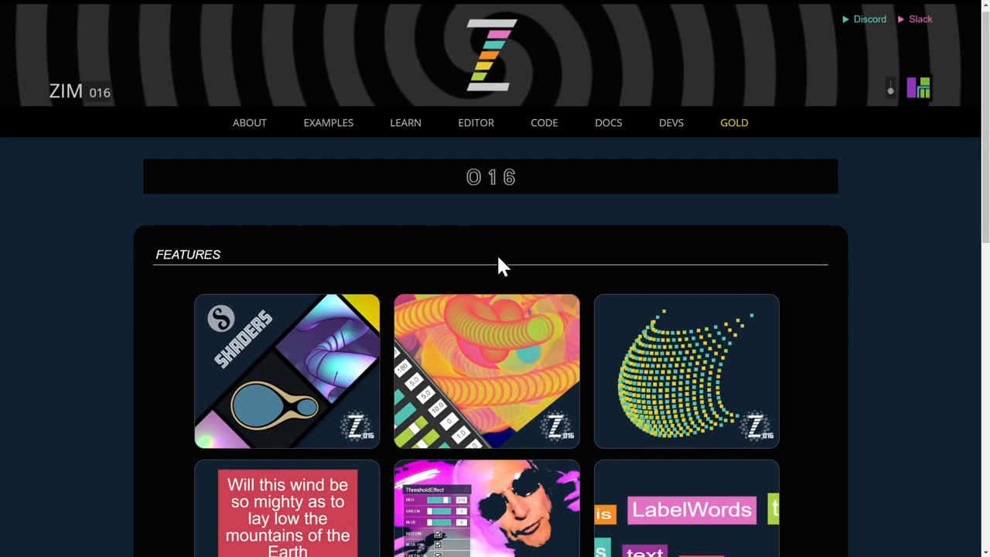
Step: View the Indicator demo of Z letters, then launch the ObjectControls demo with two 3D cubes
scroll("down", 3)
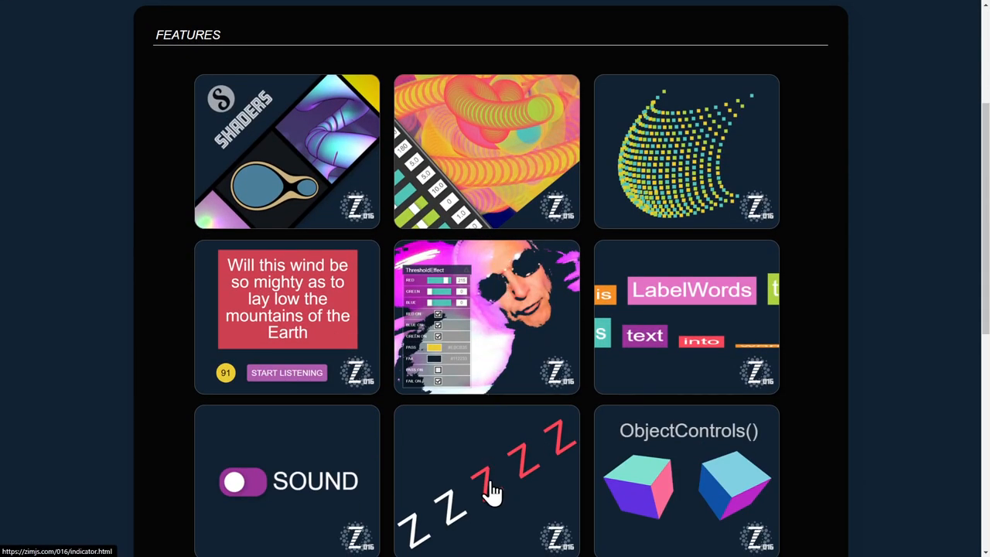
left_click(487, 479)
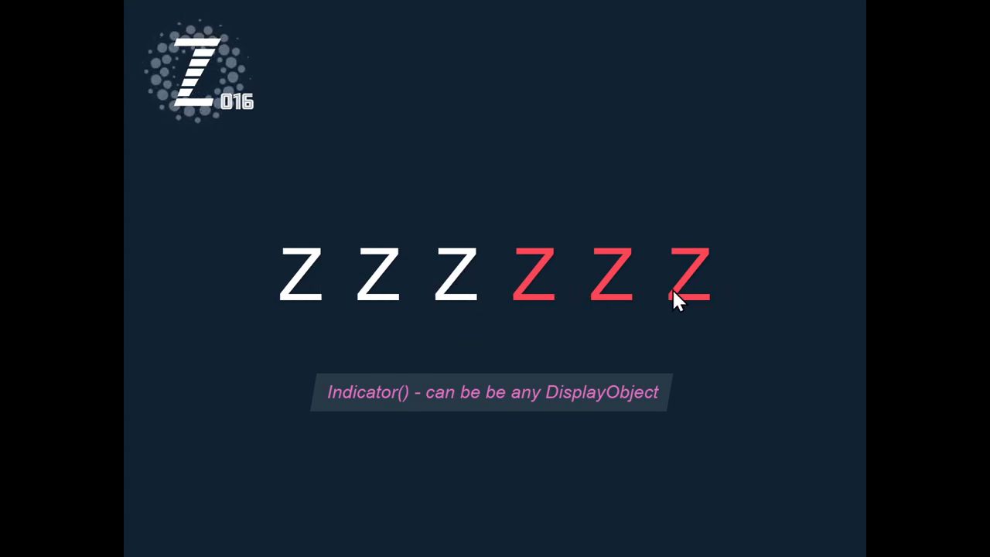
mouse_move(646, 370)
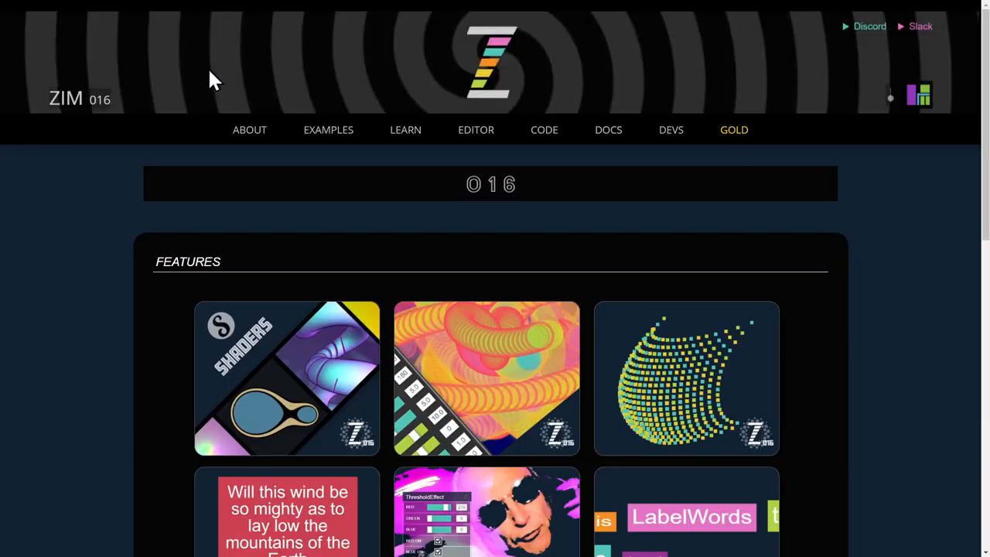
scroll("down", 3)
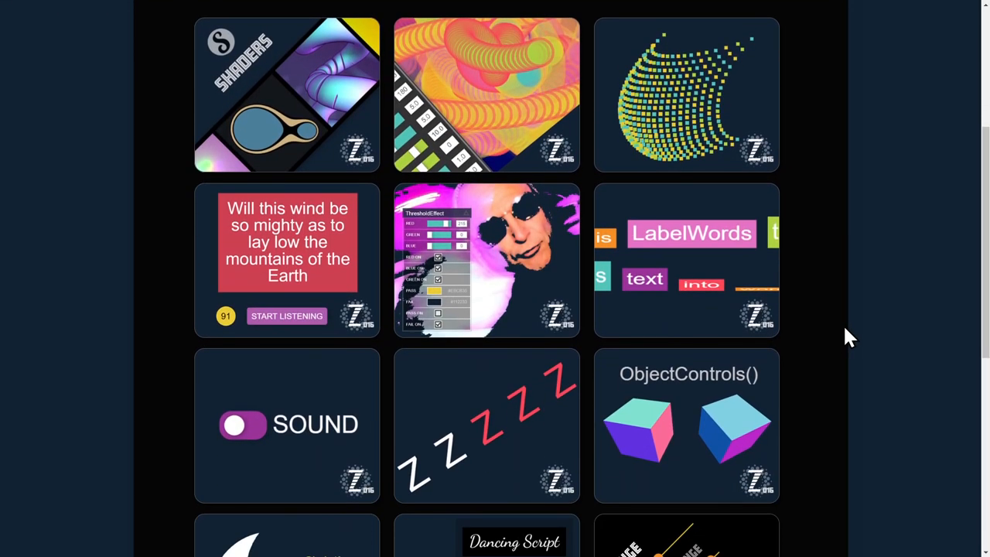
scroll("down", 3)
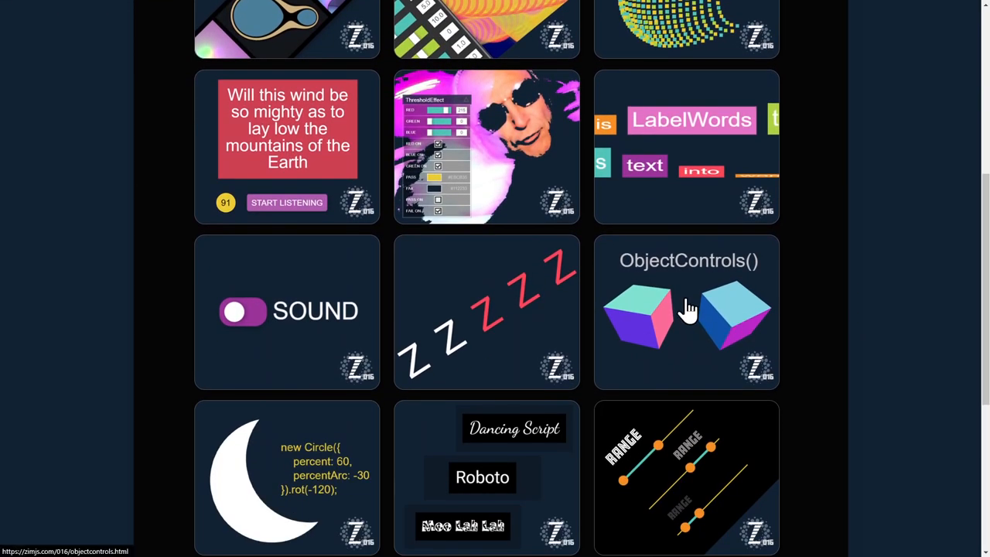
left_click(686, 312)
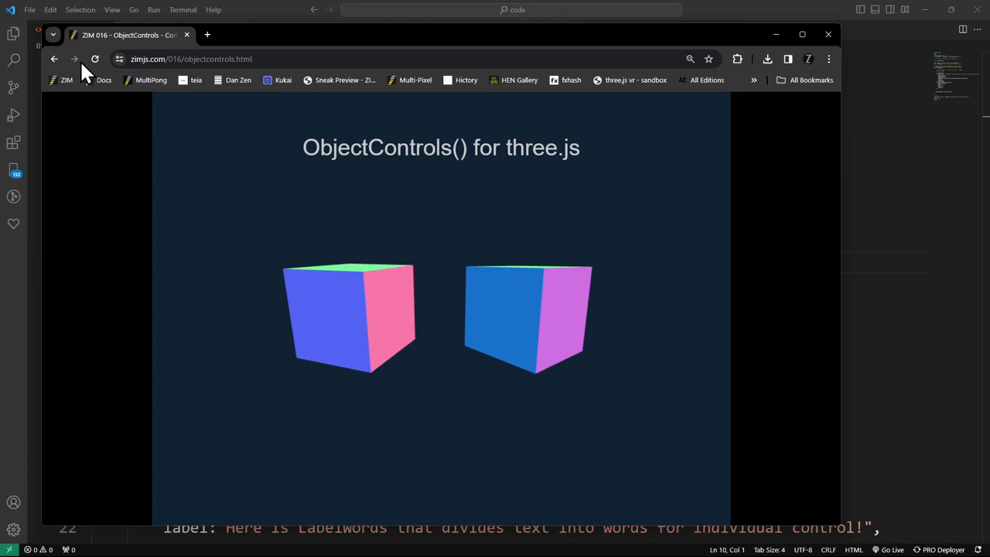
Step: Return to the features list and bring up the percentArc crescent-moon Circle demo
left_click(54, 59)
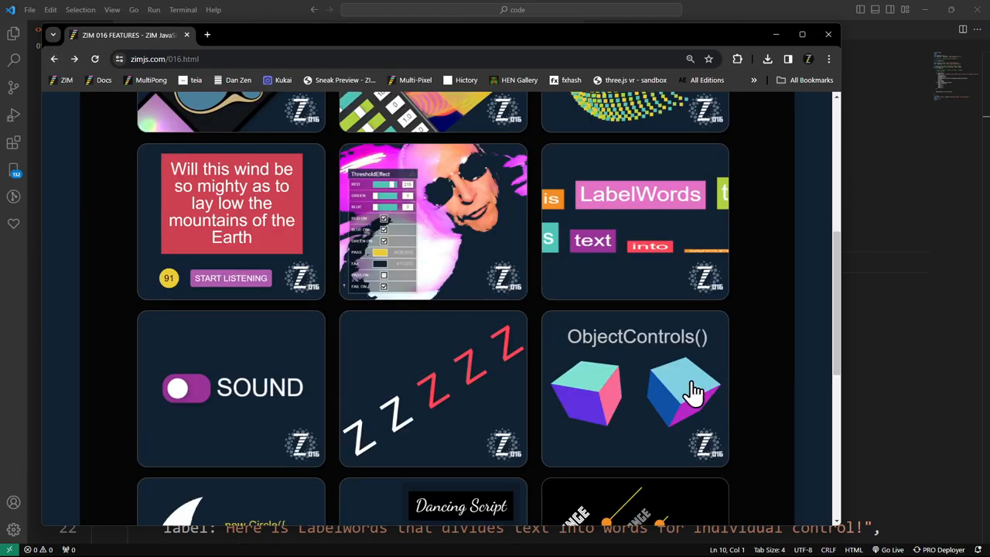
scroll("down", 3)
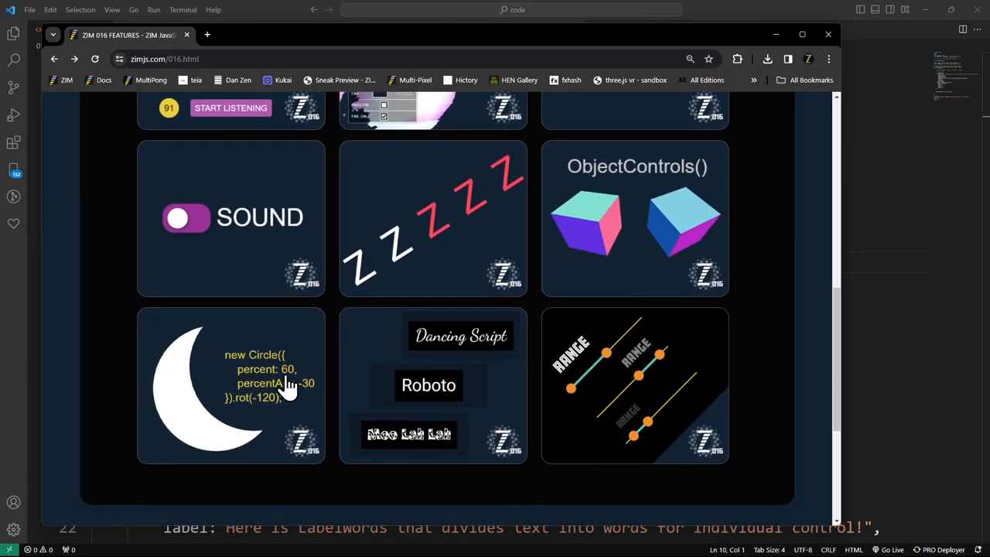
left_click(231, 386)
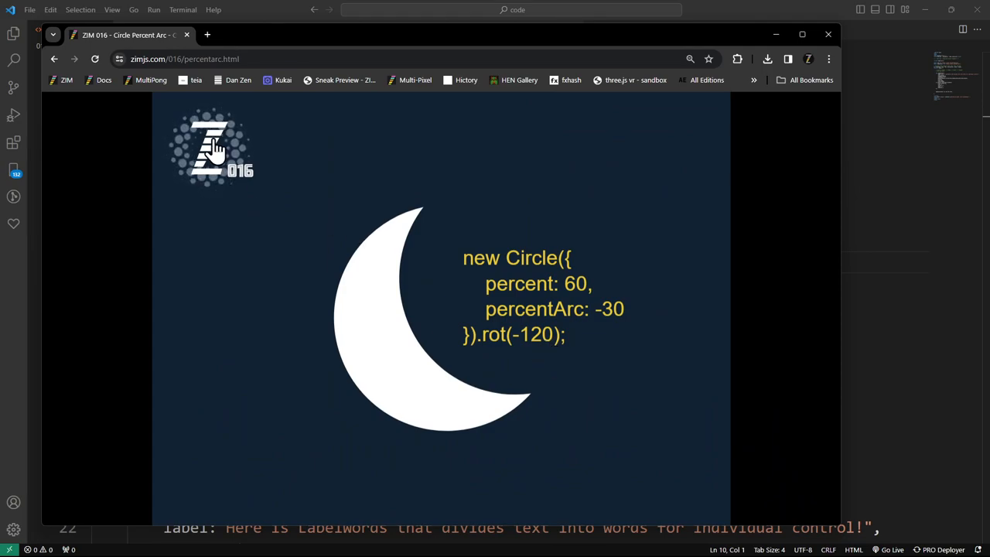
mouse_move(518, 396)
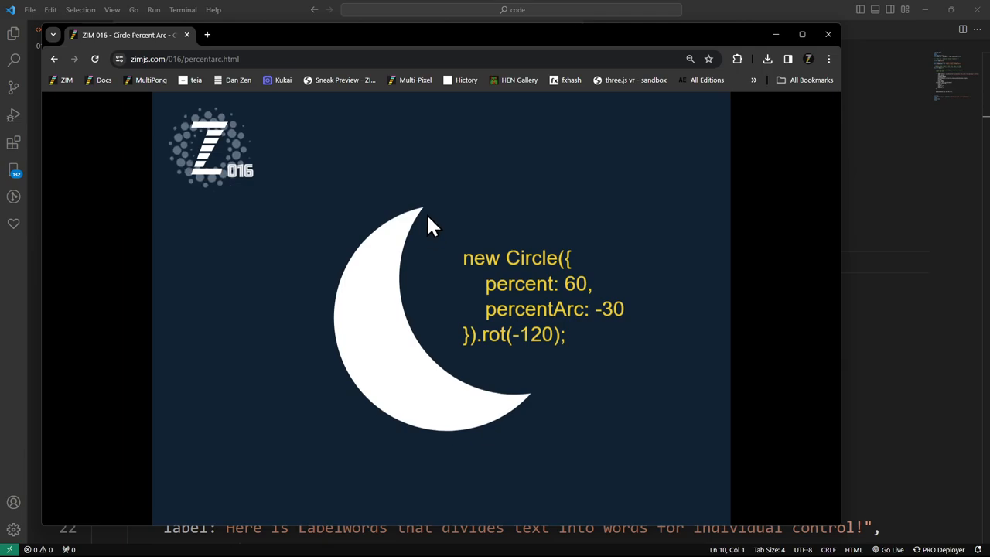
mouse_move(513, 332)
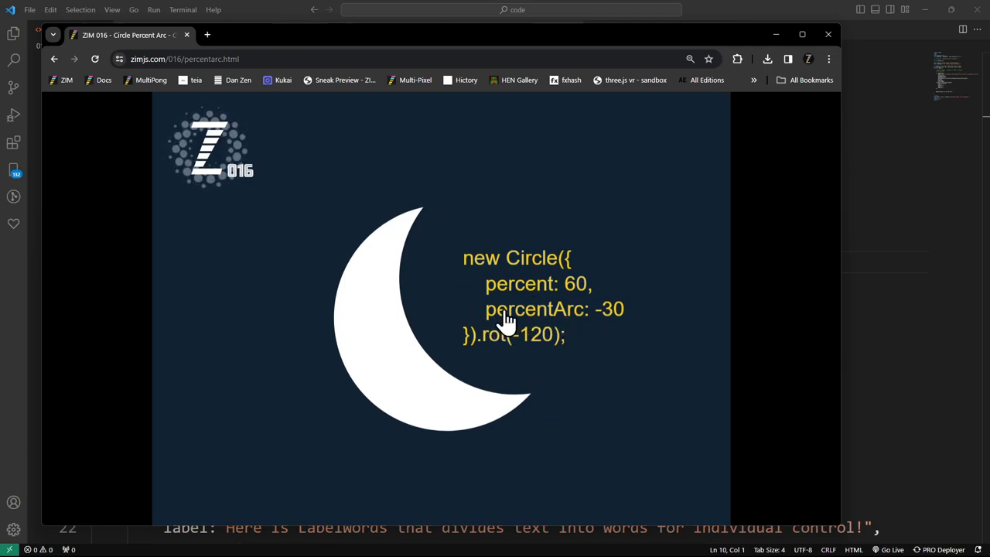
mouse_move(448, 266)
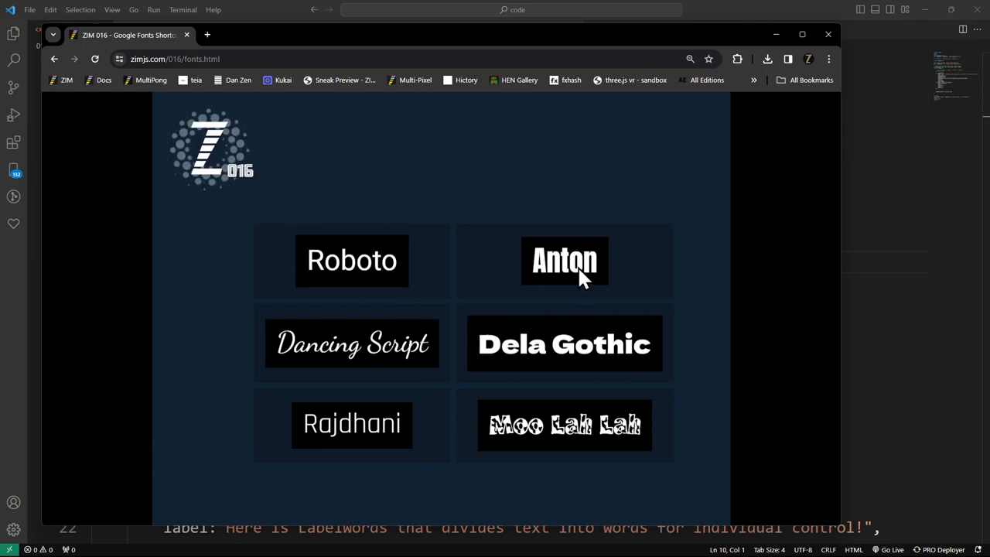
mouse_move(582, 286)
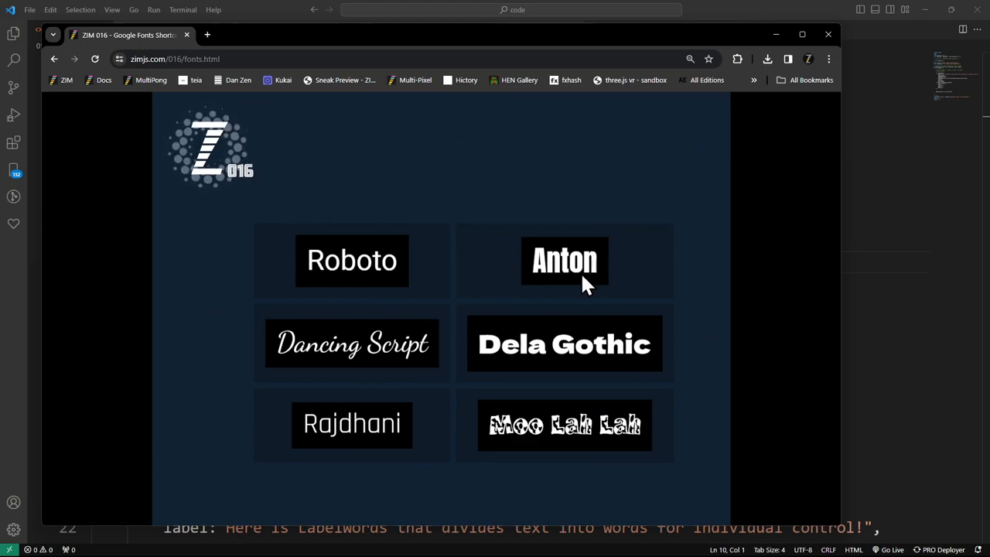
mouse_move(421, 225)
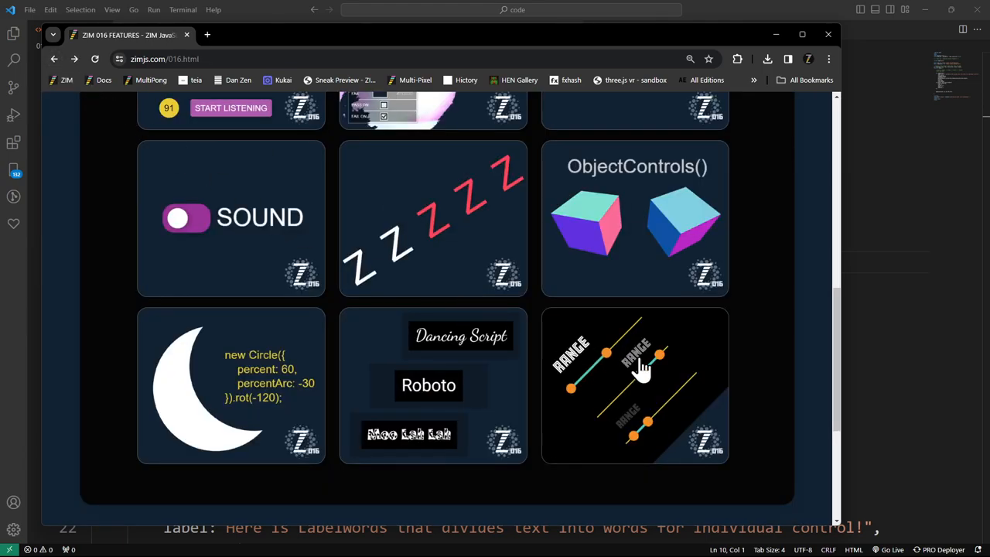
mouse_move(664, 396)
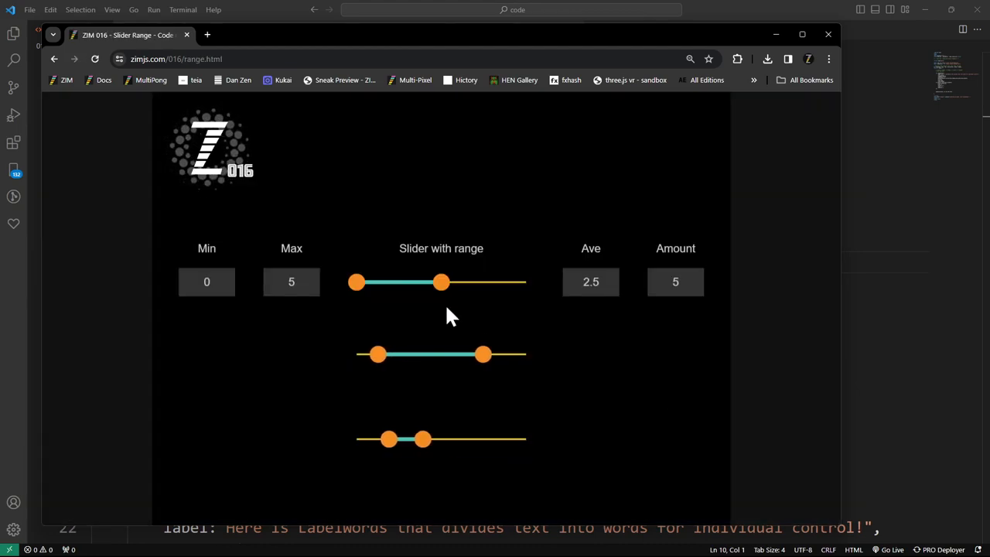
Step: Drag the range slider handles so the top slider spans 2.6 to 6.4 and shift the bottom one
left_click_drag(441, 281, 510, 281)
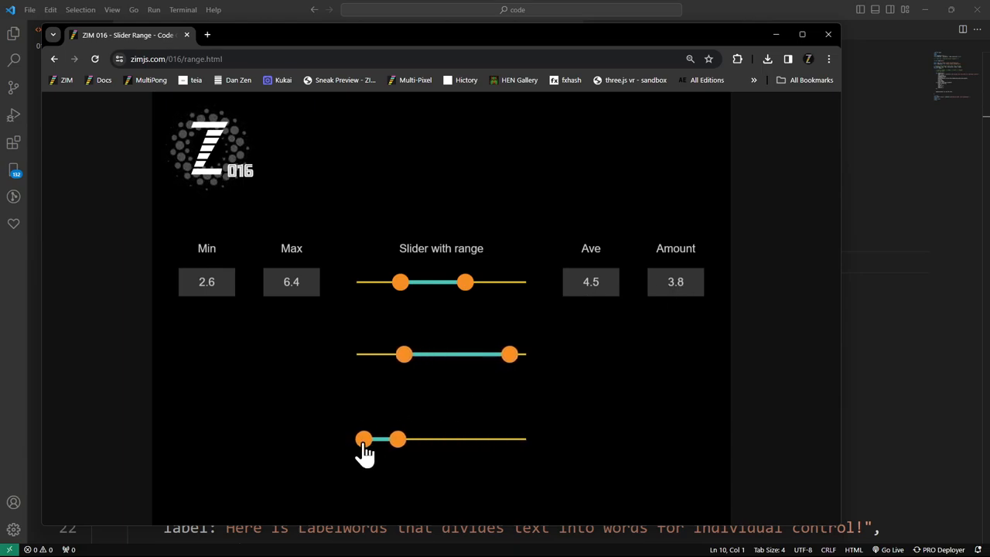
left_click_drag(363, 439, 508, 439)
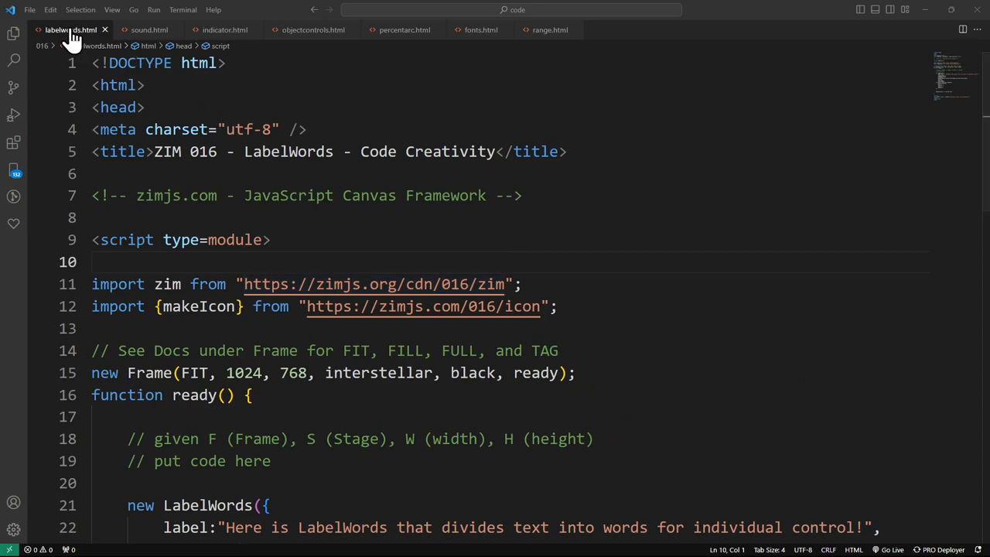
mouse_move(457, 323)
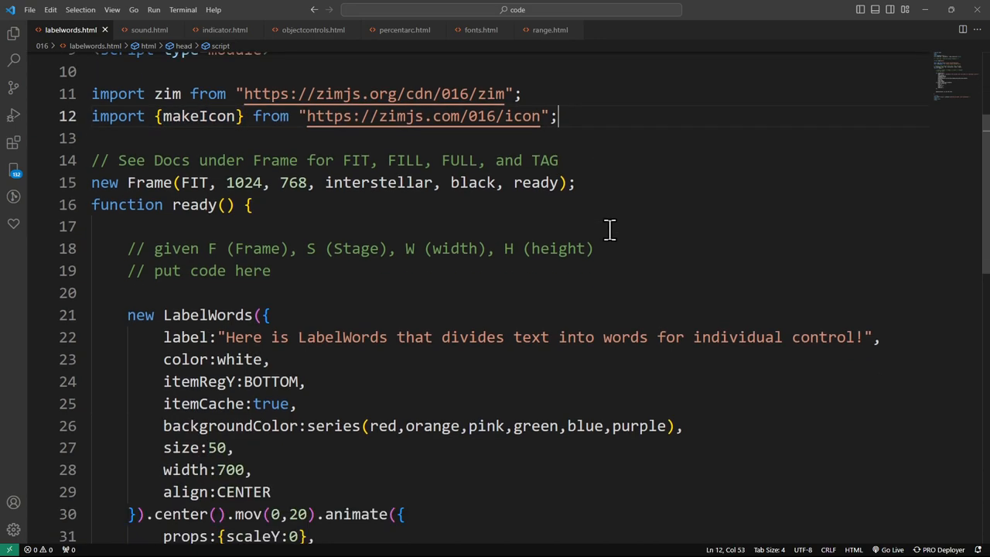
scroll("down", 3)
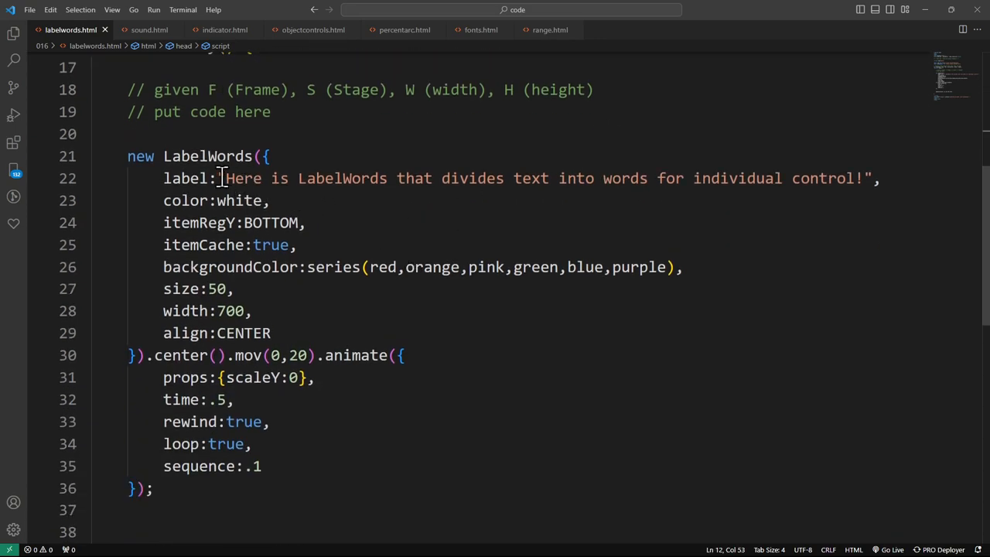
left_click_drag(223, 178, 851, 178)
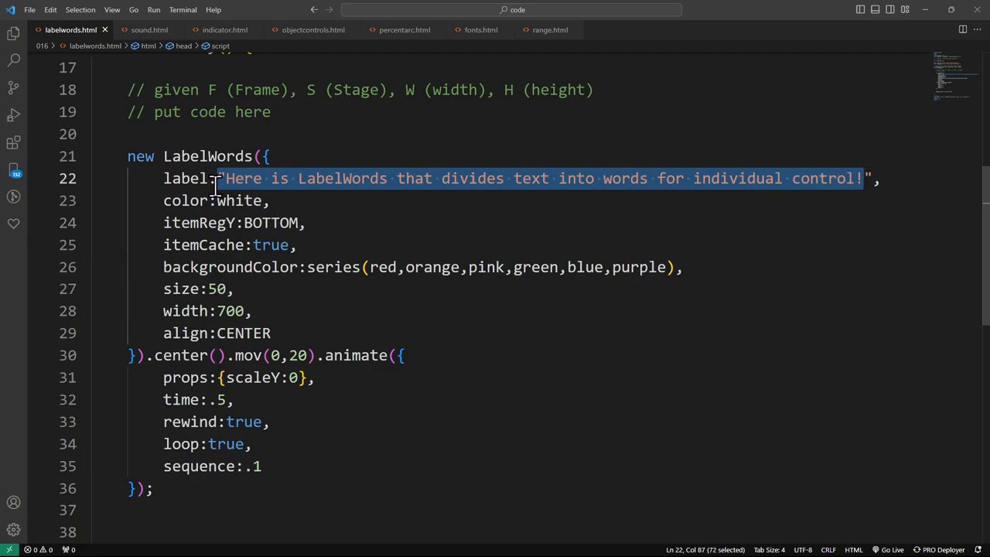
mouse_move(186, 179)
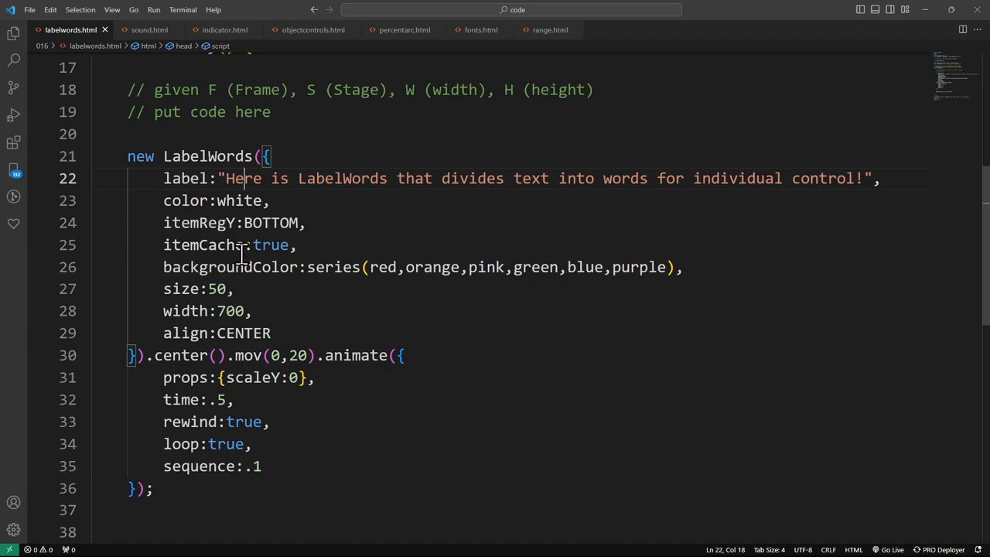
double_click(269, 244)
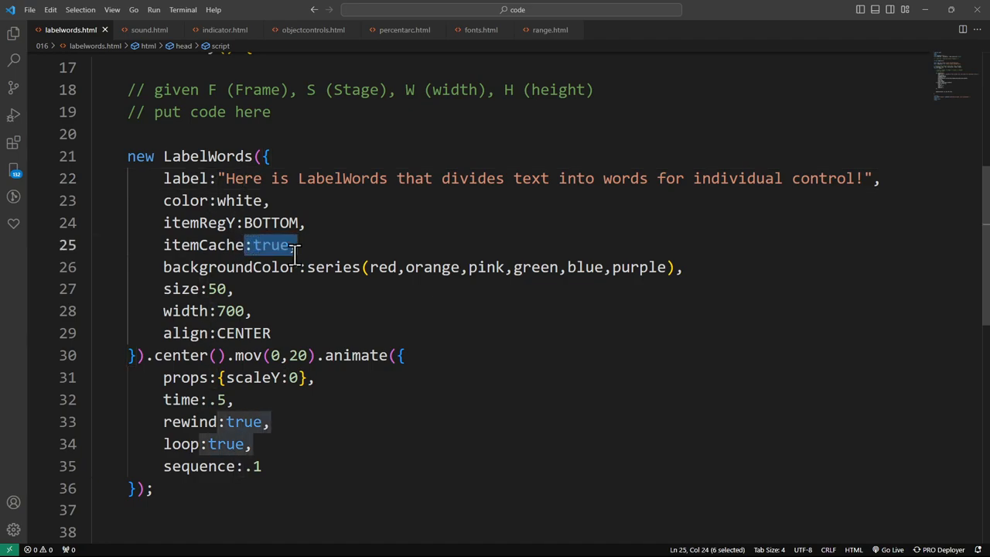
scroll("down", 3)
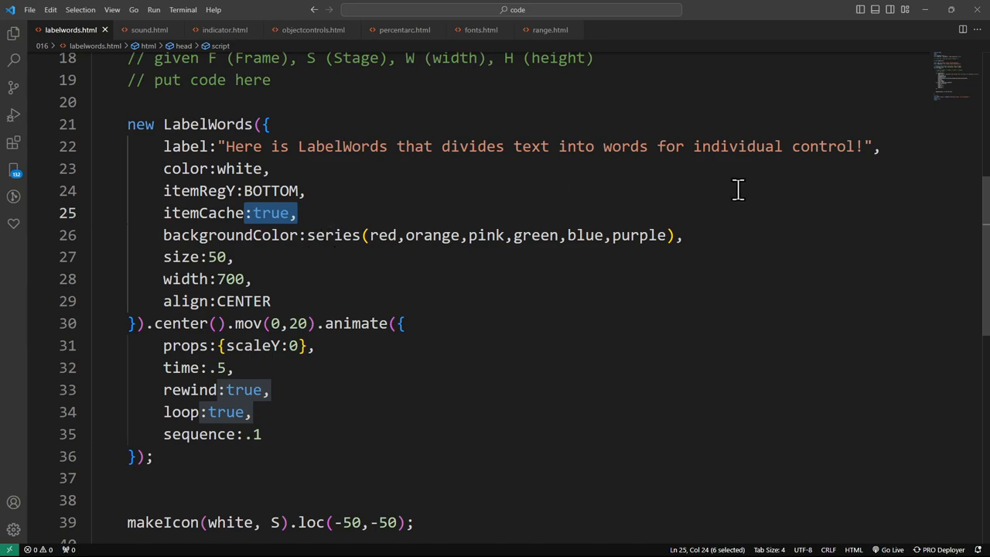
mouse_move(436, 196)
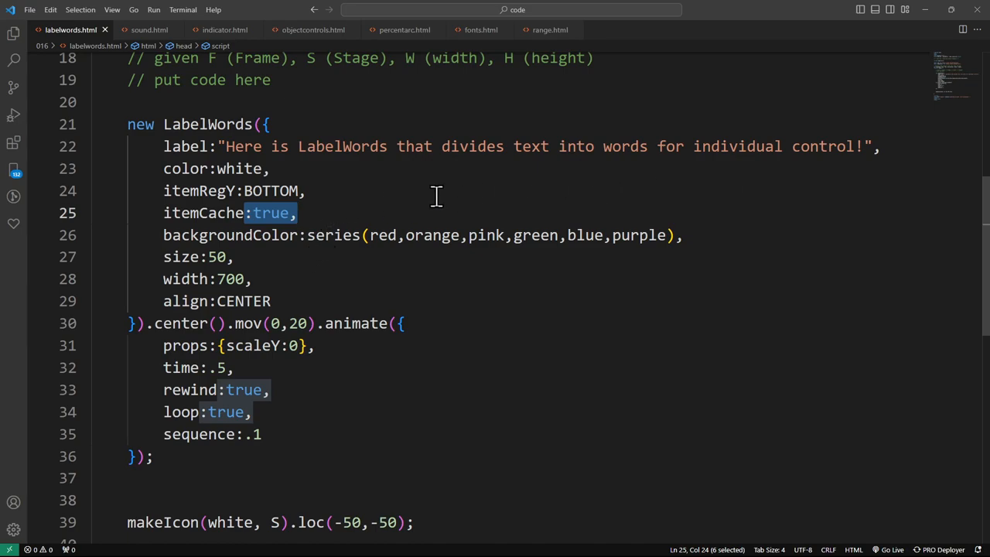
mouse_move(288, 228)
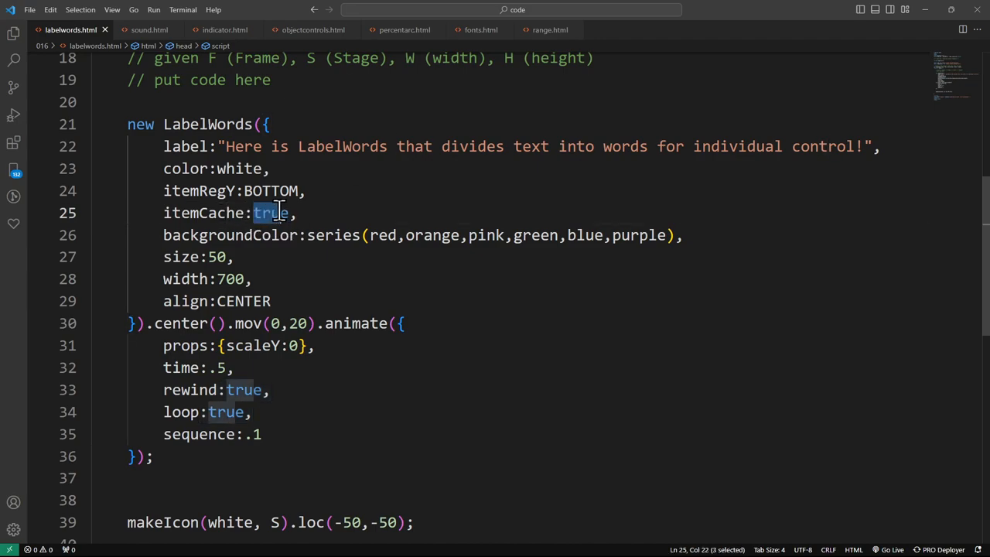
mouse_move(312, 262)
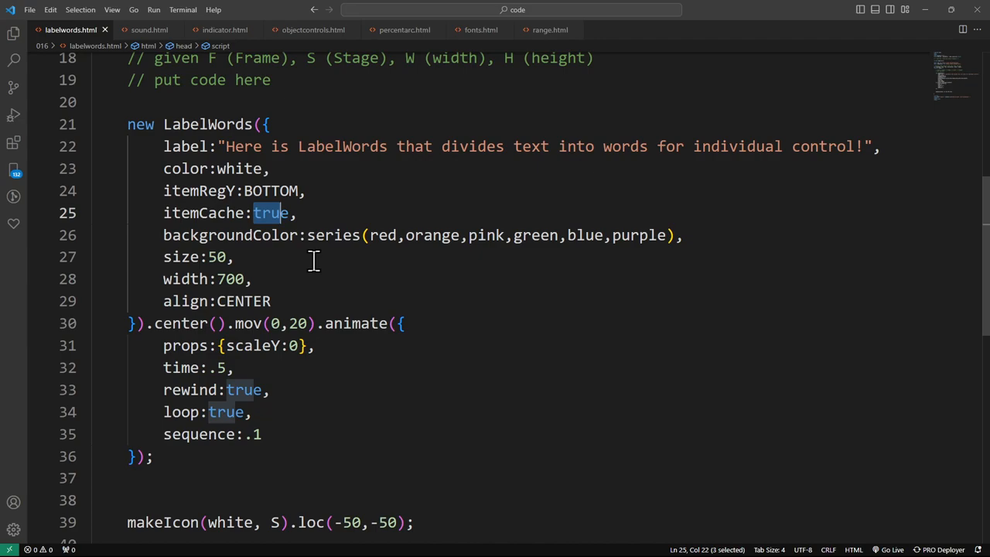
mouse_move(291, 168)
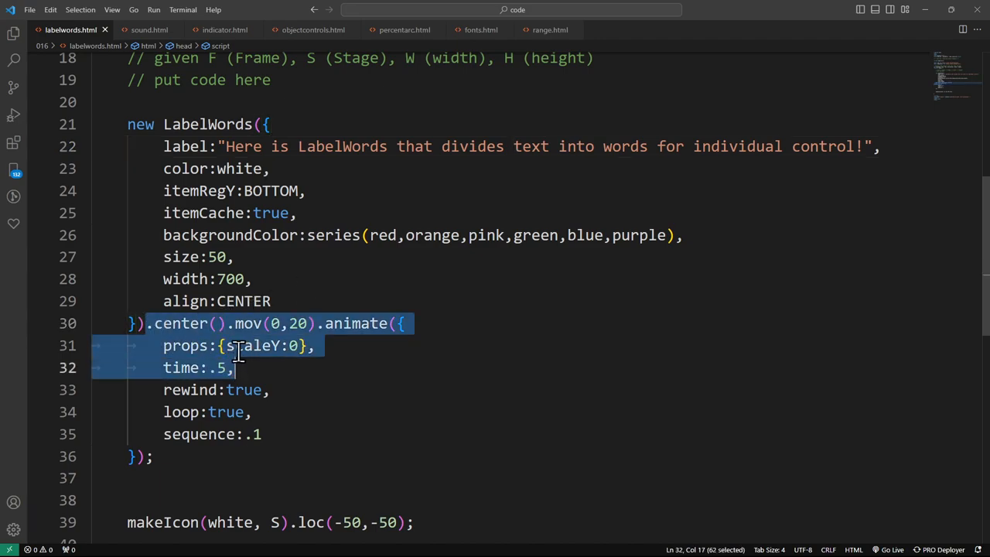
mouse_move(368, 235)
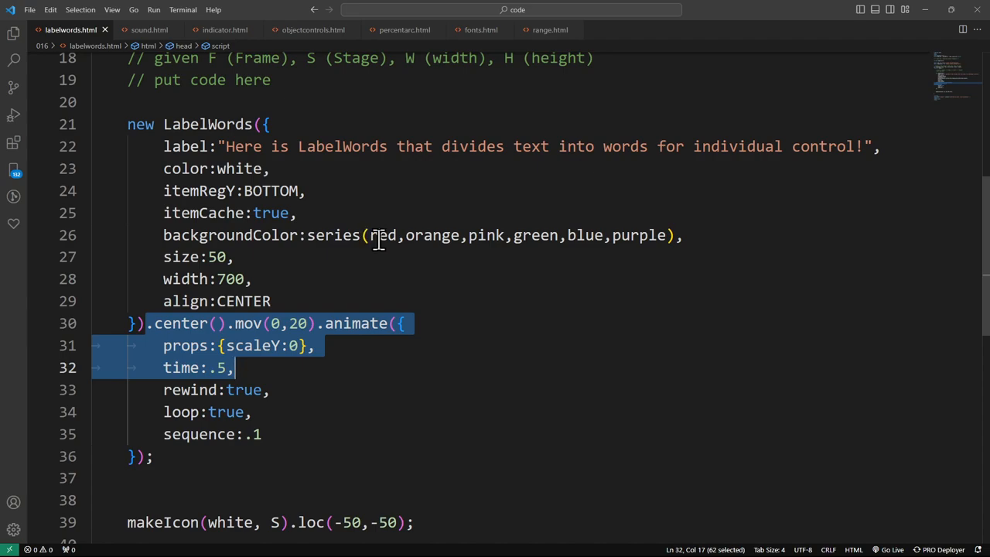
mouse_move(405, 232)
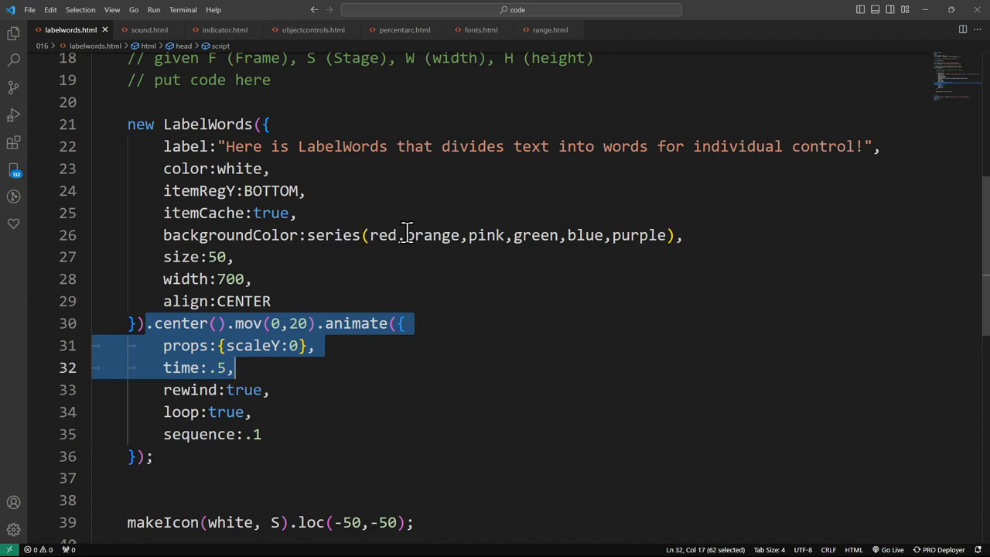
mouse_move(347, 269)
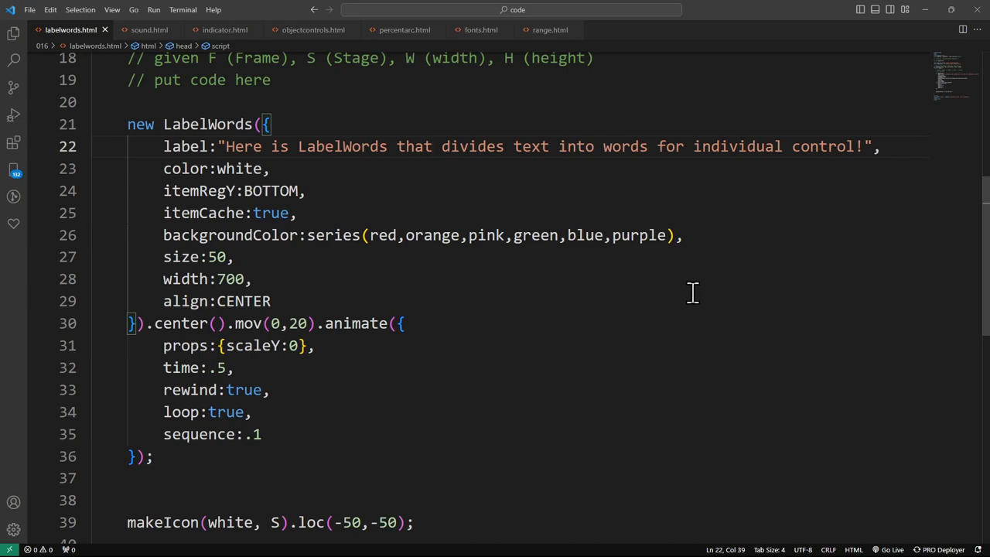
mouse_move(229, 235)
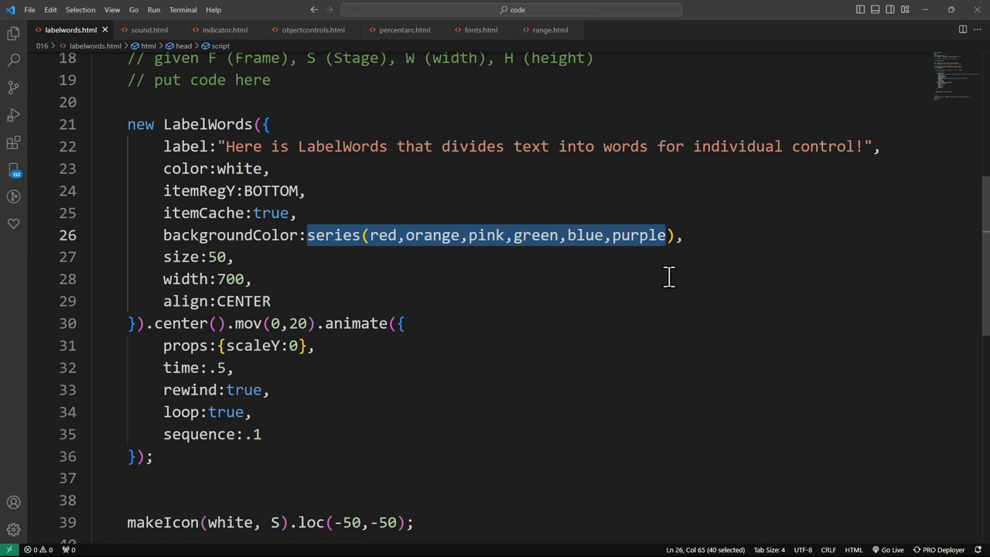
mouse_move(332, 204)
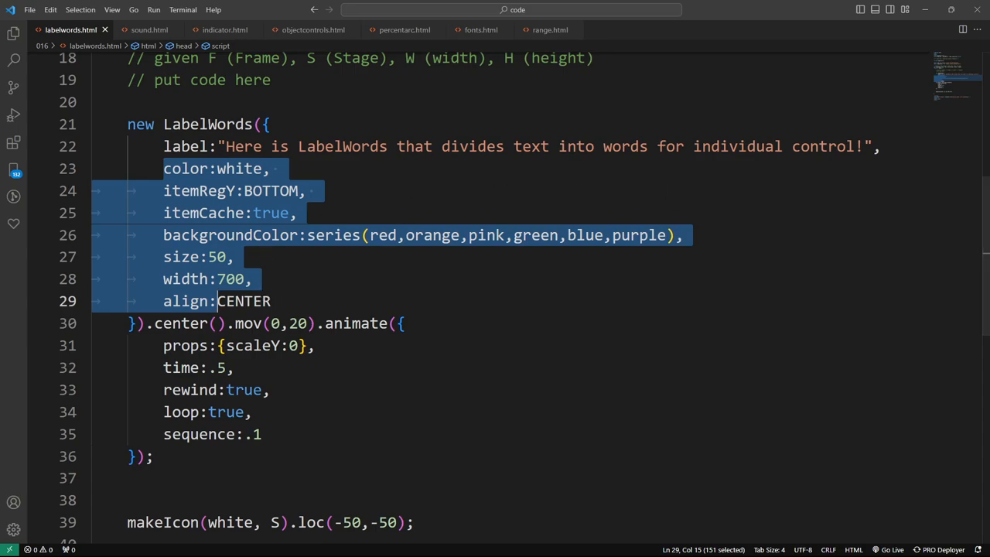
left_click(549, 30)
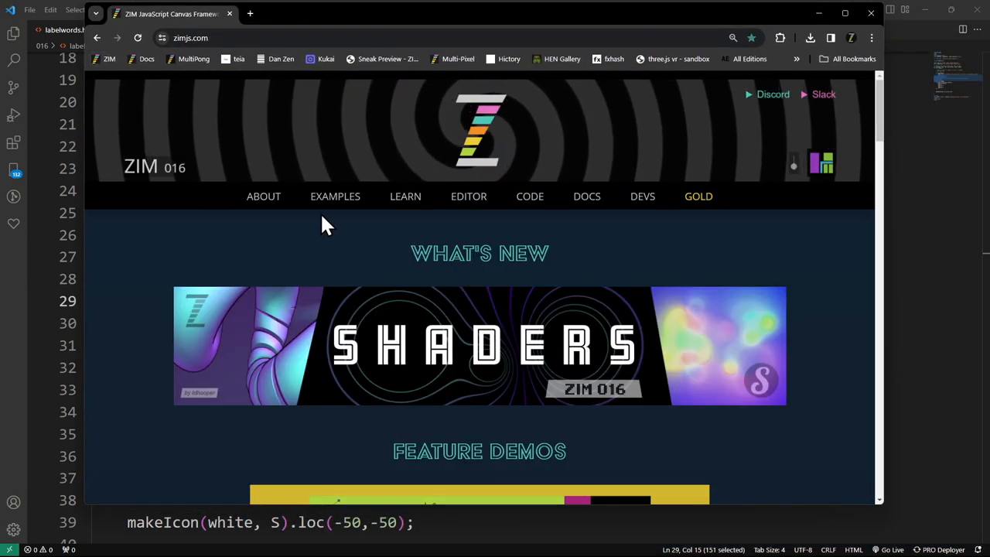
Step: From the Examples page, launch the ZIM Wrapper example
left_click(334, 195)
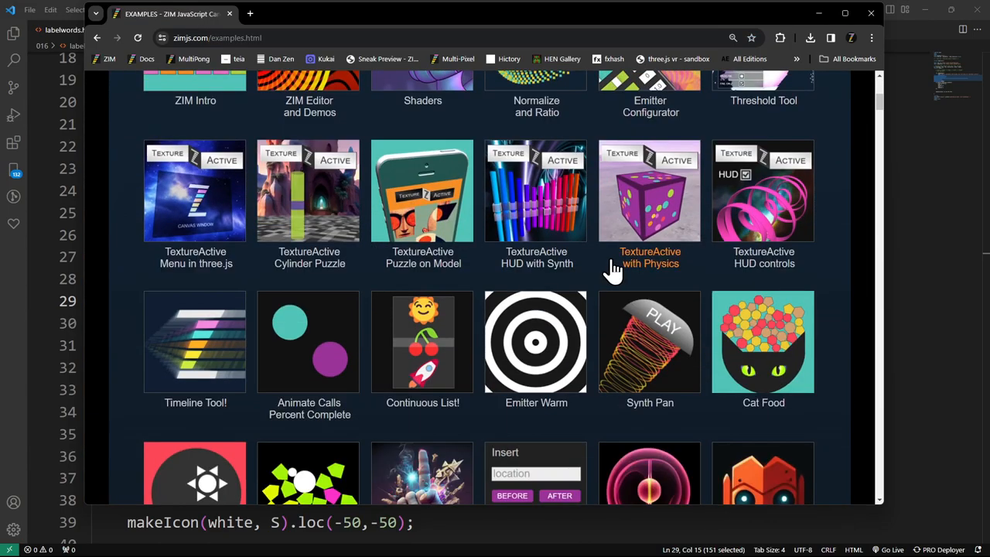
scroll("down", 3)
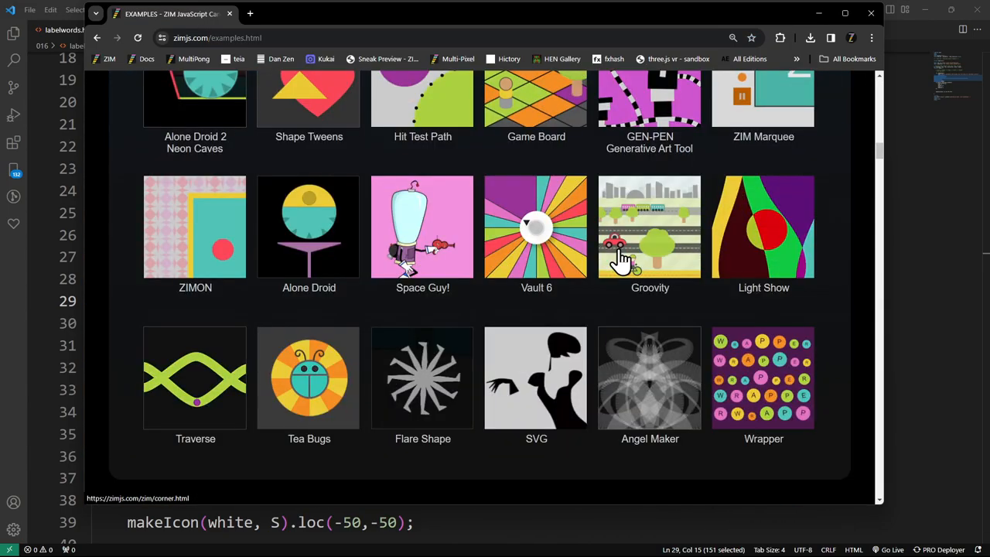
left_click(764, 377)
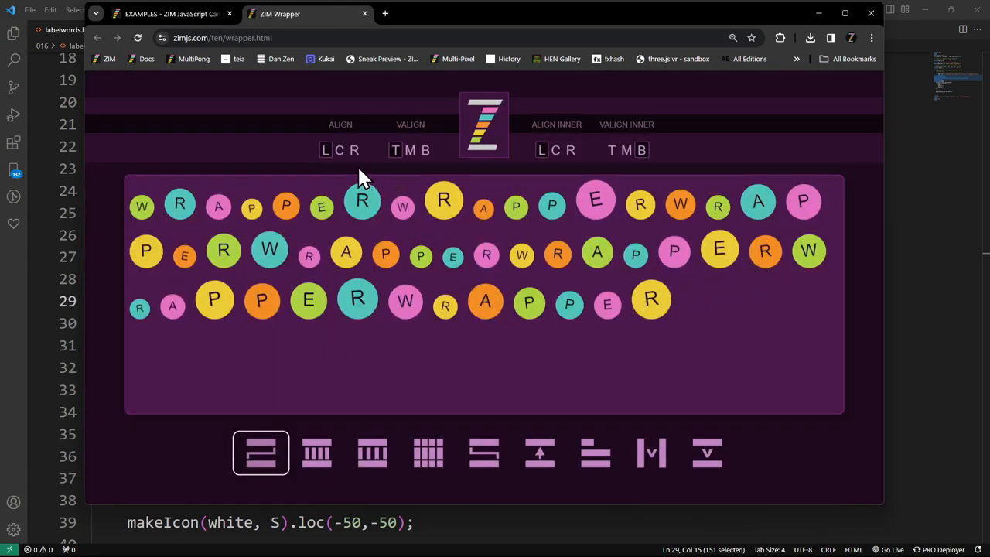
mouse_move(340, 162)
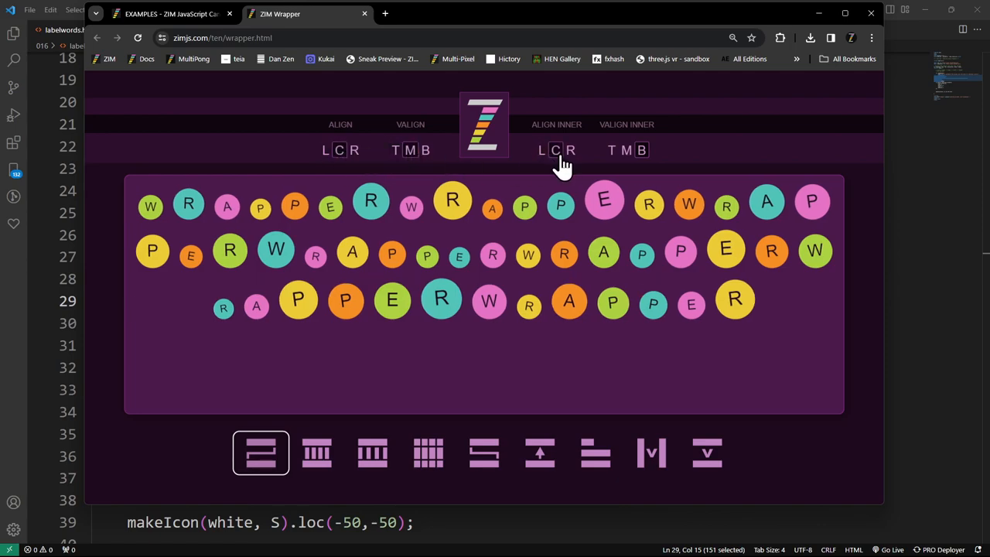
Step: Try the COLS, SPREAD, BOTTOM, VOID-H and other wrap layouts on the lettered Wrapper
left_click(427, 451)
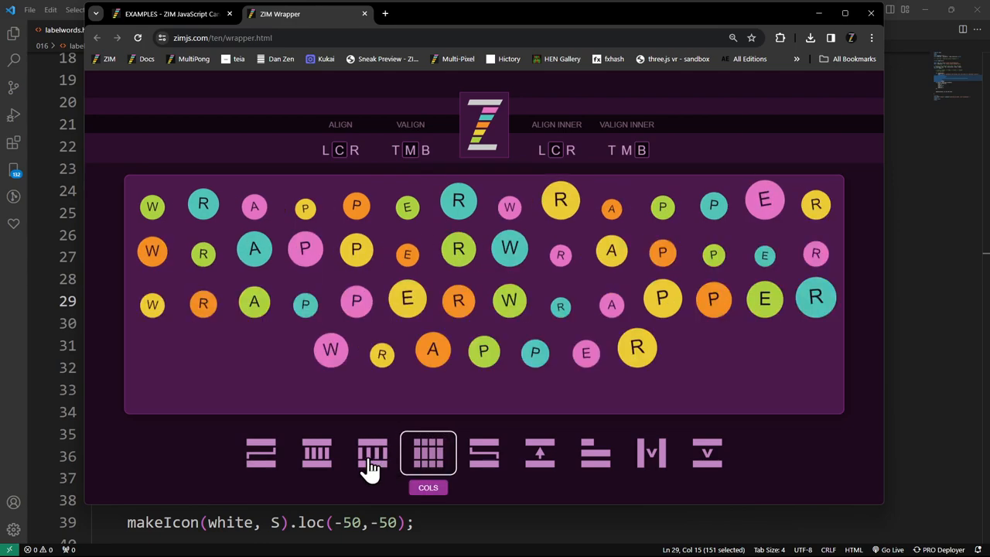
left_click(316, 453)
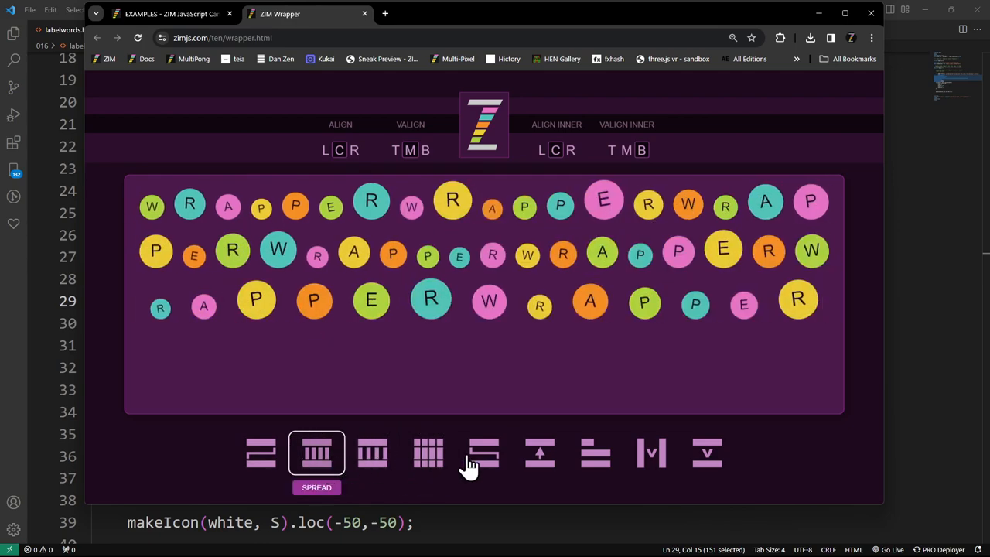
left_click(596, 453)
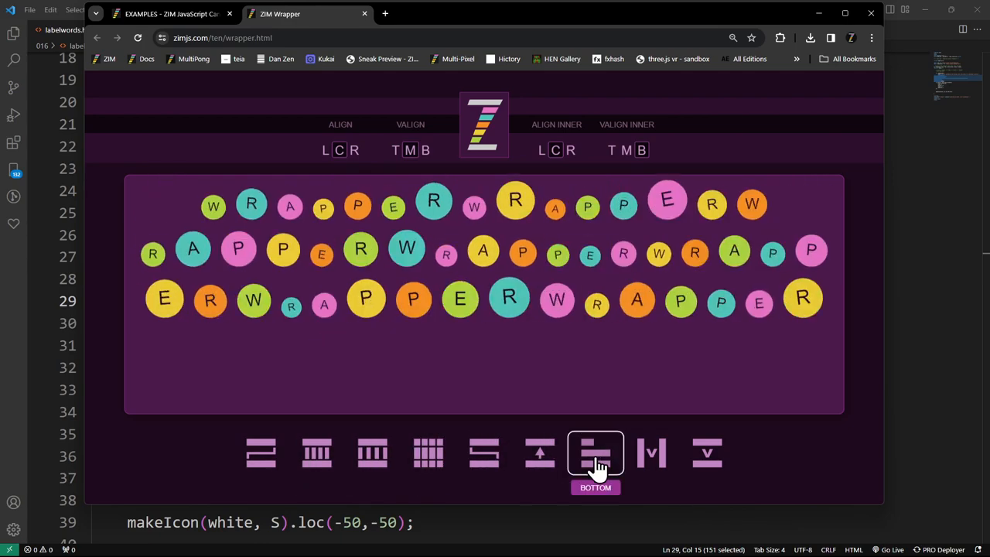
left_click(649, 451)
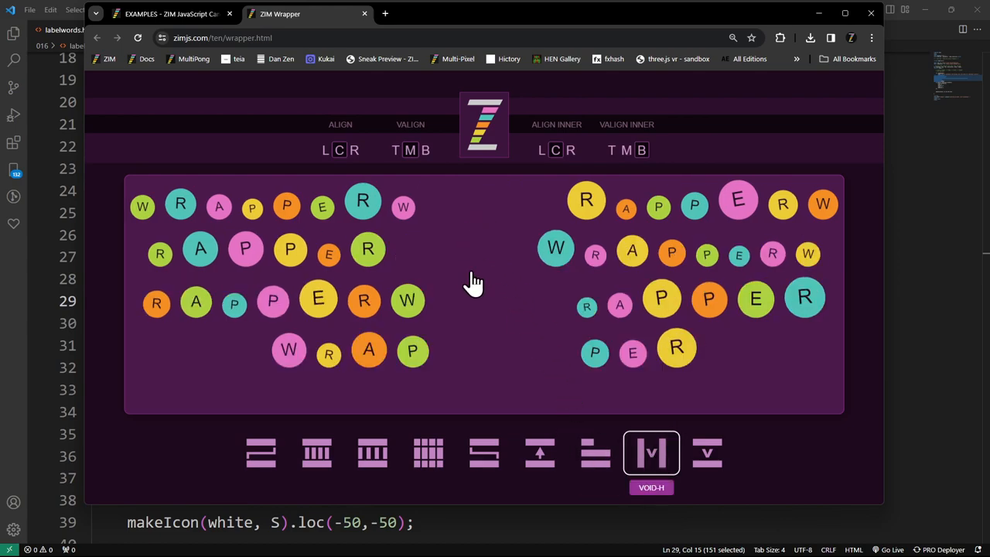
mouse_move(301, 358)
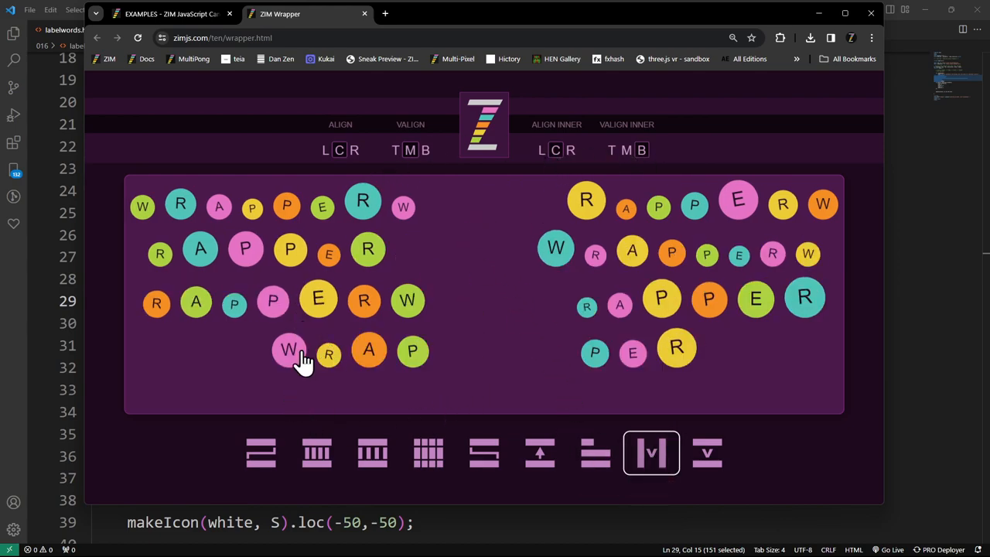
left_click(301, 453)
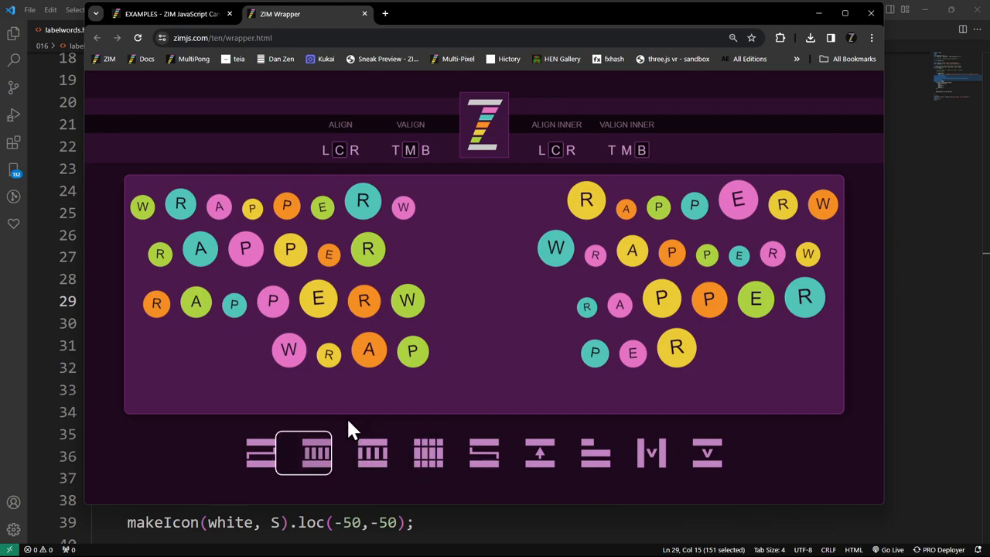
left_click(260, 451)
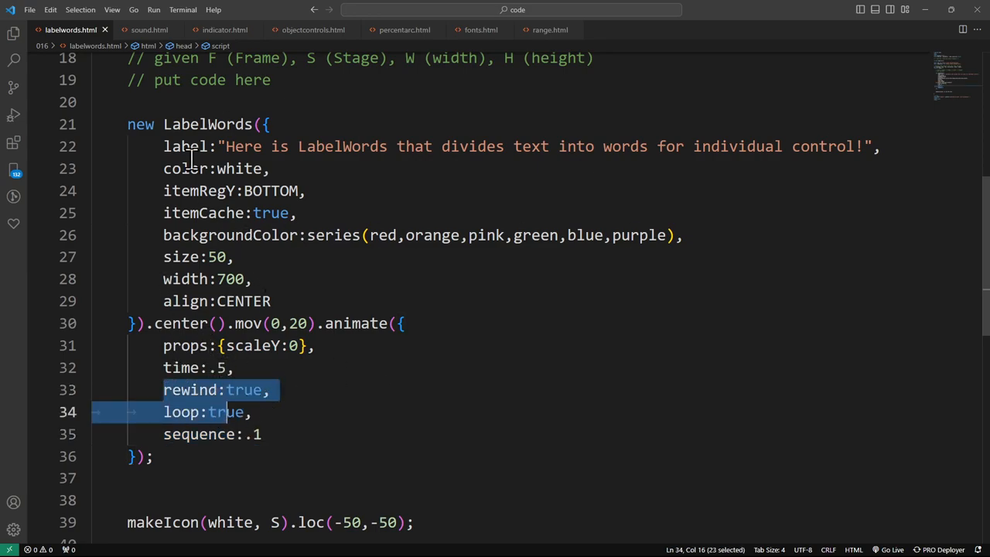
mouse_move(919, 65)
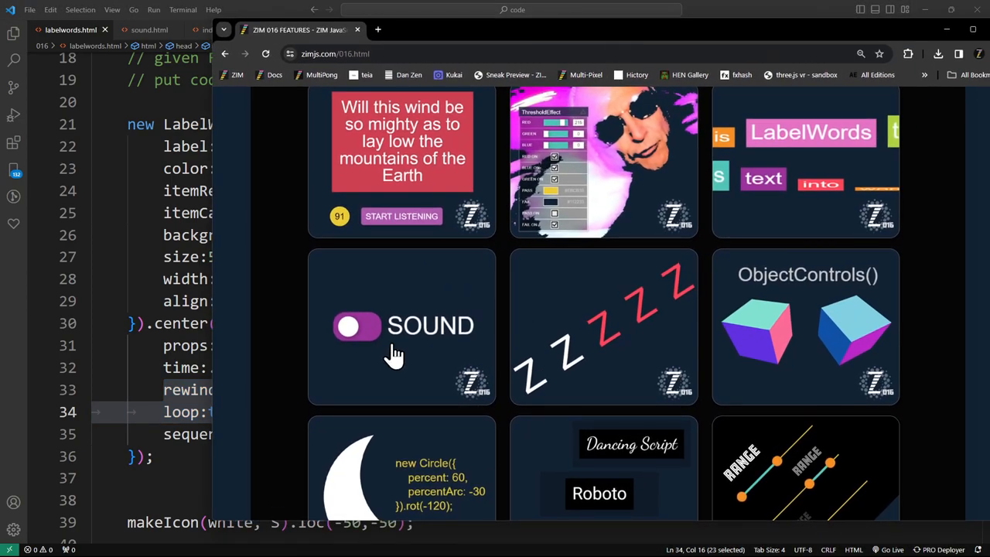
Step: Launch the sound toggle demo from the SOUND tile on the features page
left_click(402, 325)
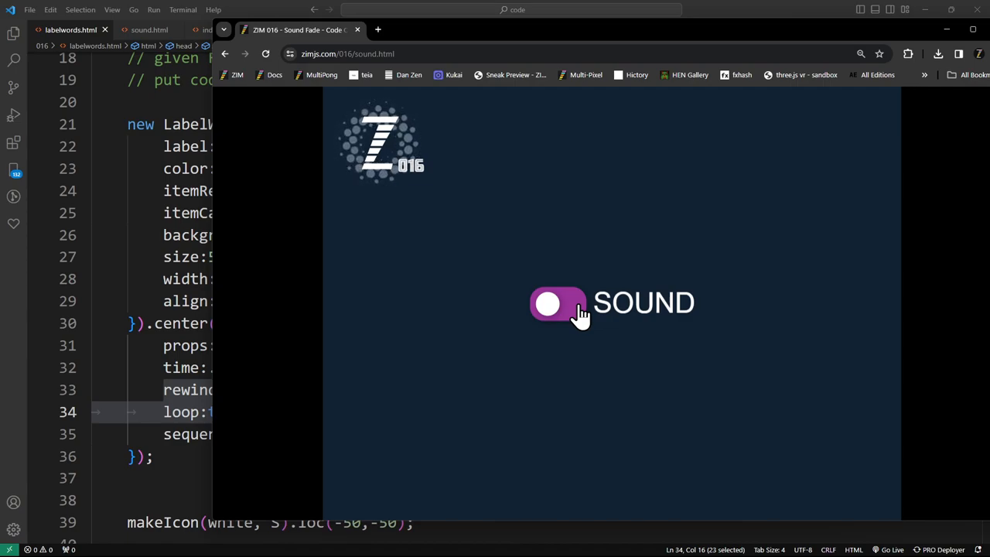
mouse_move(529, 85)
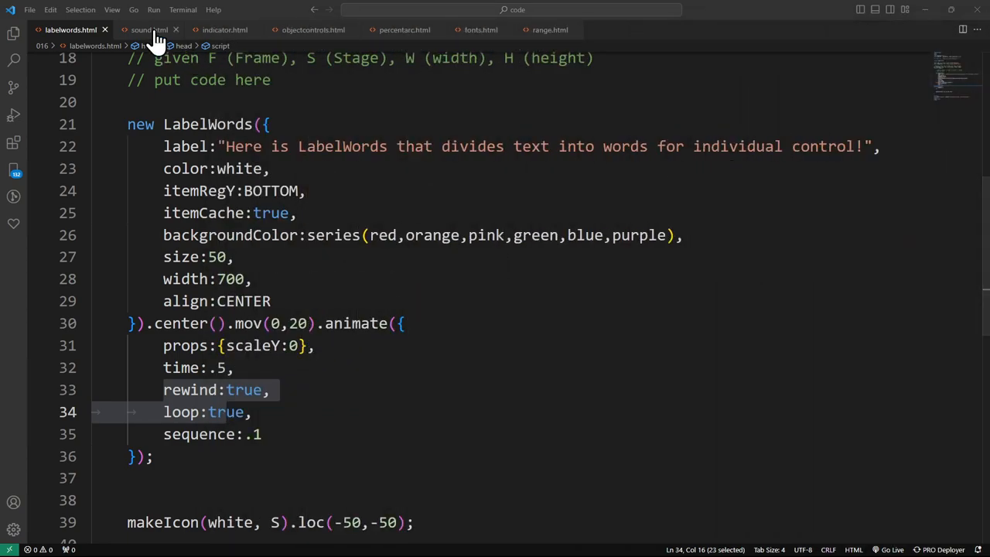
Step: Flip the demo's sound switch on and off a few times, with sound.html shown in the editor
left_click(149, 30)
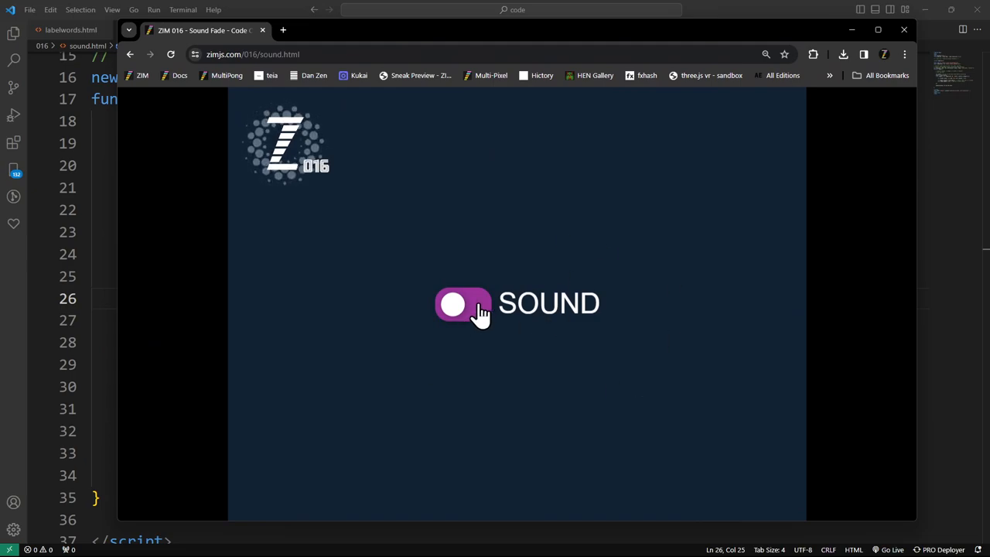
left_click(462, 303)
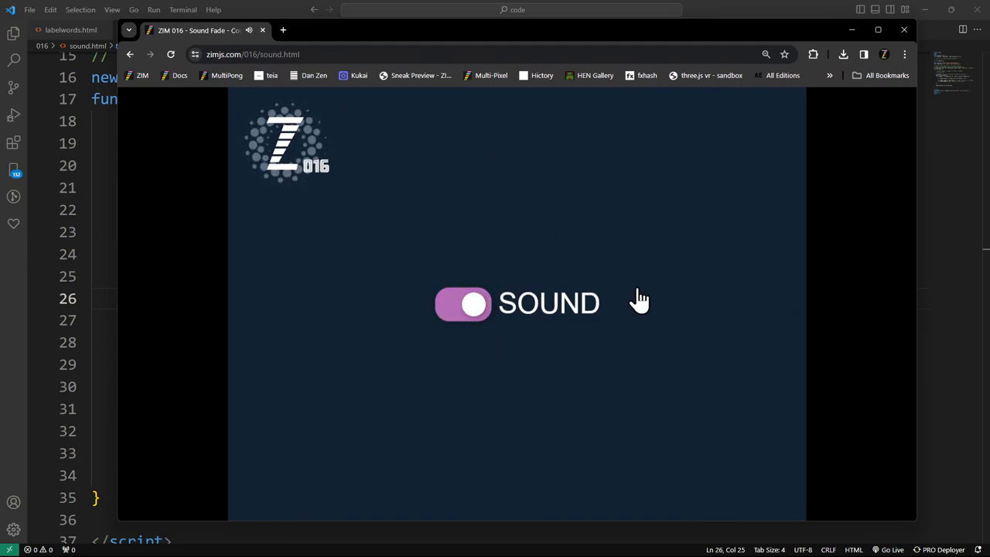
left_click(462, 303)
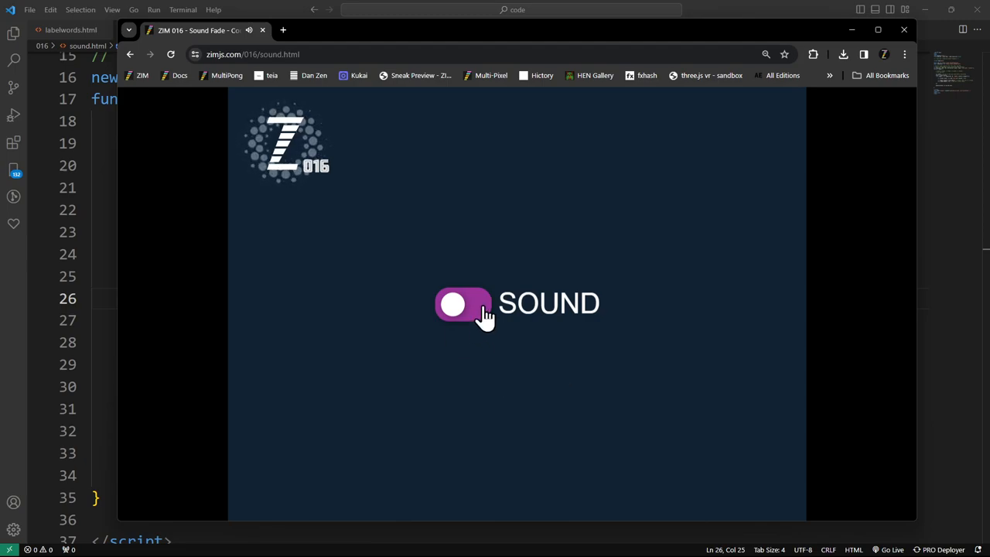
left_click(462, 303)
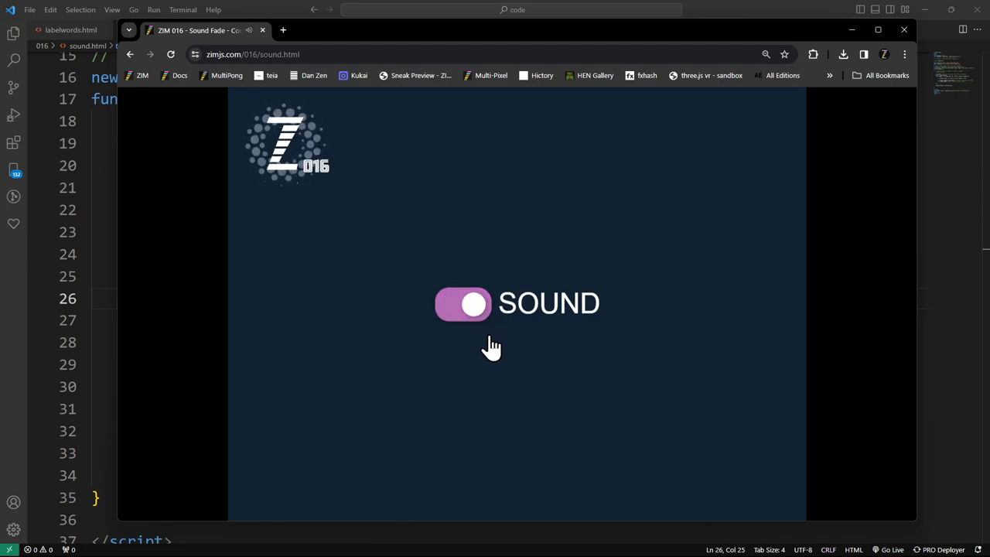
left_click(462, 303)
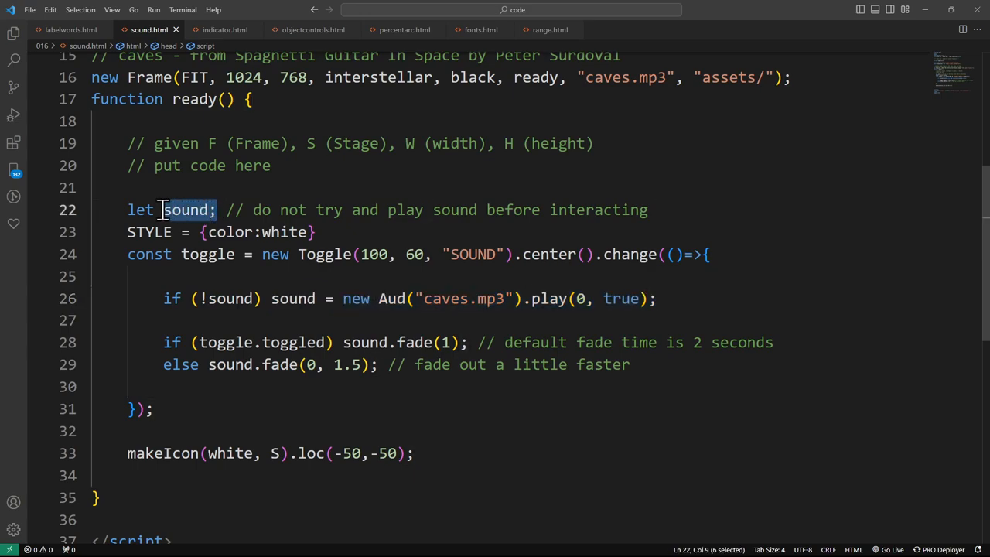
Step: Review the sound variable, the Toggle and the new Aud creation lines in sound.html
double_click(186, 210)
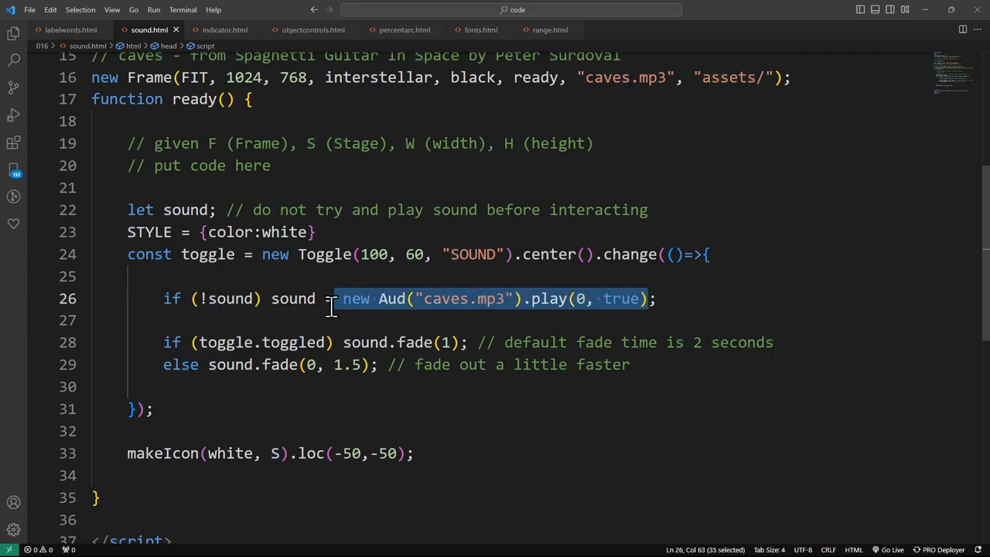
left_click(235, 299)
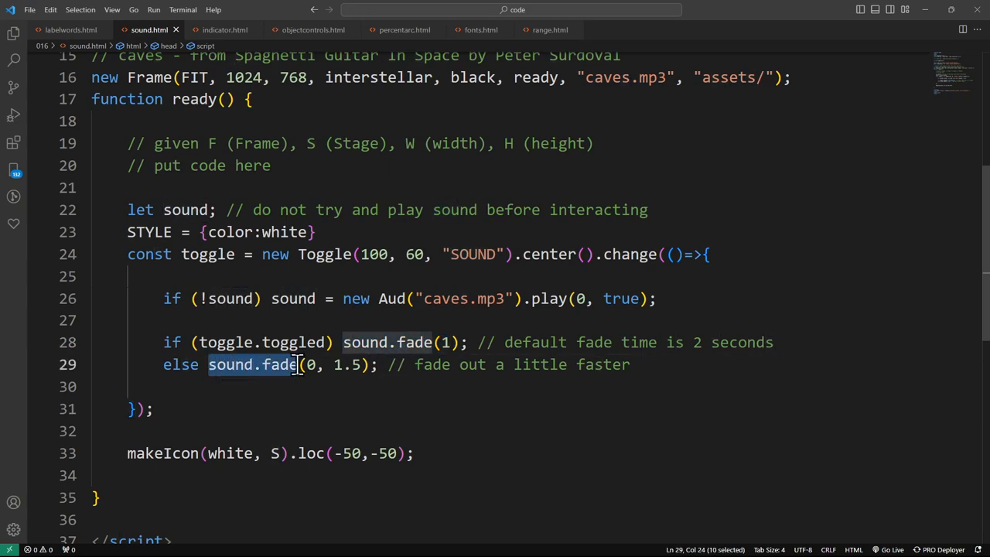
left_click(311, 365)
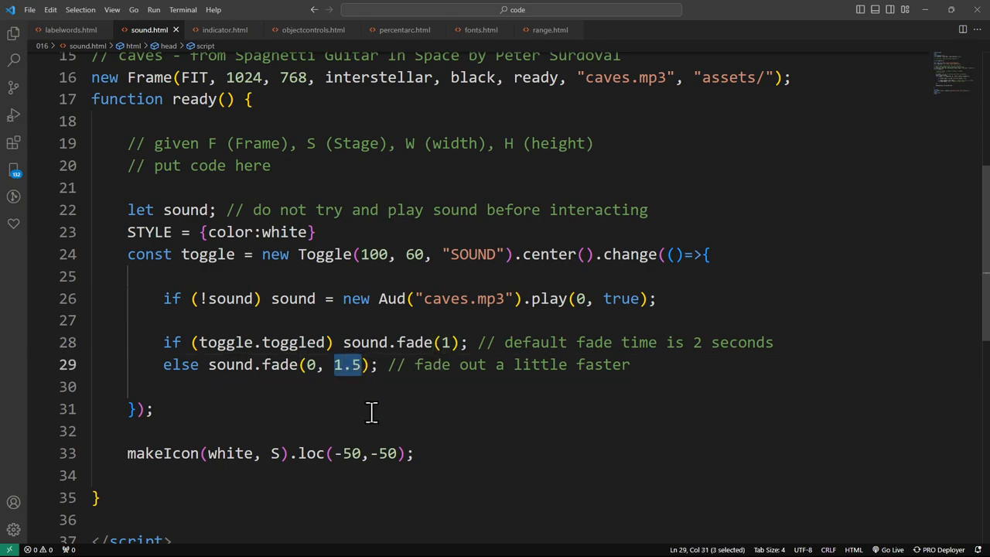
mouse_move(489, 333)
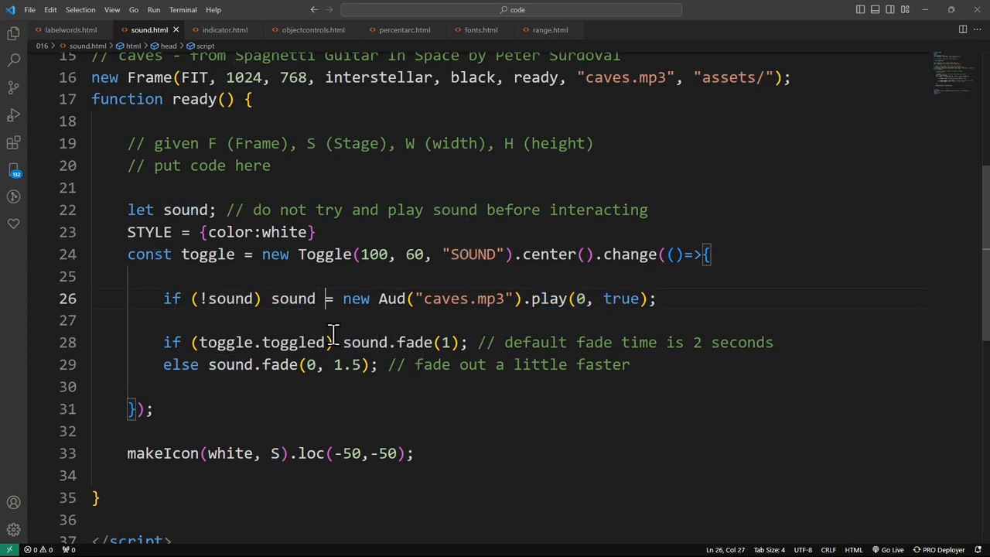
double_click(356, 299)
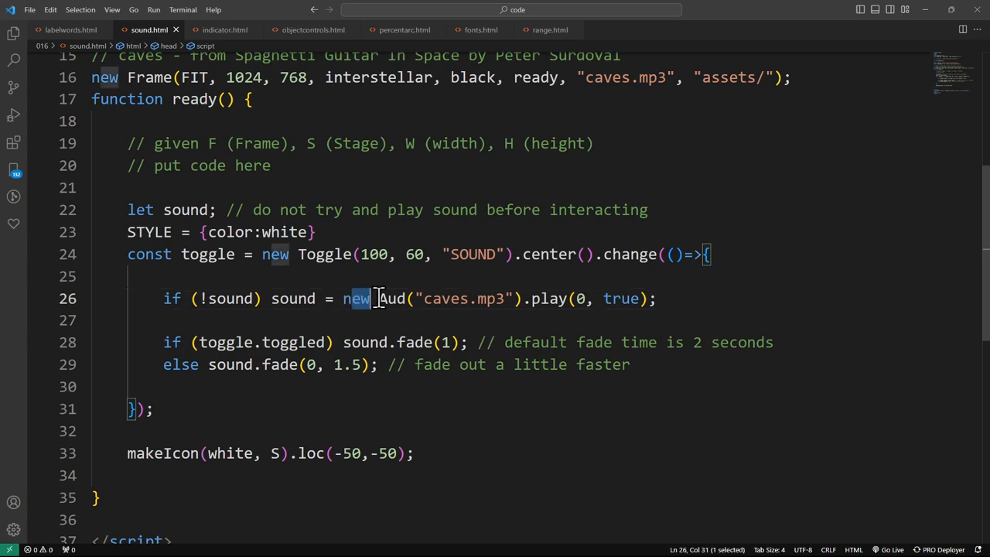
left_click_drag(374, 298, 566, 298)
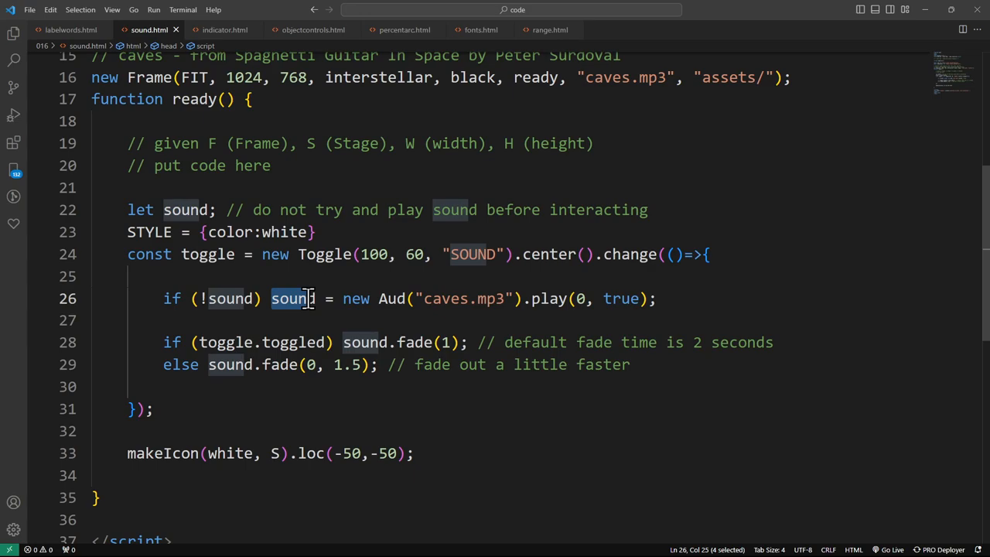
mouse_move(549, 285)
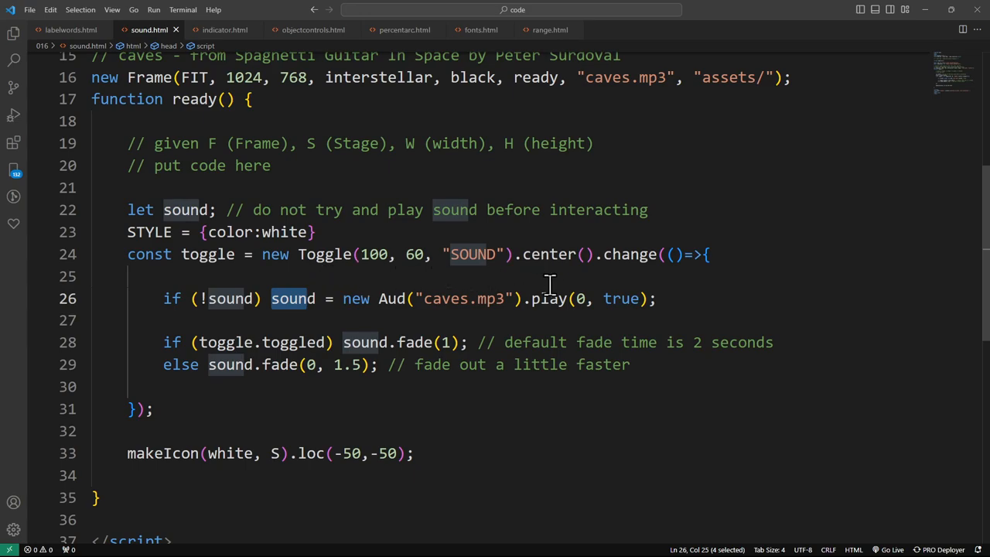
mouse_move(553, 387)
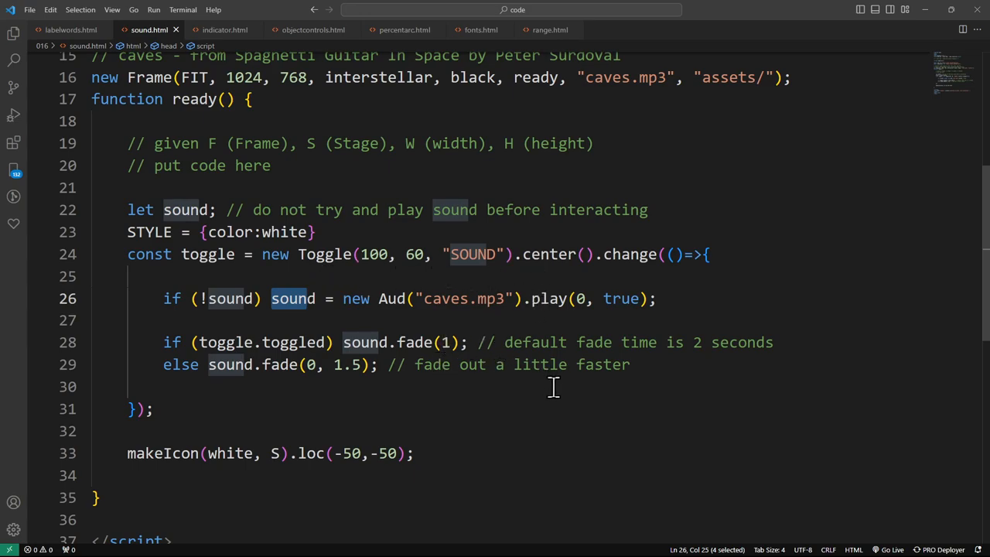
mouse_move(560, 298)
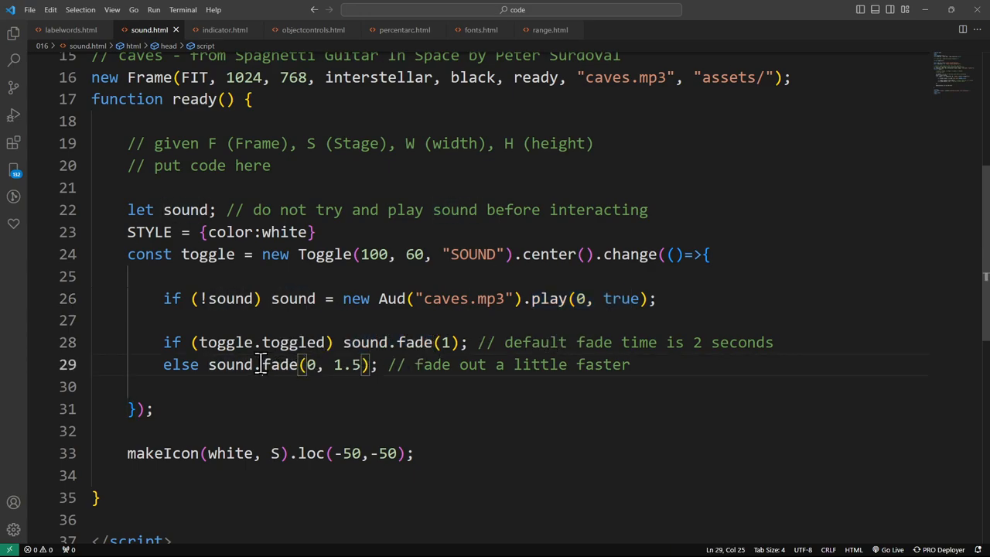
Step: Briefly edit the fade call on line 29 toward fadeSound, then leave it as sound.fade
double_click(280, 365)
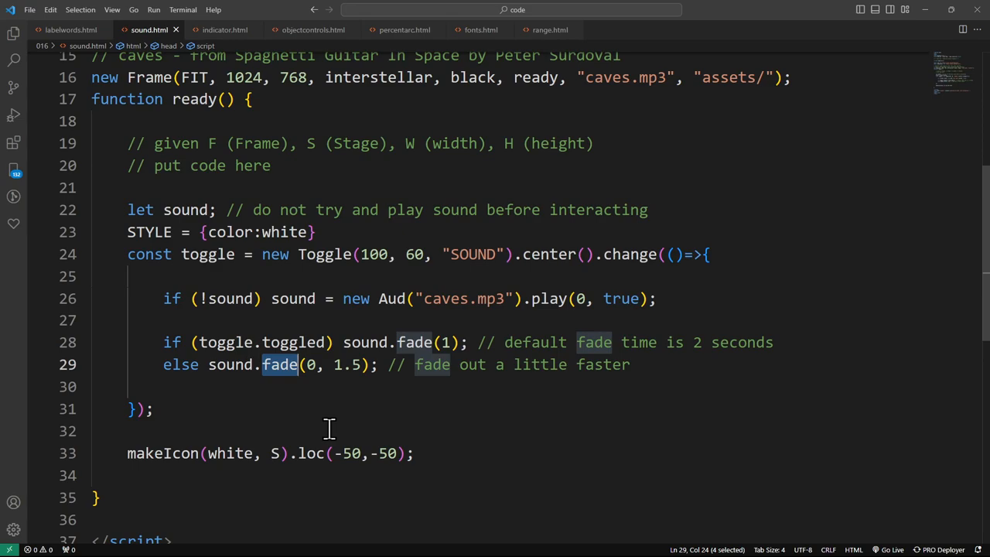
mouse_move(328, 417)
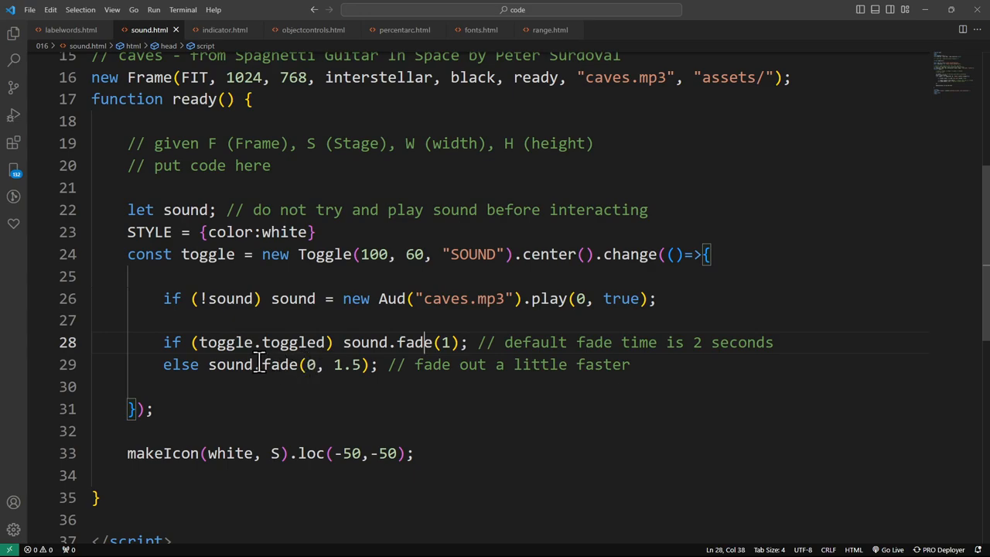
double_click(279, 365)
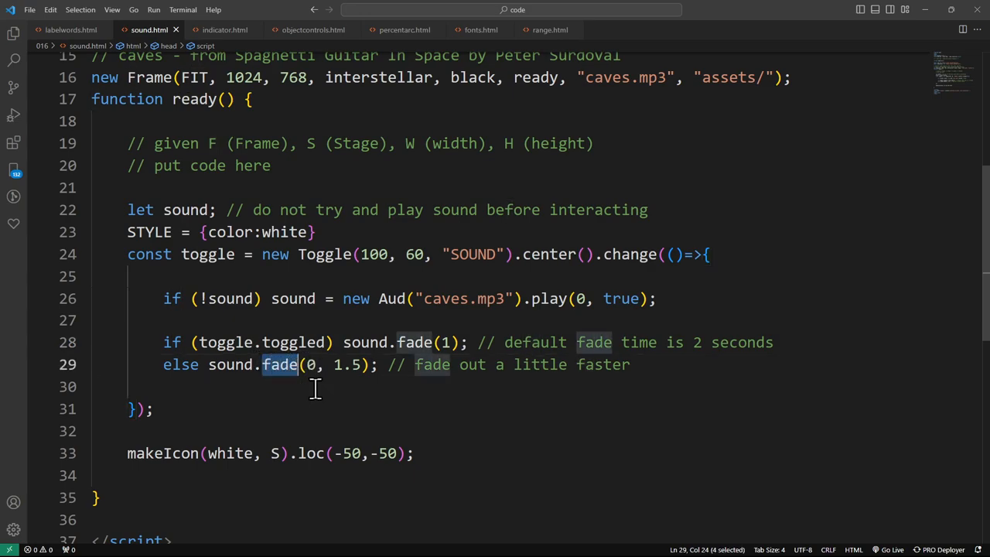
type("Sound")
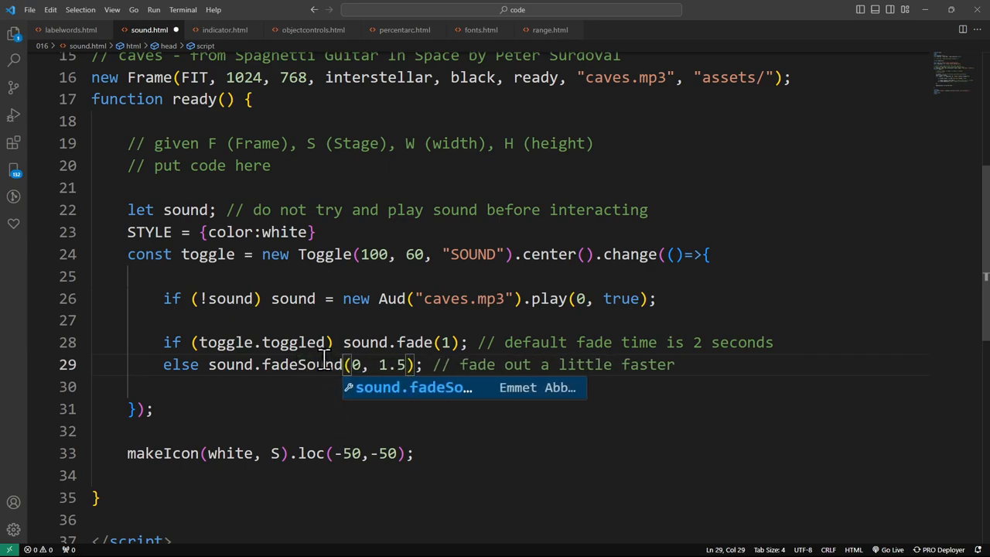
mouse_move(309, 365)
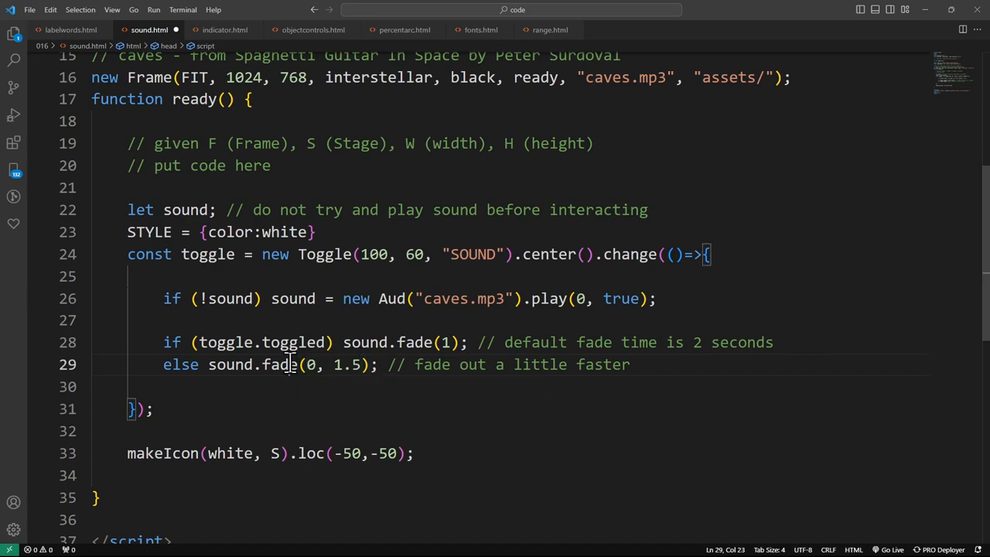
double_click(278, 365)
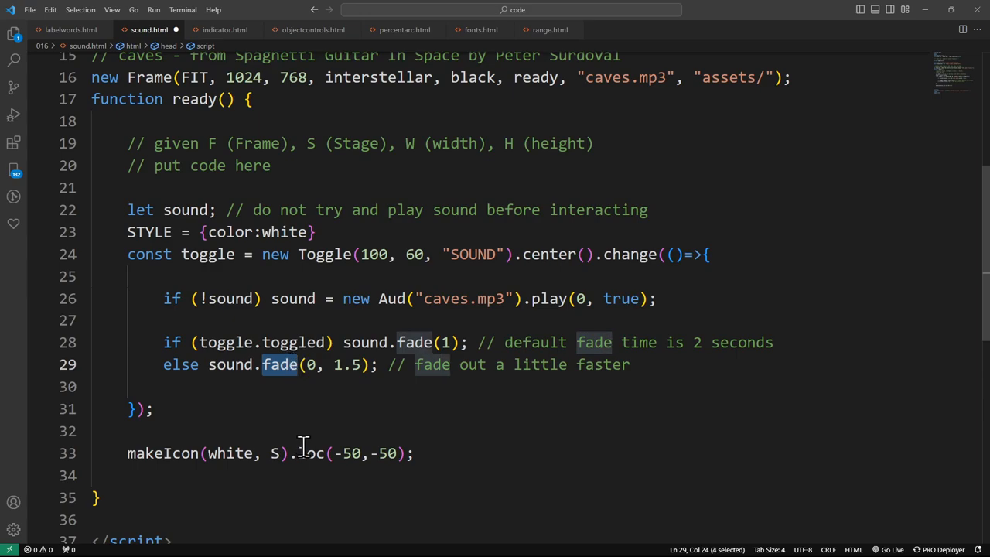
mouse_move(328, 436)
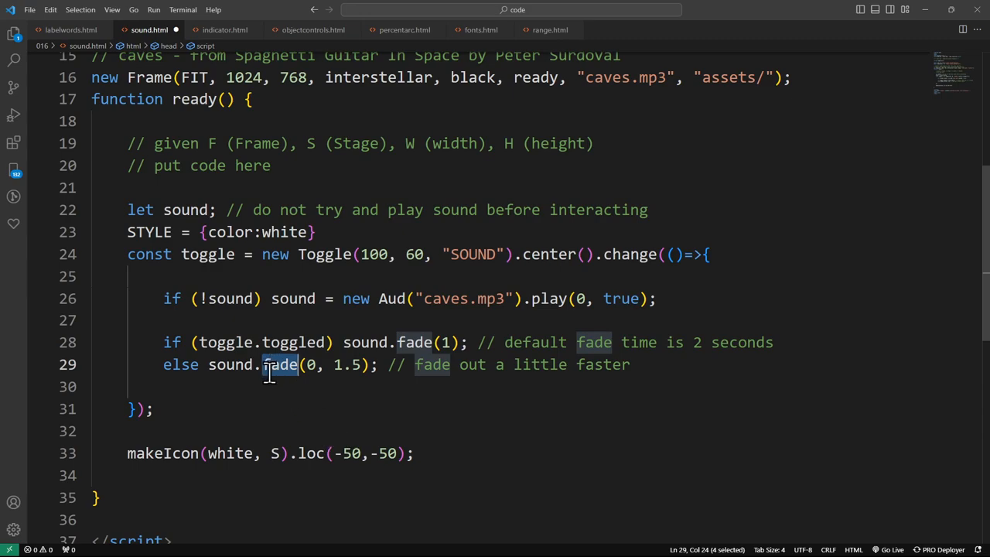
mouse_move(292, 379)
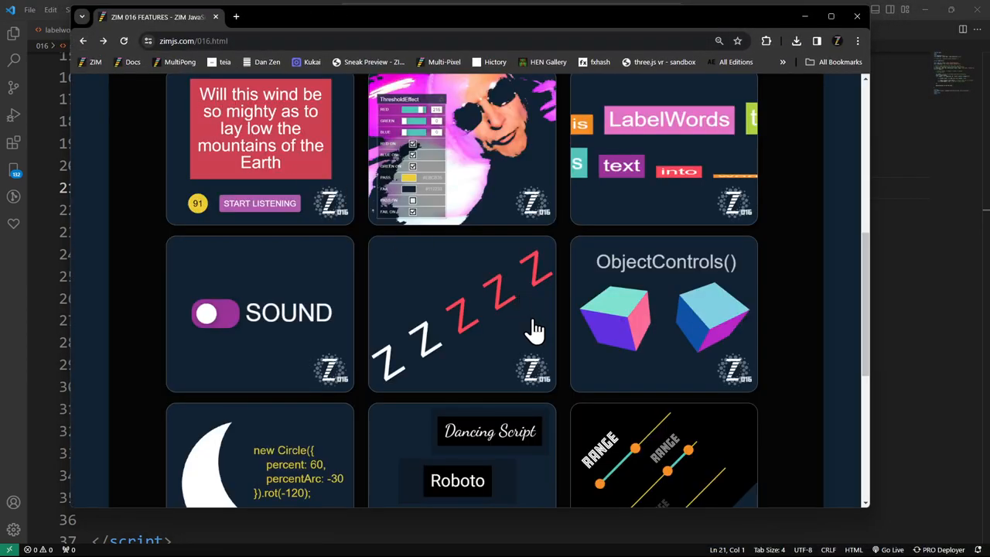
mouse_move(487, 324)
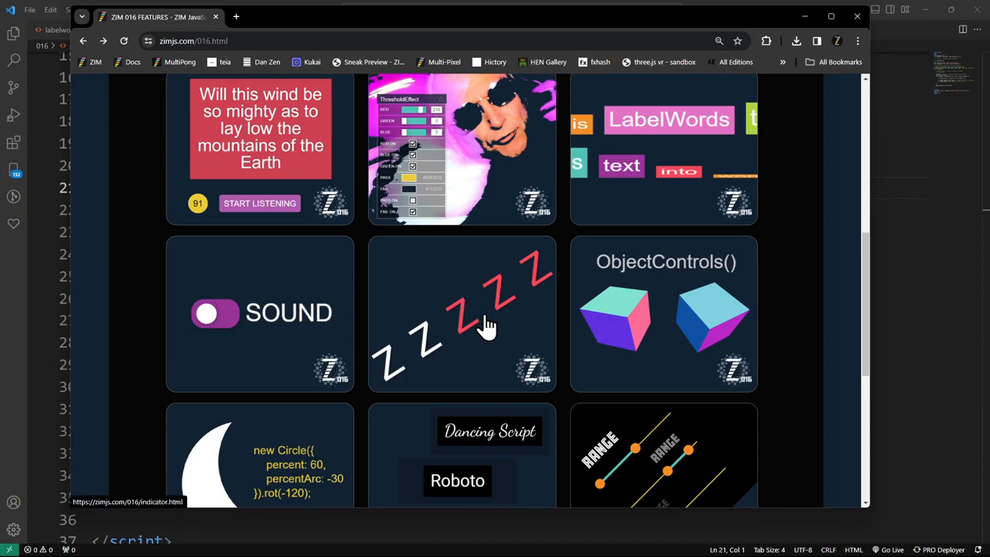
Step: In indicator.html replace the Label indicatorType and preview the example in the browser
left_click(463, 317)
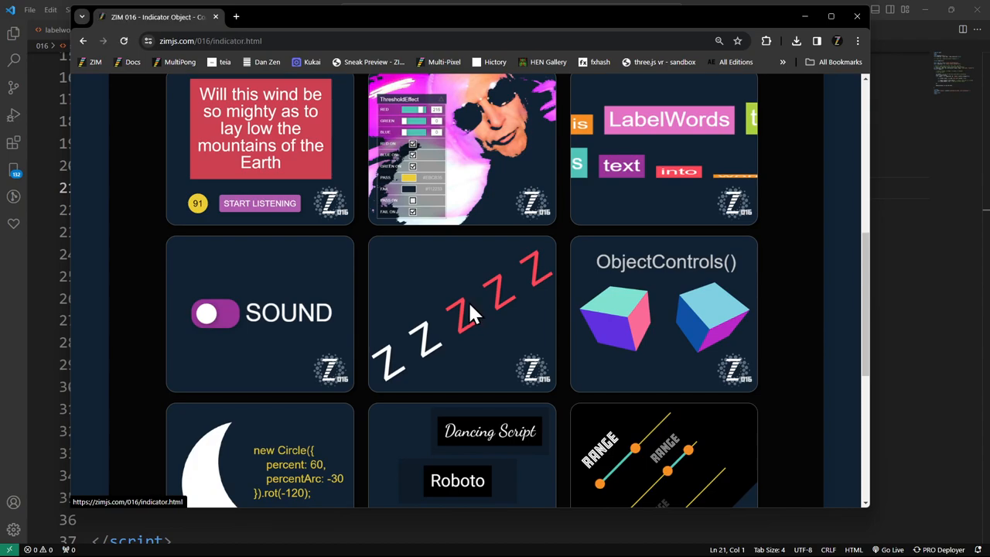
left_click(461, 312)
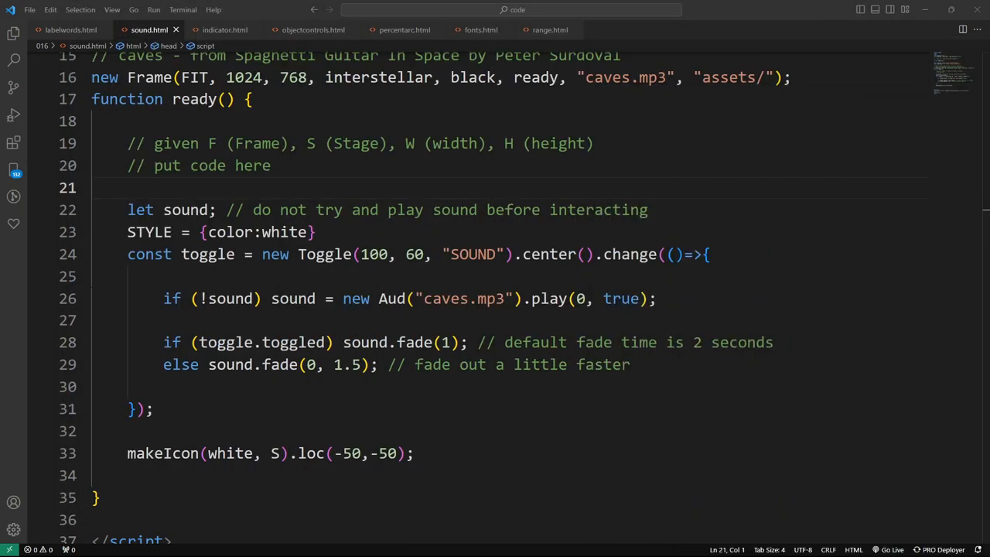
left_click(223, 29)
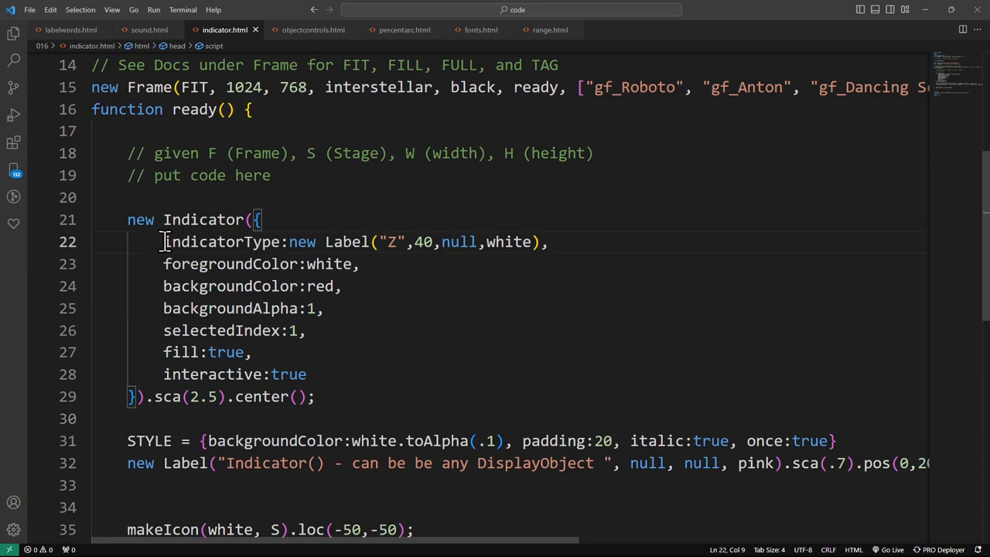
left_click_drag(289, 241, 529, 241)
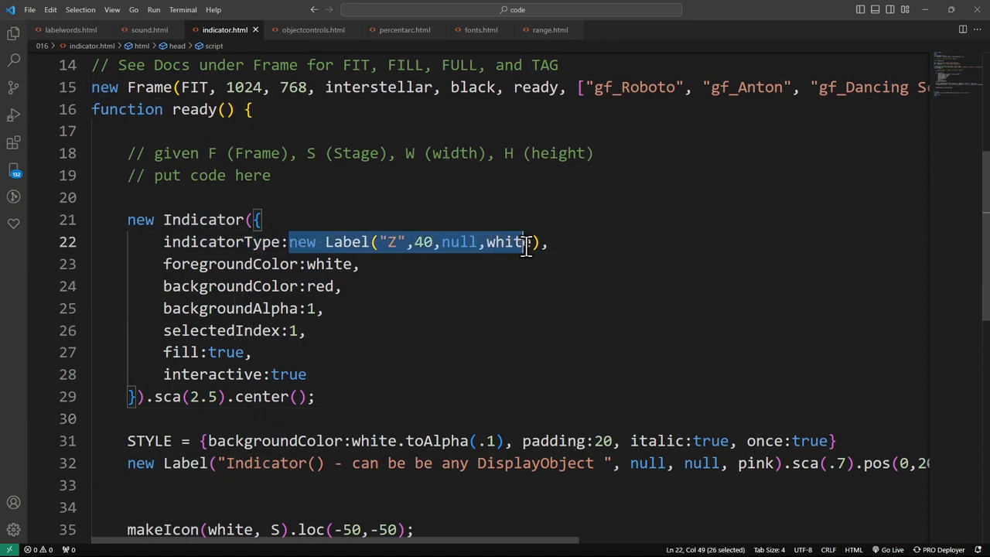
type("nu,")
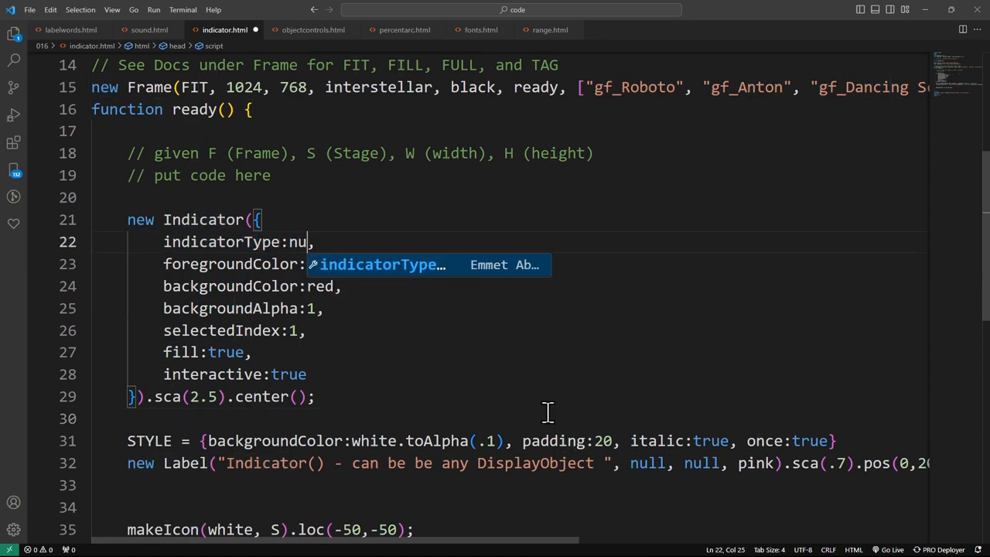
right_click(547, 411)
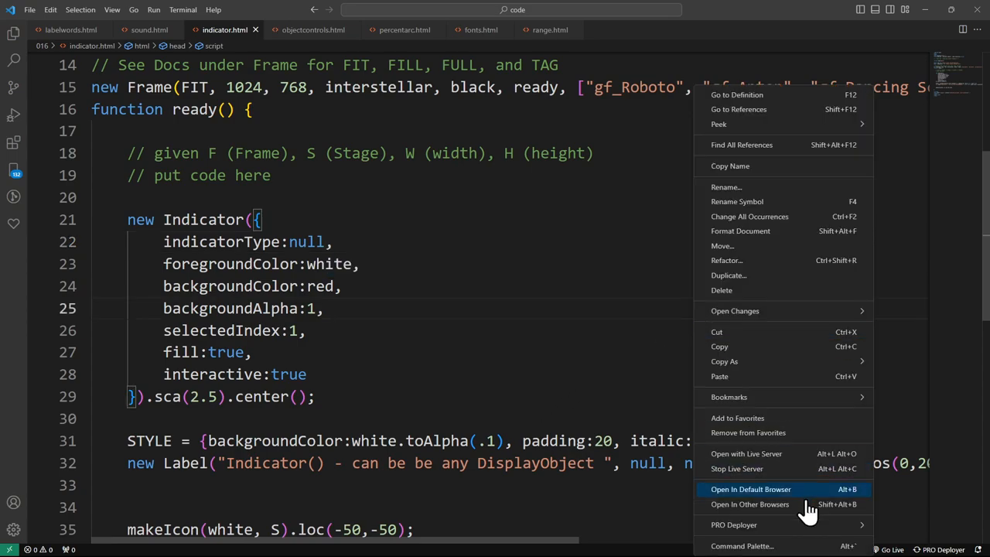
left_click(750, 489)
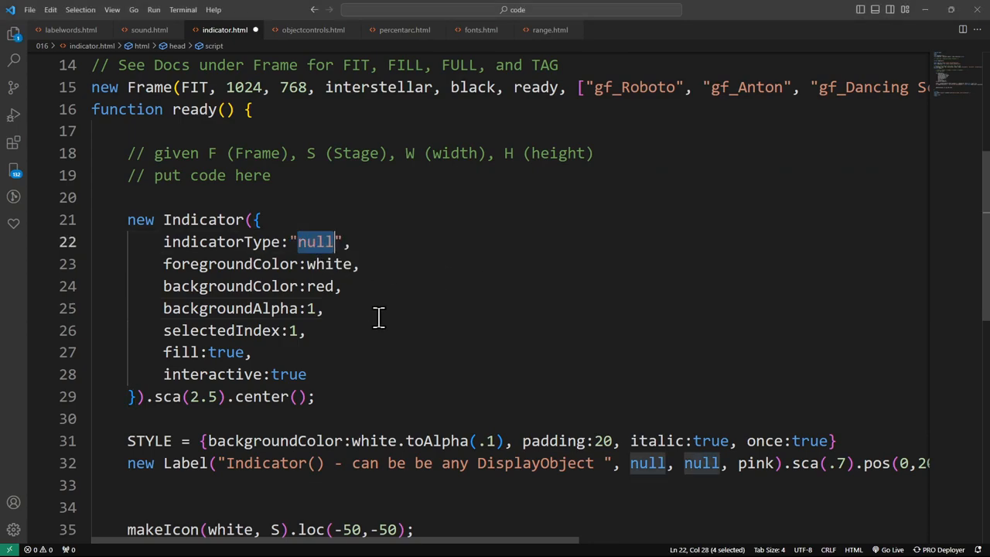
Step: Try indicatorType "star" in the preview, then set indicatorType back to null in the code
type("star")
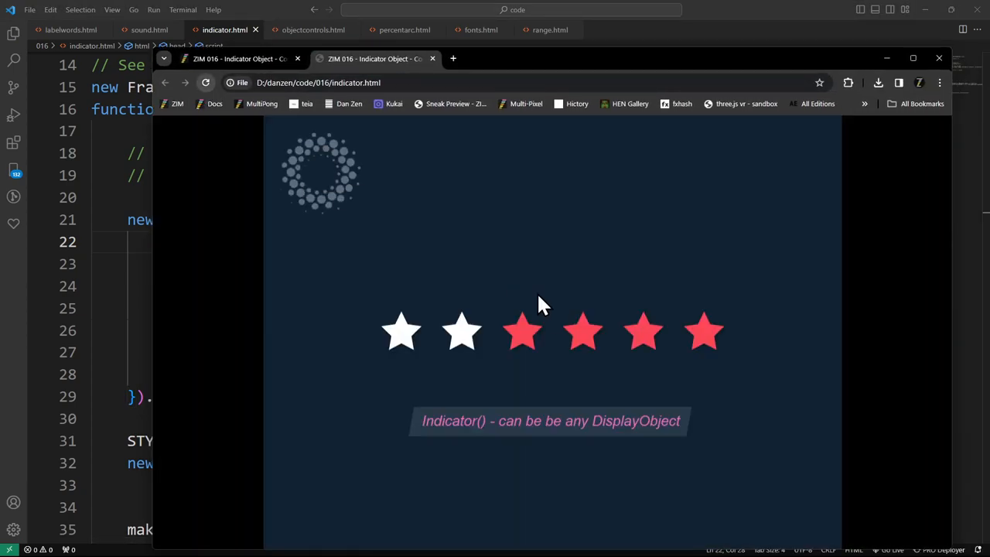
left_click(523, 331)
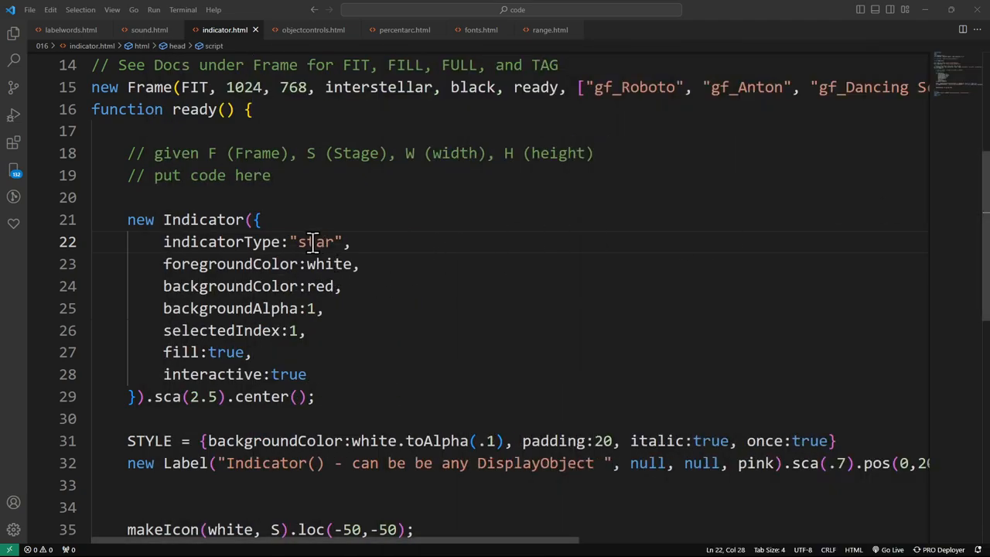
double_click(316, 242)
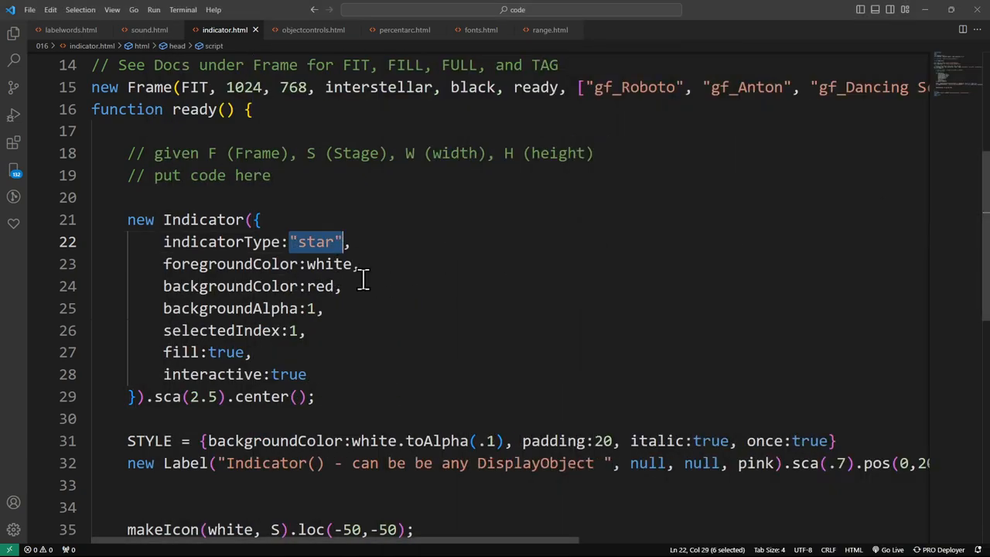
type("null")
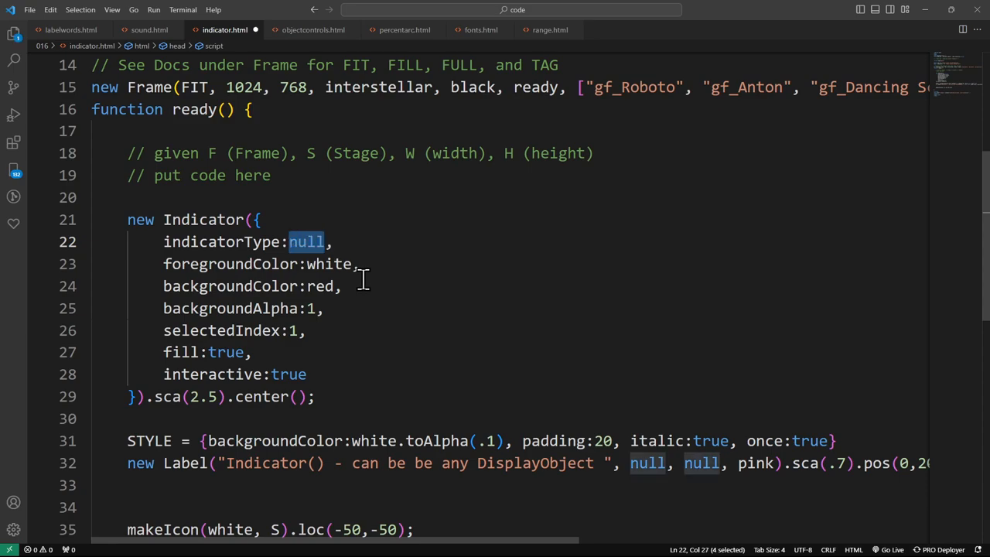
Step: Make indicatorType new Label("S",40,null,white) and check the row of S markers in the preview
type("new Label(\"Z\",40,null,white),")
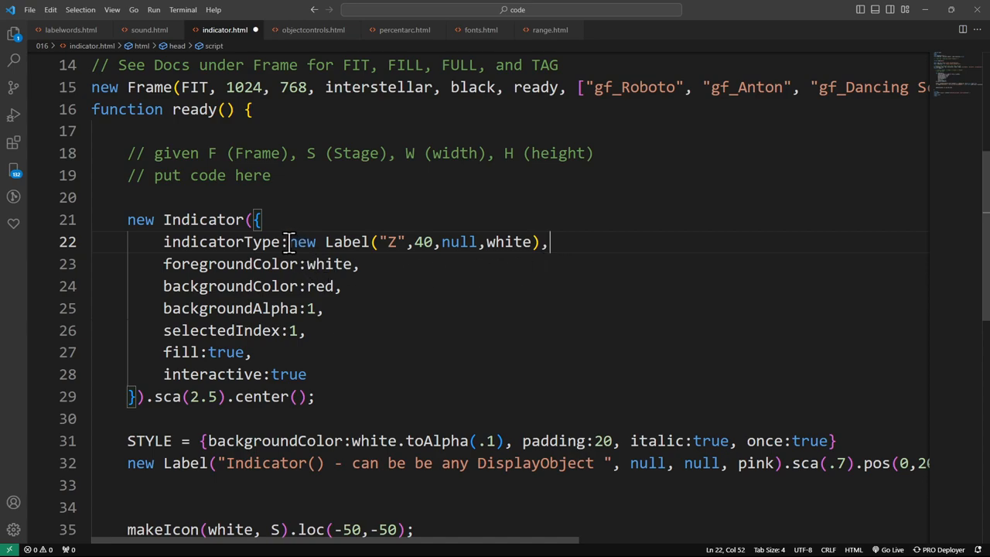
left_click_drag(291, 241, 542, 242)
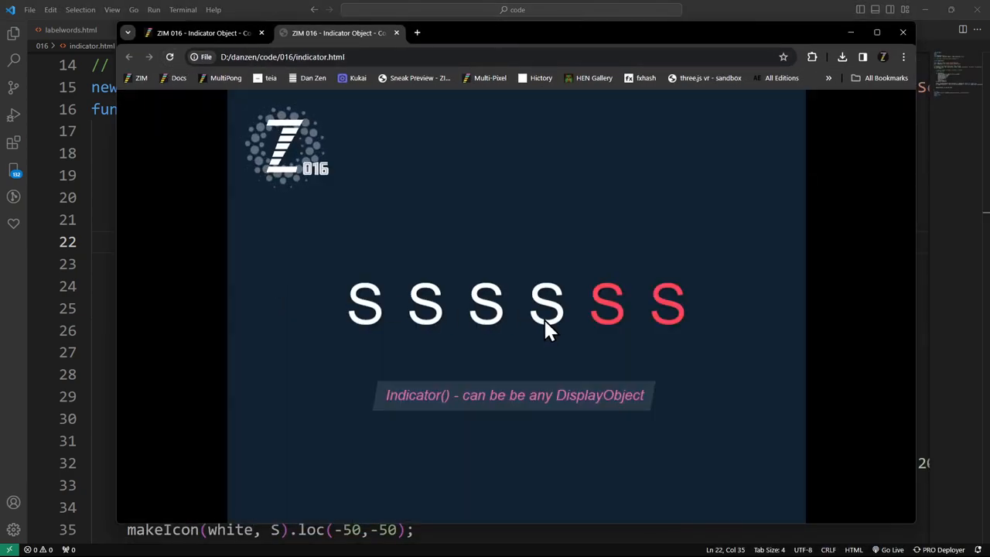
left_click(547, 305)
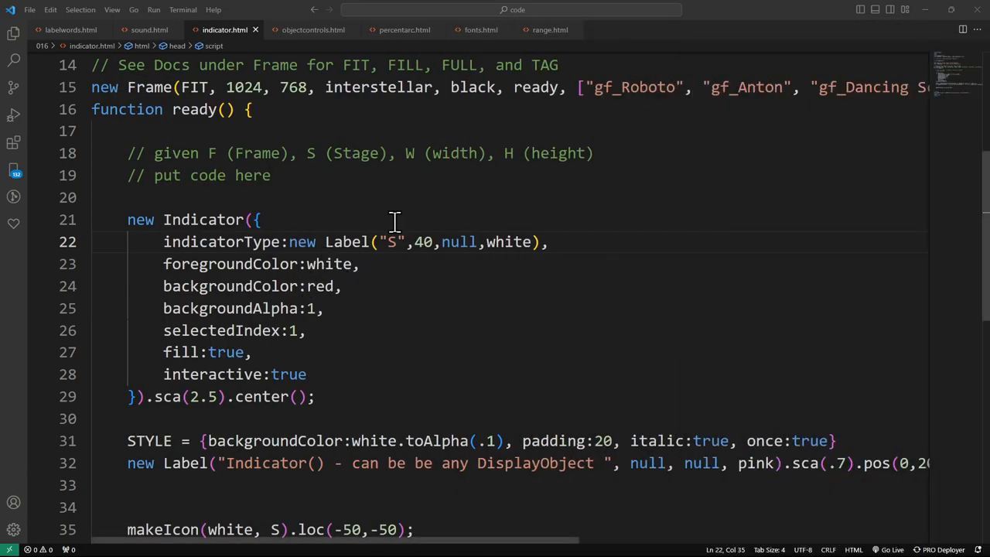
mouse_move(378, 247)
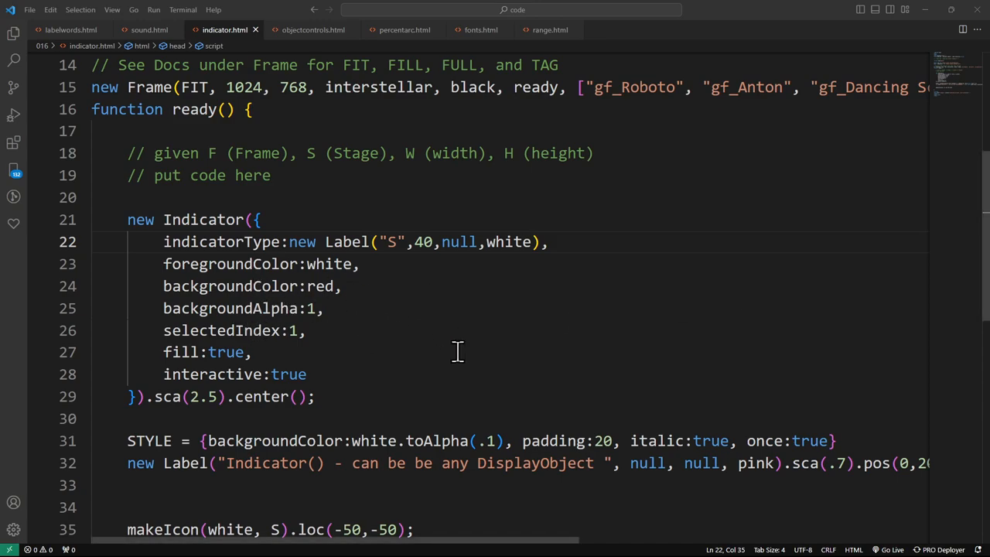
mouse_move(205, 271)
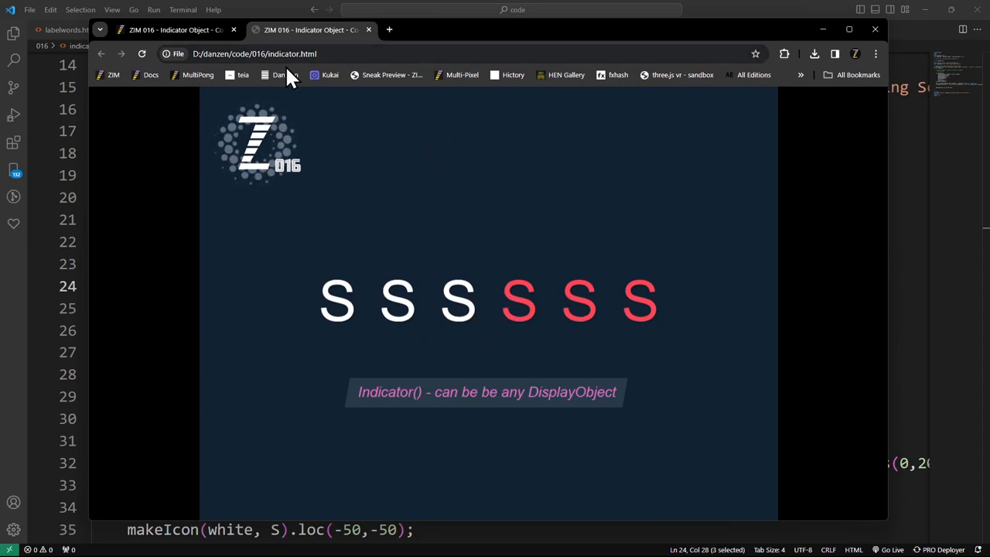
left_click(223, 29)
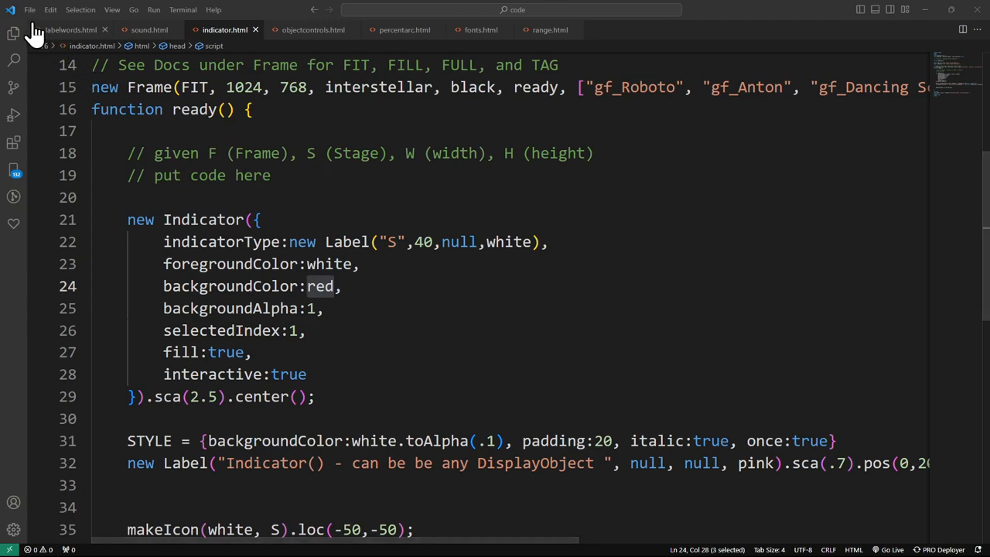
Step: Switch to objectcontrols.html, read through it and reload its two-cube demo in the browser
left_click(313, 30)
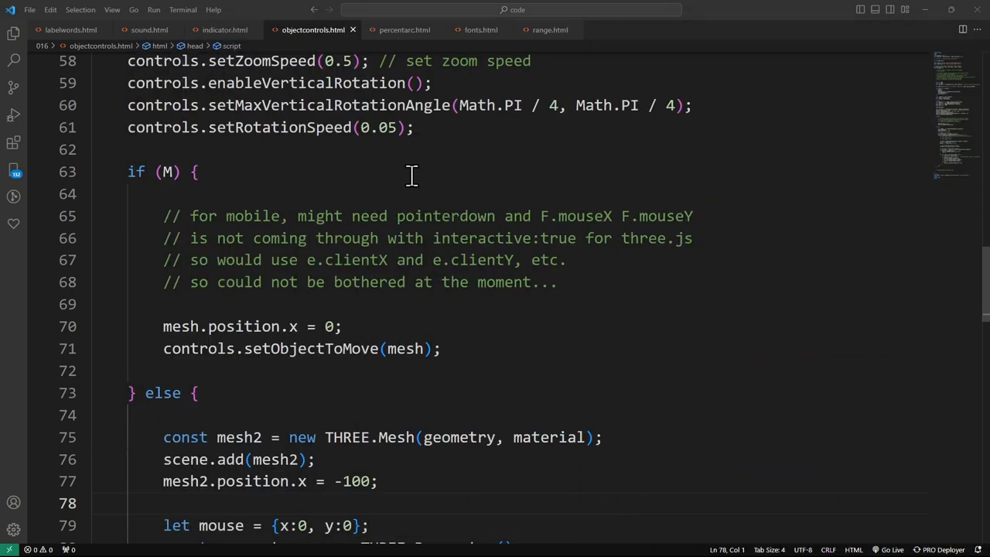
scroll("up", 3)
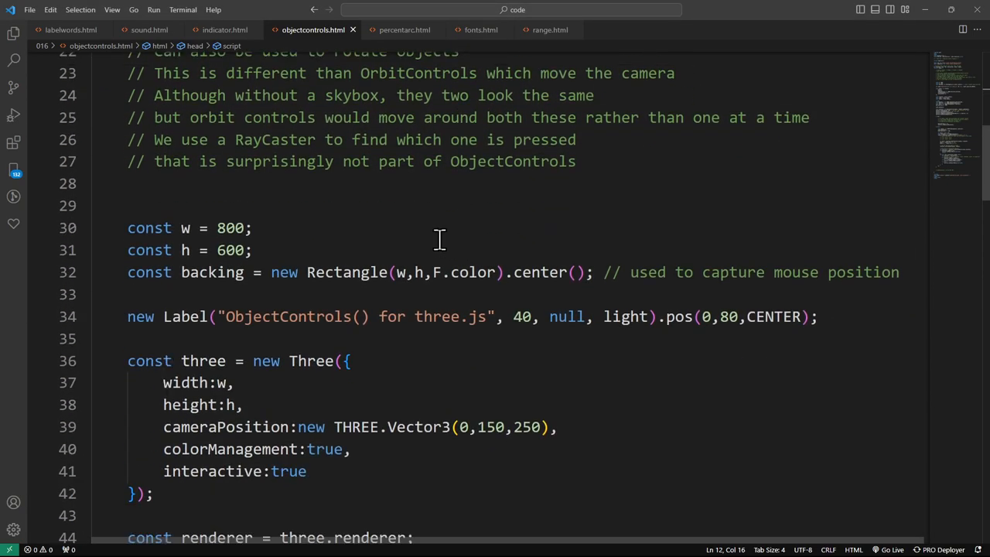
scroll("down", 3)
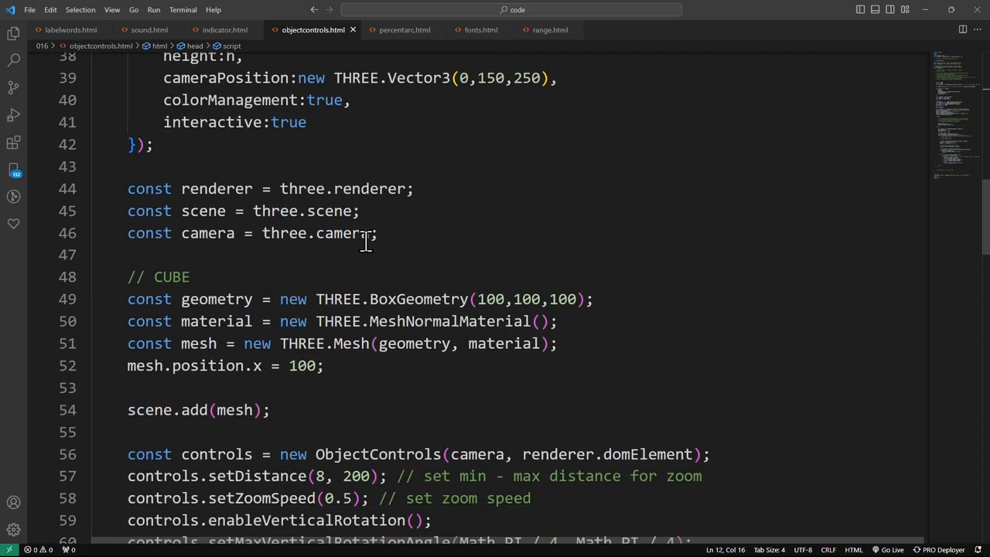
scroll("down", 3)
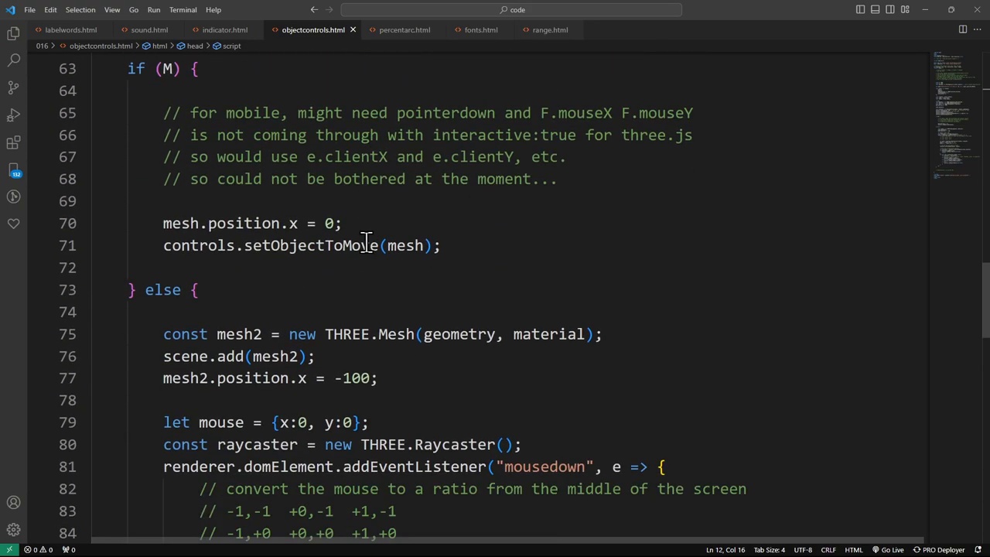
scroll("down", 3)
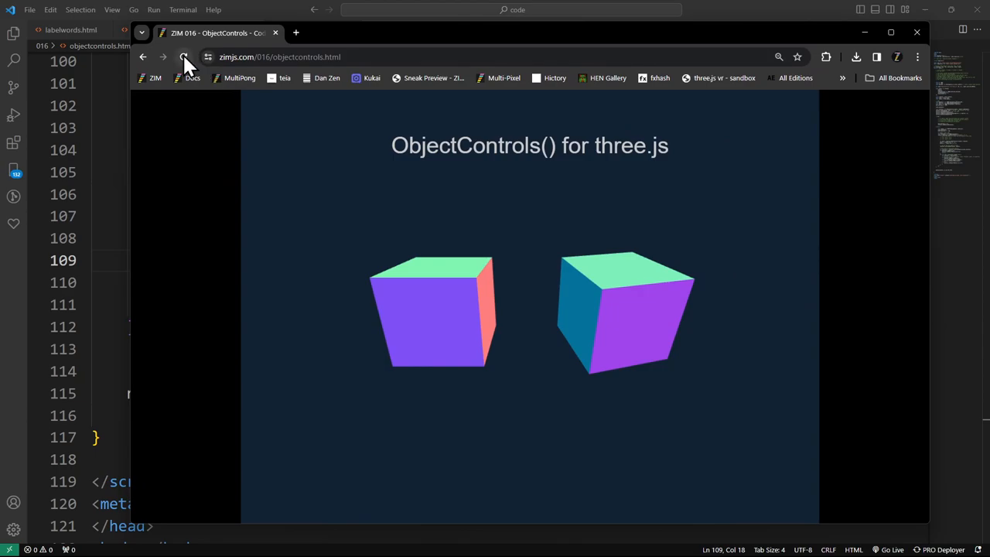
left_click(183, 55)
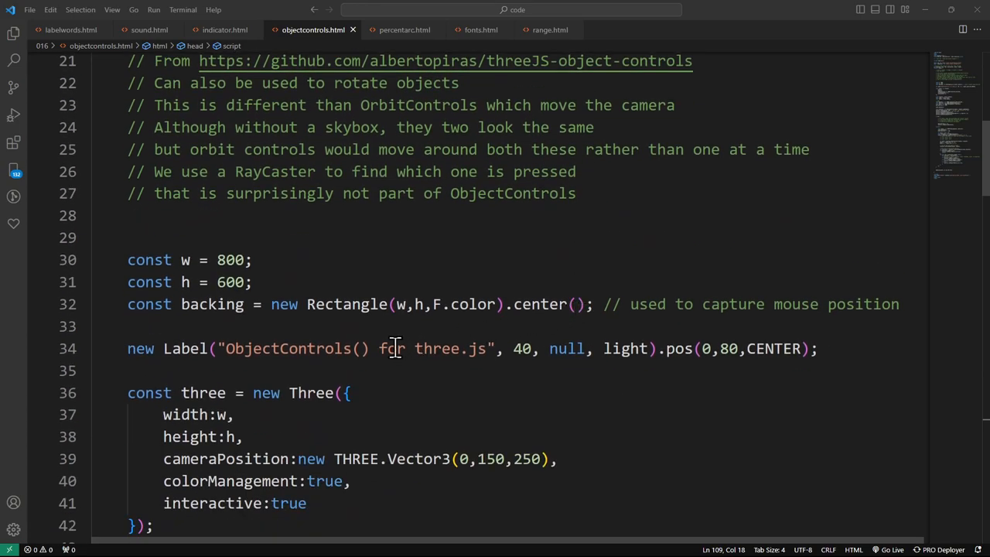
Step: Read the Three, cube and controls blocks and select the github source link in the comments
scroll("down", 3)
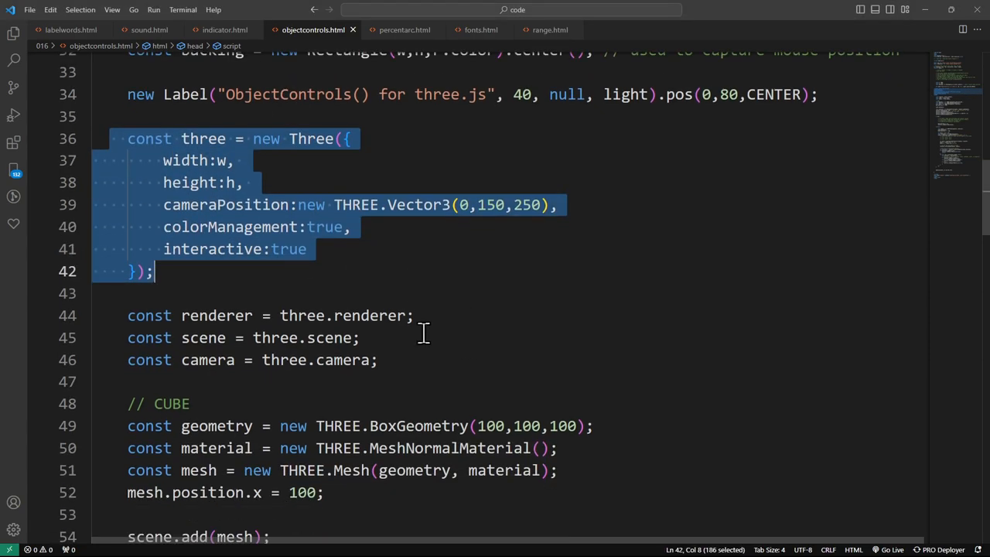
mouse_move(390, 300)
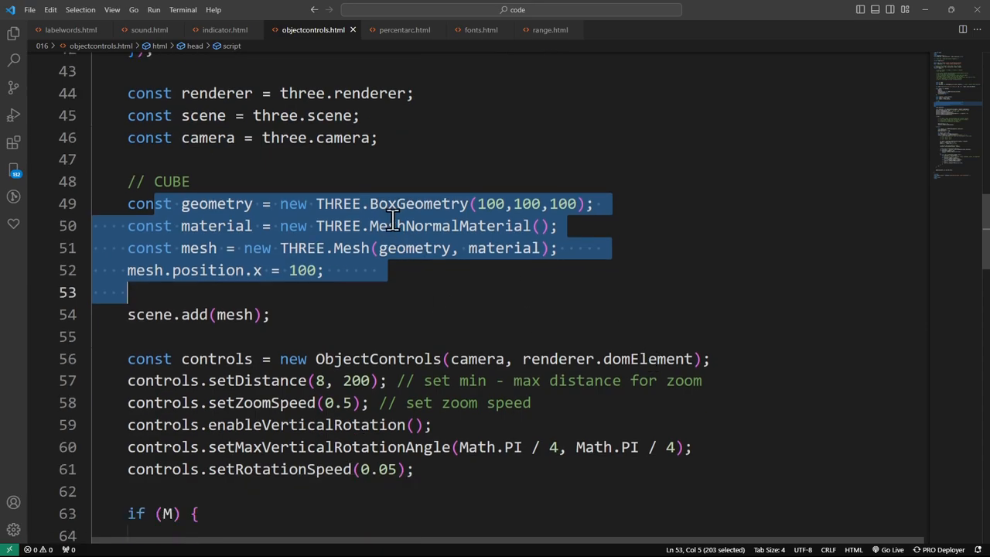
mouse_move(383, 309)
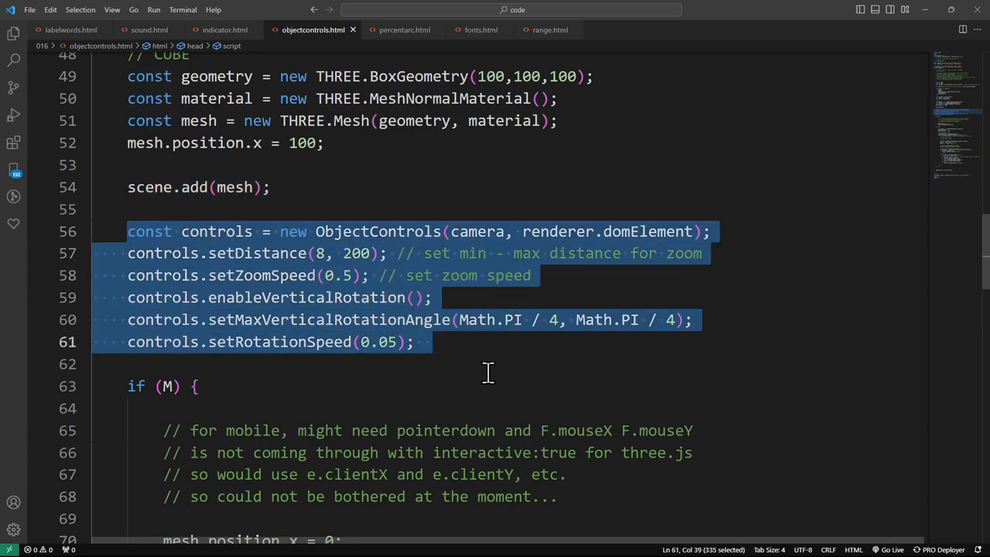
double_click(377, 232)
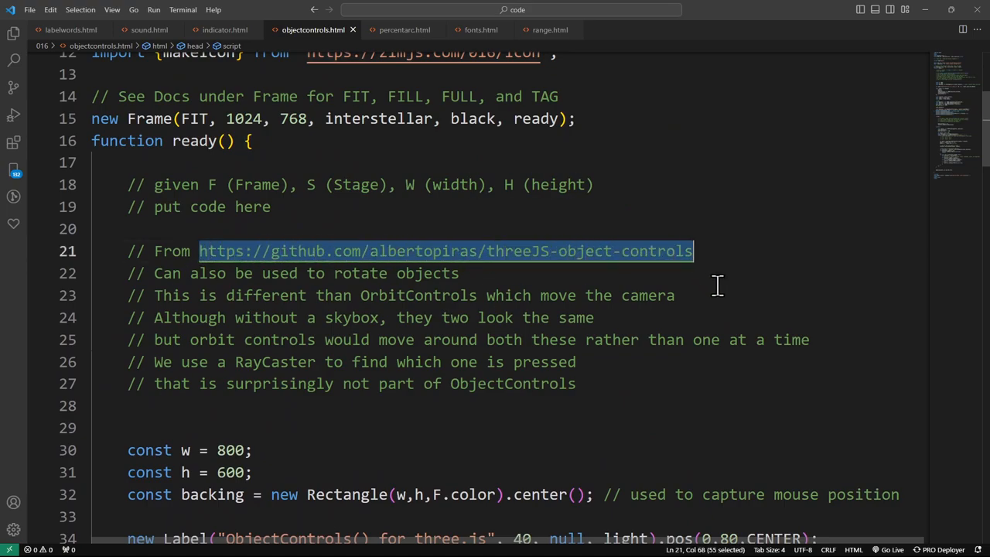
mouse_move(455, 317)
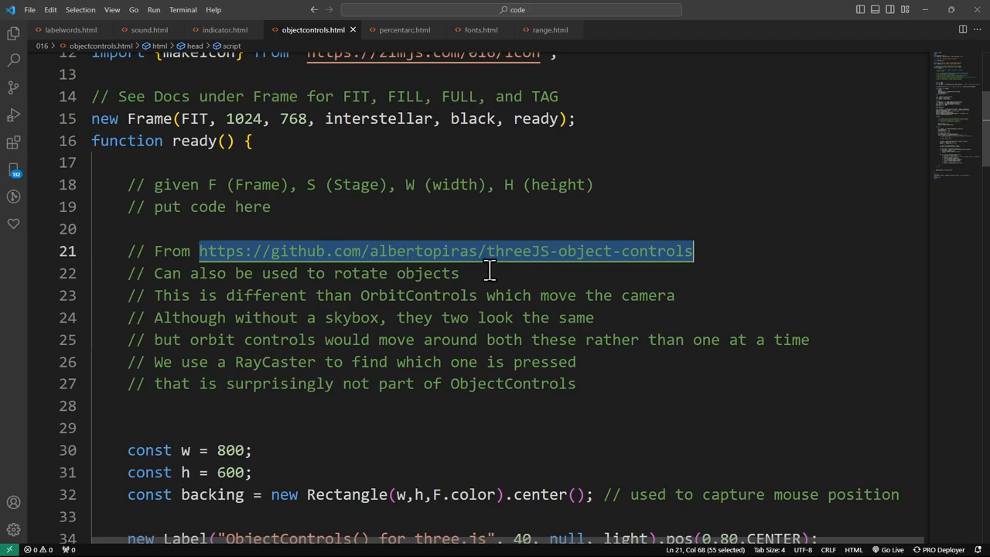
scroll("down", 3)
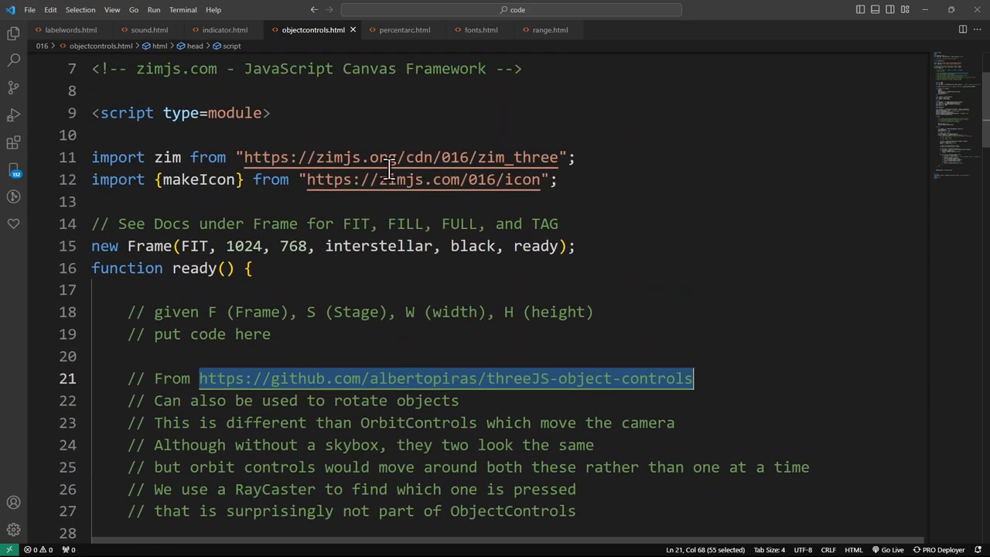
mouse_move(619, 361)
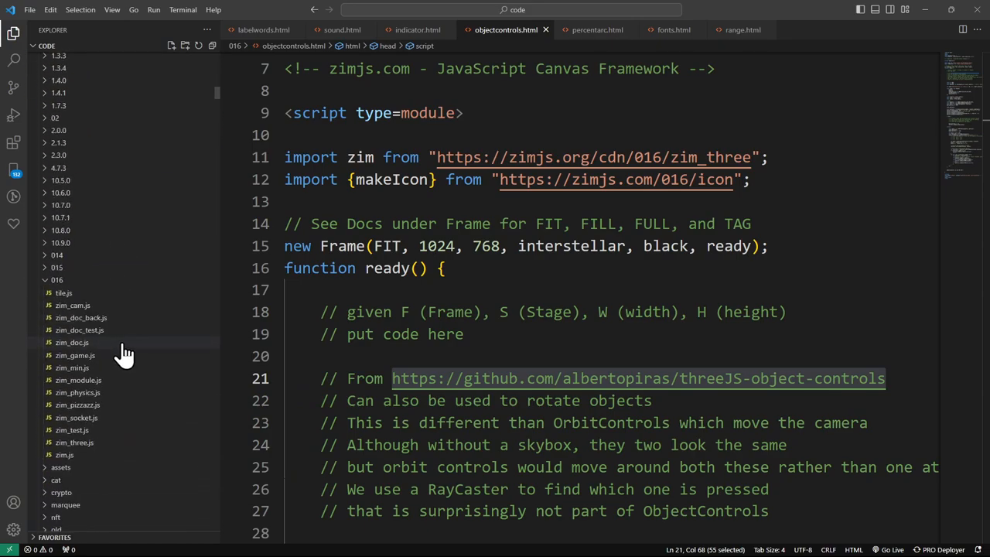
Step: View three_shim.js exporting OrbitControls and ObjectControls, then close it
scroll("down", 3)
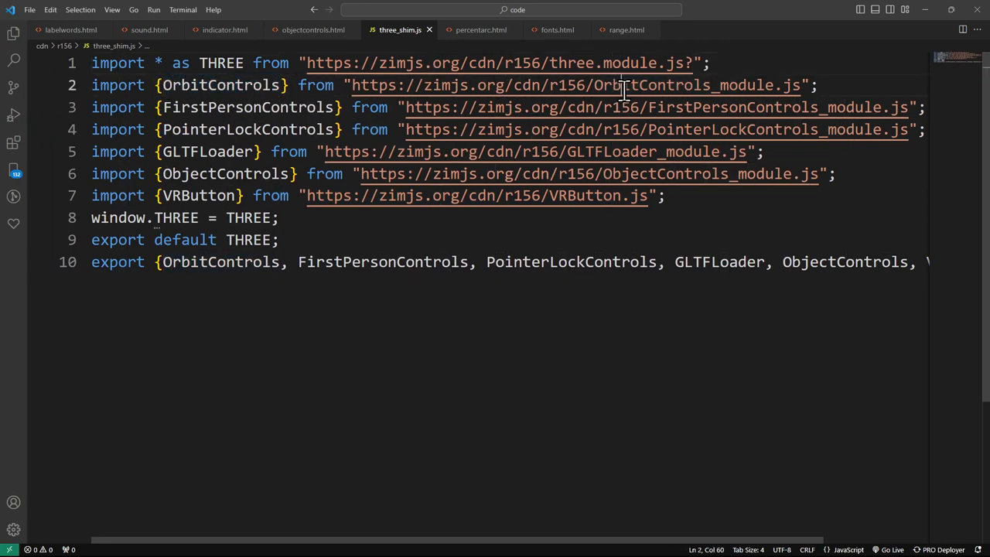
double_click(248, 107)
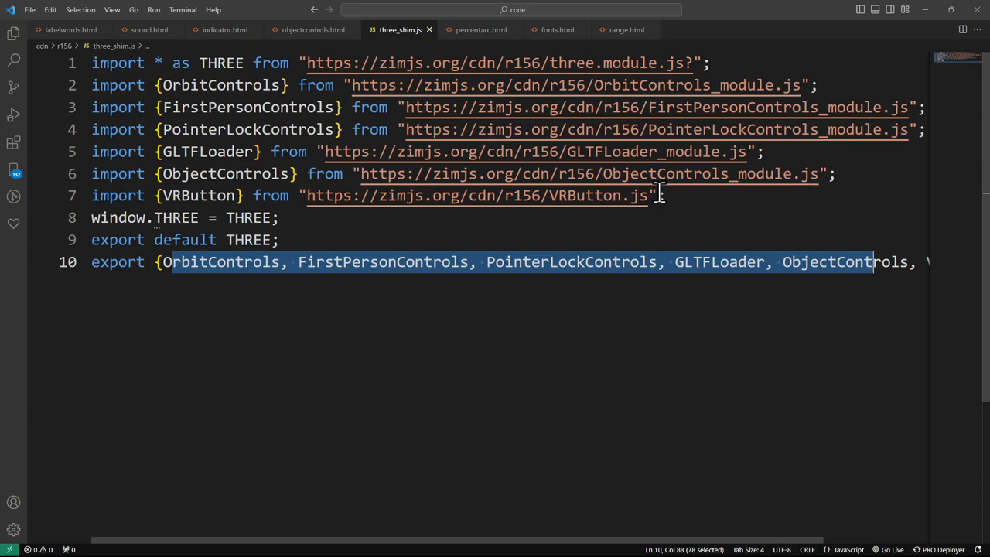
mouse_move(395, 85)
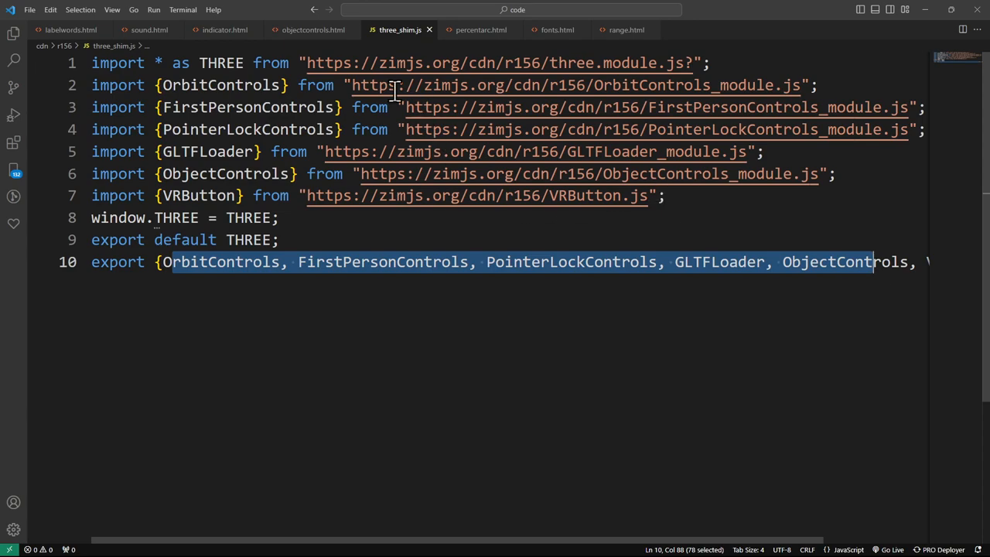
mouse_move(430, 37)
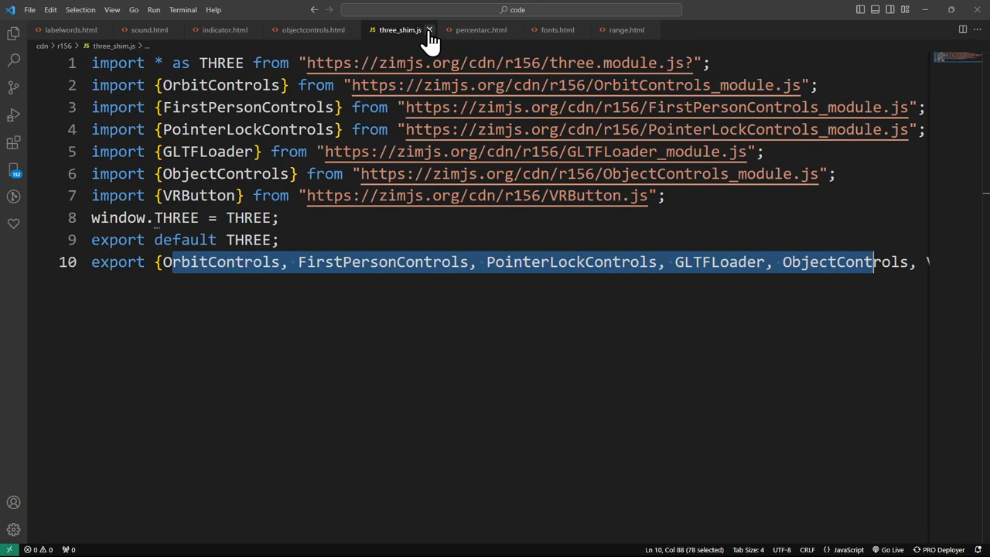
mouse_move(430, 31)
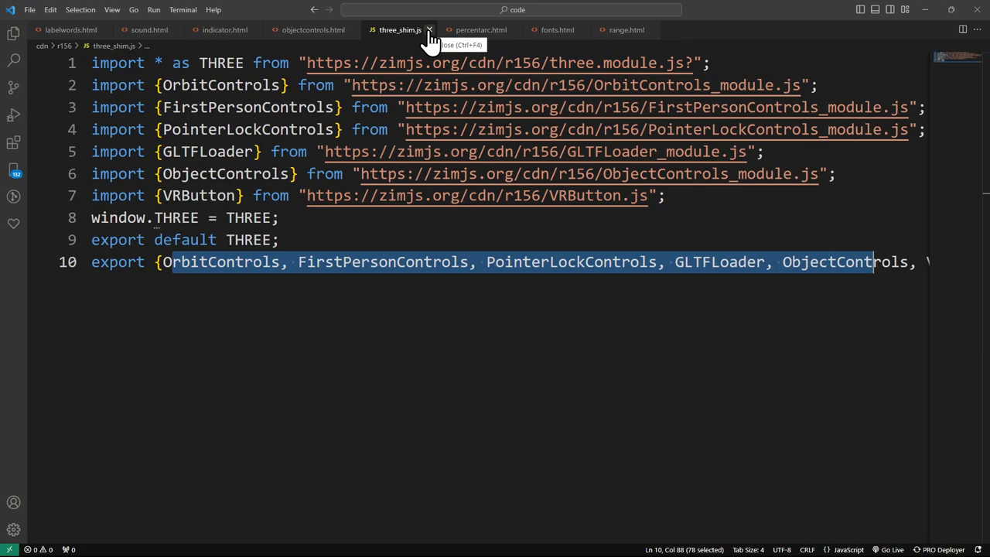
left_click(430, 29)
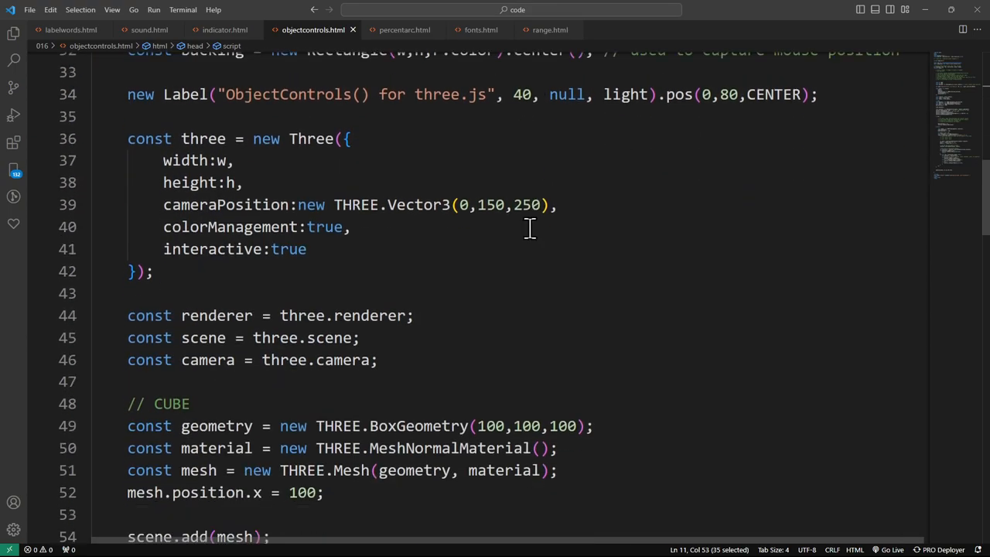
Step: Rotate both cubes in the demo and move the editor down to the mobile-branch code
scroll("down", 3)
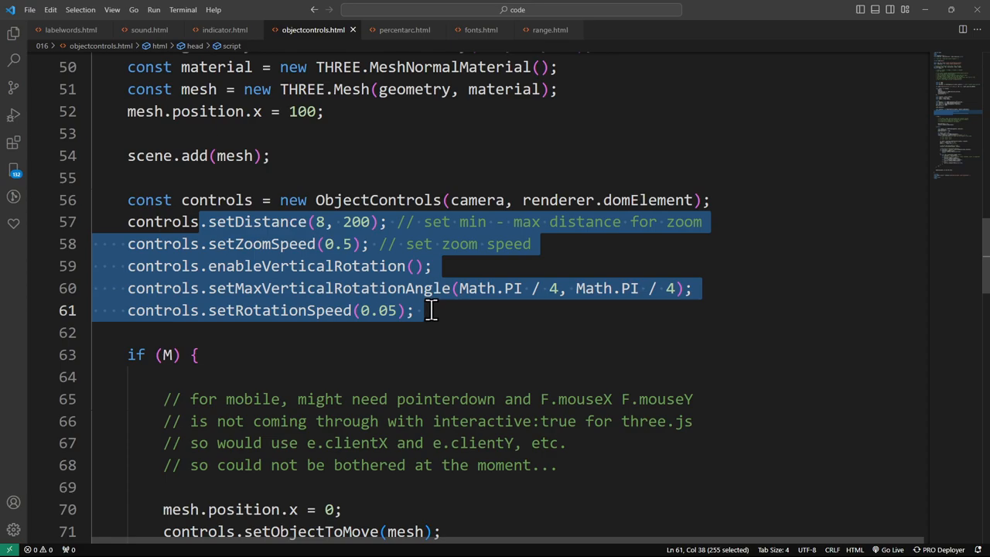
mouse_move(334, 244)
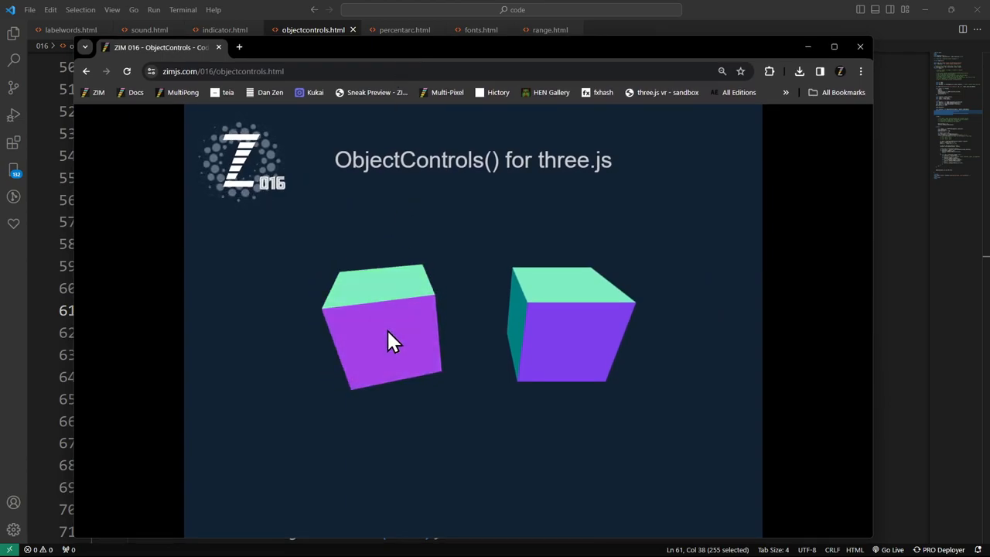
left_click_drag(390, 340, 405, 281)
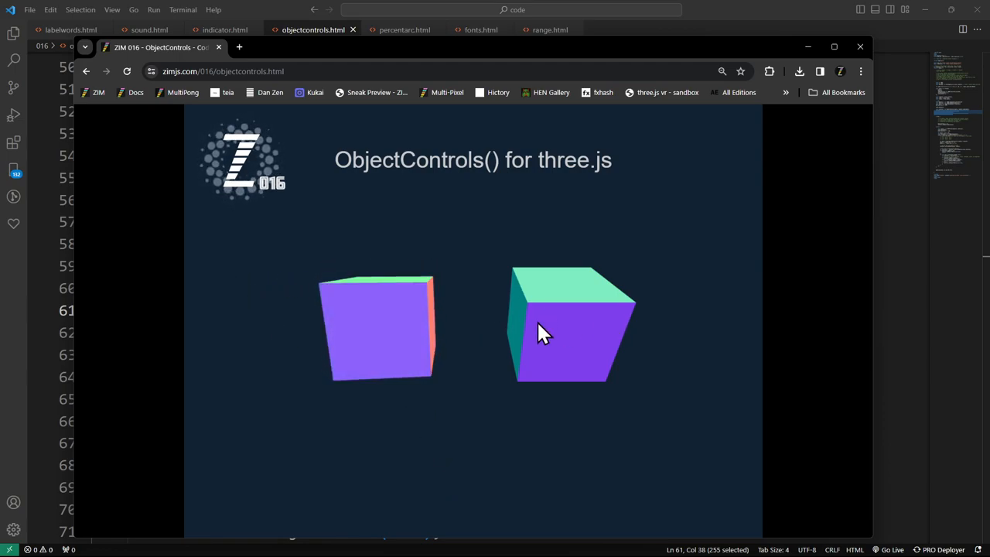
left_click_drag(541, 332, 374, 340)
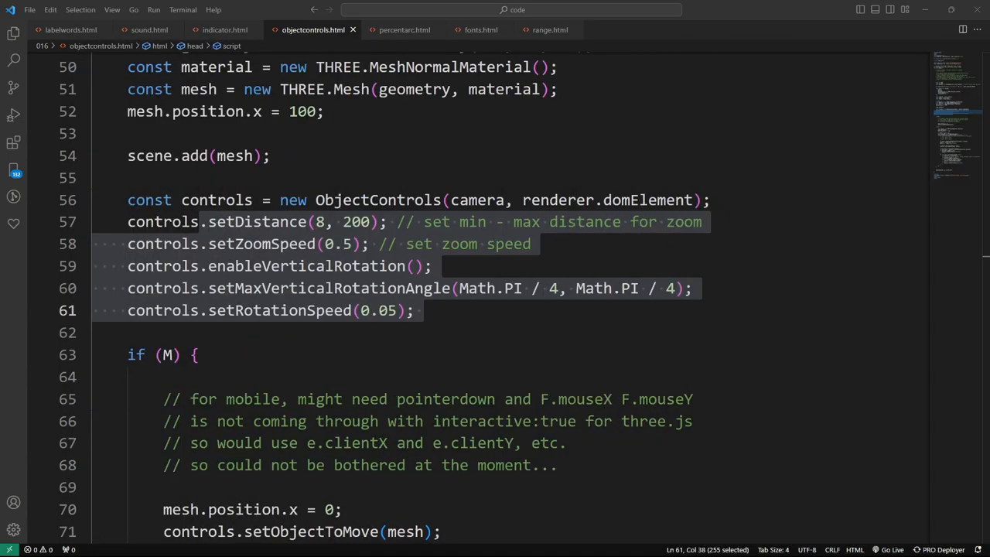
scroll("down", 3)
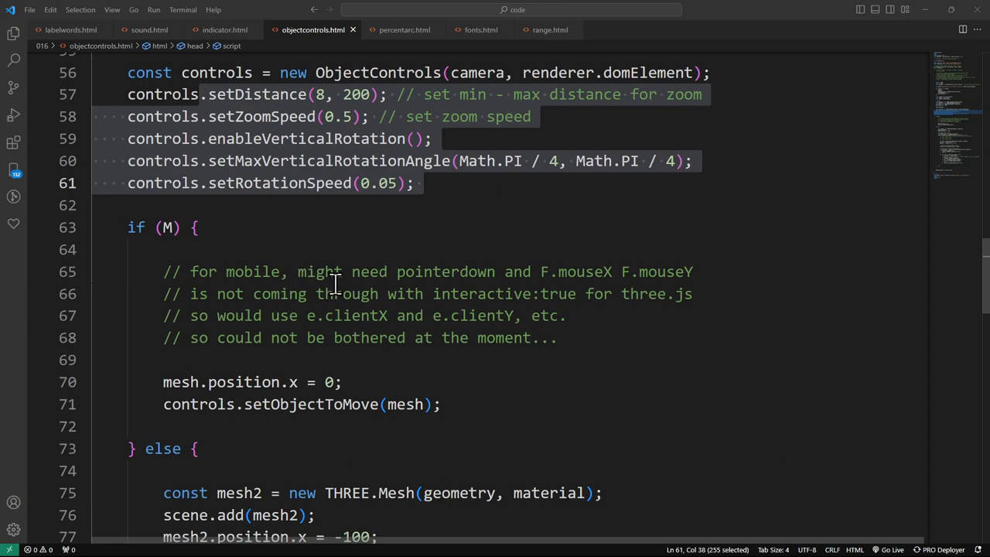
scroll("down", 3)
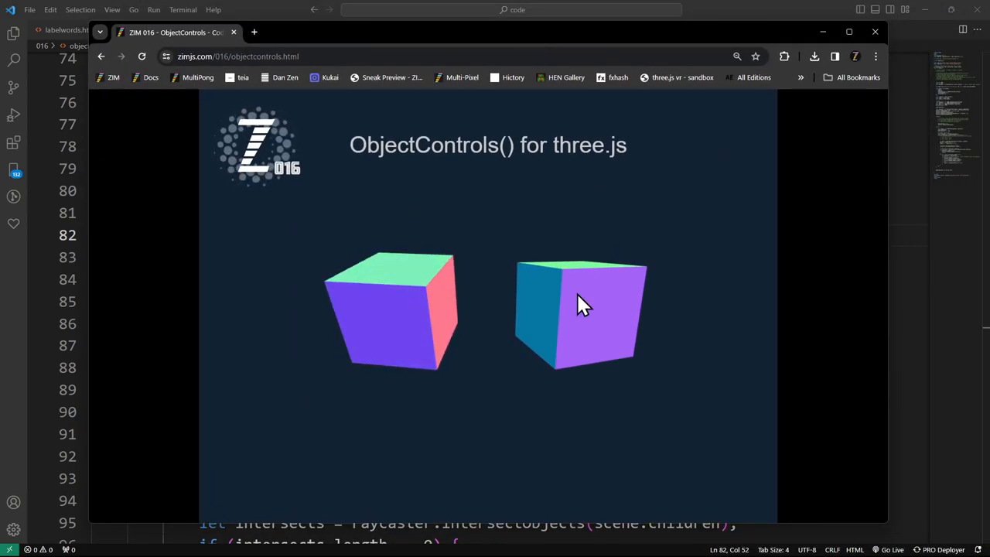
left_click_drag(585, 303, 611, 332)
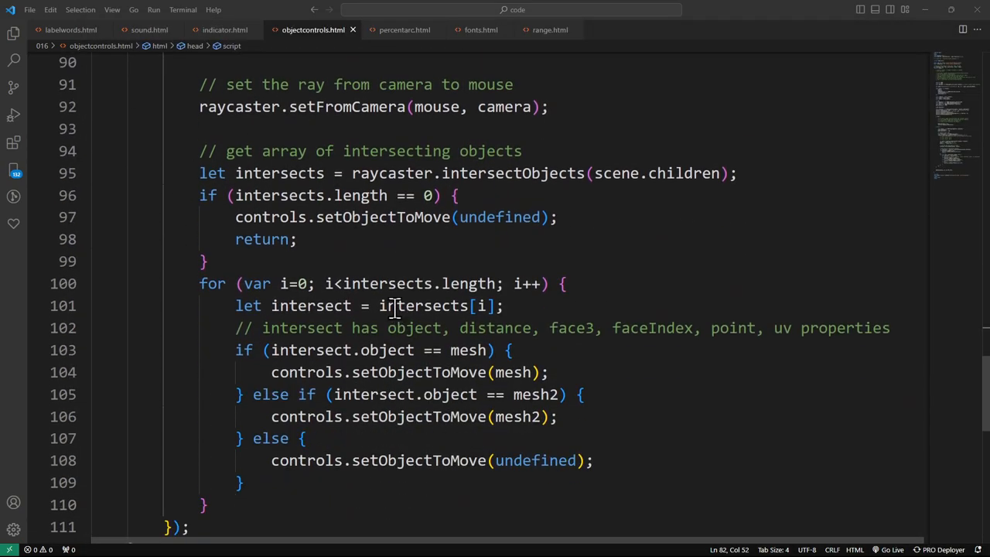
mouse_move(334, 327)
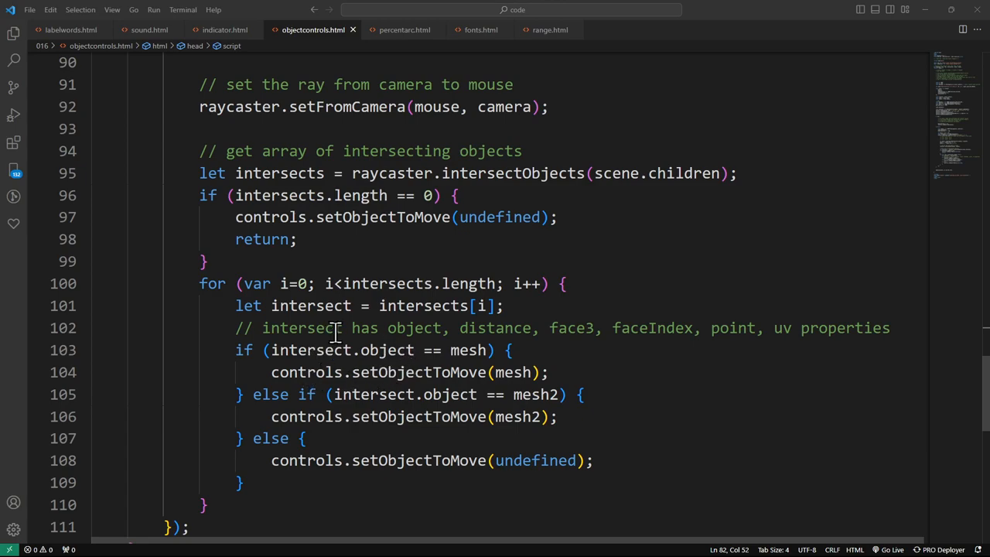
left_click_drag(235, 350, 498, 349)
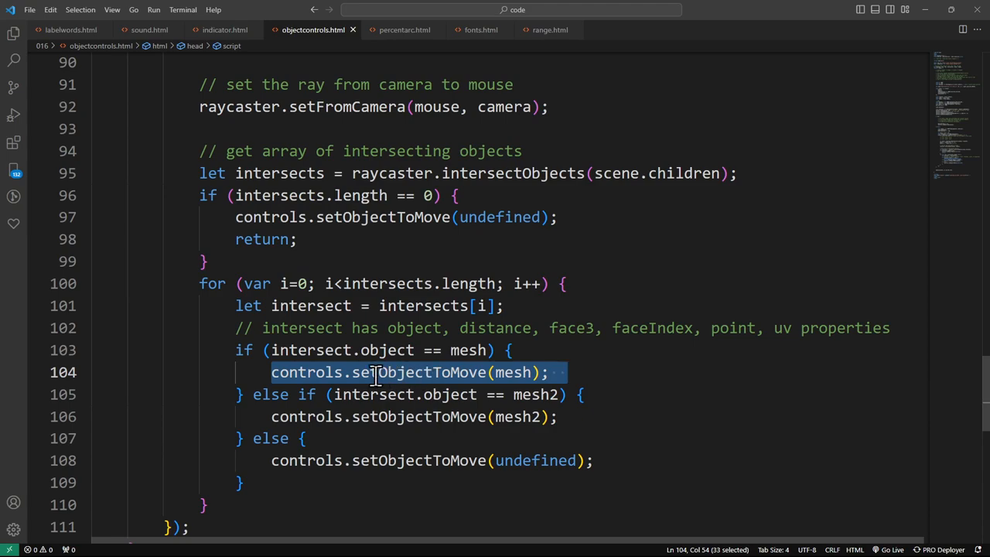
left_click(513, 371)
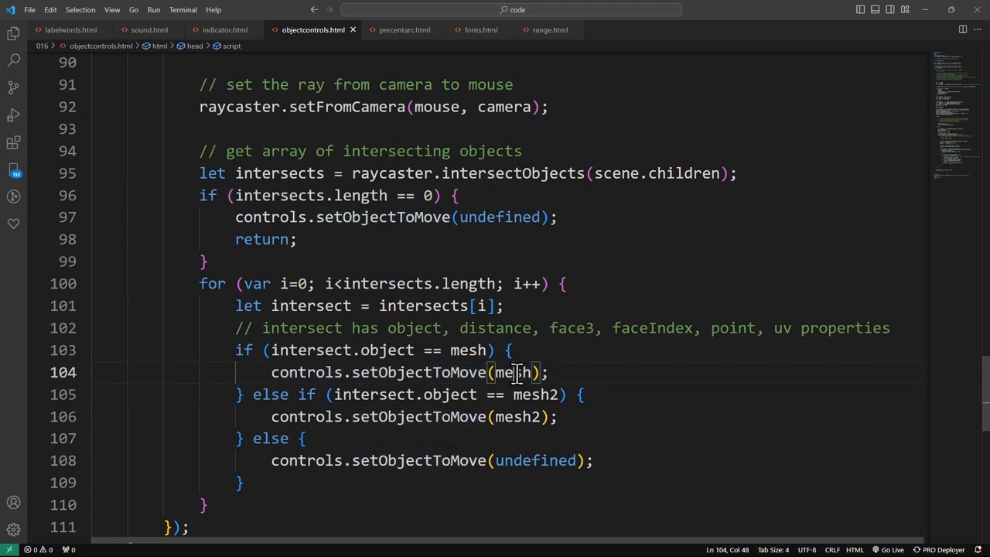
double_click(534, 394)
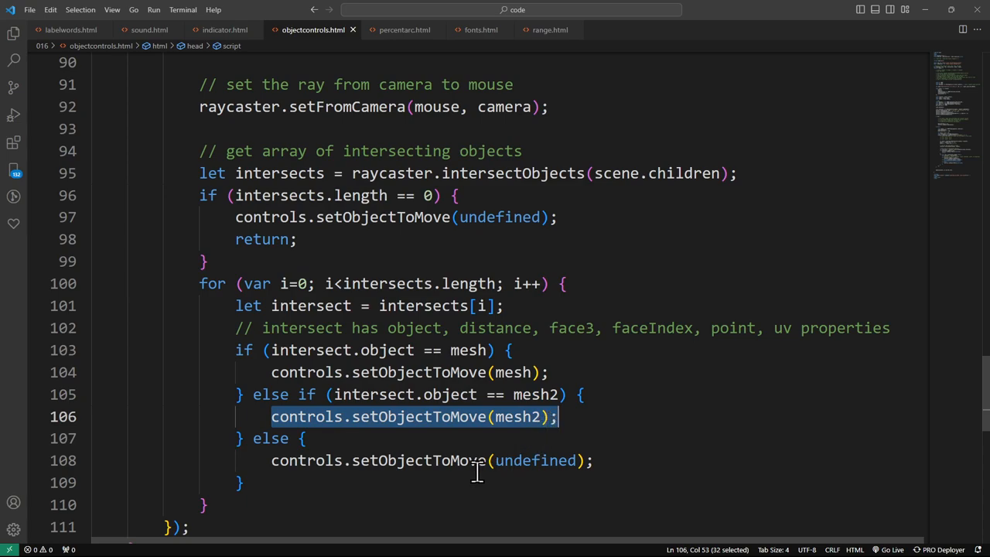
double_click(414, 461)
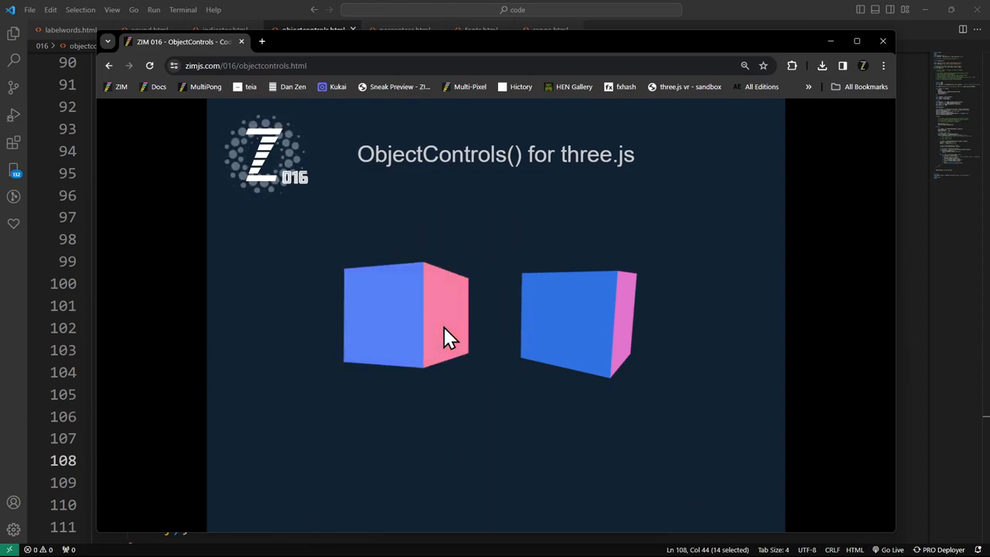
mouse_move(390, 99)
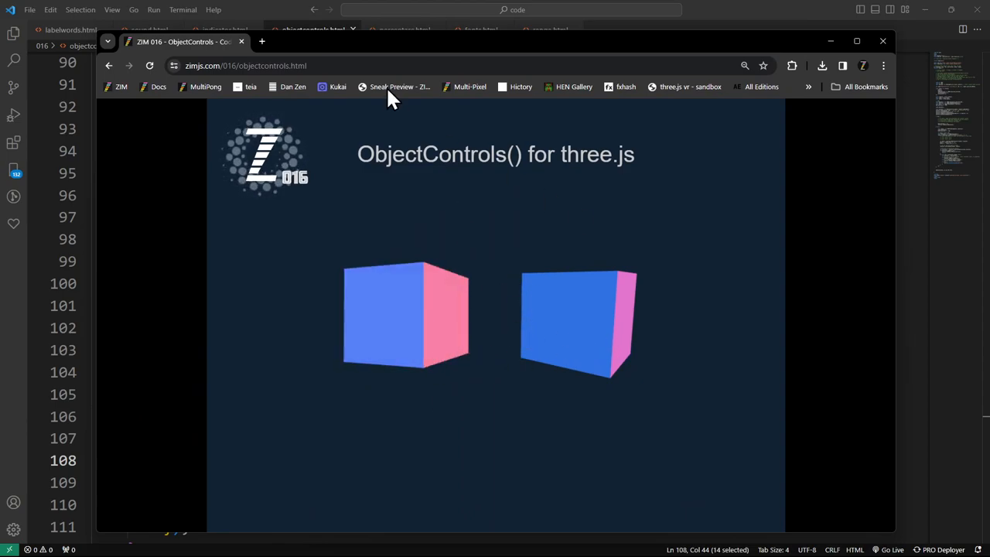
left_click(881, 40)
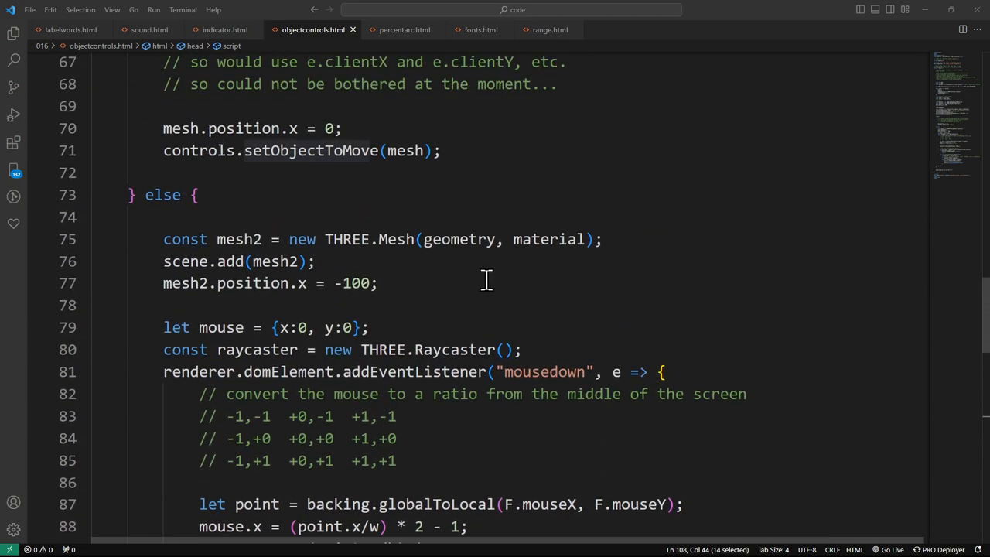
scroll("down", 3)
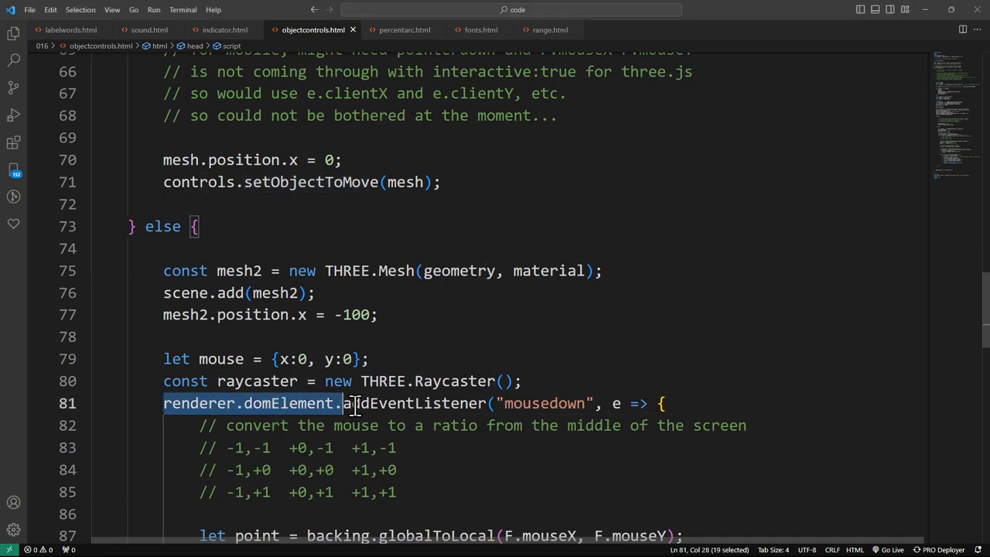
left_click(529, 402)
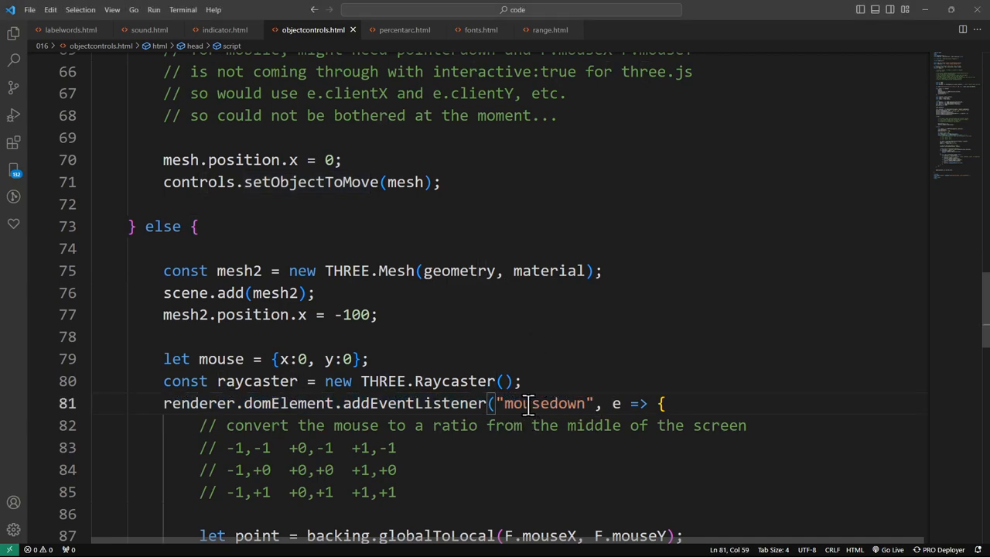
double_click(542, 403)
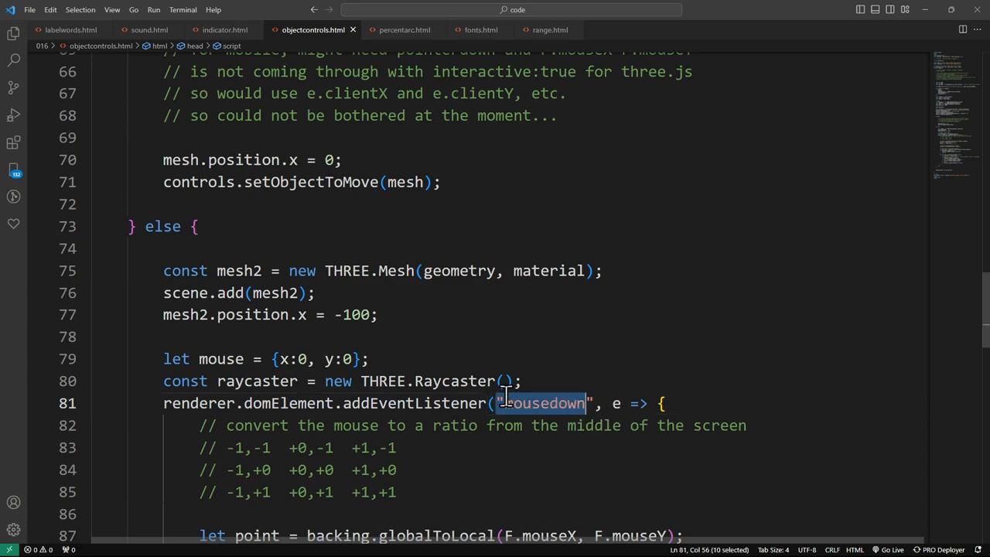
mouse_move(553, 373)
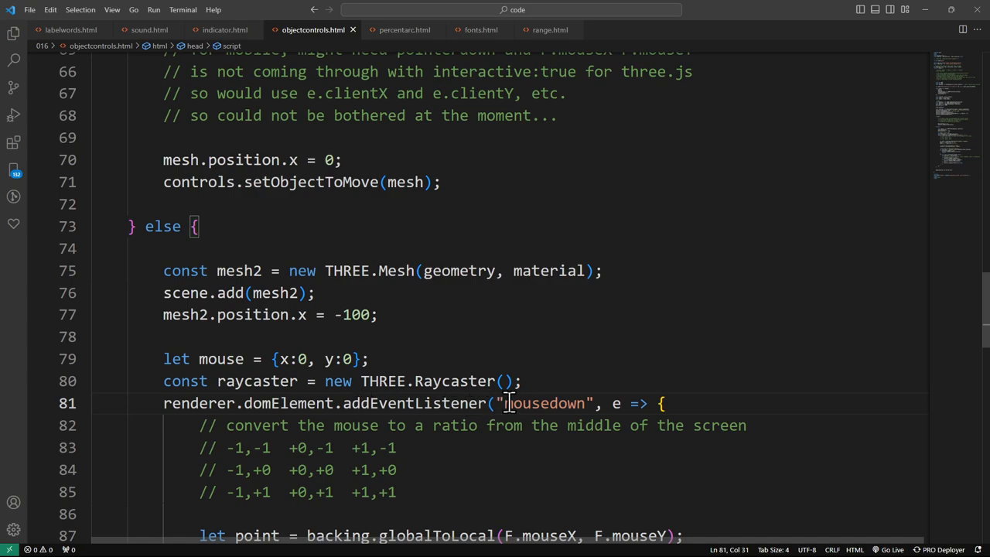
double_click(548, 402)
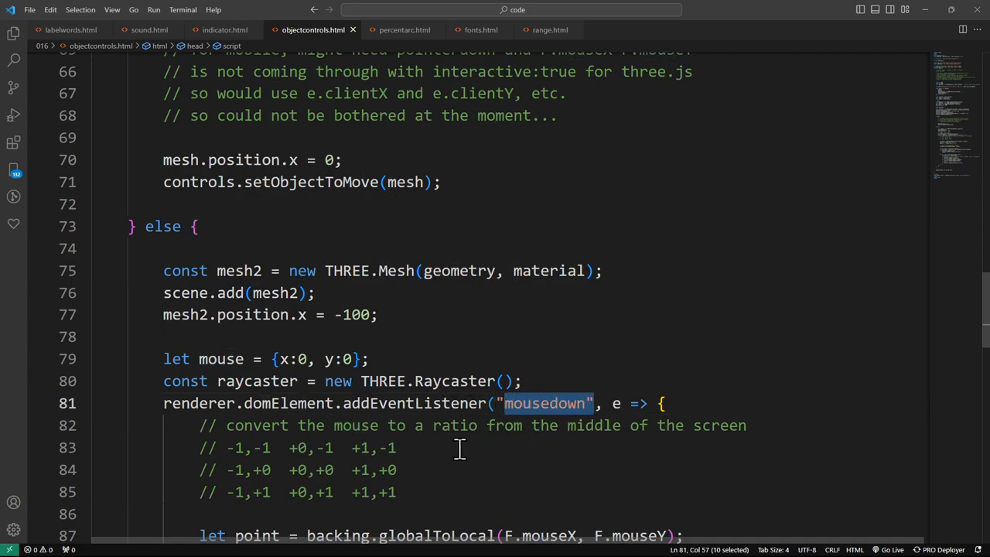
scroll("down", 3)
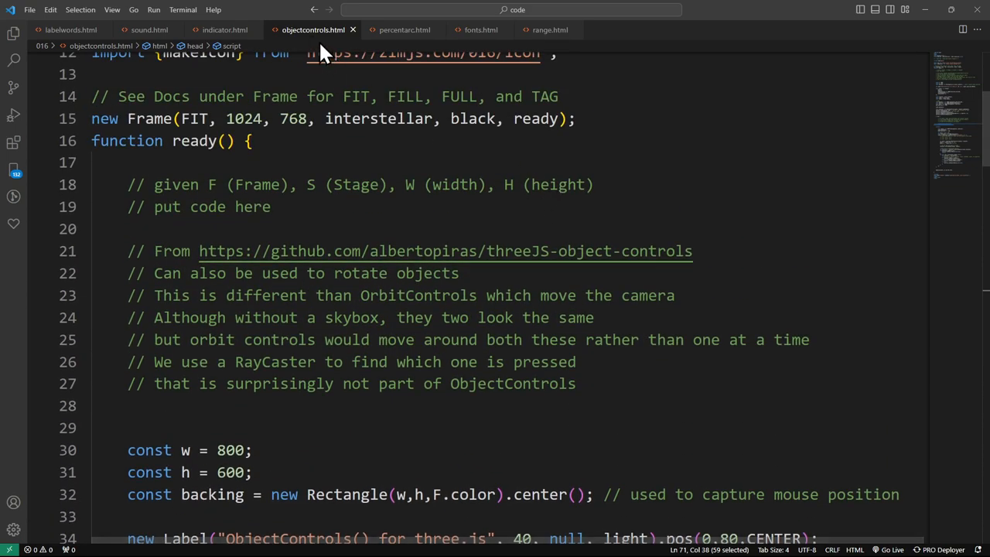
mouse_move(414, 34)
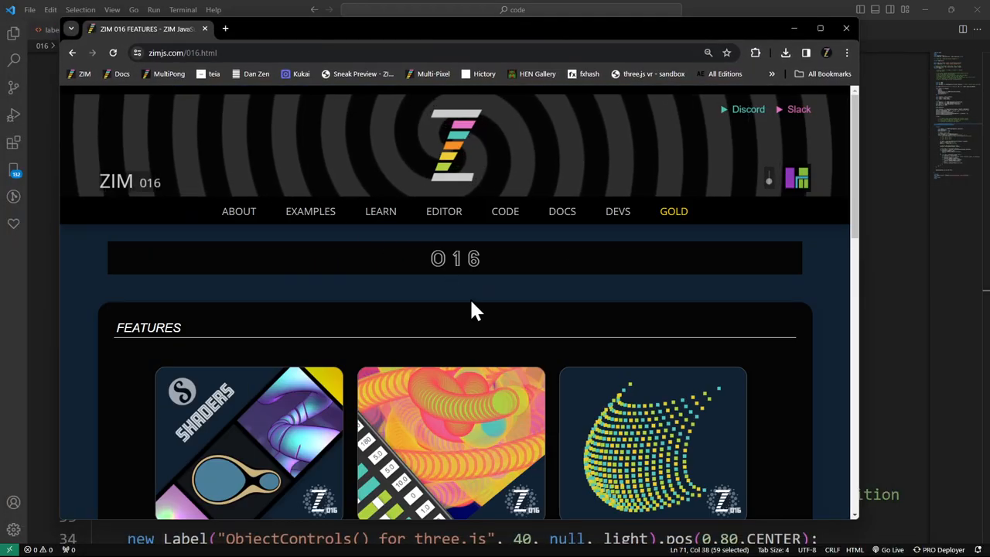
Step: View the percentArc moon demo and bring Visual Studio Code back in front
scroll("down", 3)
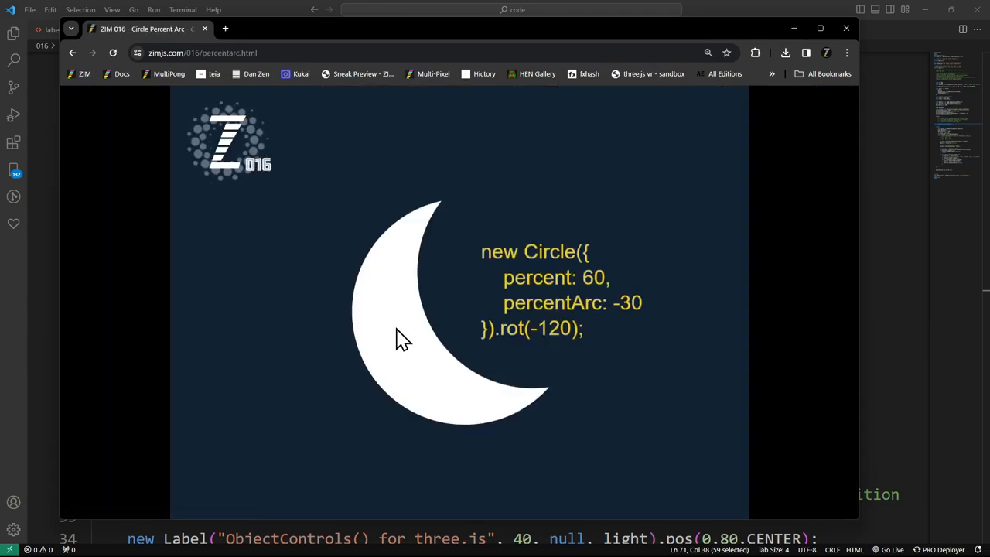
mouse_move(560, 324)
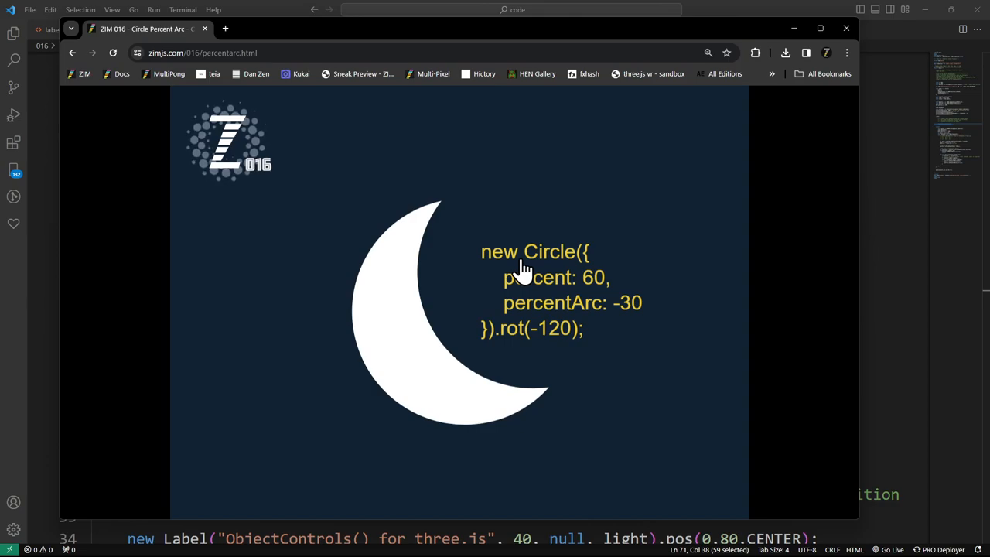
mouse_move(524, 297)
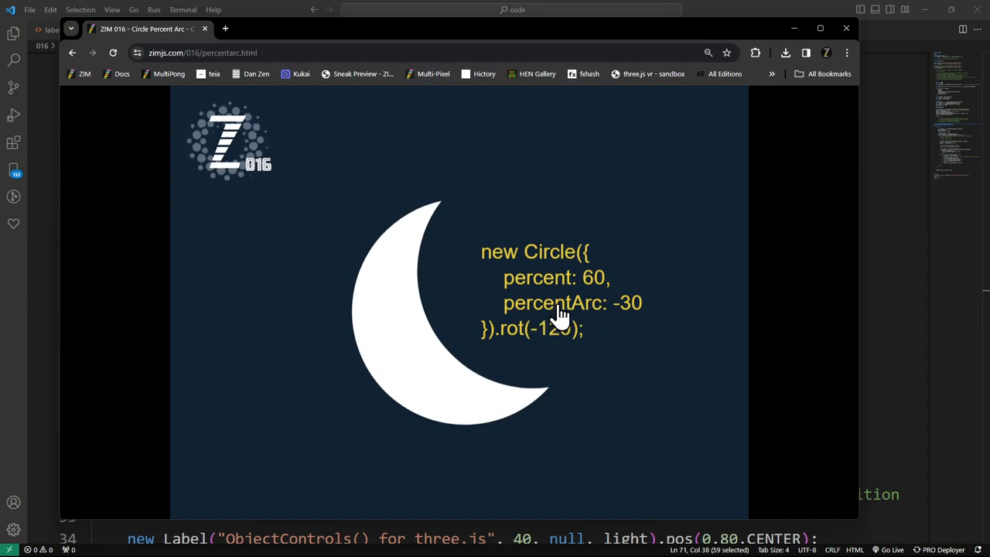
left_click(313, 29)
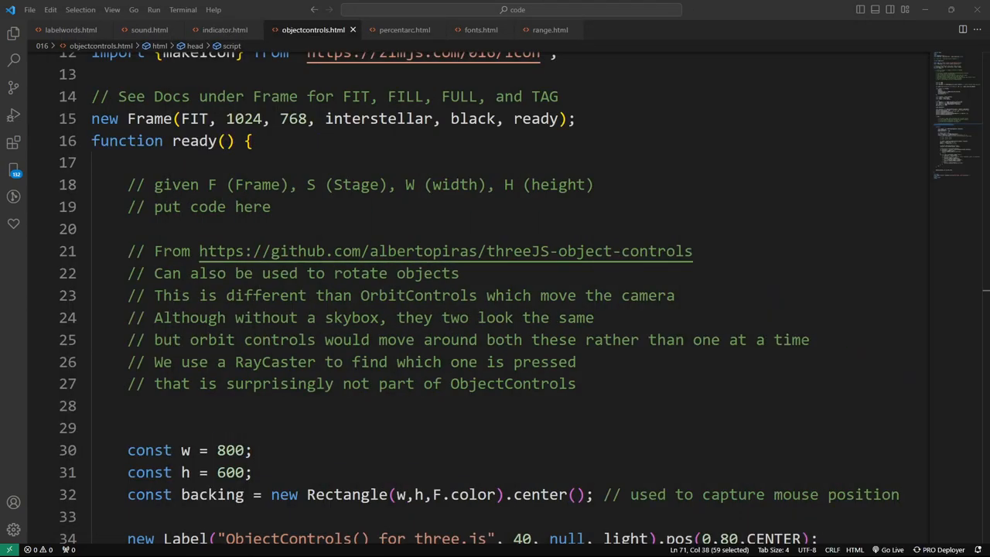
Step: Switch to percentarc.html and comment out the circle's .animate({...}) settings
left_click(404, 29)
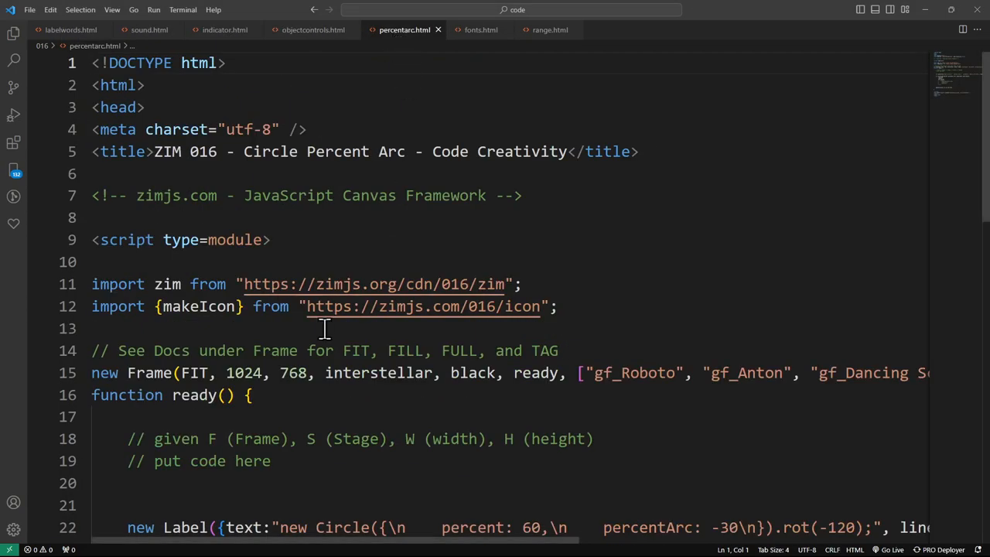
scroll("down", 3)
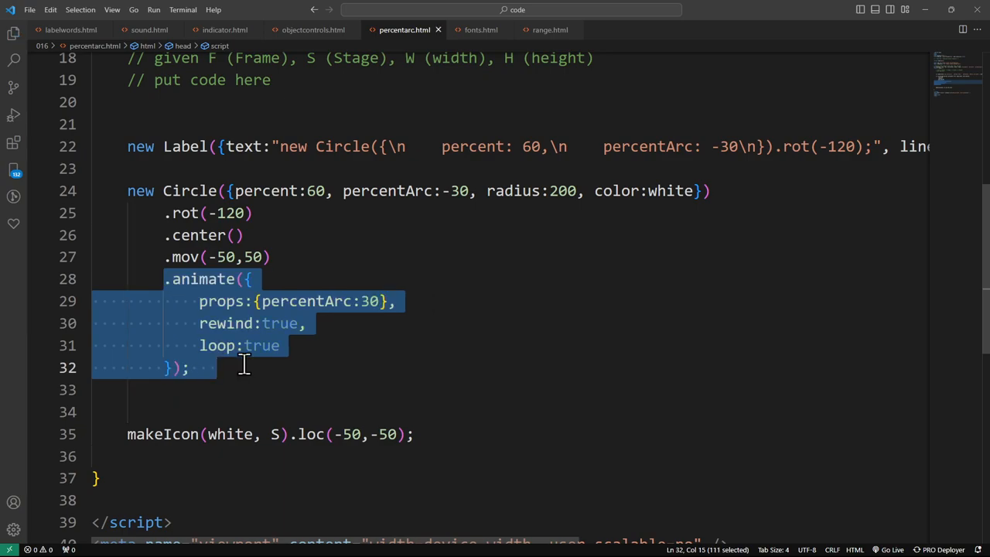
mouse_move(627, 487)
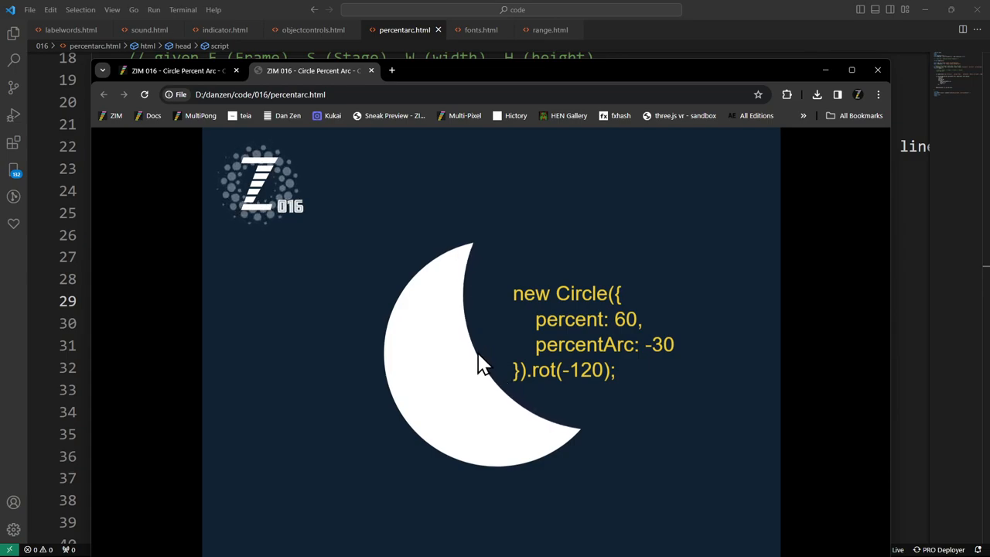
mouse_move(486, 255)
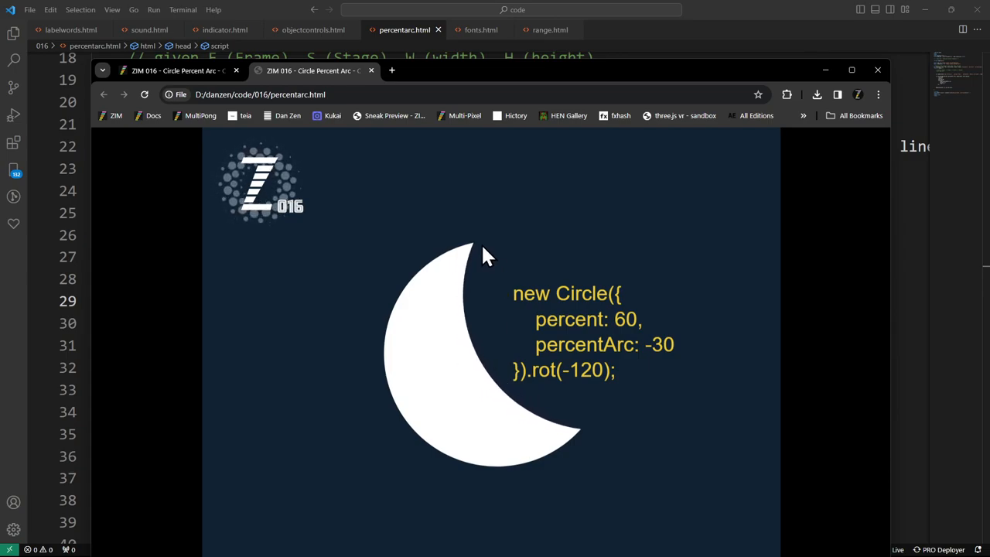
mouse_move(616, 410)
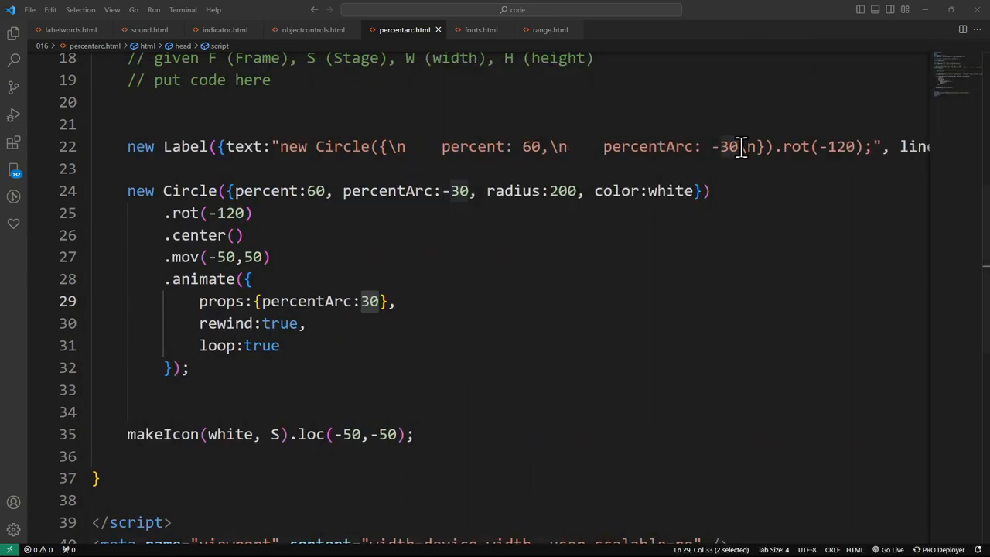
left_click_drag(742, 145, 192, 323)
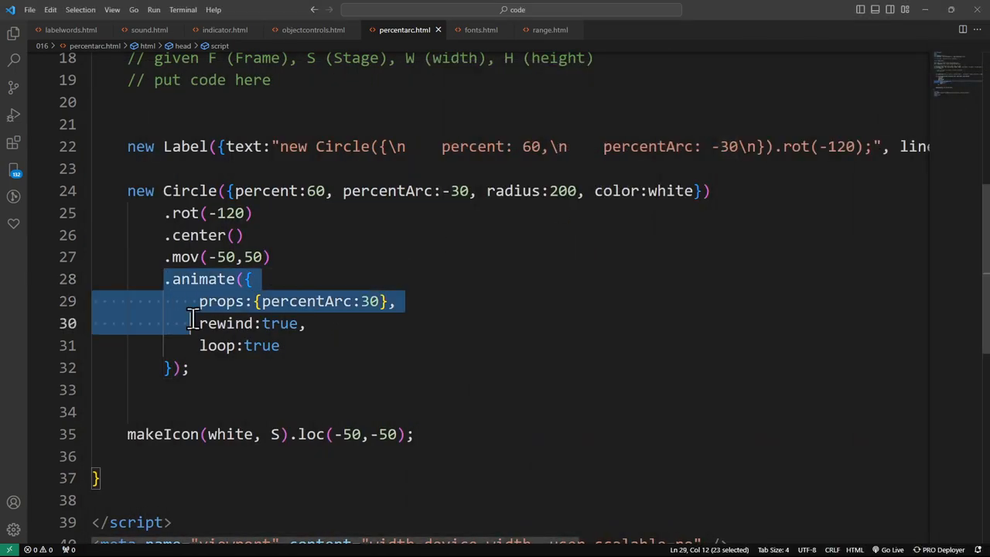
type("// s")
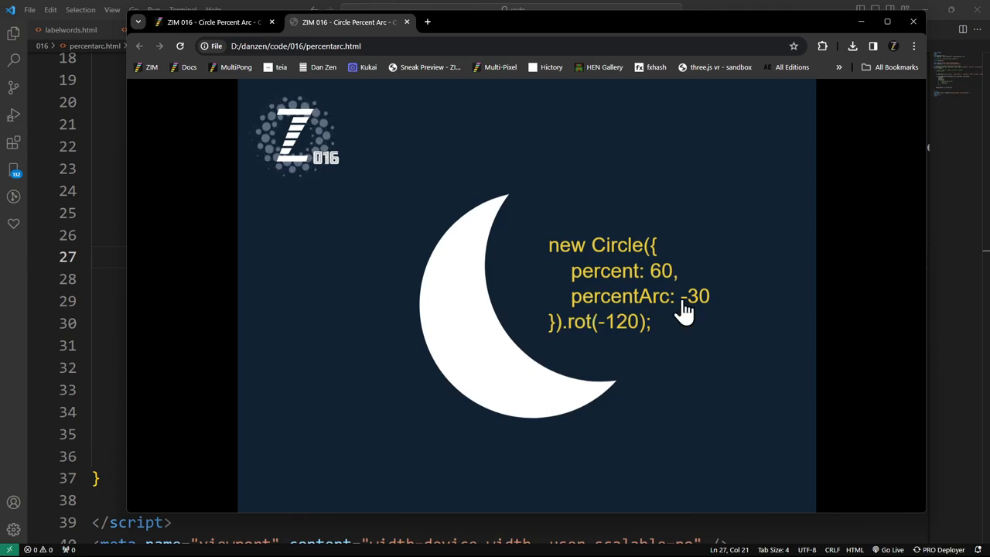
mouse_move(541, 266)
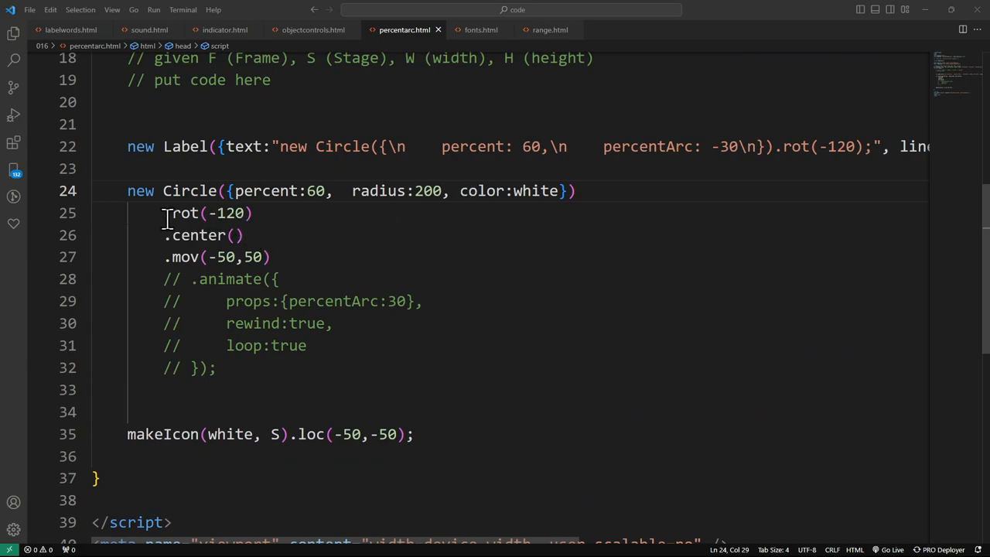
Step: Delete the .rot(-120) line and reload the preview to show the plain 60-percent circle
key("Delete")
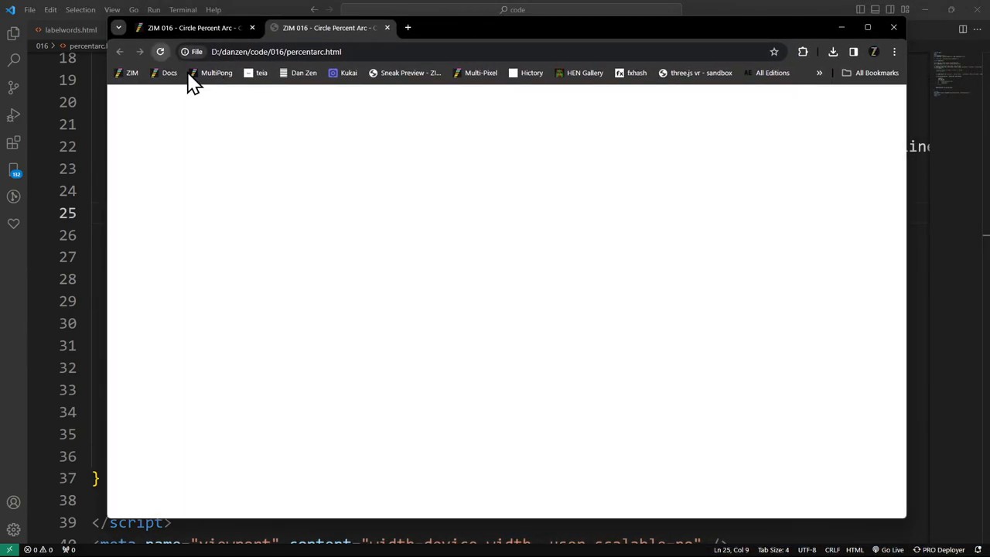
left_click(161, 52)
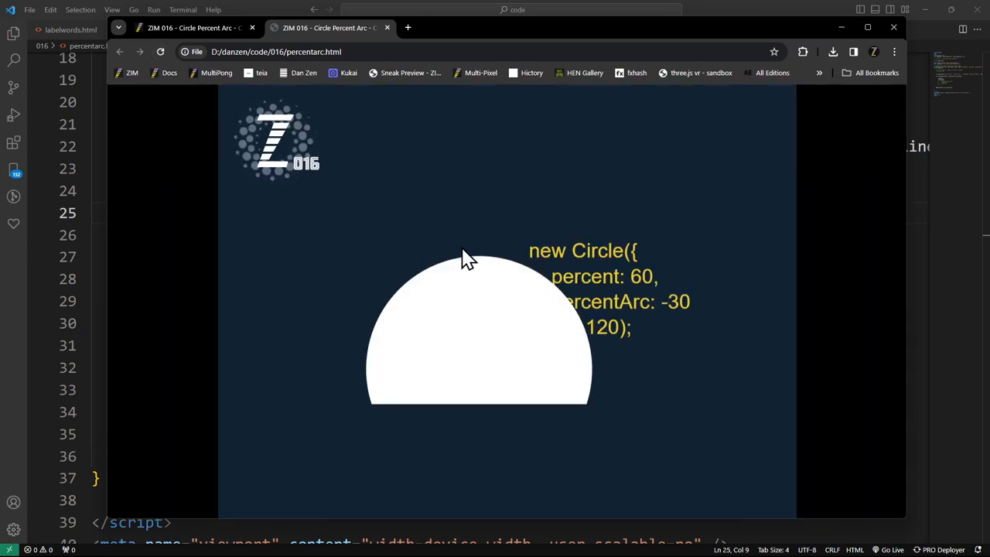
mouse_move(379, 418)
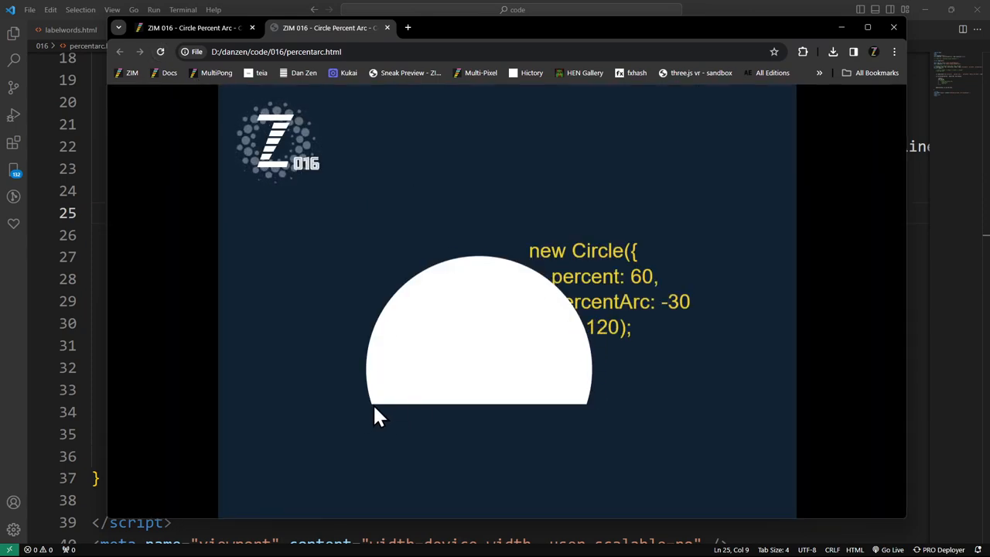
mouse_move(582, 420)
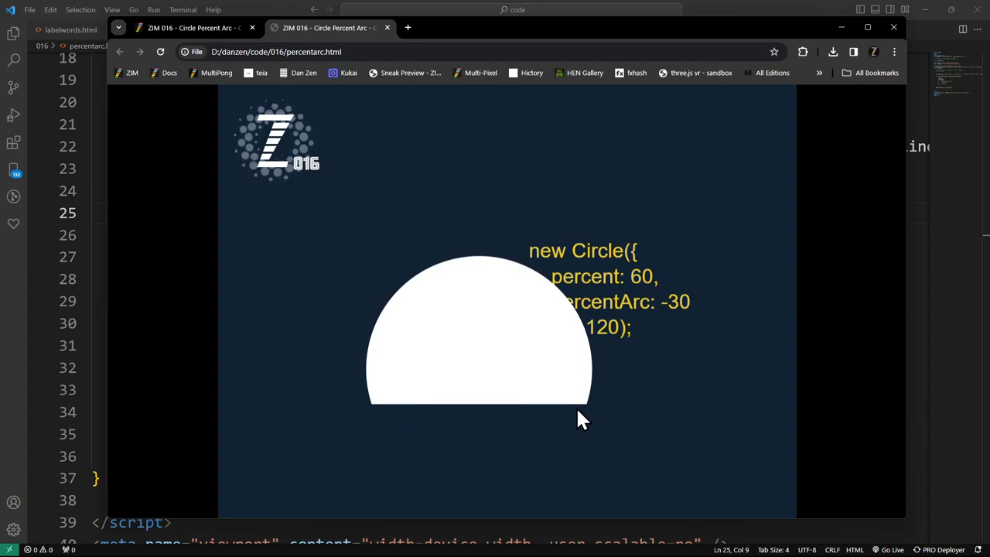
mouse_move(479, 260)
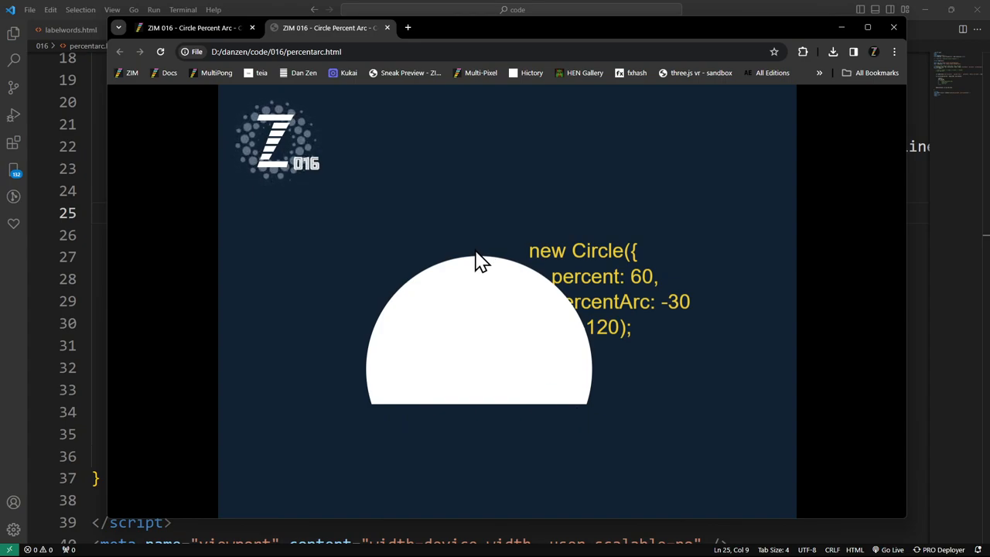
mouse_move(415, 415)
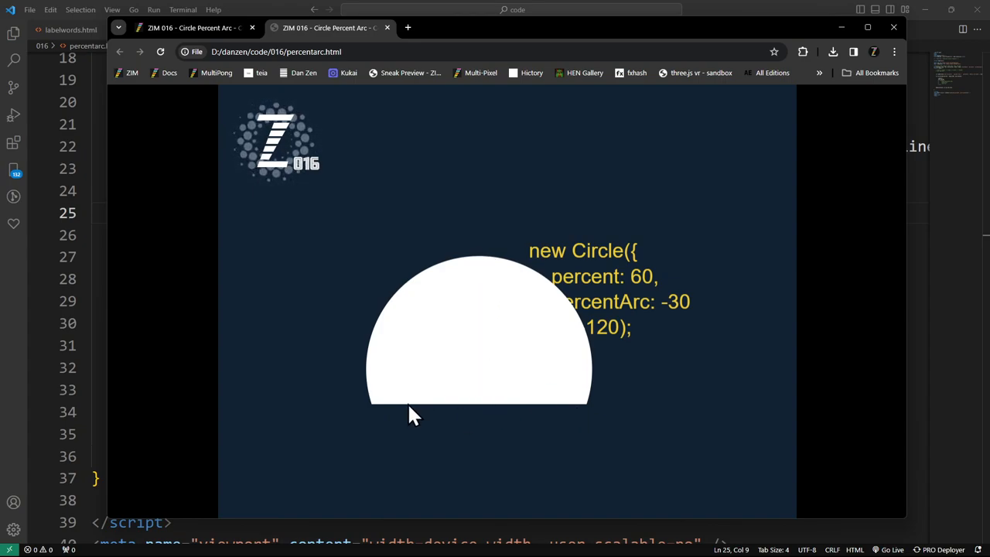
mouse_move(591, 294)
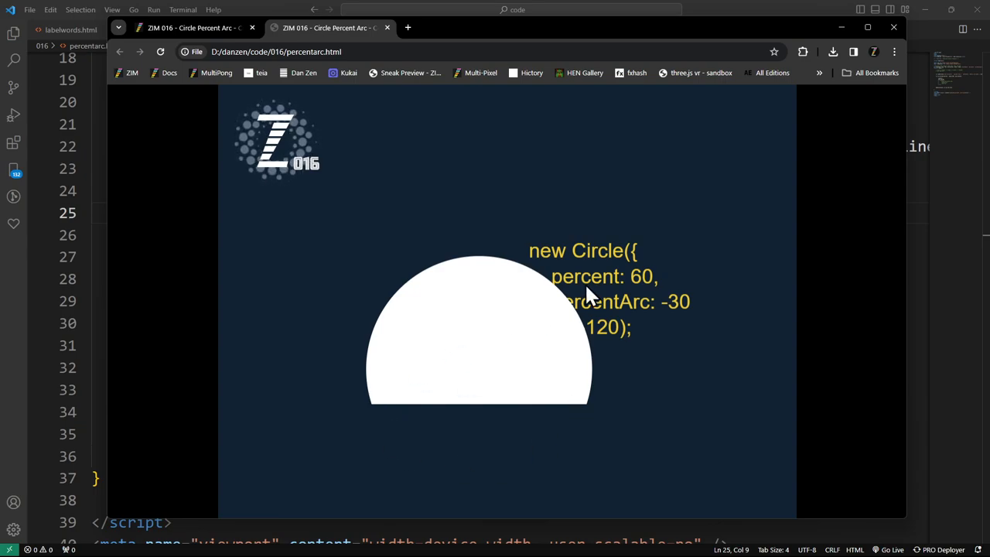
mouse_move(417, 296)
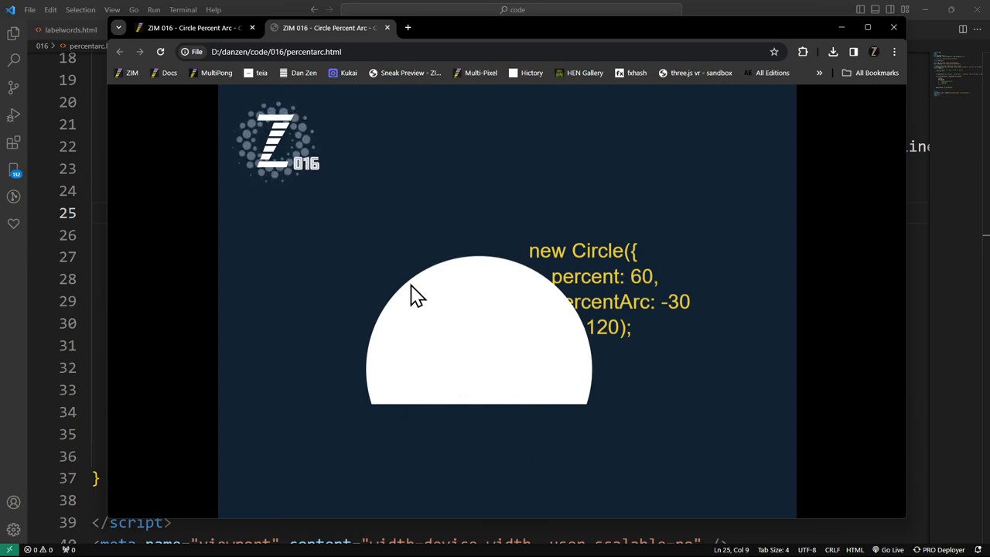
mouse_move(430, 286)
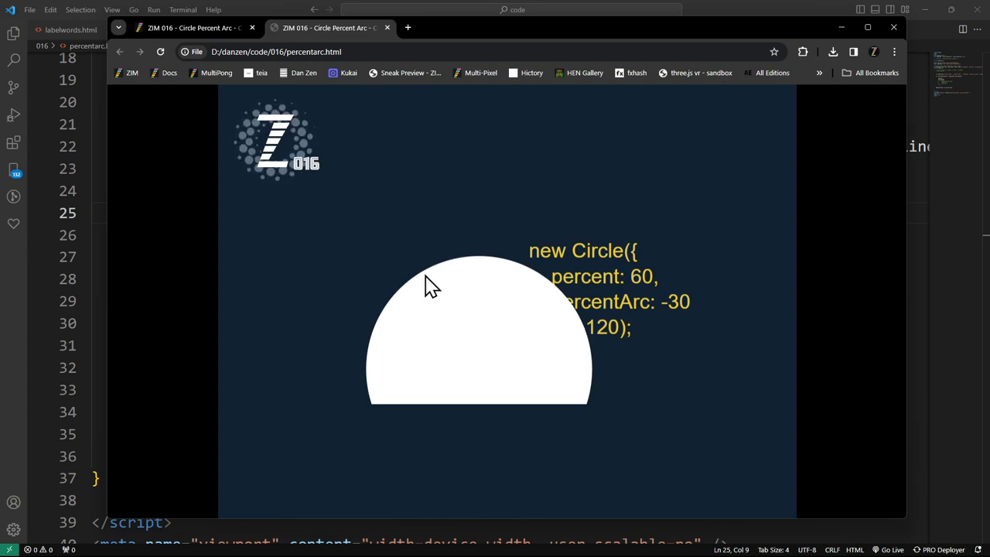
mouse_move(529, 297)
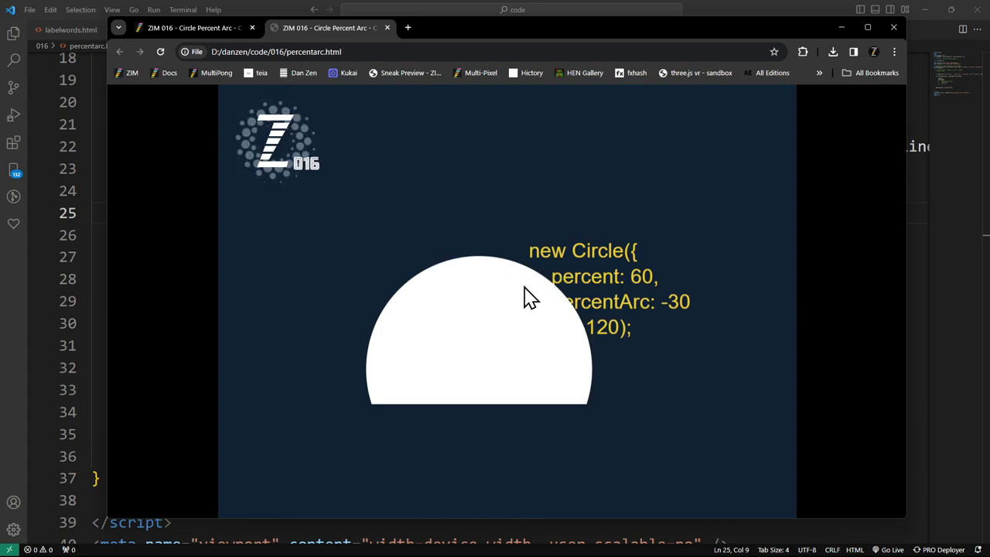
mouse_move(517, 373)
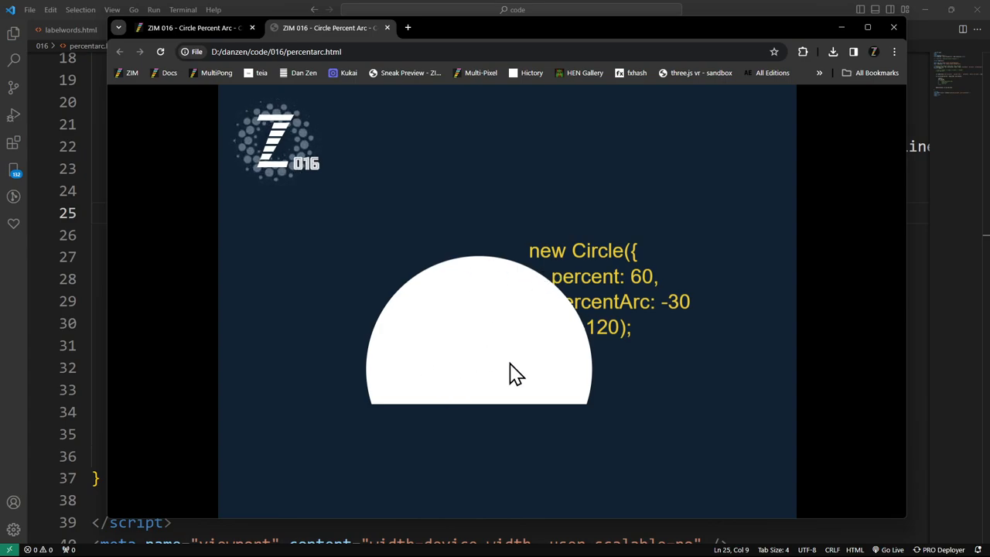
mouse_move(507, 372)
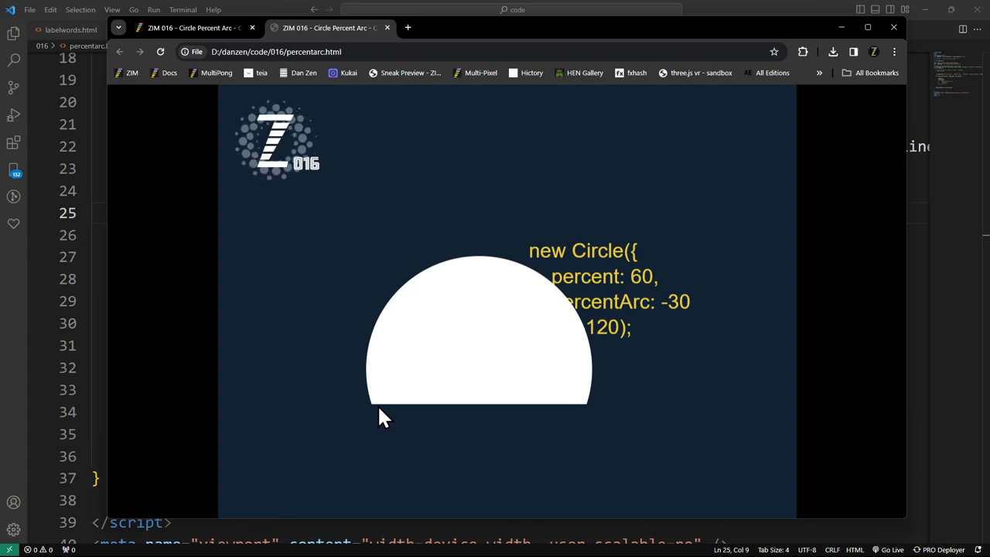
mouse_move(493, 29)
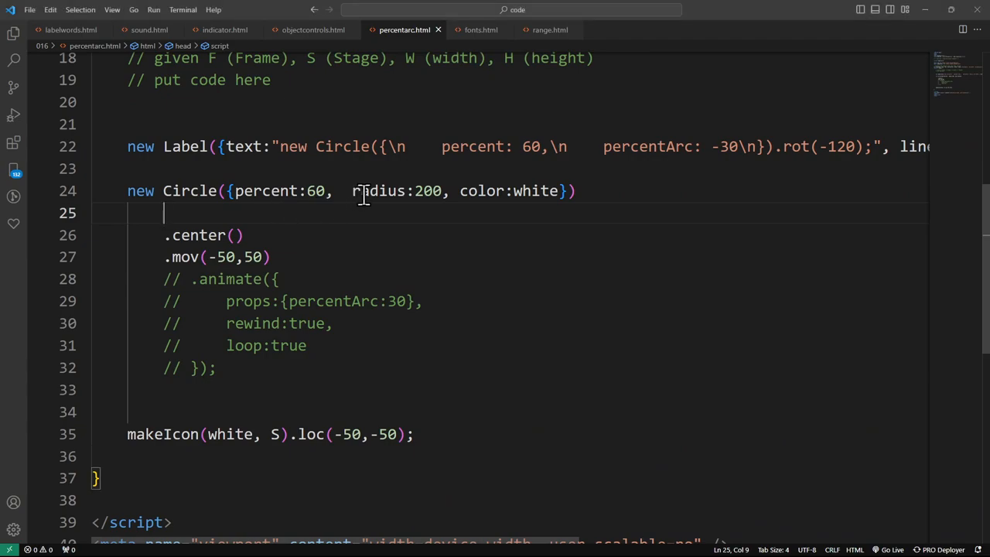
type("percentArc:-30,")
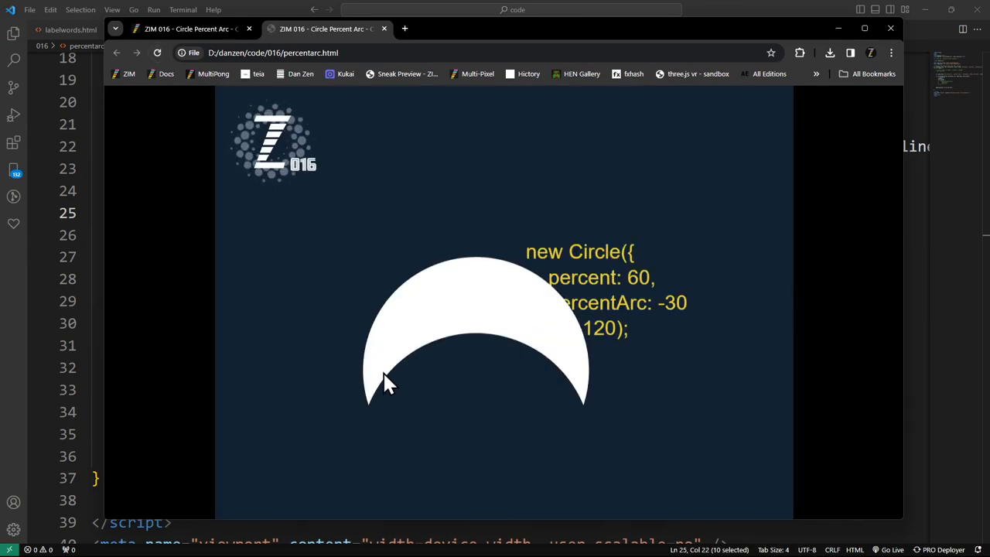
mouse_move(375, 405)
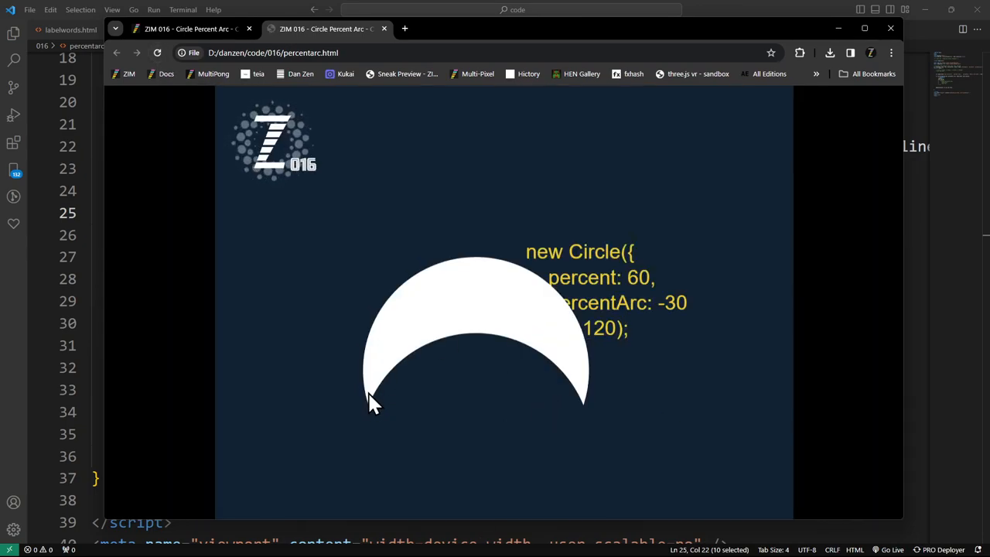
mouse_move(547, 418)
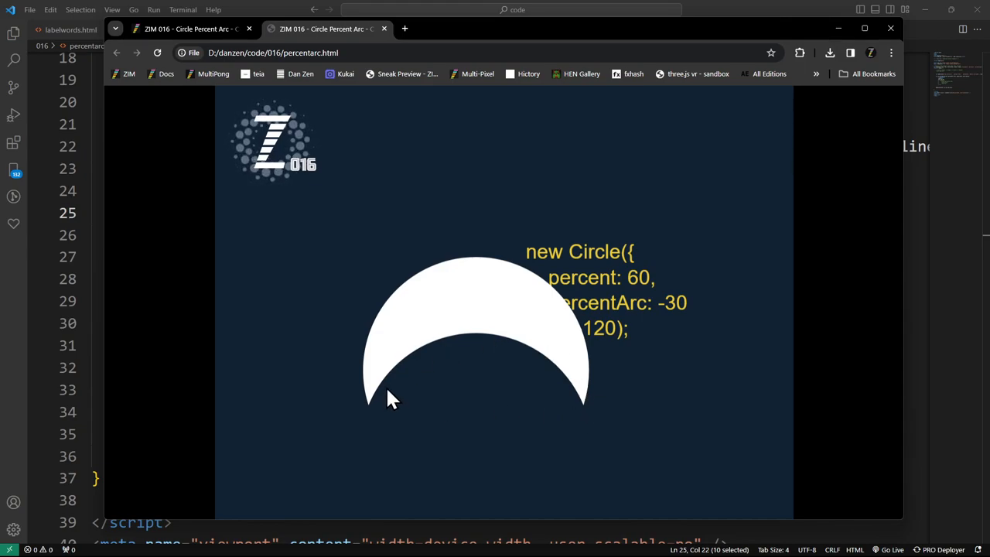
mouse_move(348, 429)
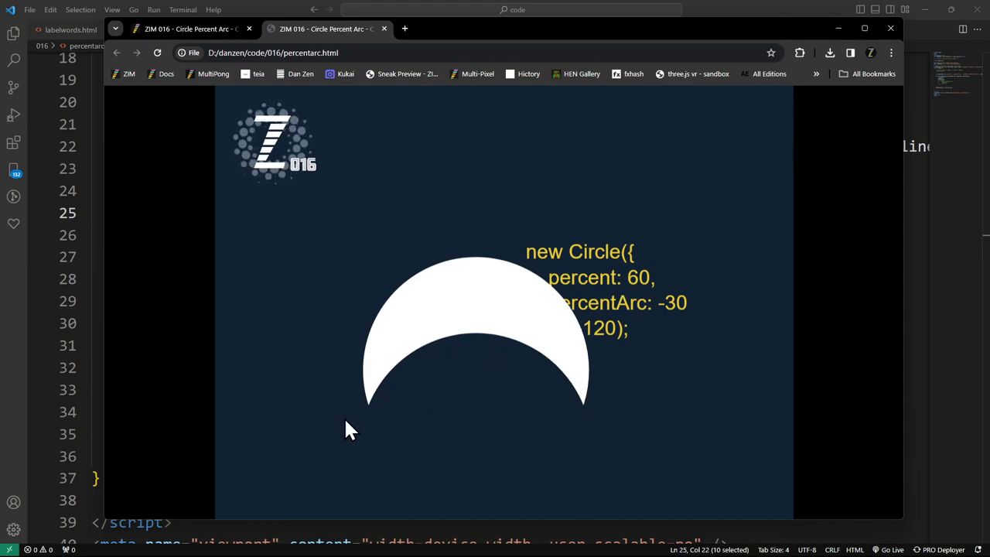
mouse_move(518, 503)
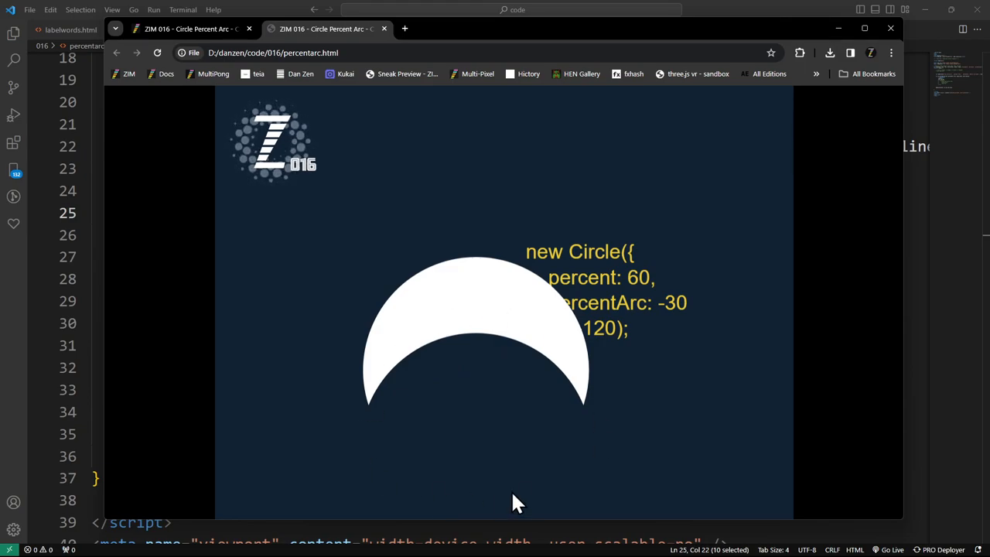
mouse_move(560, 379)
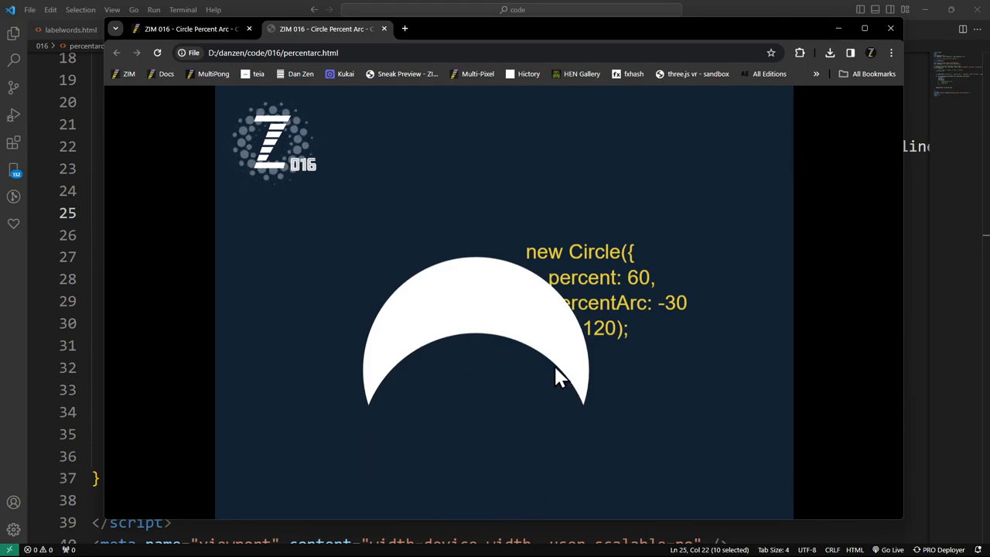
mouse_move(581, 408)
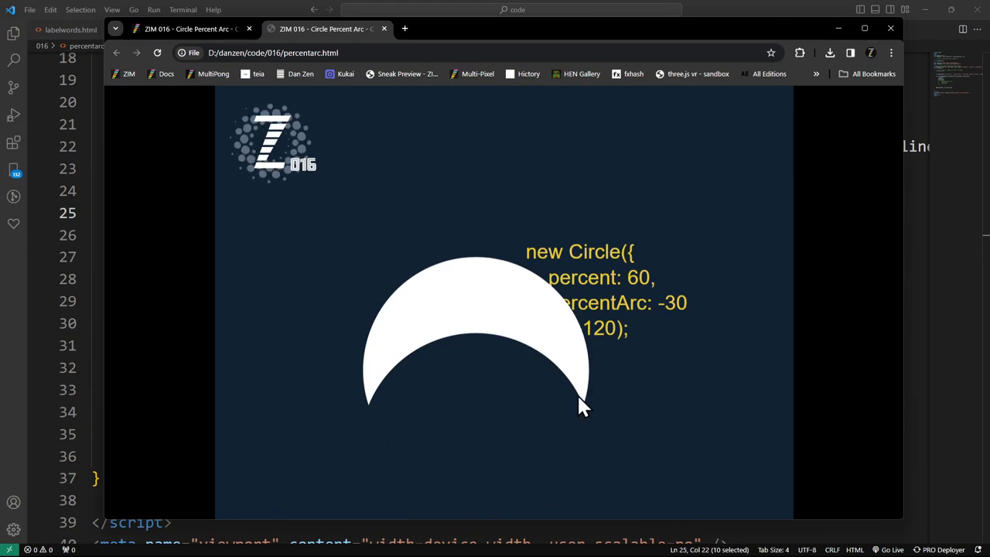
mouse_move(426, 308)
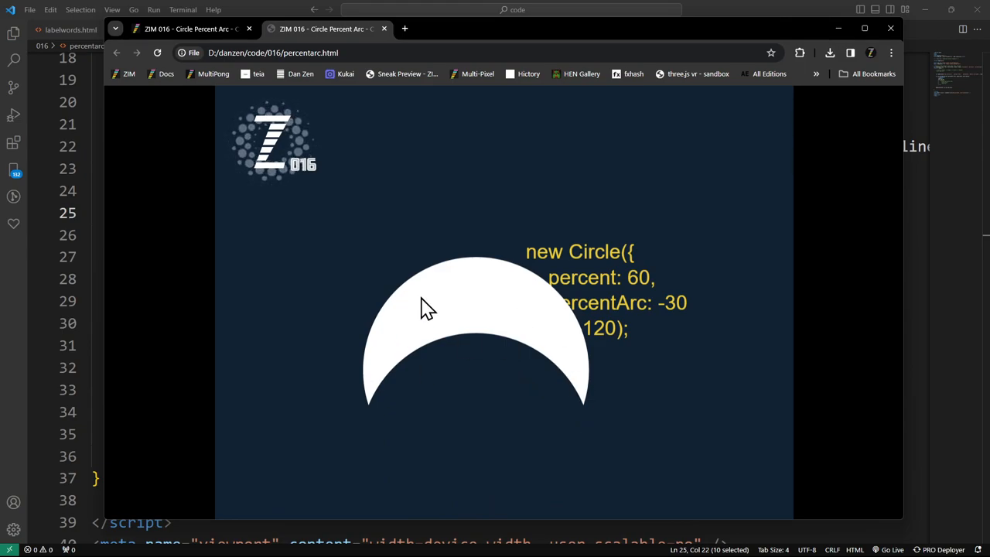
mouse_move(564, 379)
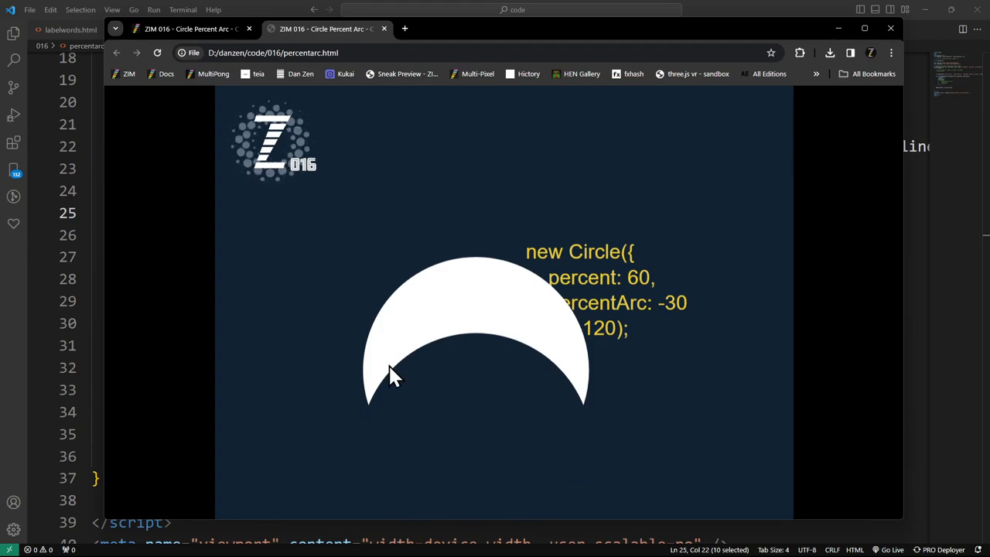
mouse_move(563, 418)
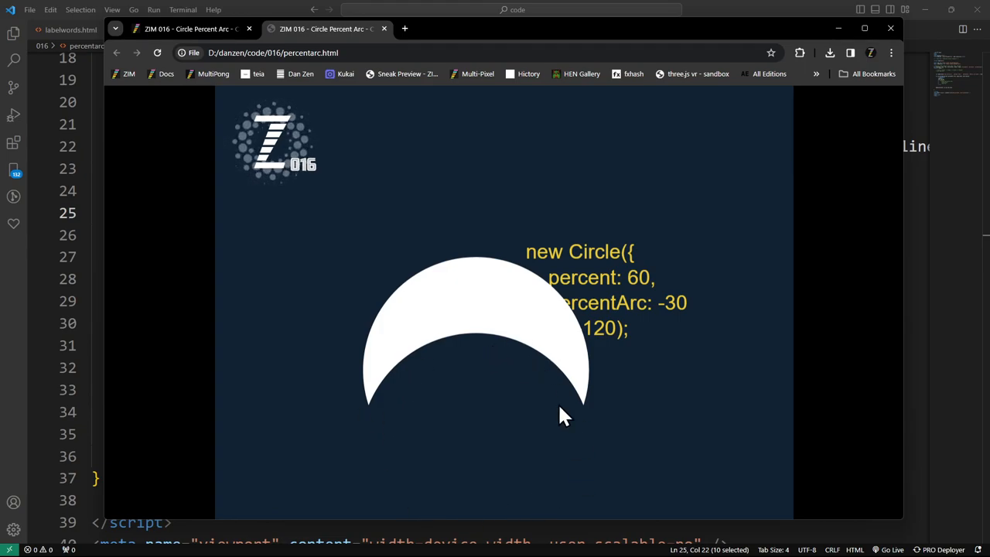
mouse_move(603, 448)
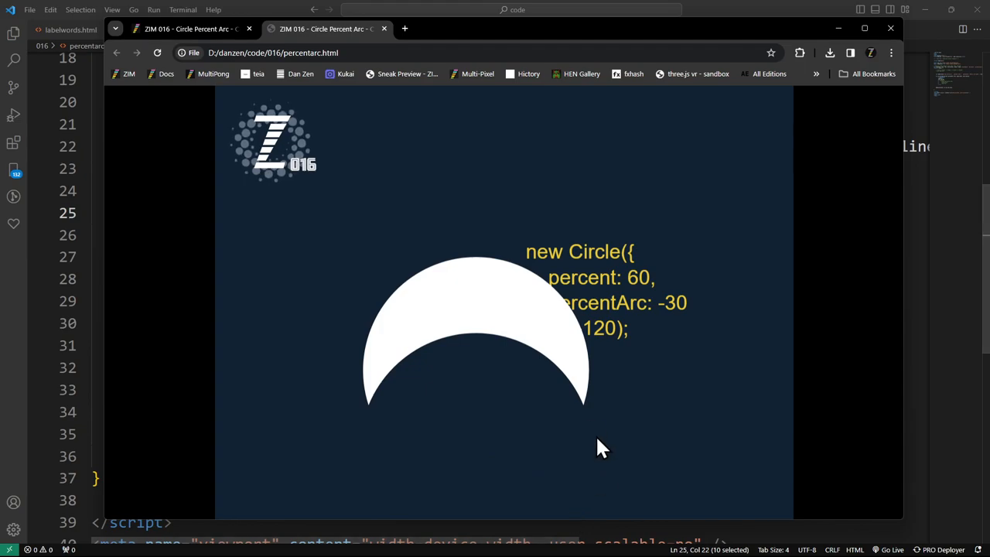
mouse_move(480, 461)
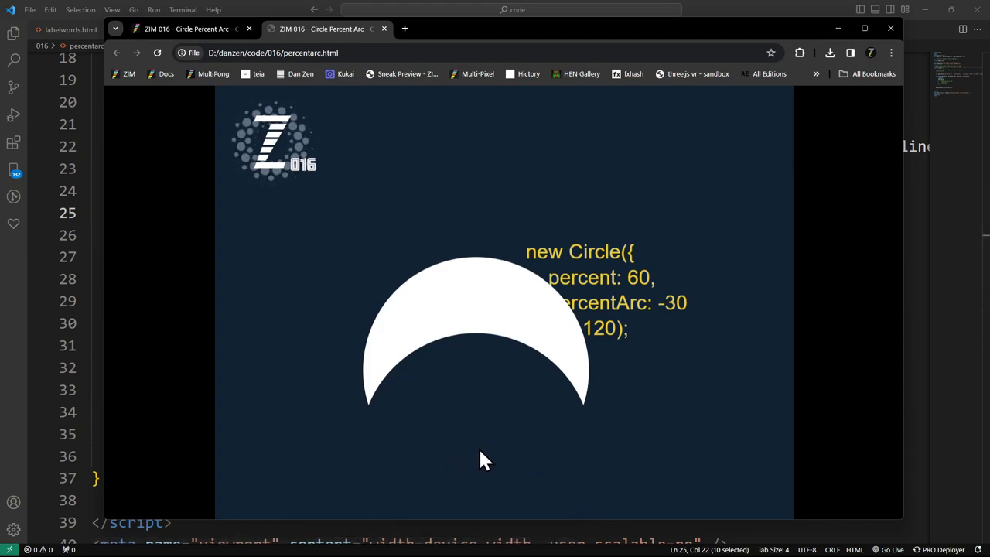
mouse_move(374, 421)
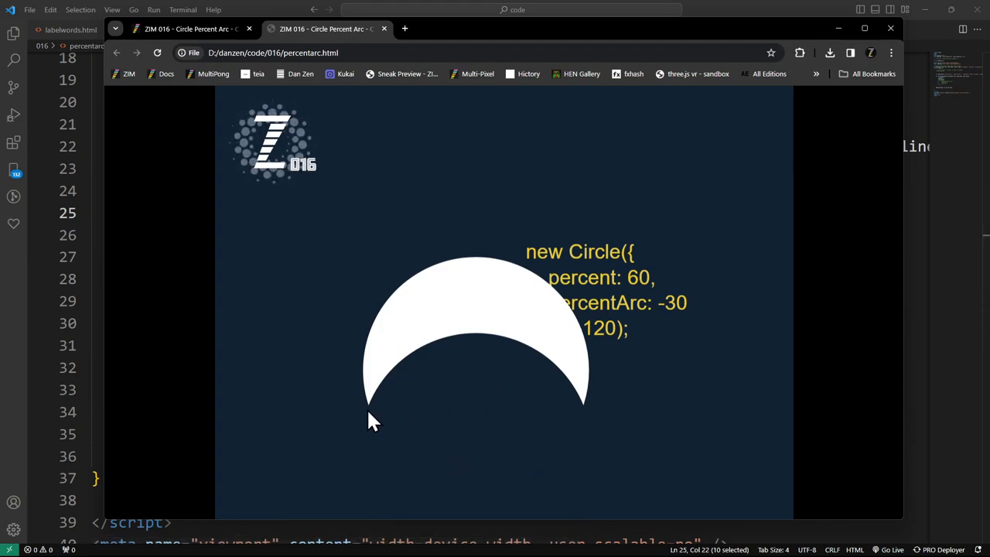
mouse_move(480, 271)
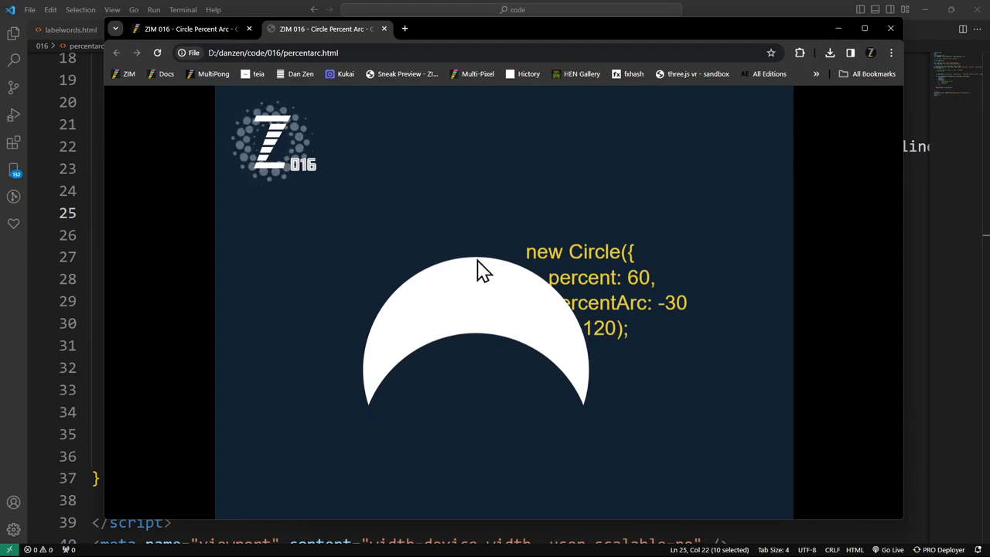
mouse_move(487, 461)
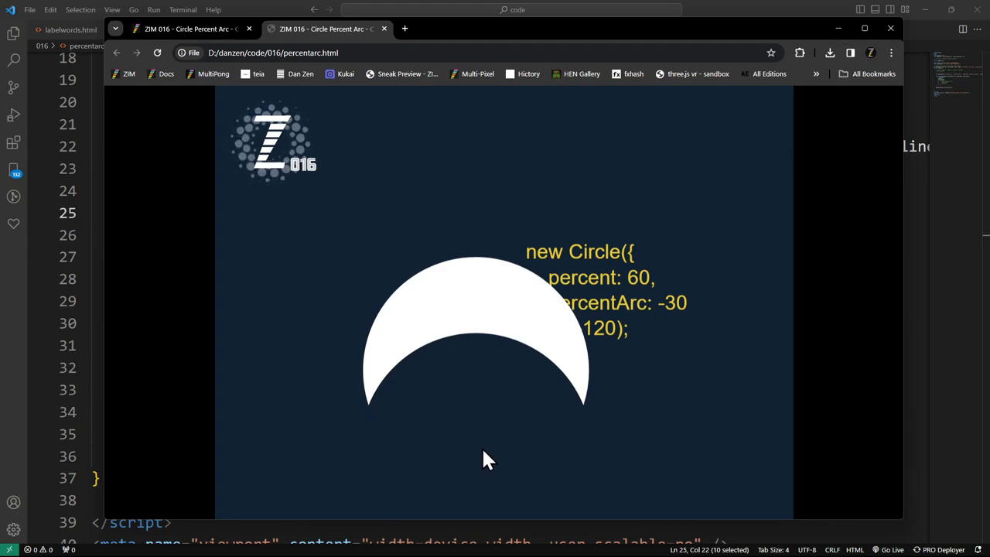
mouse_move(483, 359)
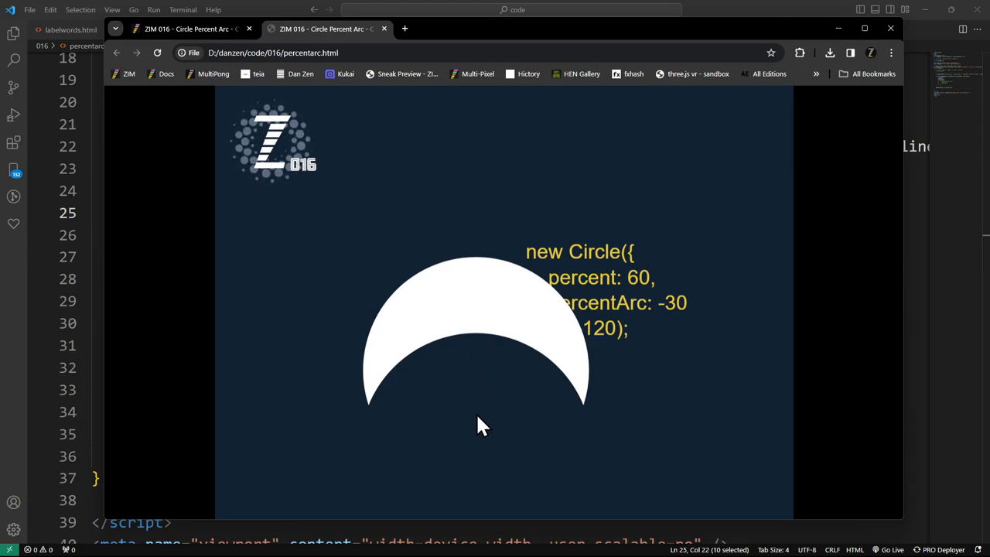
mouse_move(483, 472)
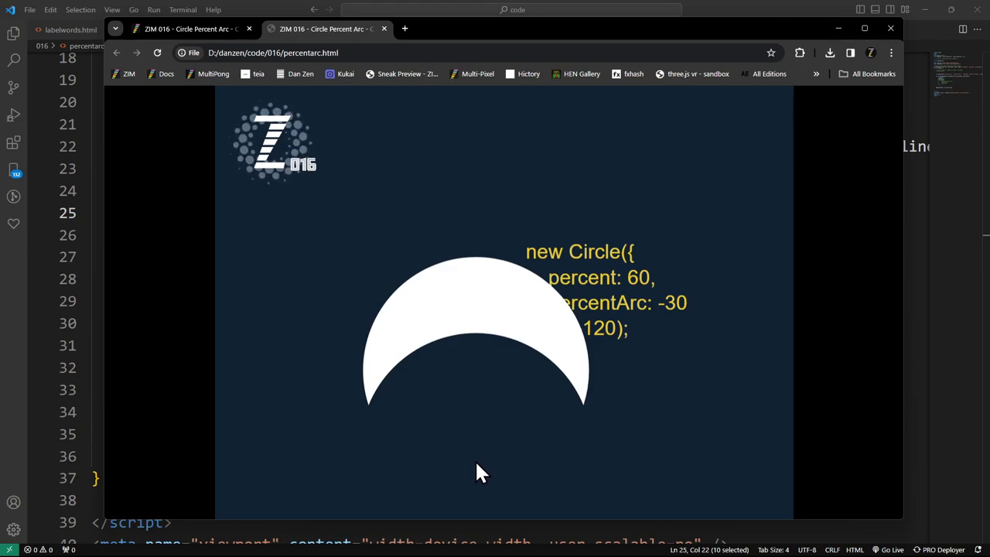
mouse_move(504, 139)
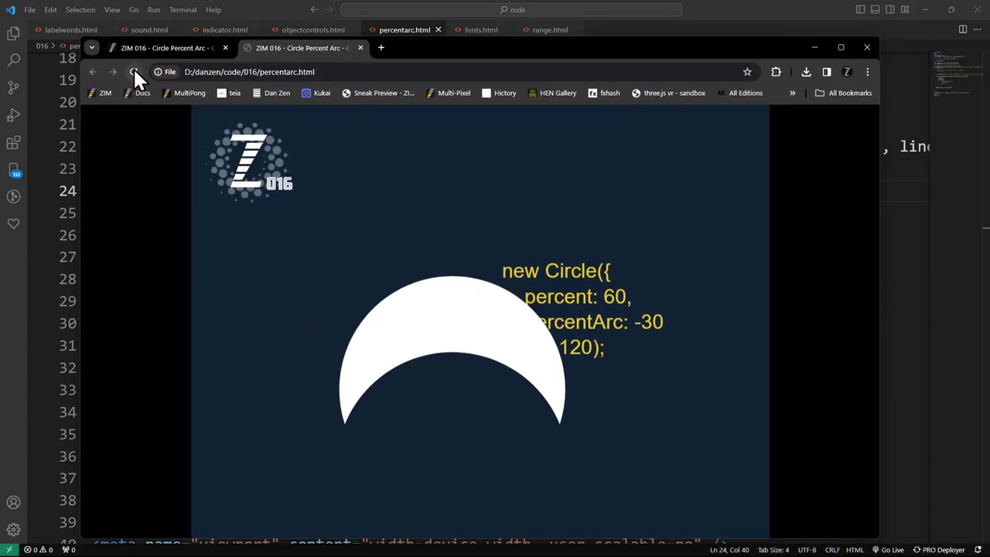
left_click(133, 73)
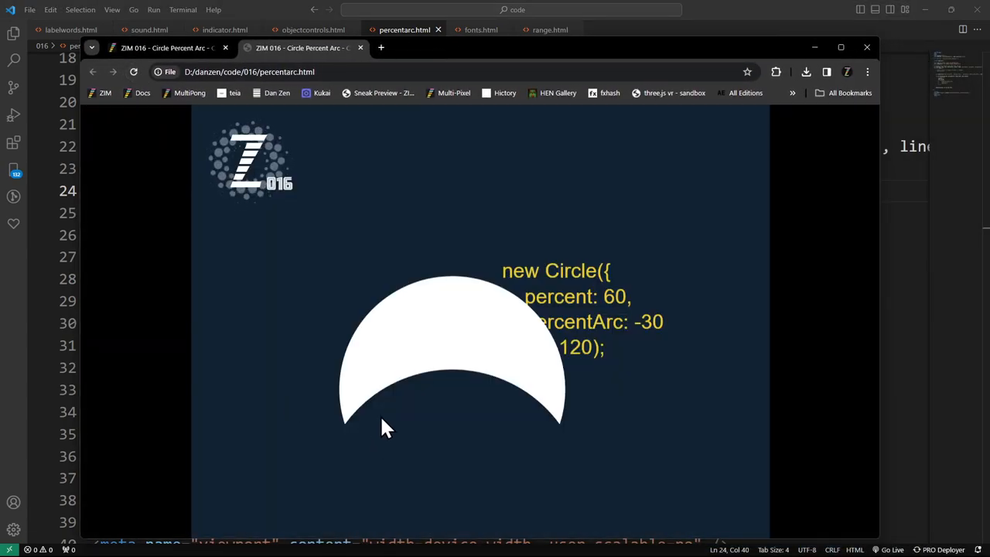
mouse_move(461, 464)
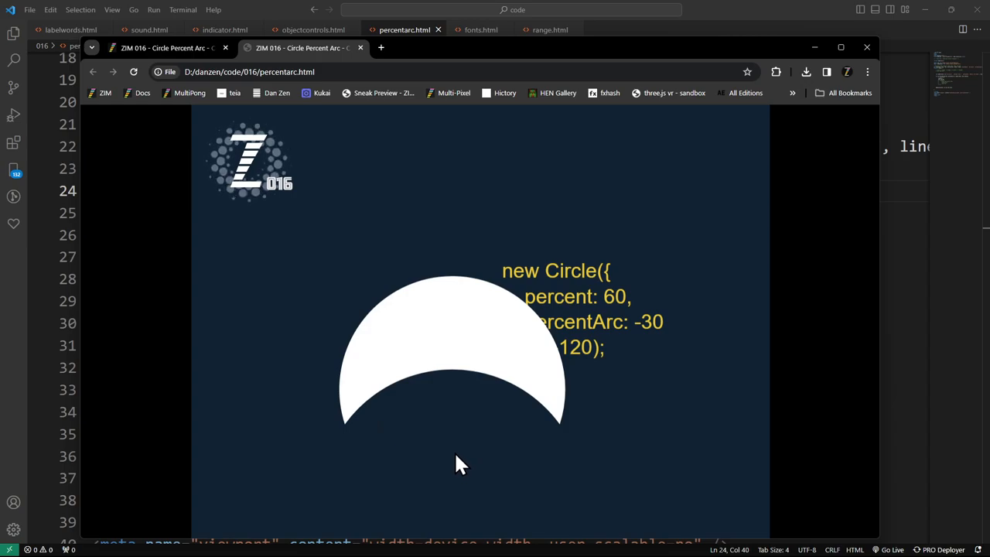
mouse_move(461, 486)
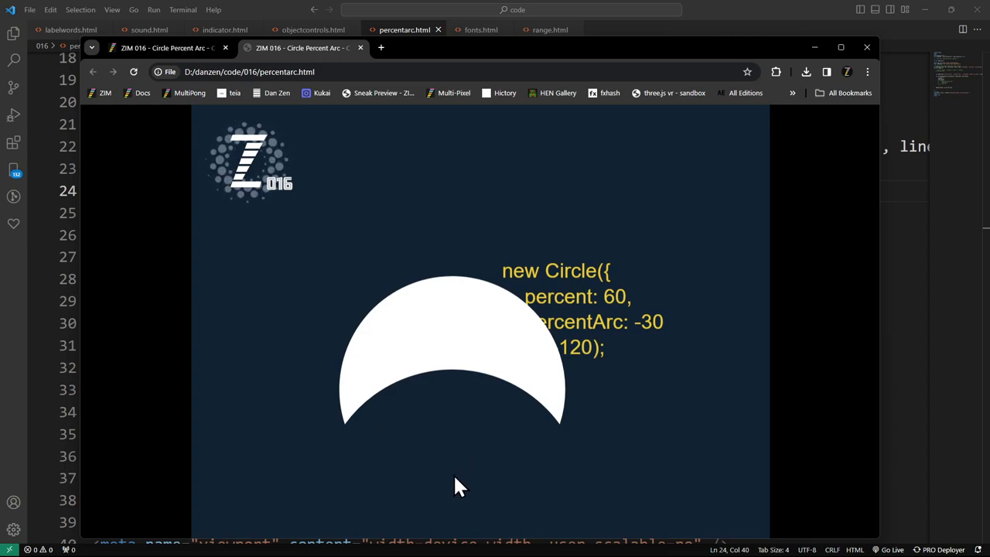
mouse_move(464, 379)
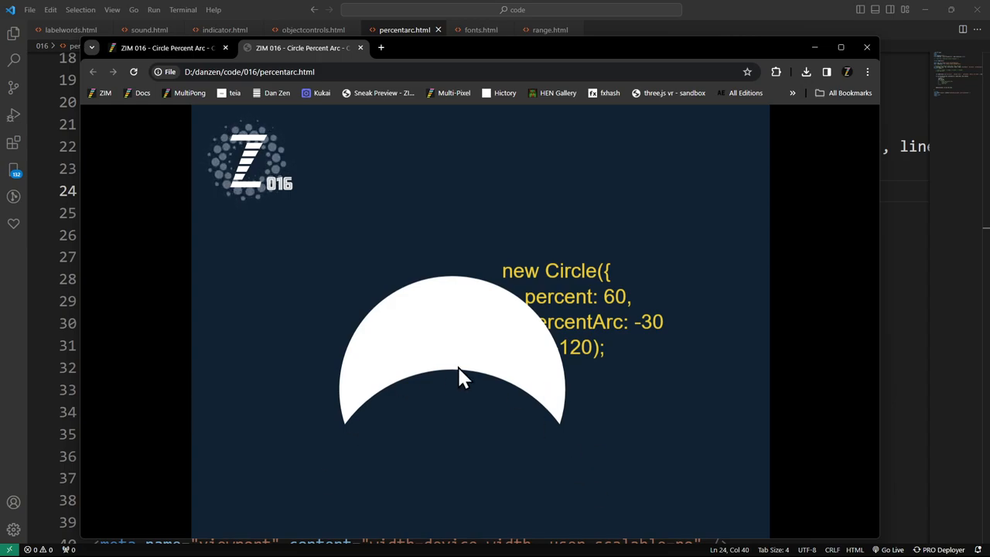
mouse_move(575, 453)
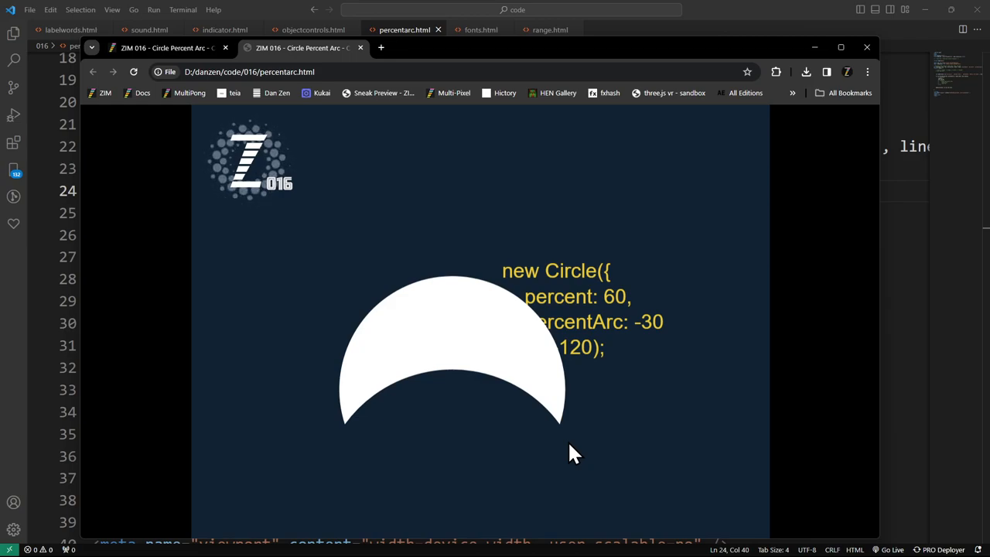
mouse_move(456, 479)
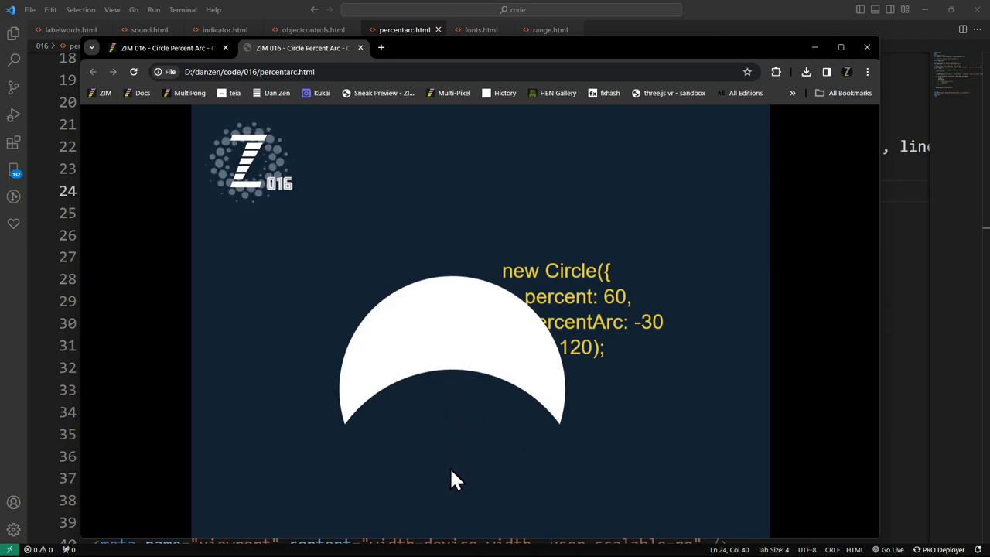
mouse_move(461, 487)
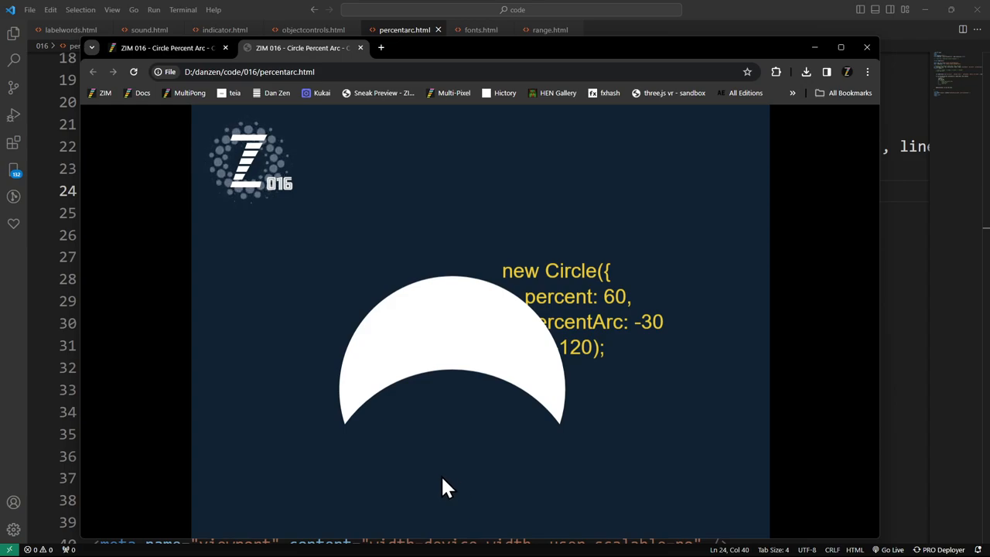
mouse_move(452, 487)
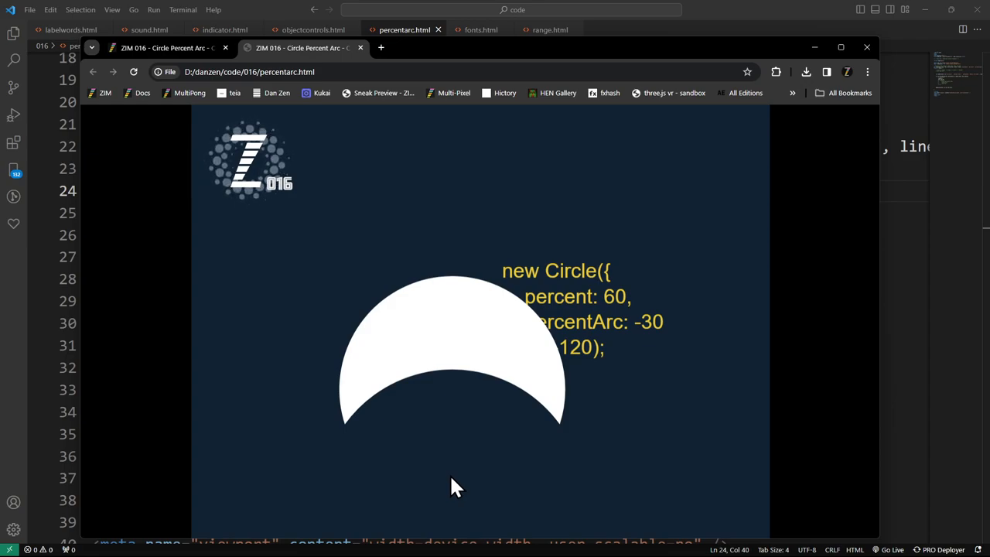
mouse_move(456, 440)
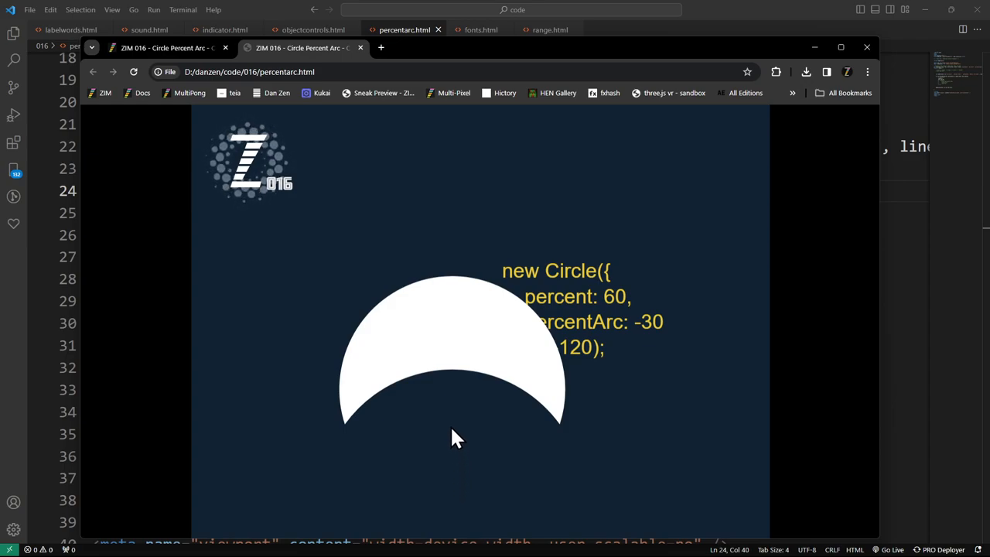
mouse_move(464, 495)
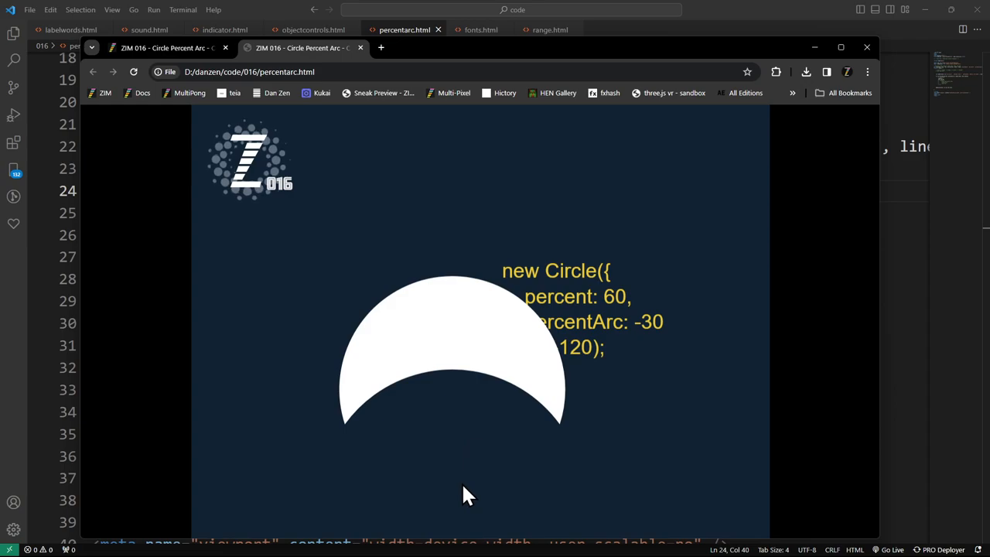
mouse_move(461, 464)
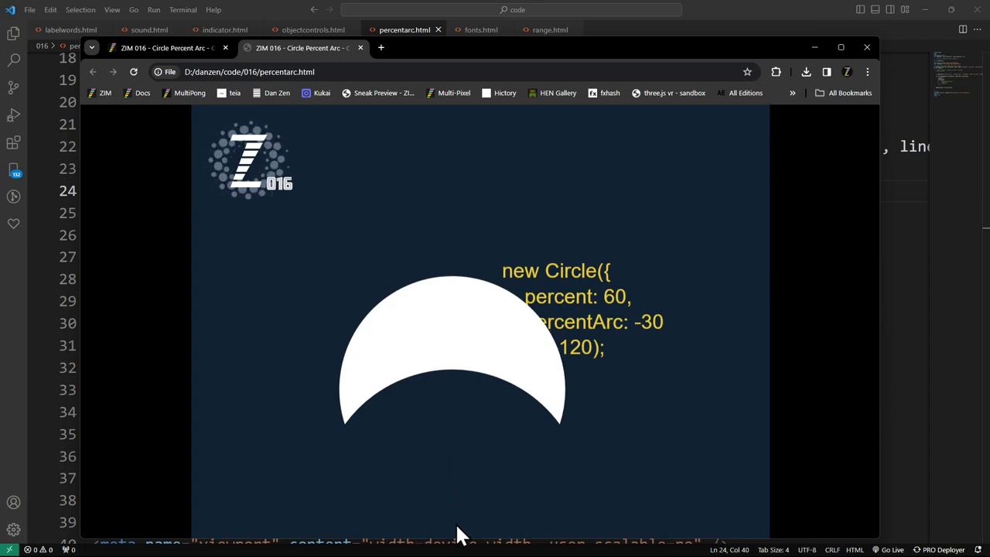
Step: Change the circle's percentArc from 0 to 30 in the code
left_click(866, 46)
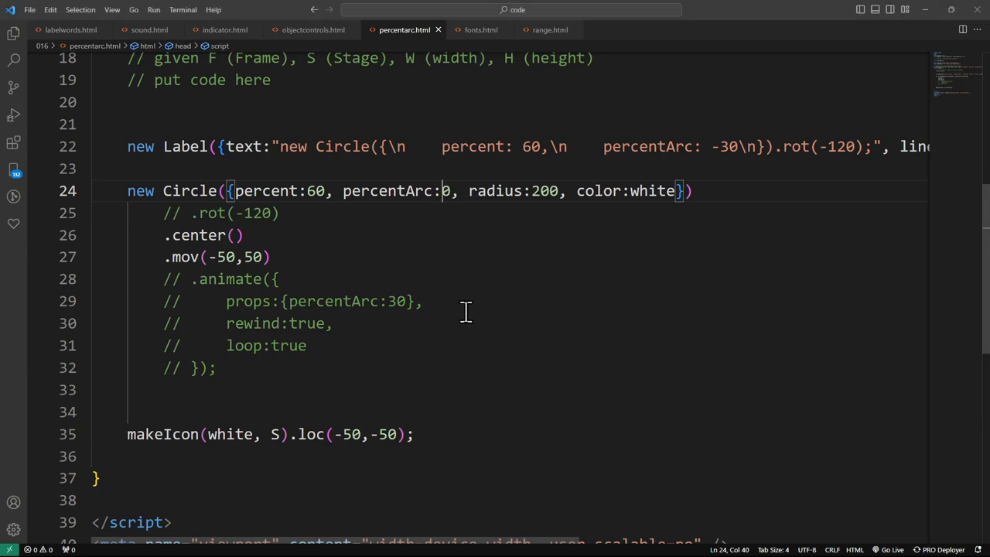
type("3")
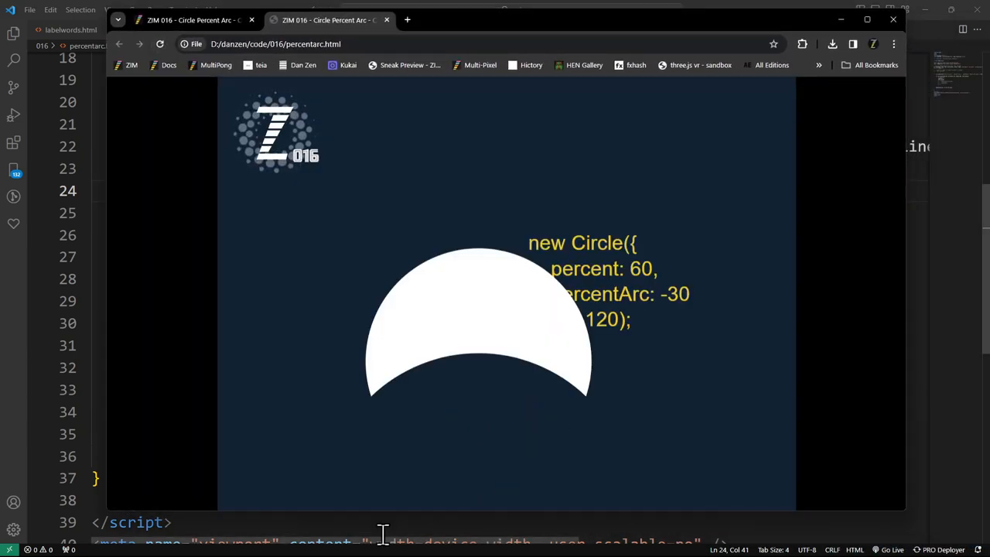
mouse_move(607, 417)
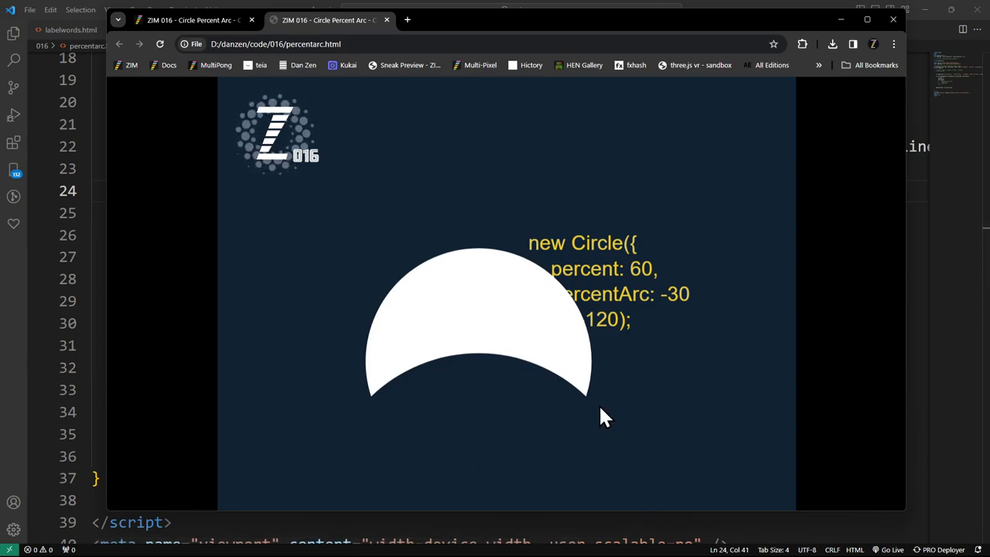
mouse_move(612, 408)
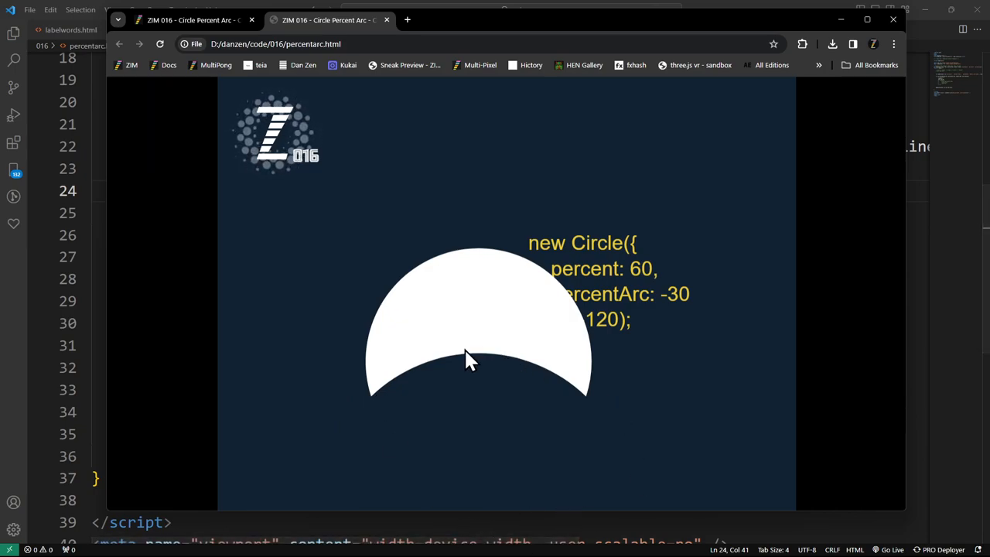
mouse_move(588, 406)
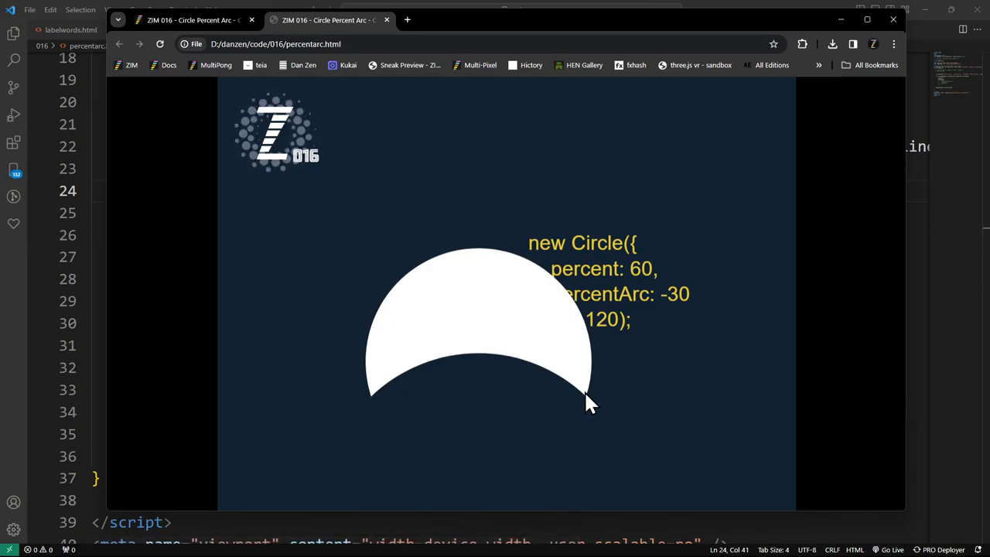
mouse_move(498, 430)
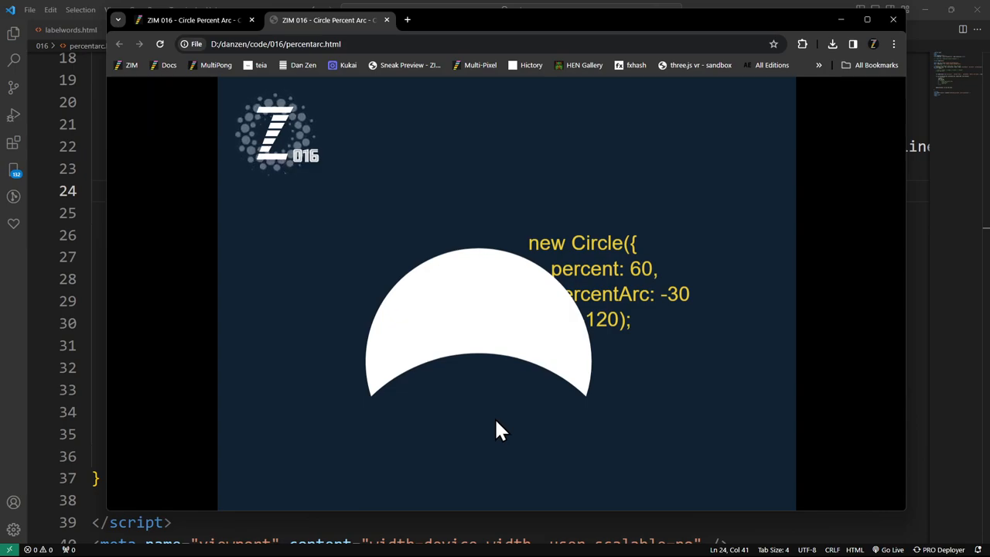
mouse_move(503, 442)
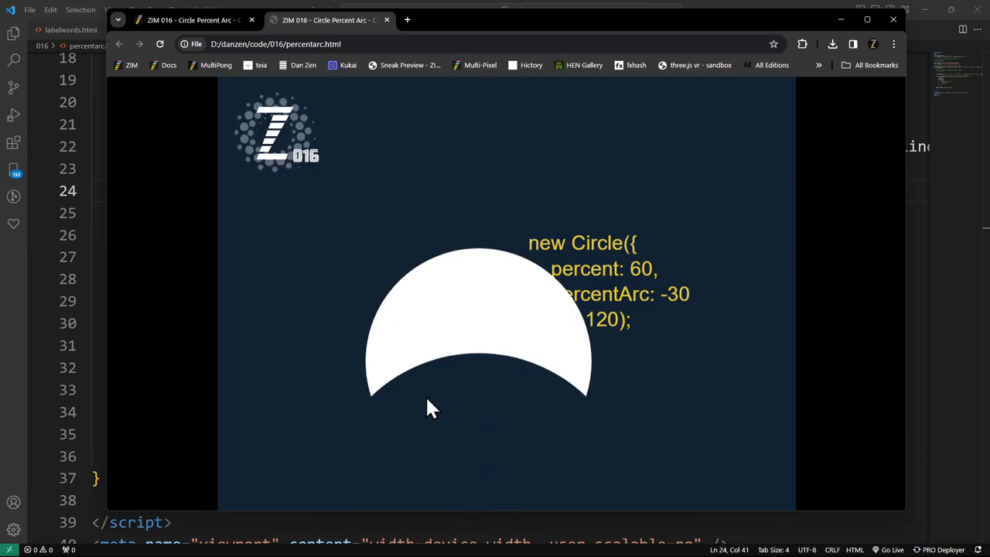
mouse_move(616, 410)
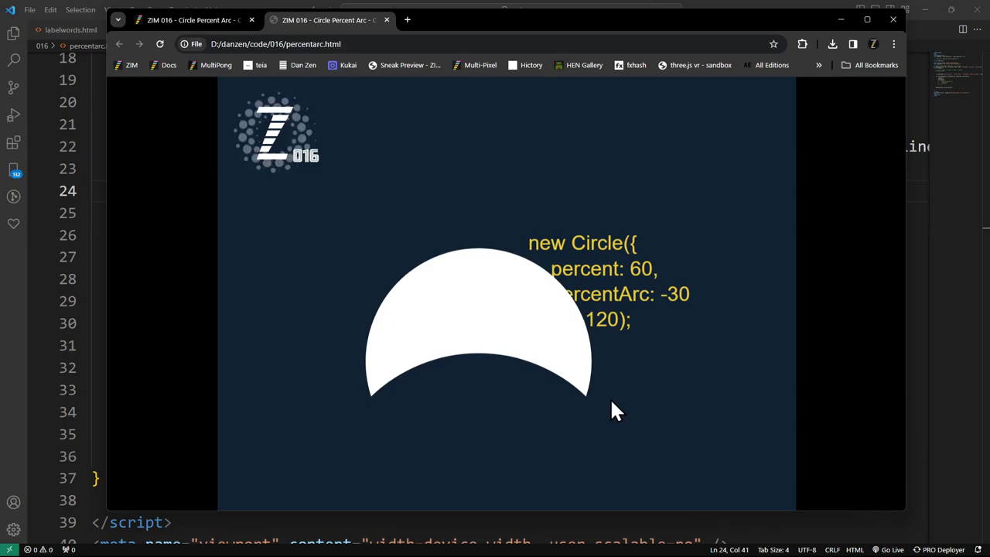
mouse_move(580, 430)
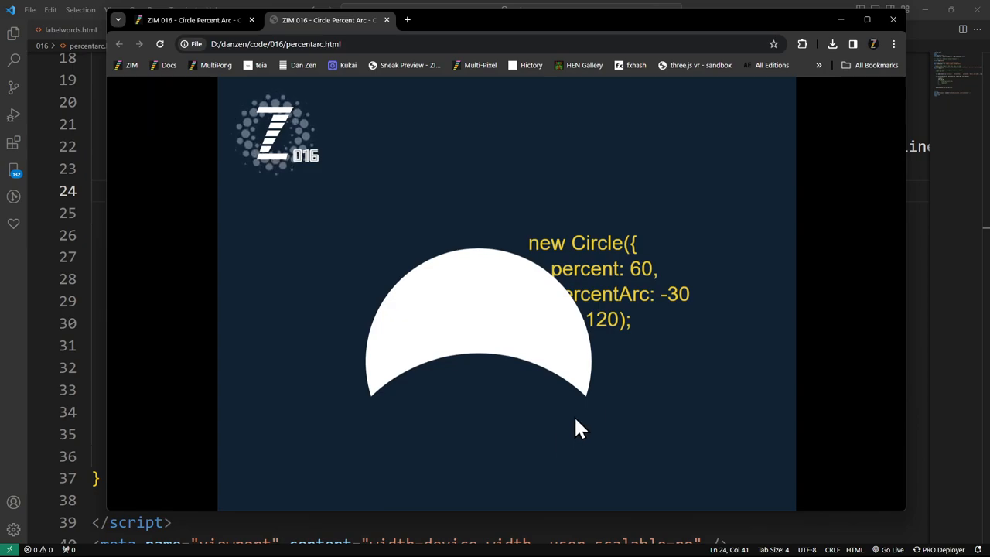
mouse_move(591, 415)
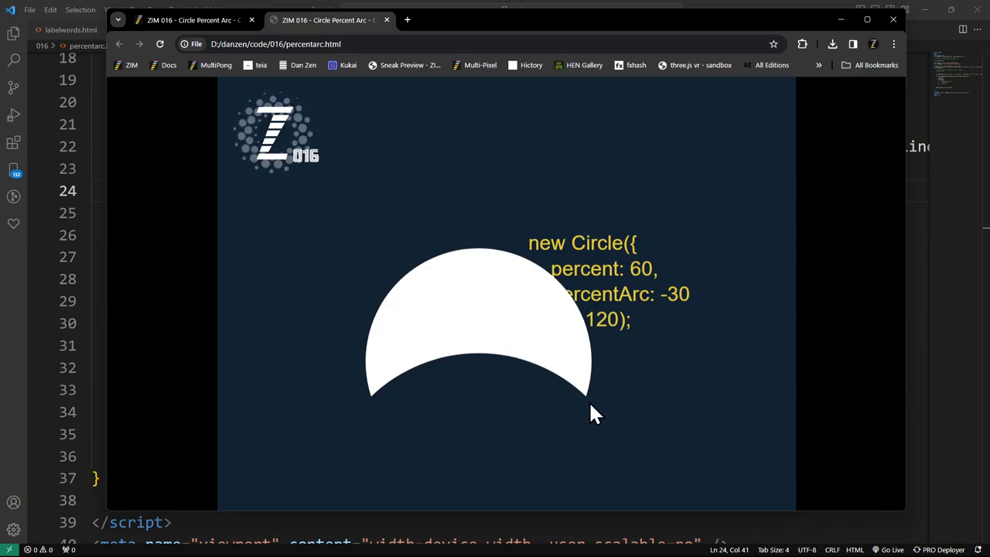
mouse_move(418, 404)
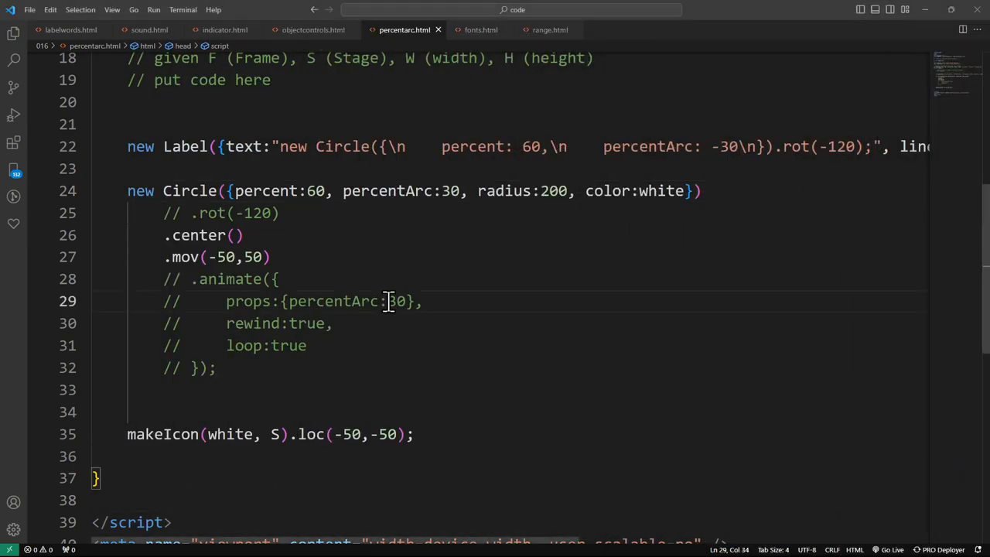
Step: Replace the percentArc value 30 with a negative value so the crescent thins
left_click(448, 192)
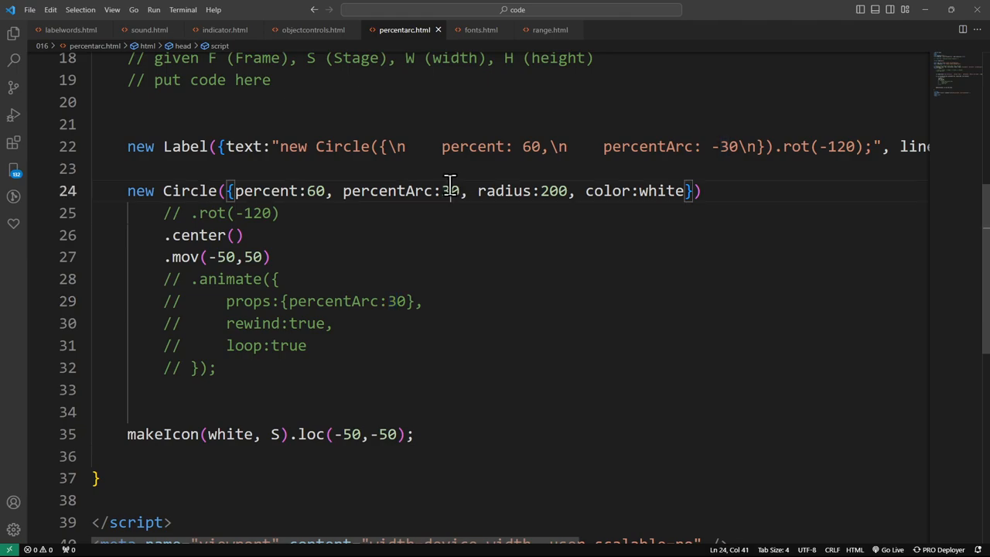
double_click(446, 192)
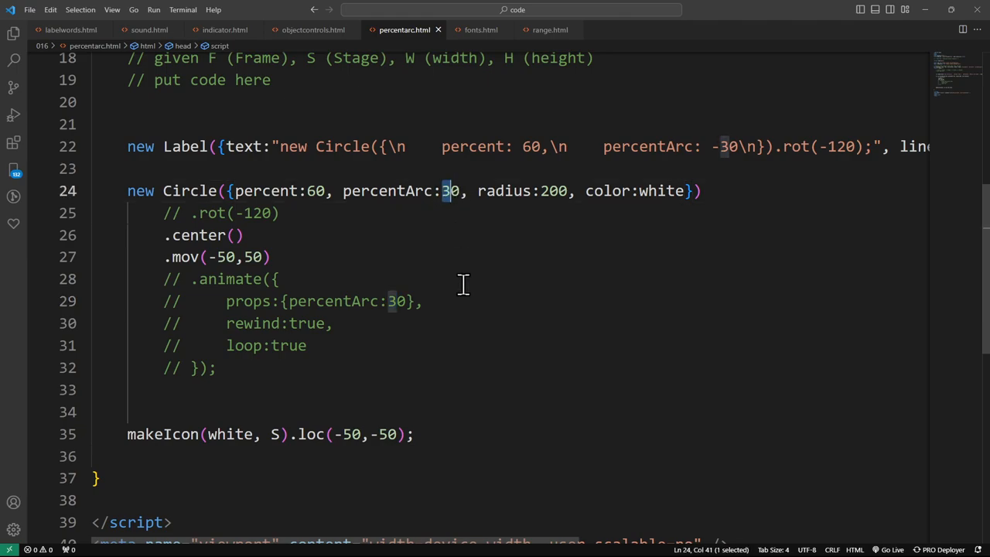
type("-6")
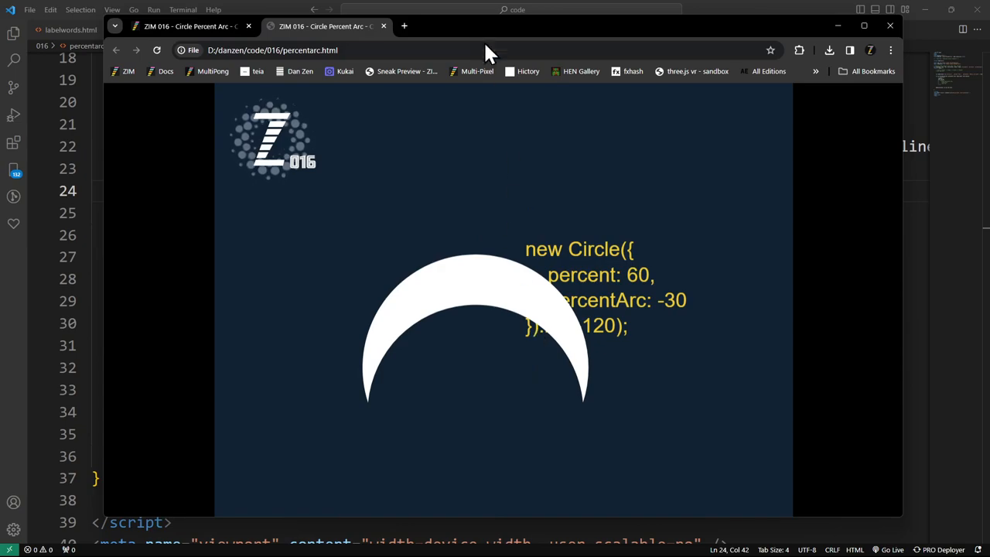
left_click(403, 29)
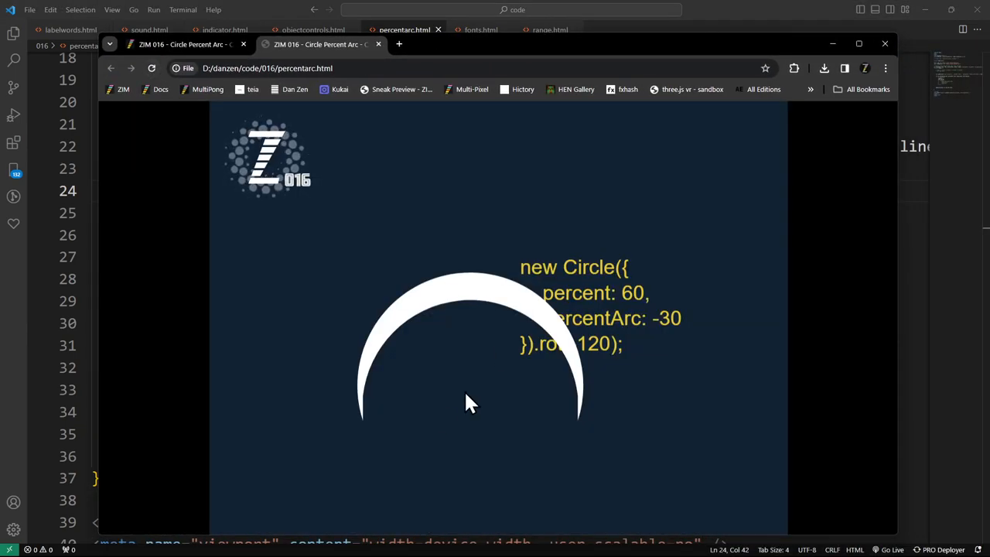
mouse_move(371, 426)
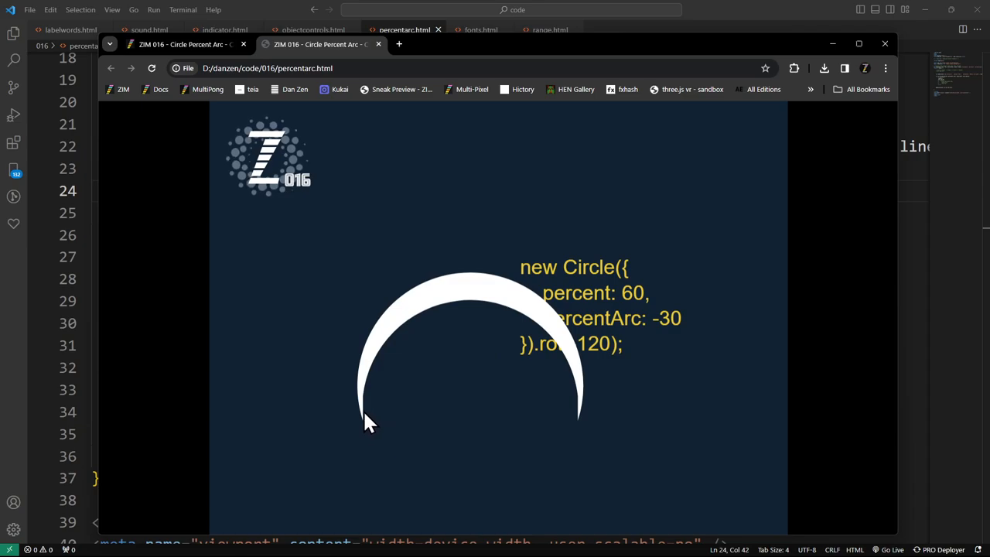
mouse_move(389, 380)
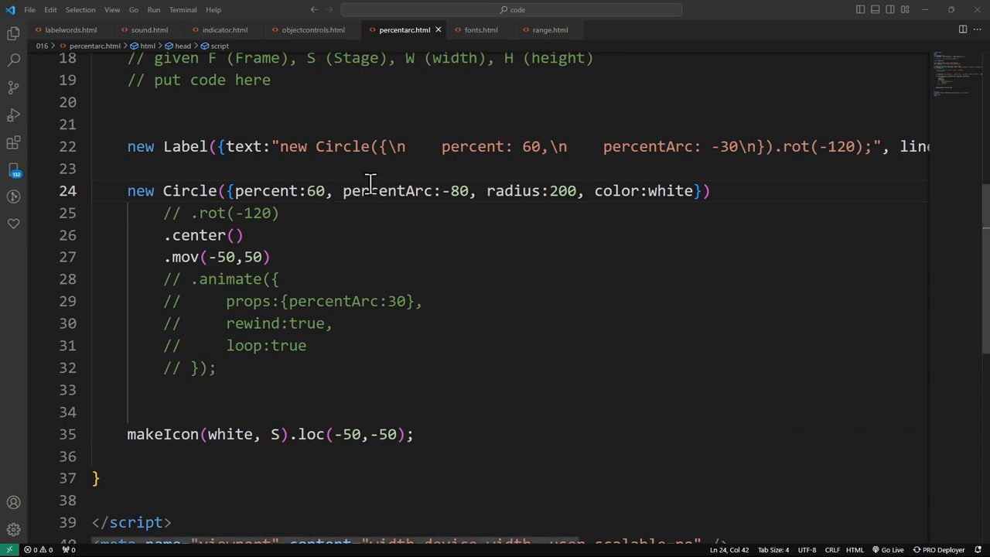
Step: Set the circle's percent to 80 alongside percentArc -80 and select the arc value again
double_click(312, 191)
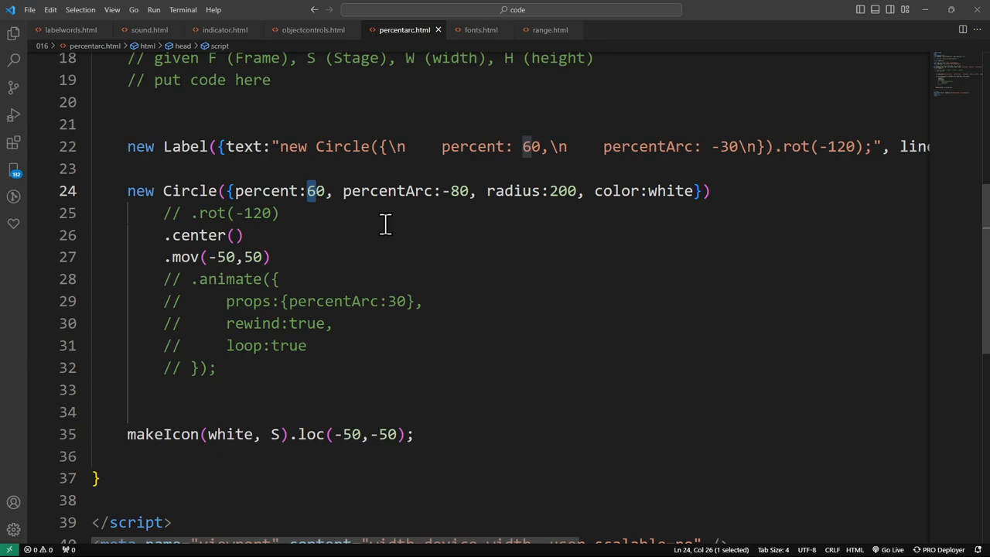
type("8")
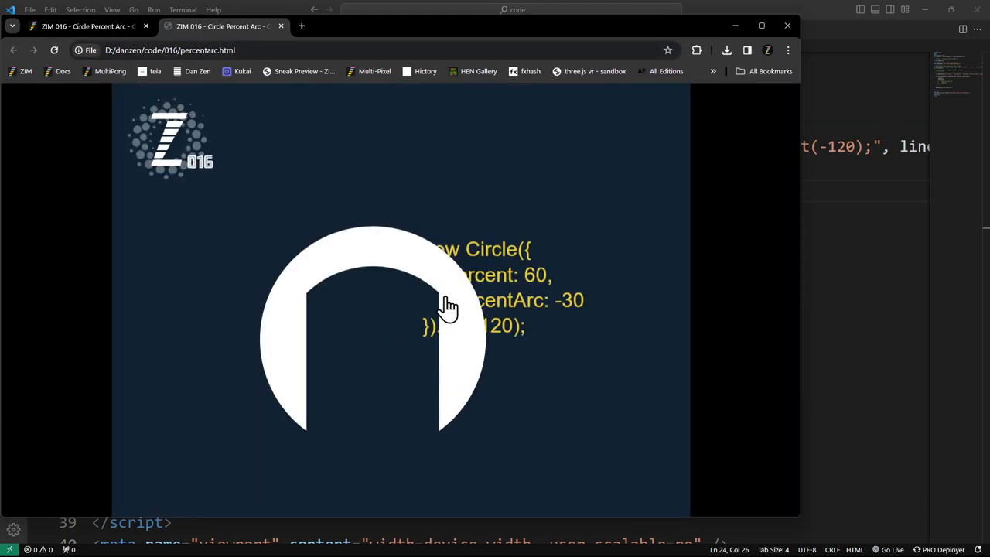
mouse_move(312, 324)
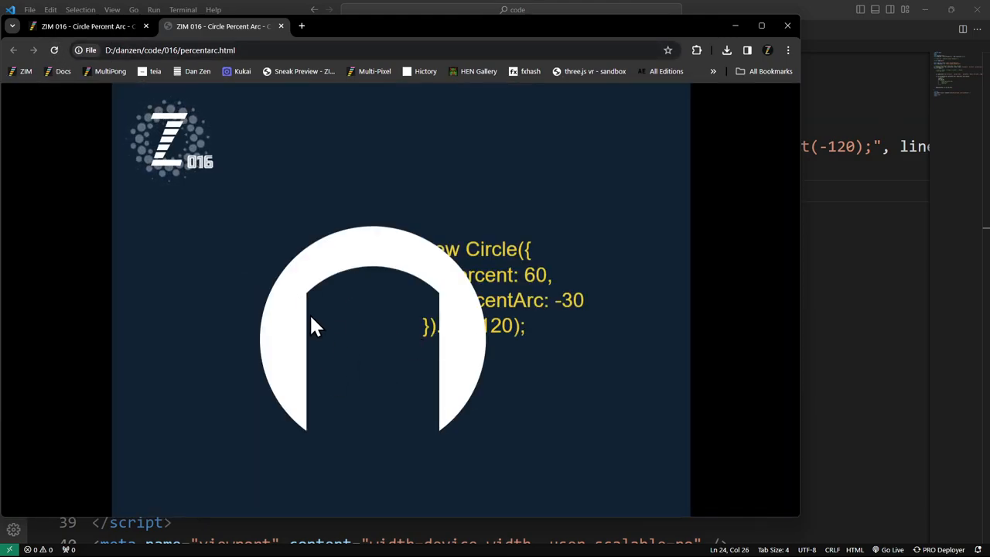
mouse_move(310, 301)
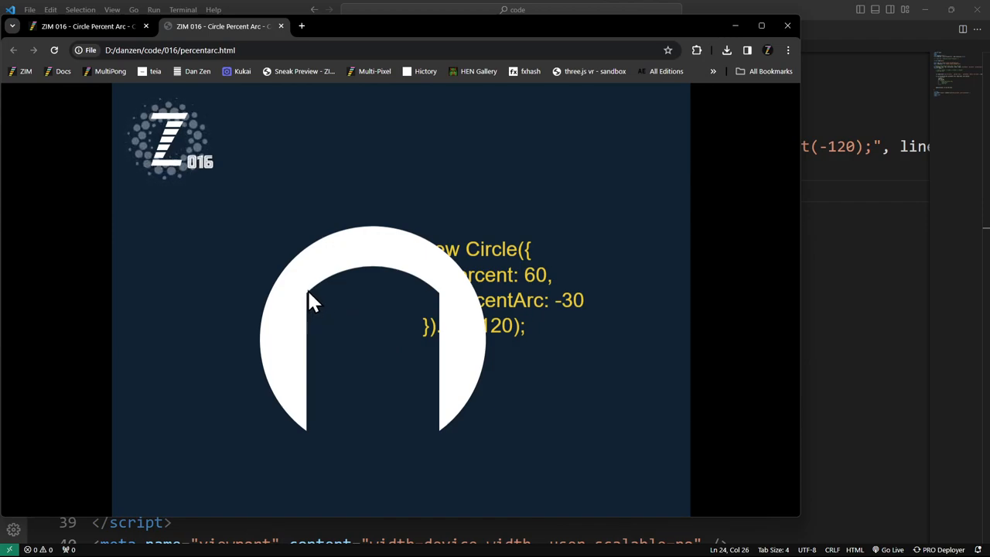
mouse_move(300, 326)
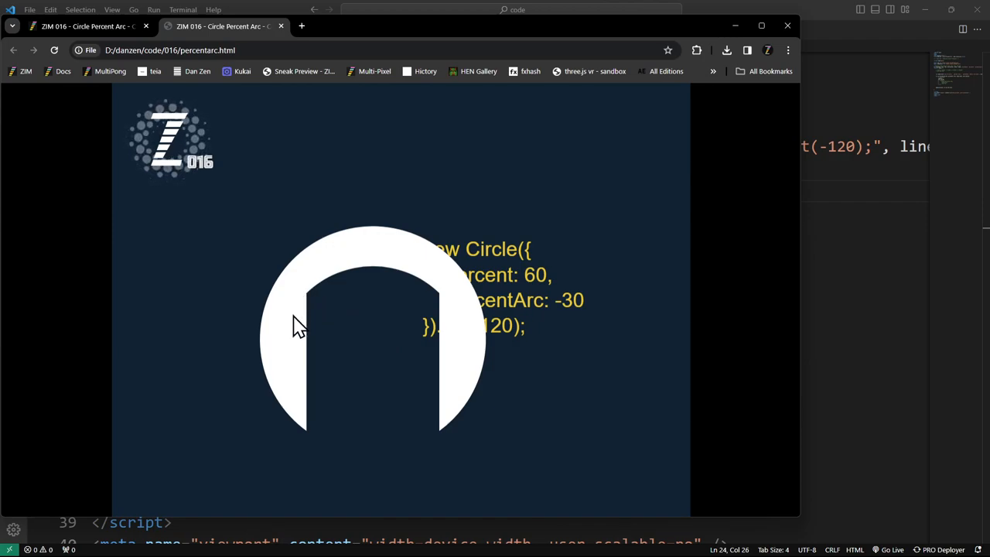
mouse_move(309, 303)
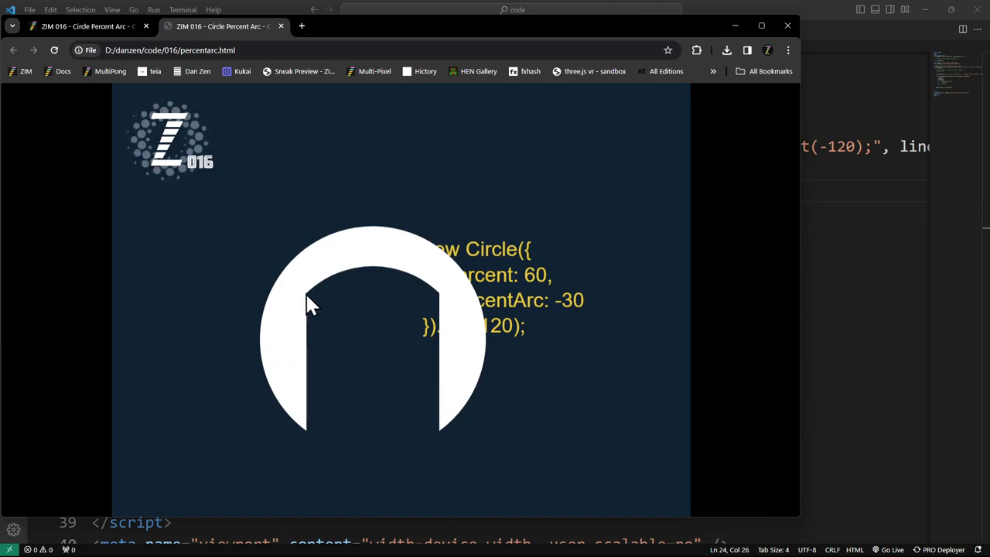
mouse_move(461, 312)
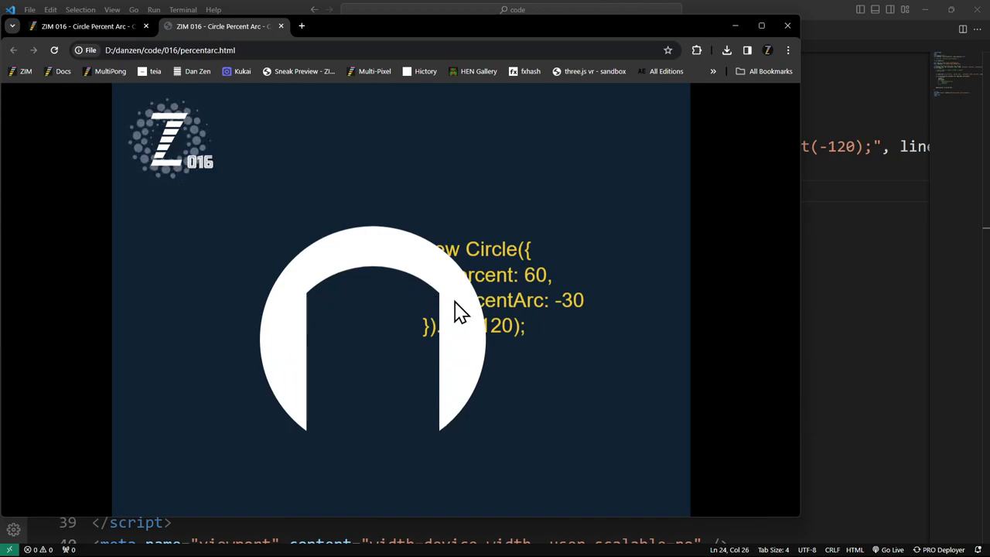
mouse_move(455, 399)
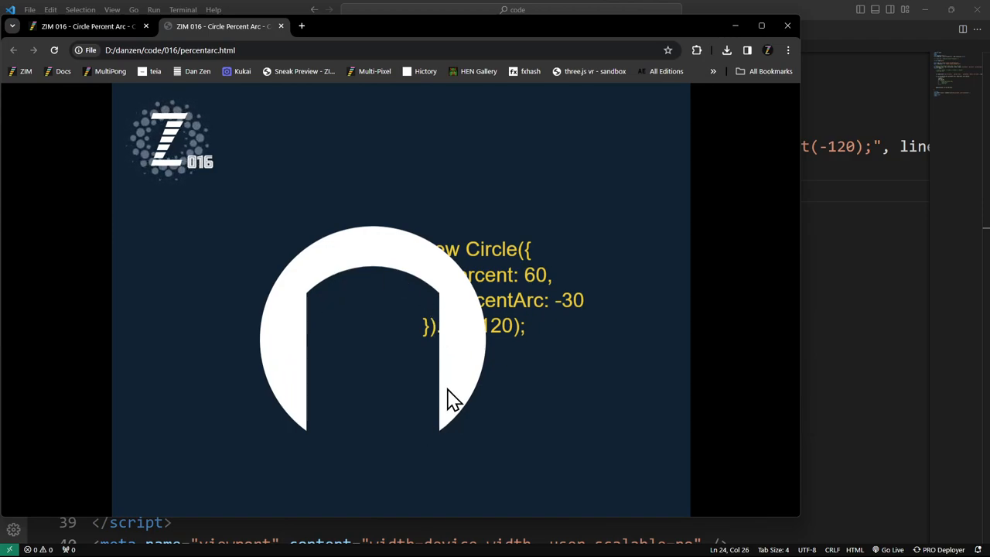
mouse_move(445, 441)
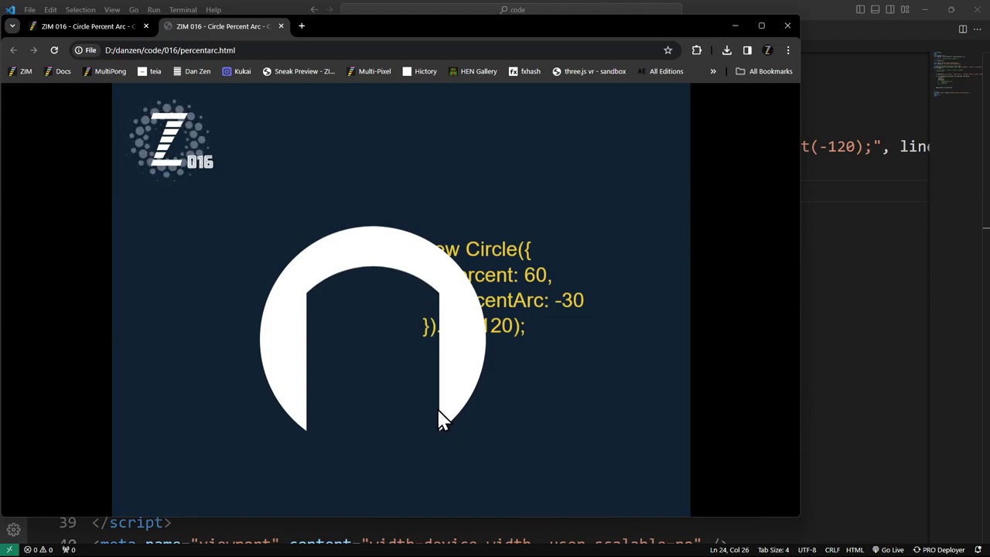
mouse_move(518, 421)
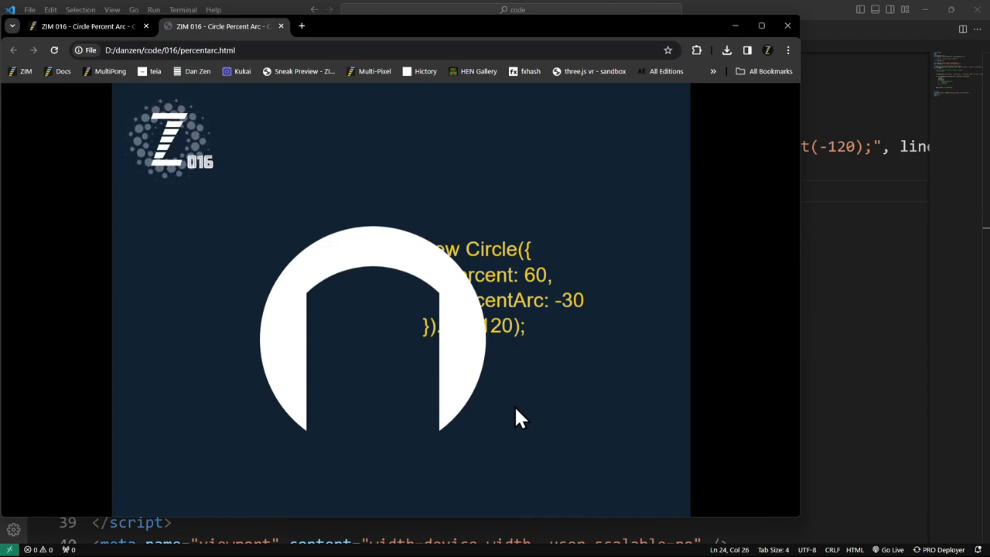
mouse_move(516, 311)
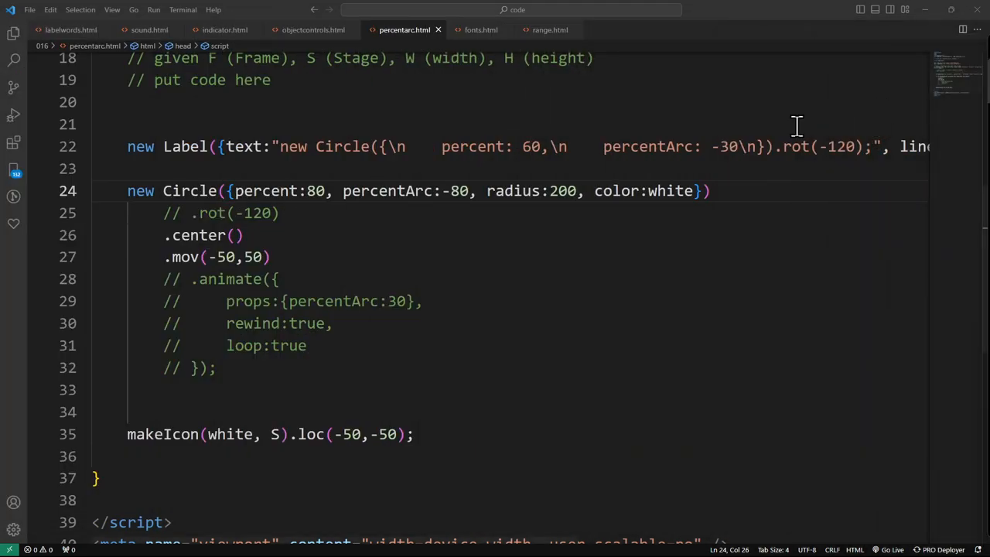
double_click(456, 192)
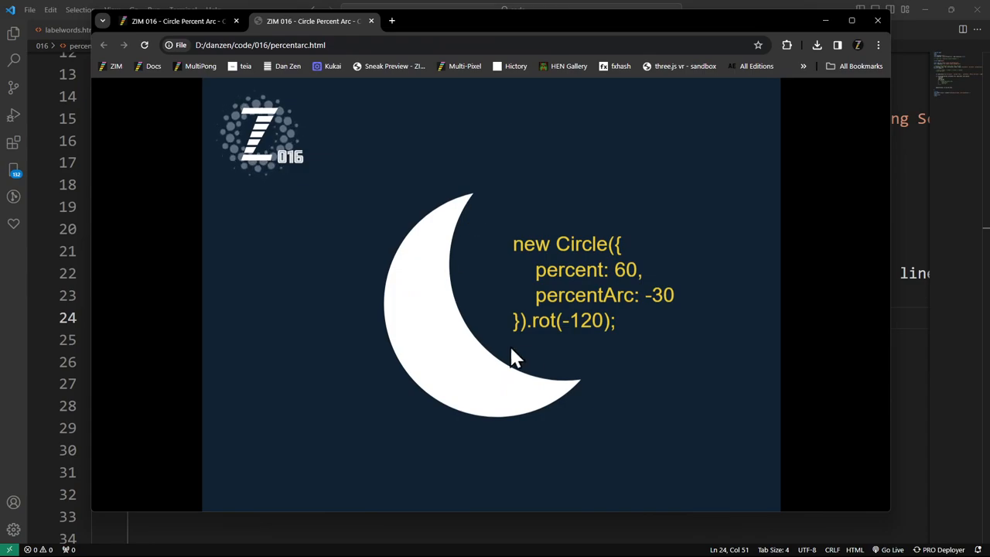
mouse_move(565, 380)
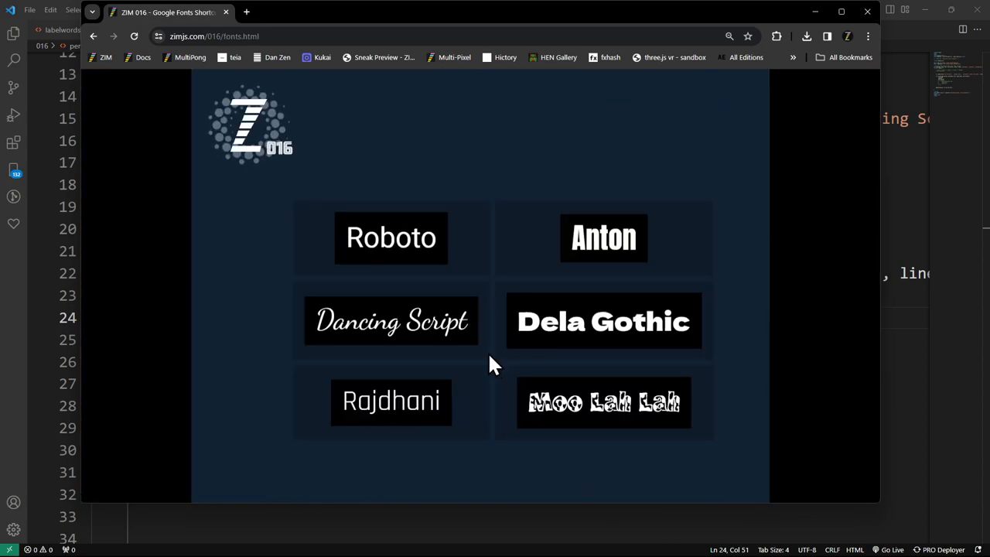
mouse_move(417, 38)
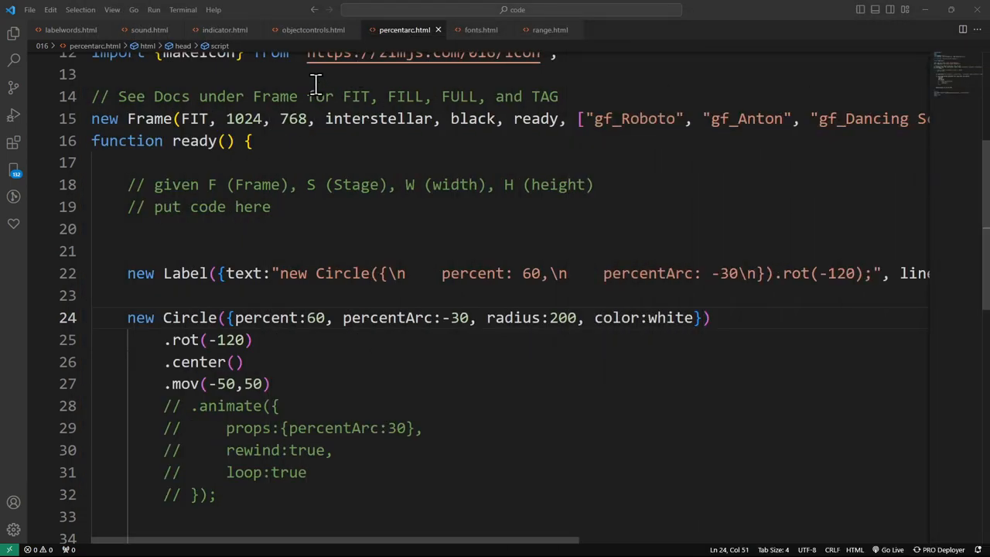
Step: Bring up fonts.html and look over the Frame's gf_ font array and the Tile of Labels
left_click(480, 29)
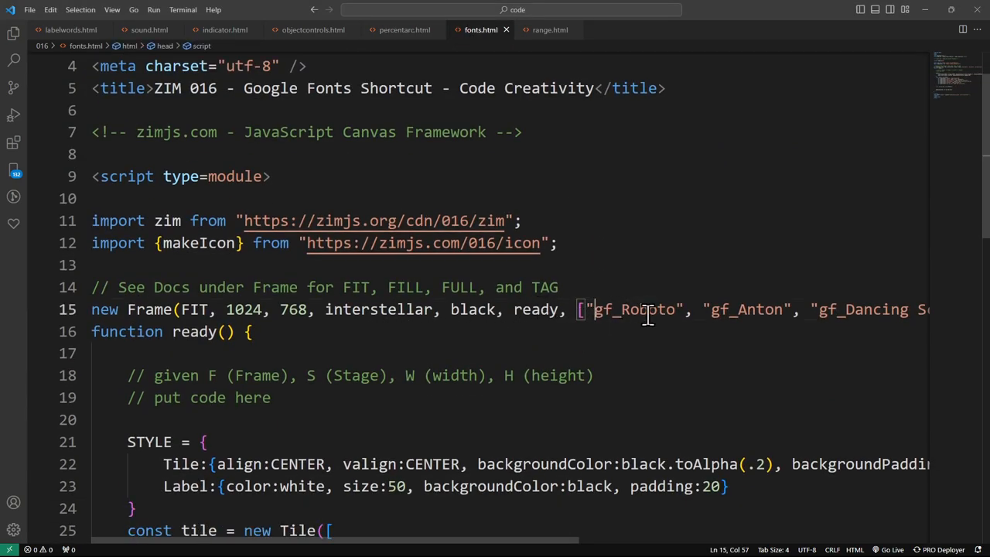
scroll("right", 3)
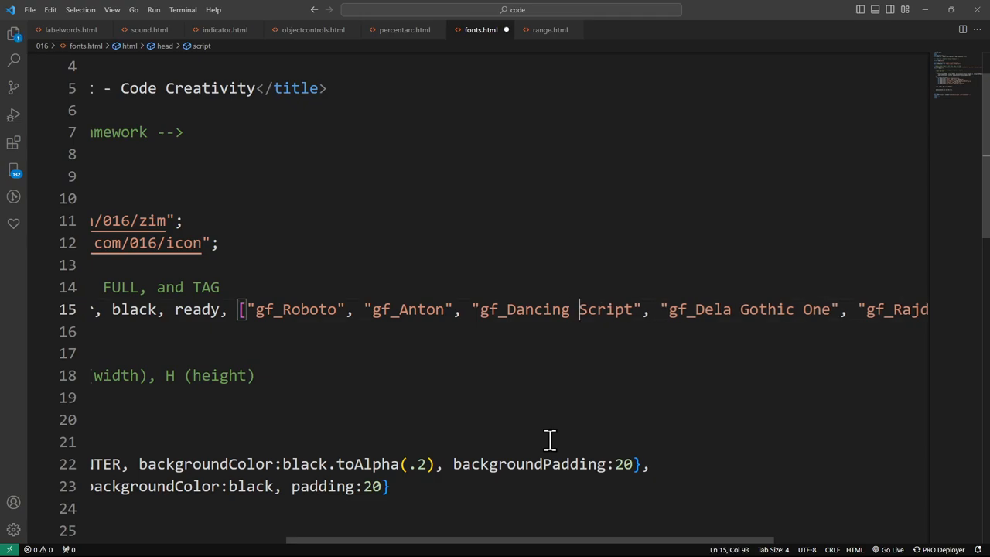
mouse_move(575, 328)
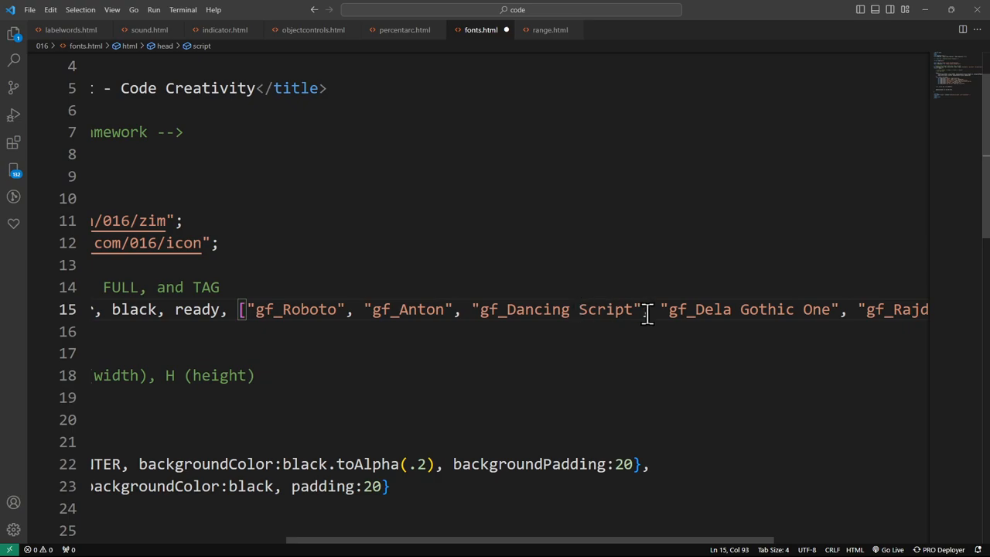
scroll("down", 3)
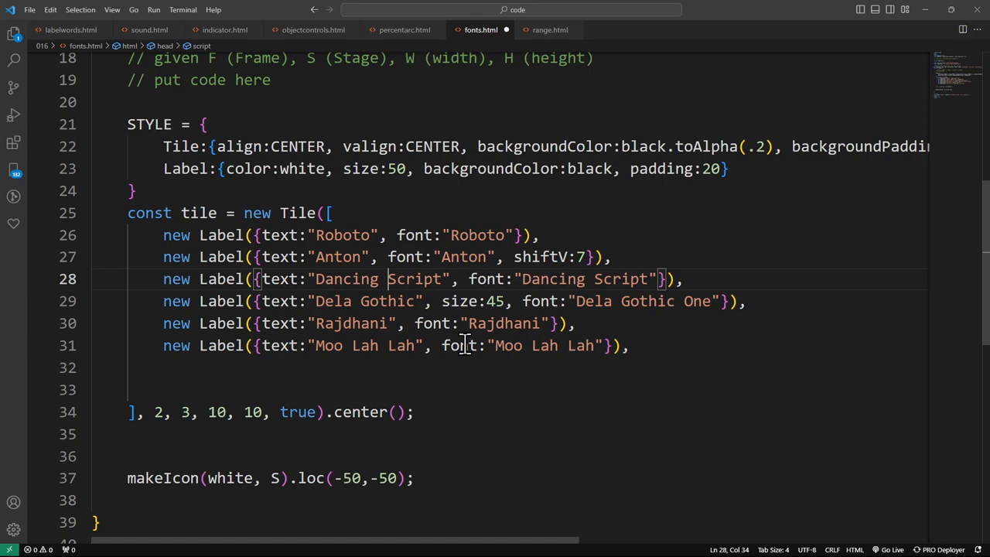
mouse_move(374, 278)
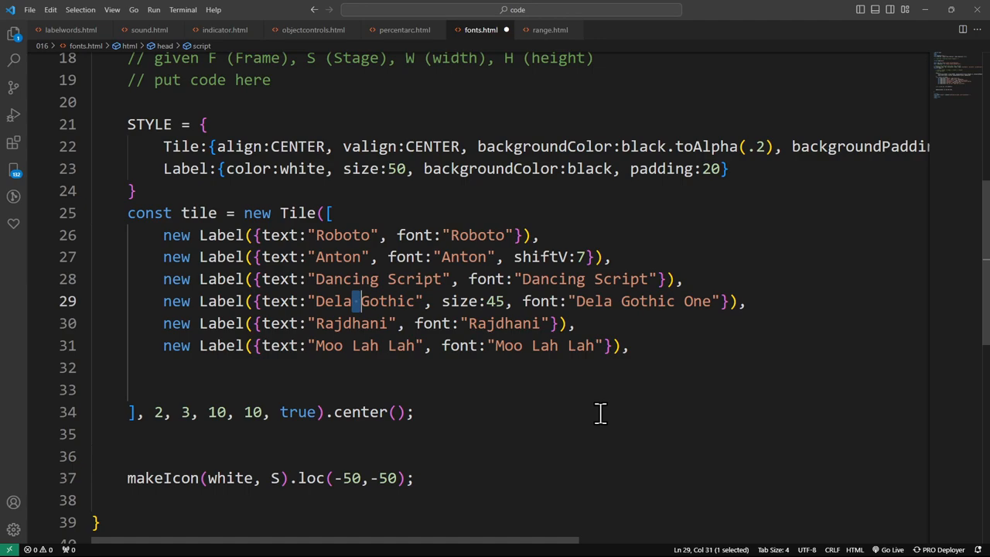
mouse_move(387, 271)
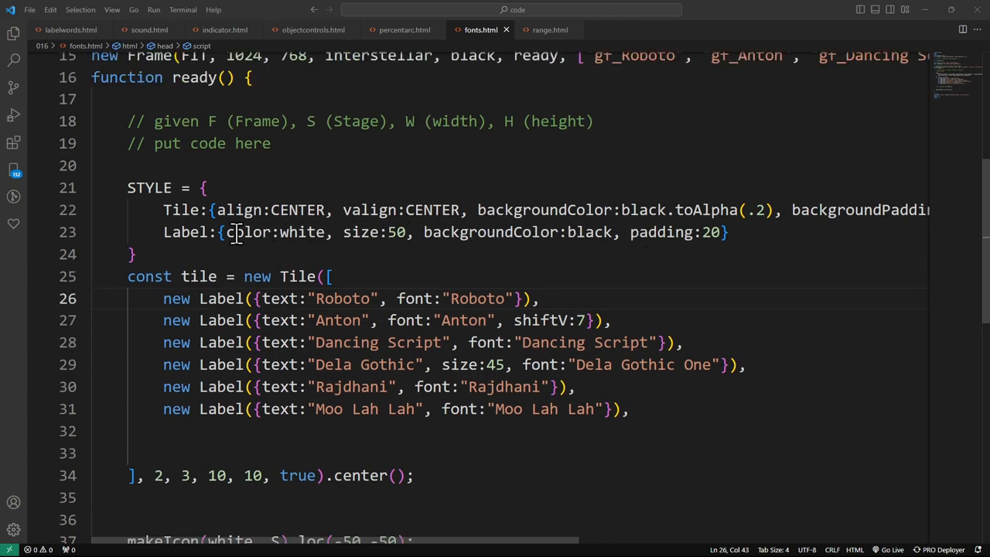
Step: In the Tile STYLE set backgroundColor to red and backgroundPadding to 20
left_click(549, 210)
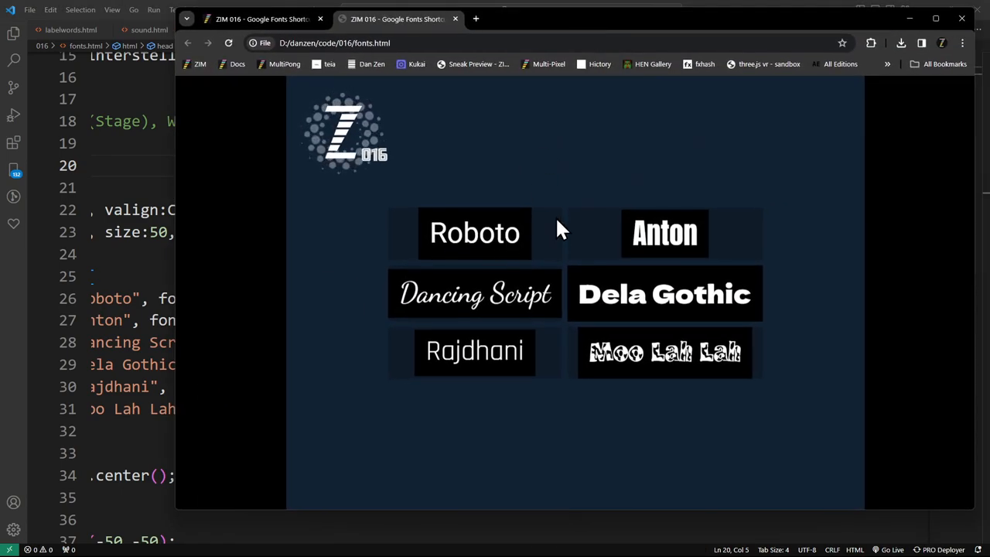
mouse_move(588, 249)
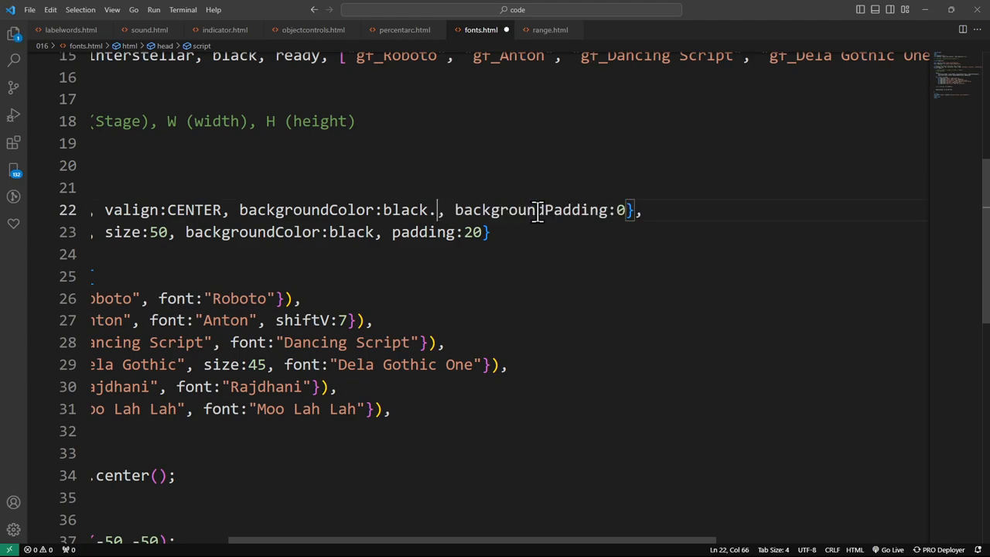
type("red")
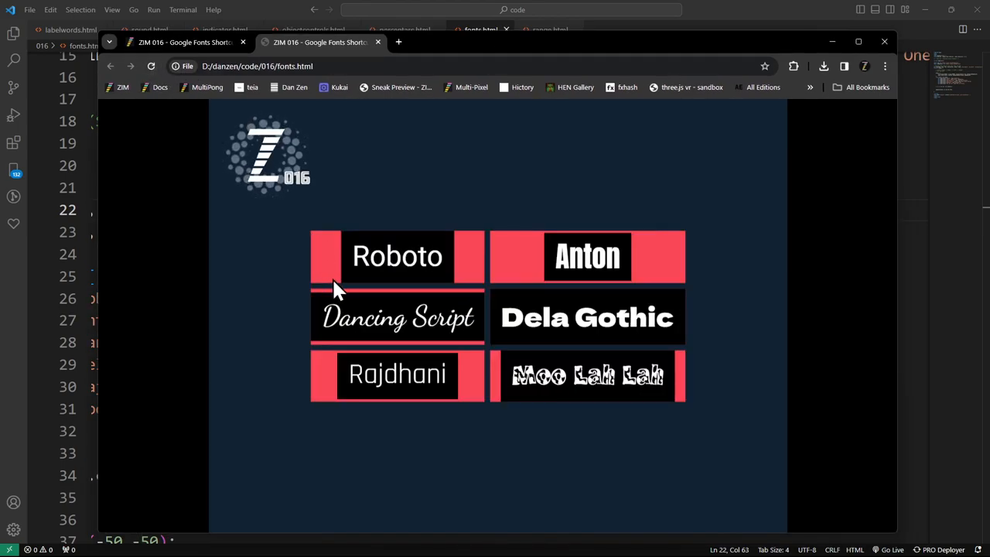
mouse_move(668, 292)
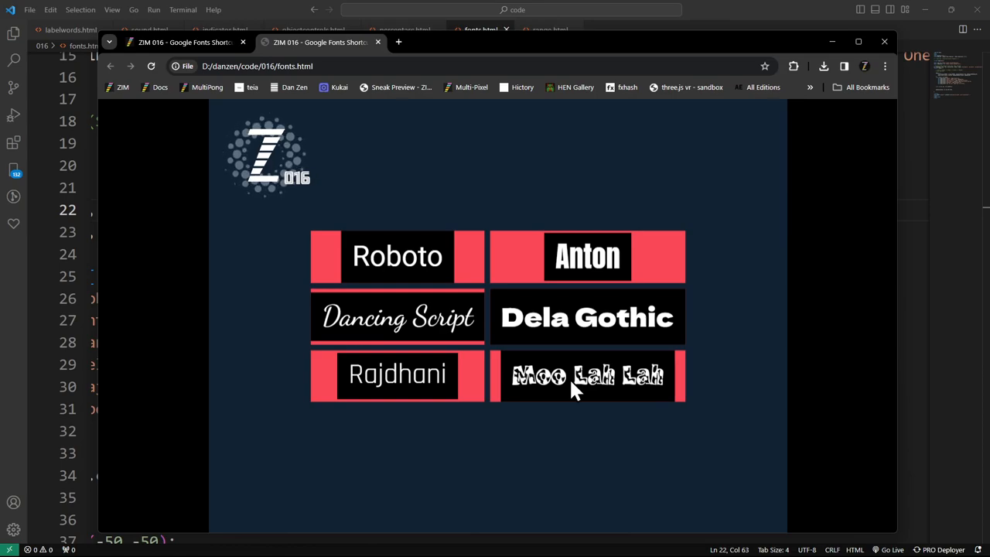
mouse_move(560, 278)
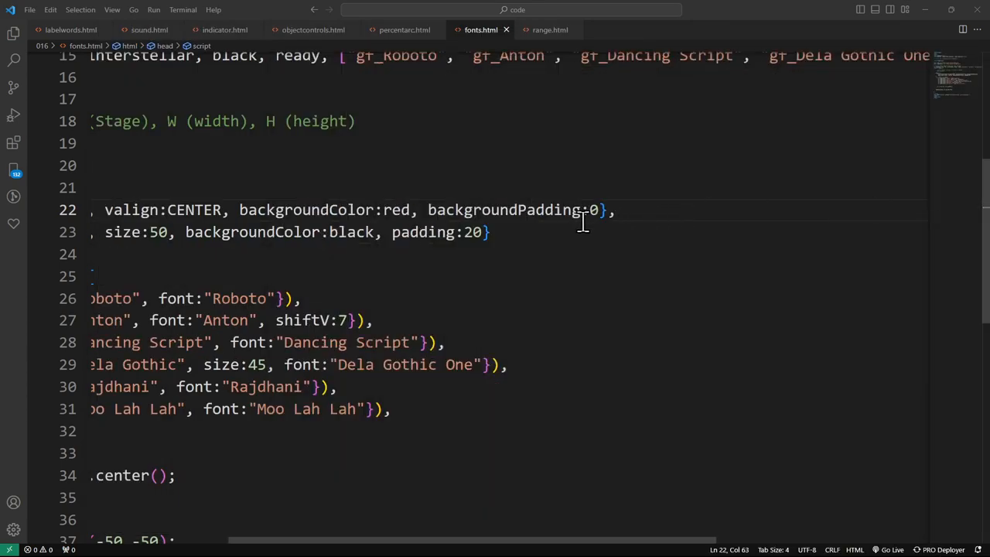
type("backgroiun")
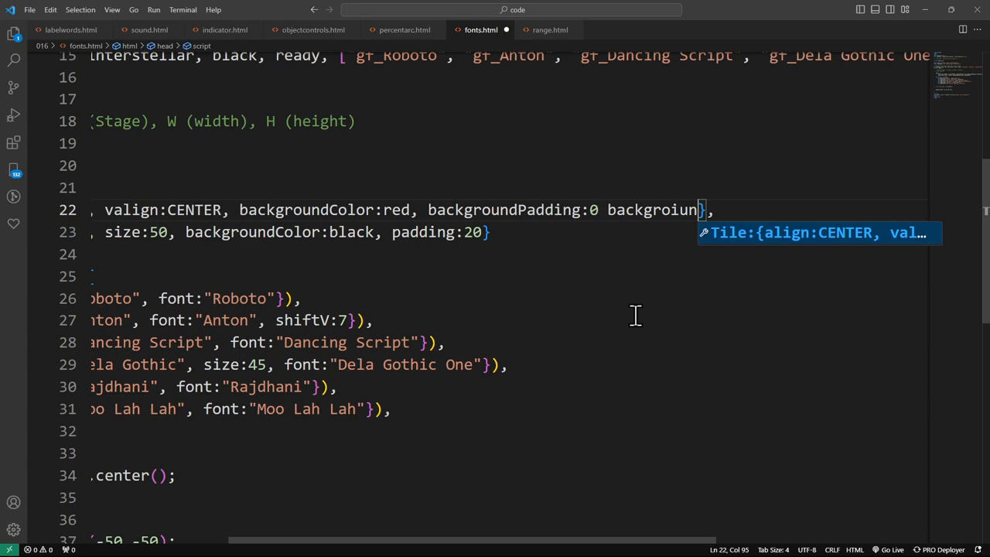
key("Backspace")
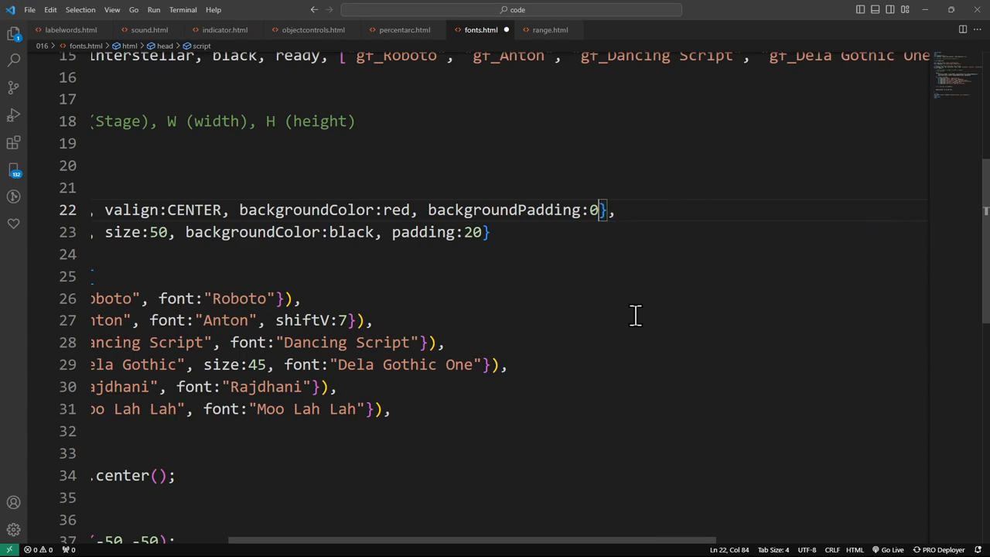
type("2")
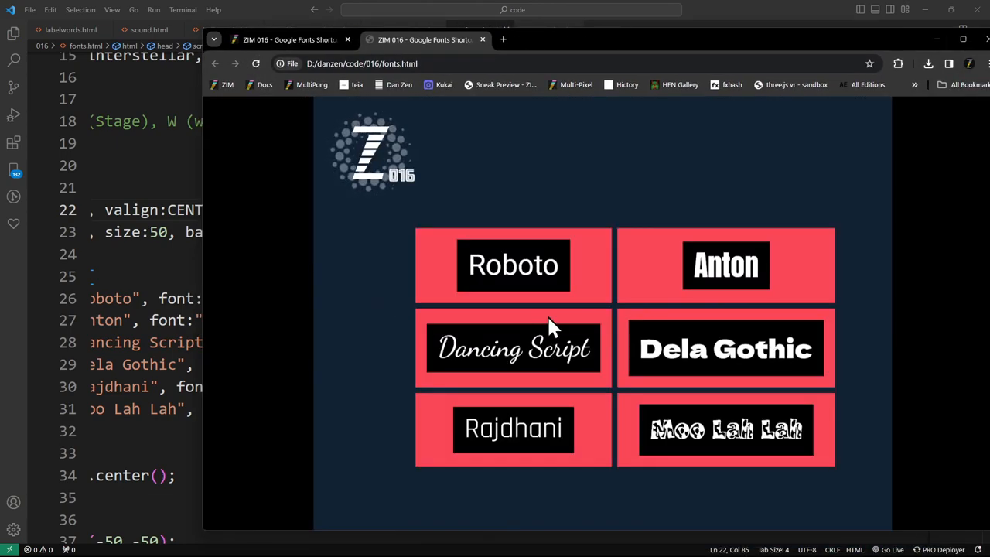
mouse_move(410, 478)
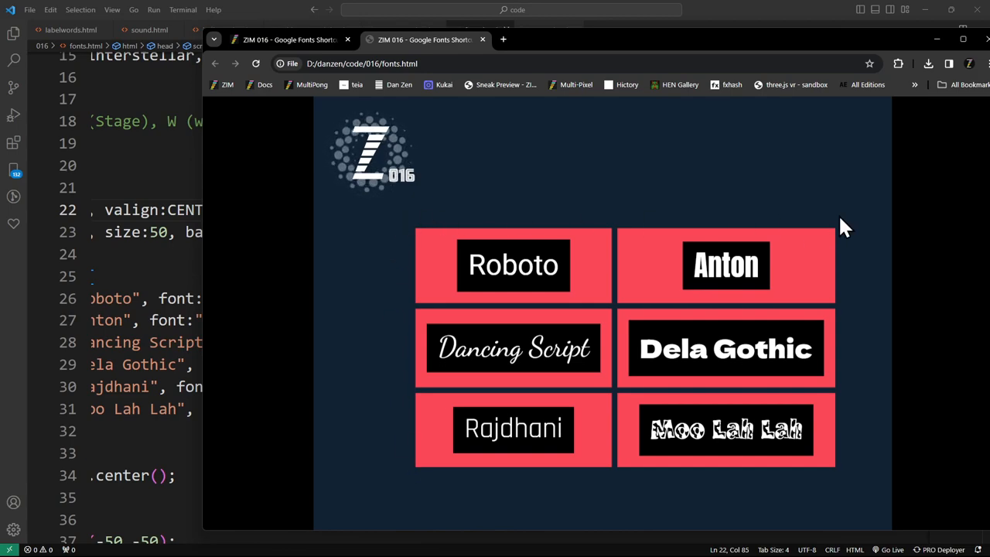
mouse_move(441, 498)
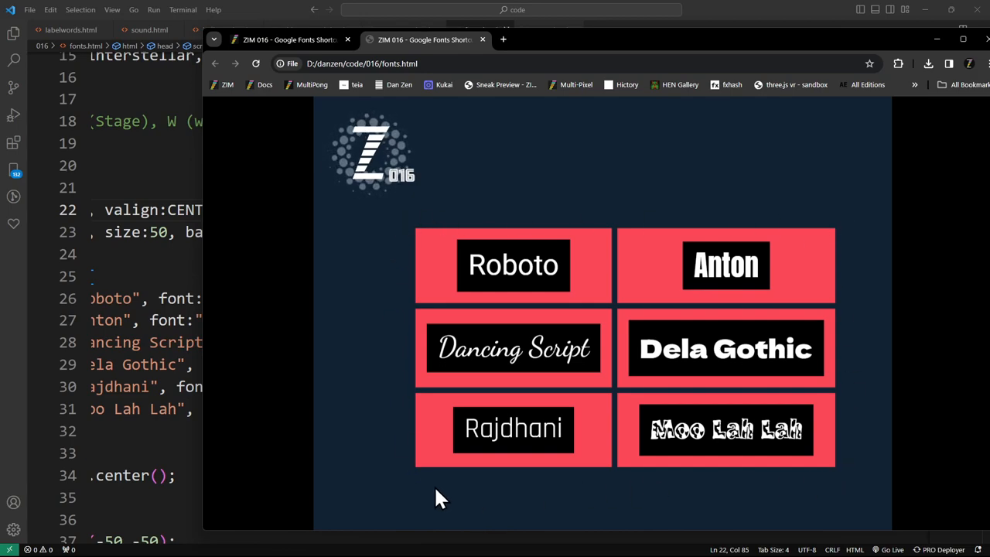
mouse_move(839, 232)
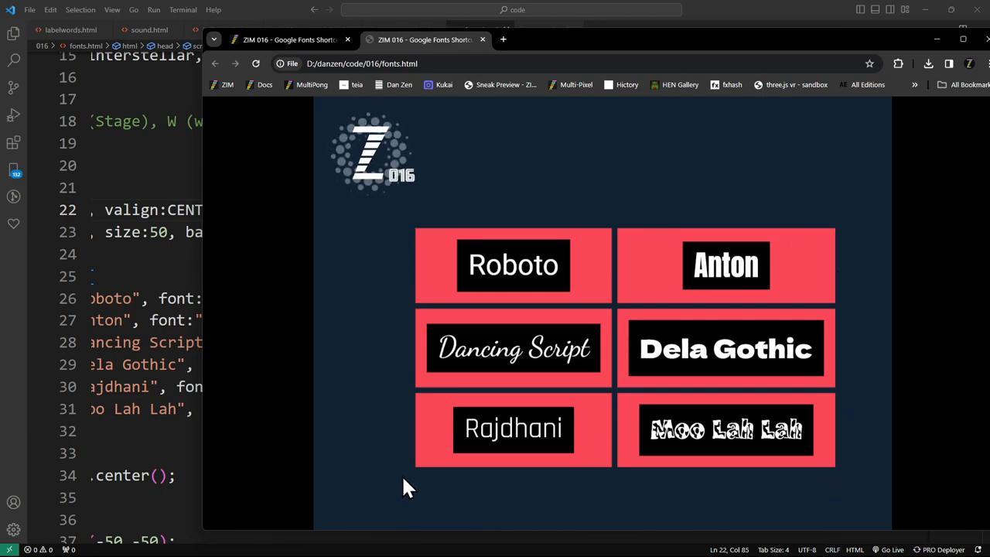
mouse_move(621, 324)
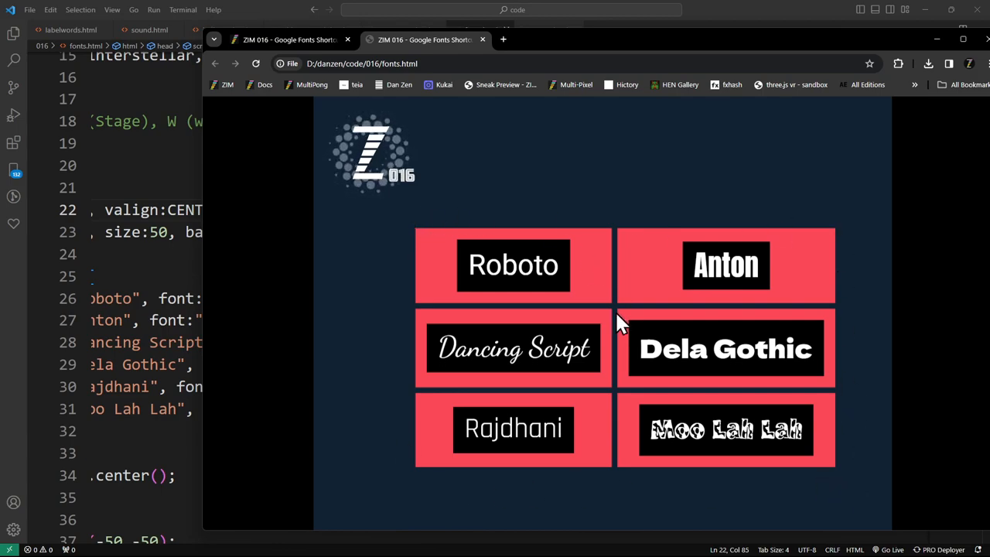
mouse_move(455, 266)
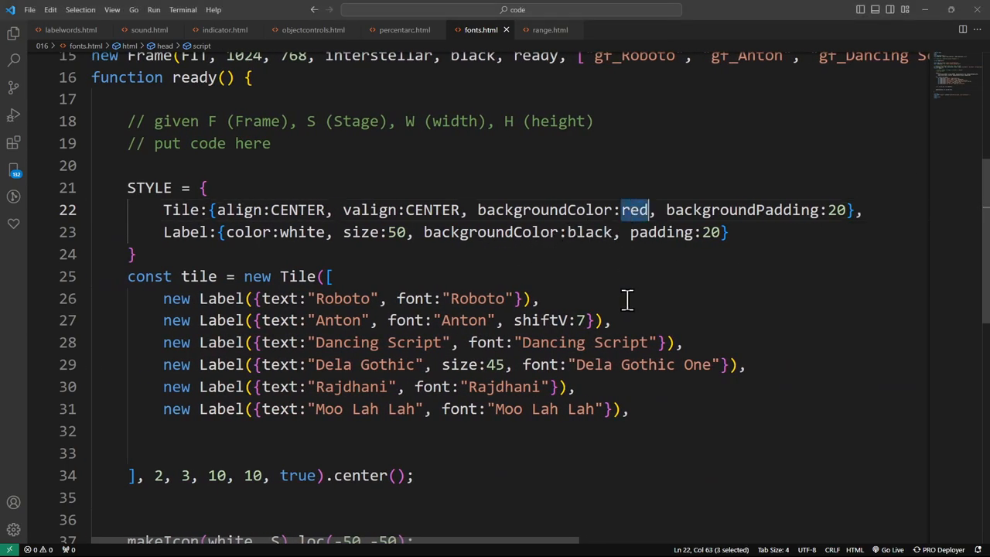
Step: Replace the Tile's red backgroundColor with black.toAlpha(.2)
type("black.toAlpha(.2)")
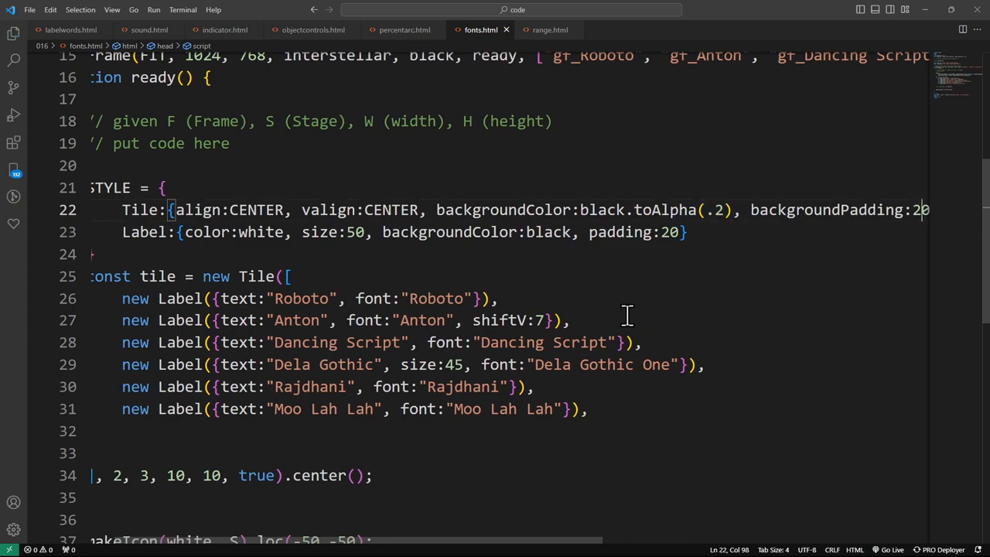
mouse_move(600, 260)
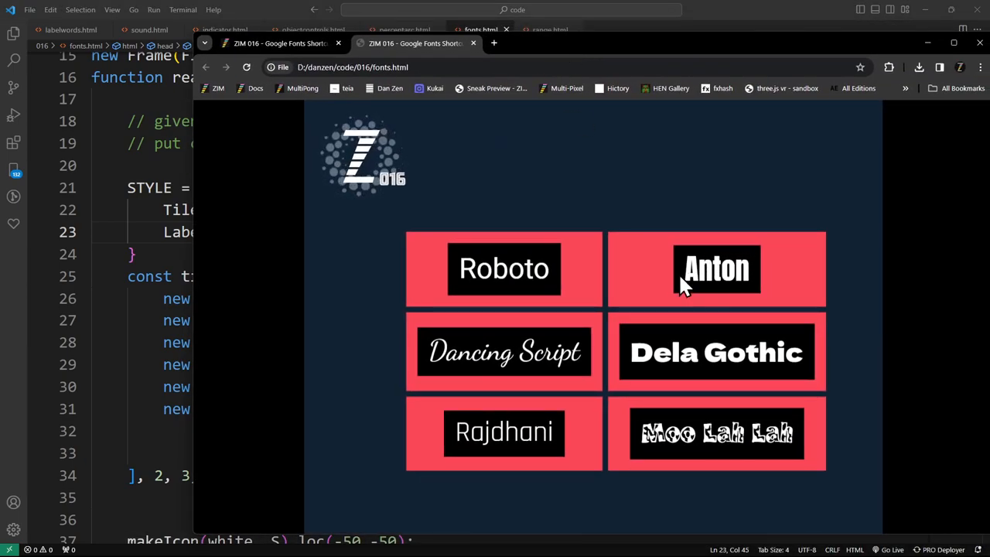
mouse_move(755, 291)
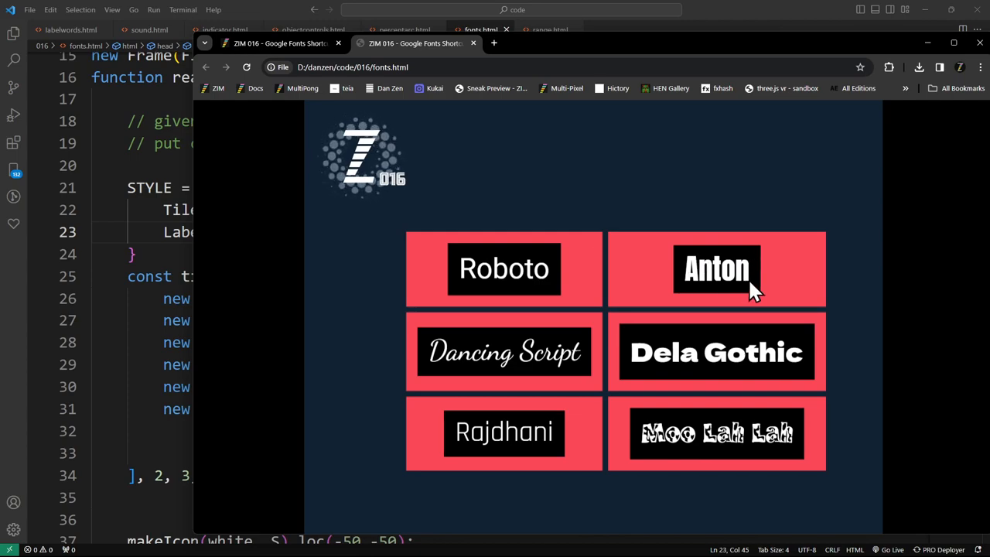
mouse_move(611, 275)
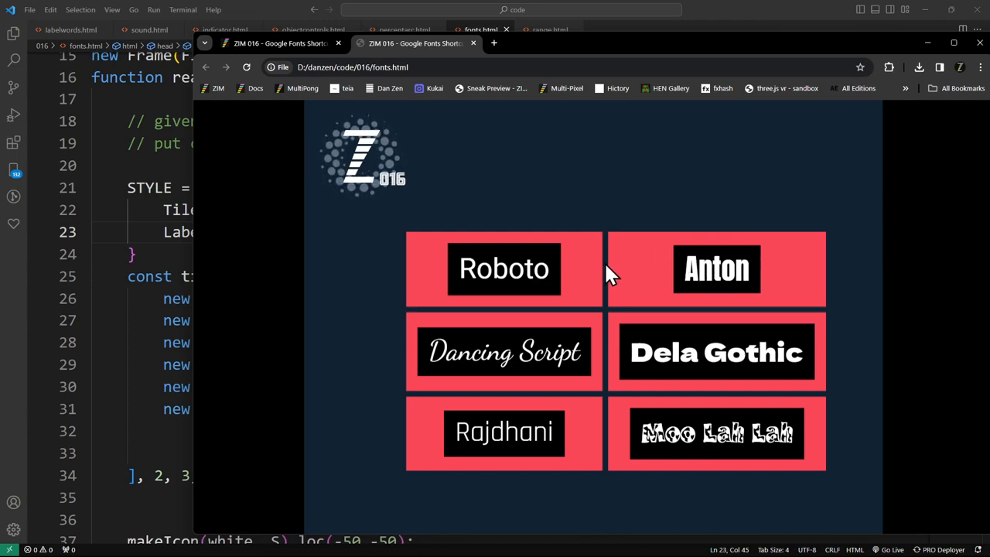
mouse_move(827, 323)
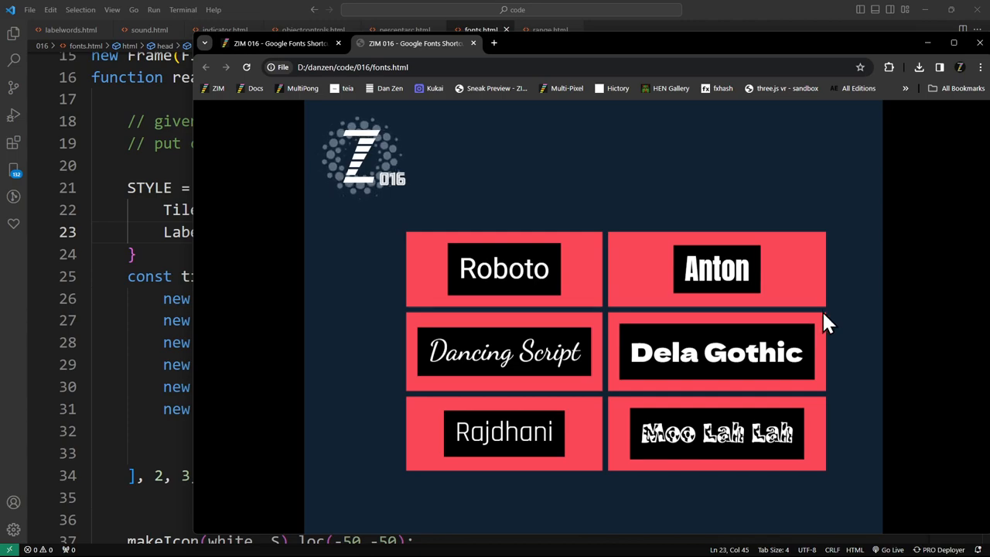
mouse_move(755, 266)
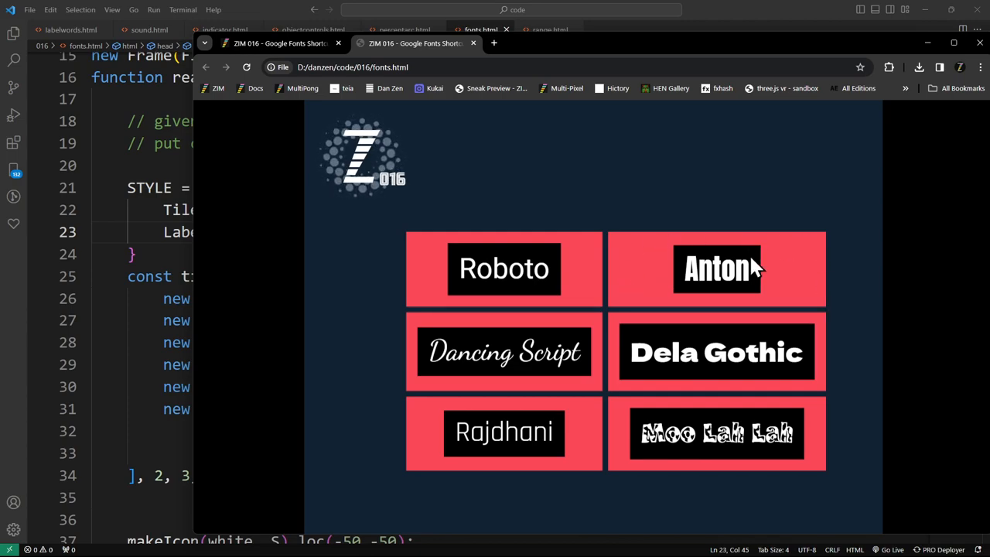
mouse_move(755, 297)
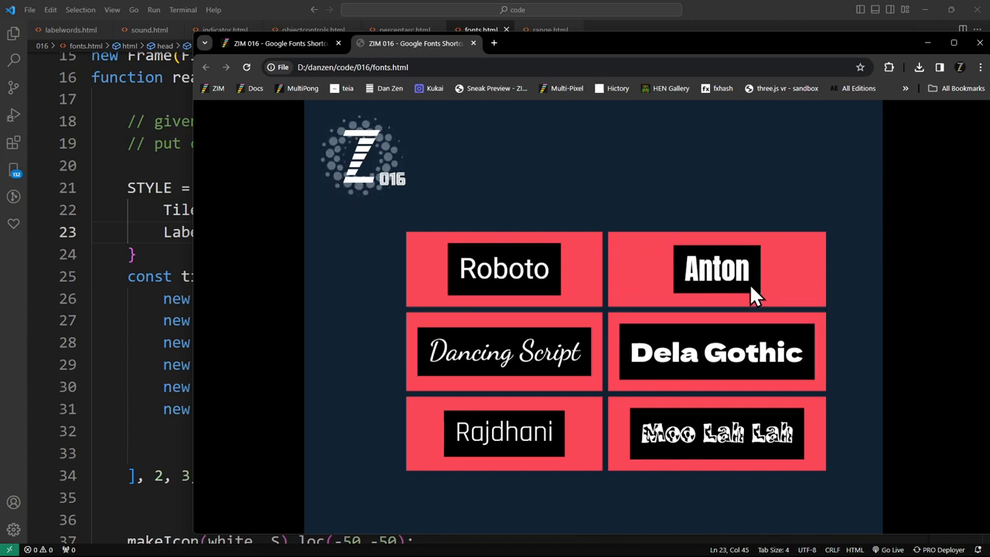
mouse_move(653, 297)
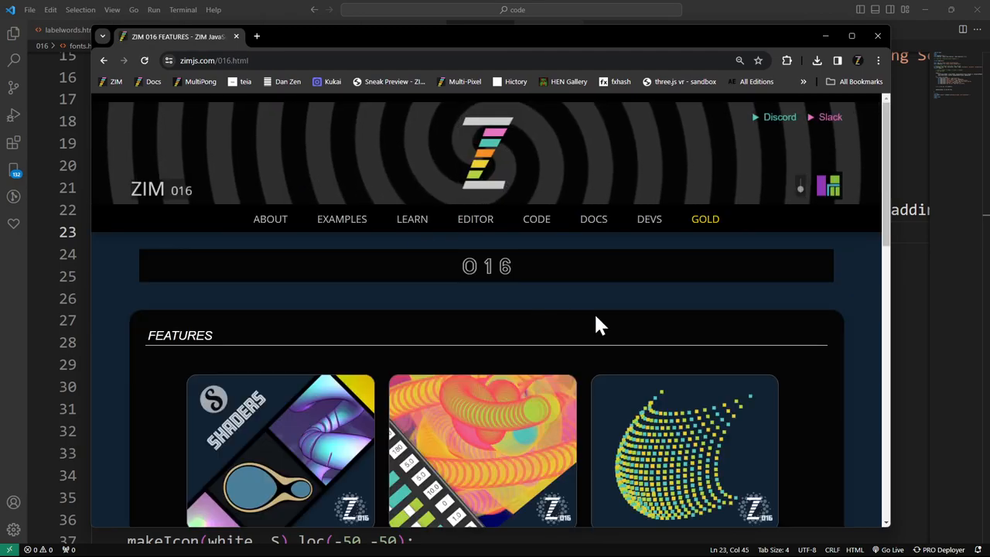
Step: Launch the range demo and drag the top slider's ends between about 2.3 and 10
scroll("down", 3)
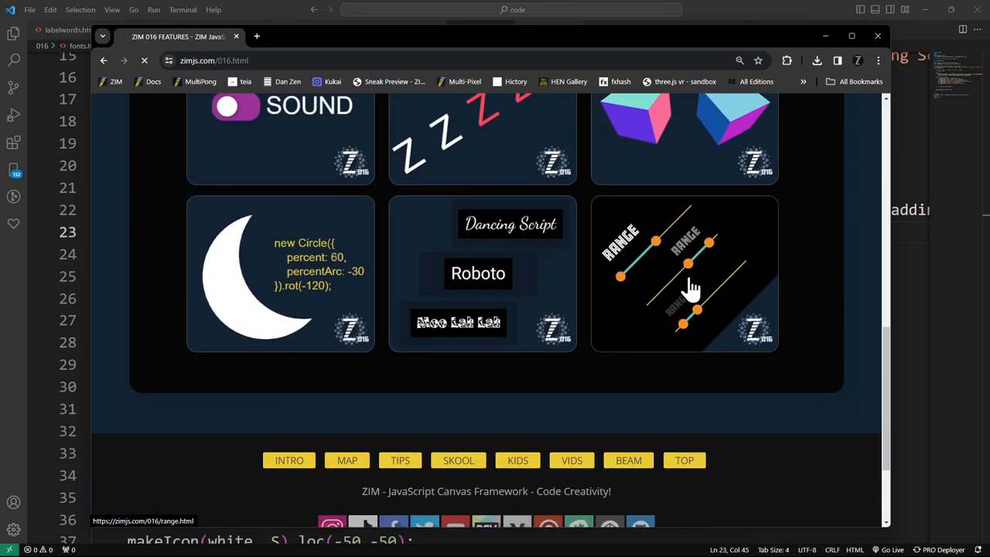
left_click(683, 273)
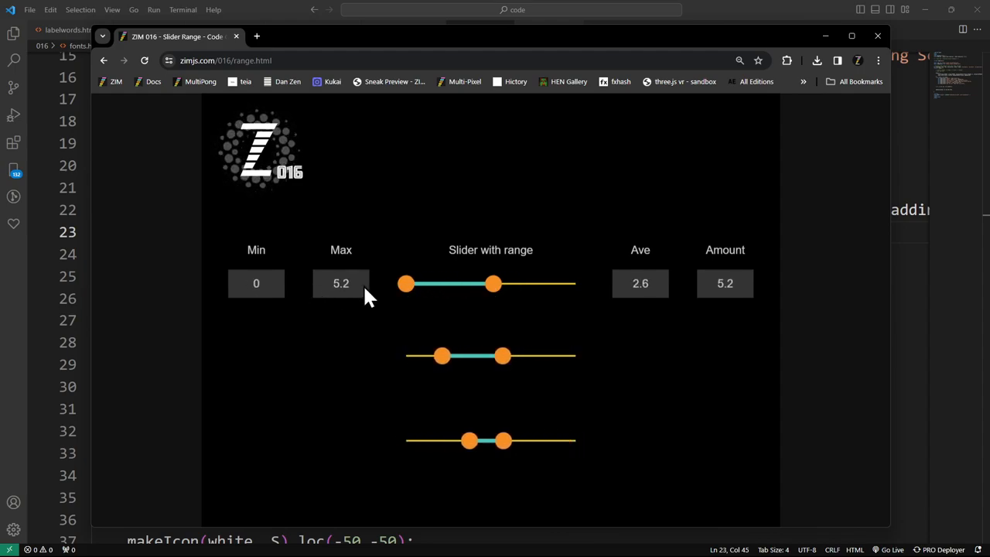
left_click_drag(493, 283, 575, 283)
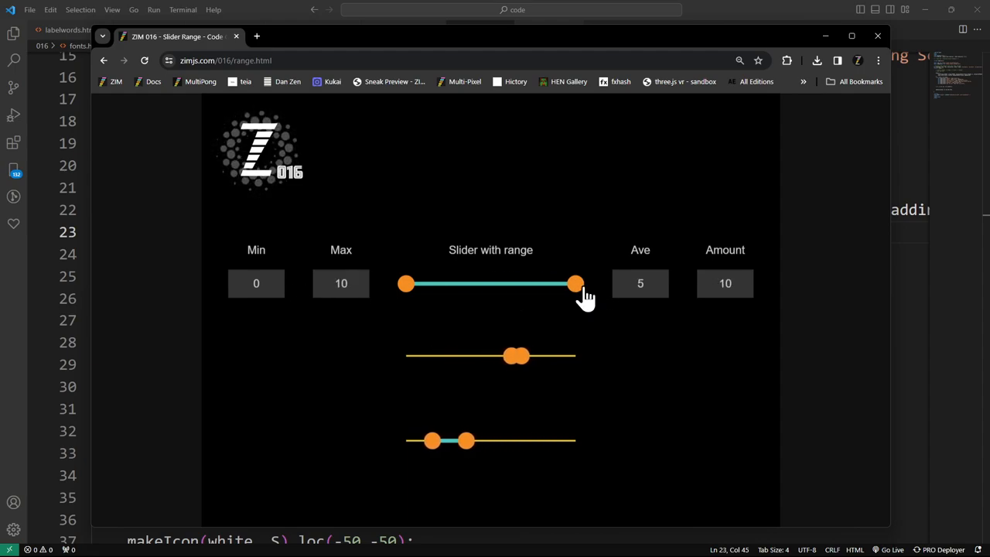
left_click_drag(576, 283, 507, 283)
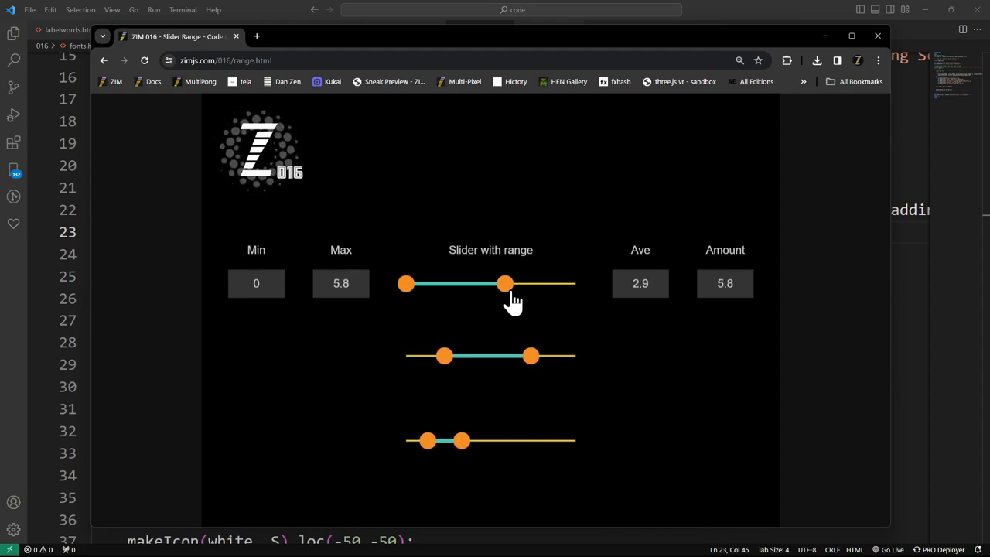
left_click_drag(504, 283, 494, 283)
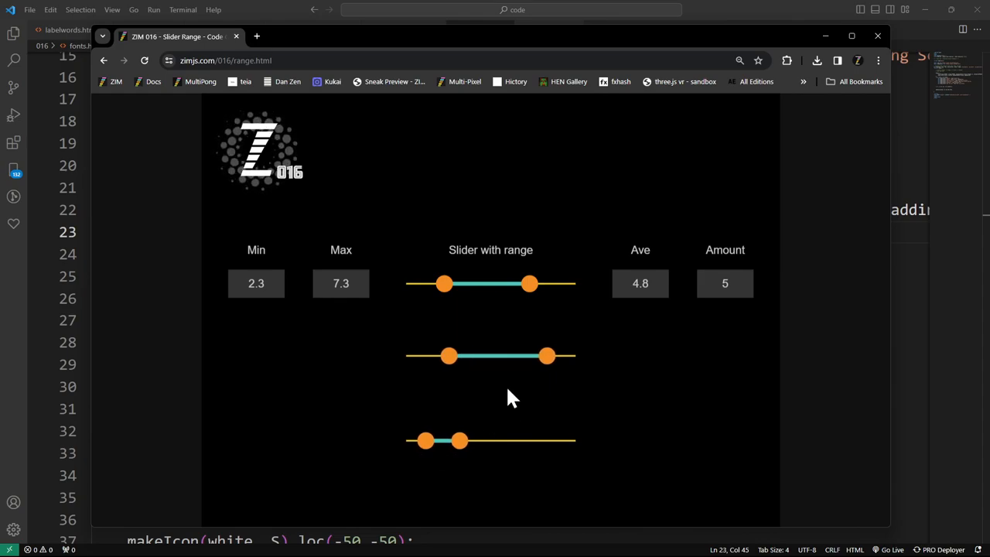
left_click_drag(445, 283, 445, 283)
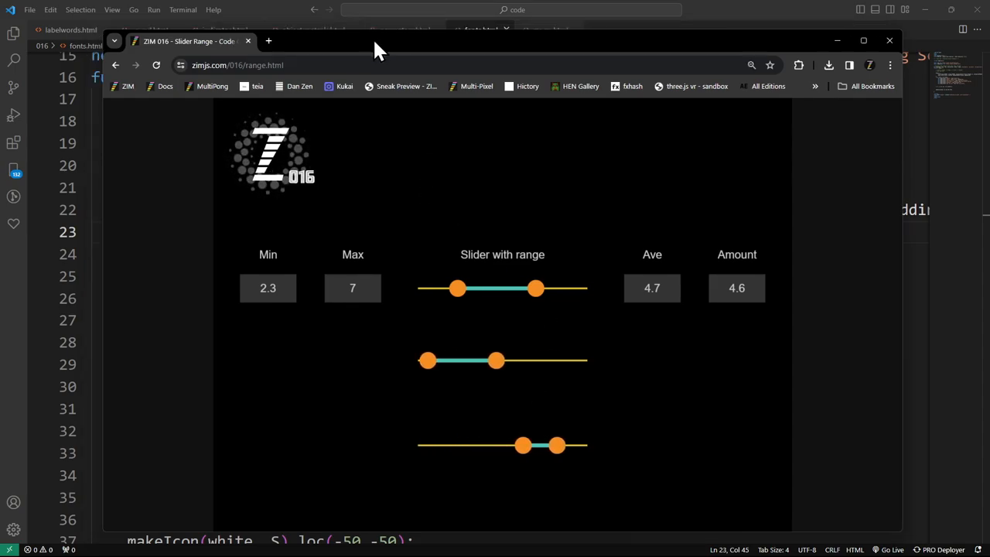
Step: Switch to range.html and view its STYLE and Label source
left_click(550, 29)
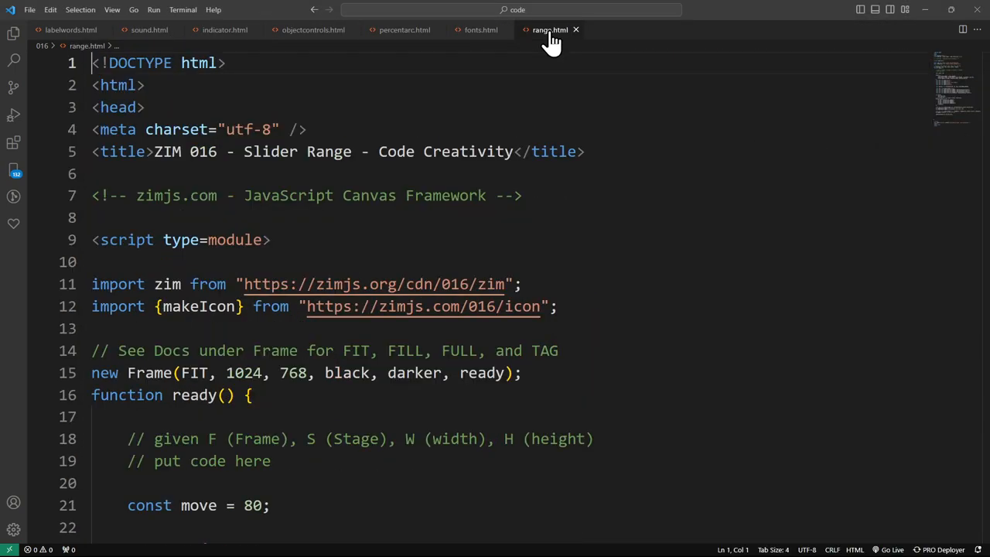
scroll("down", 3)
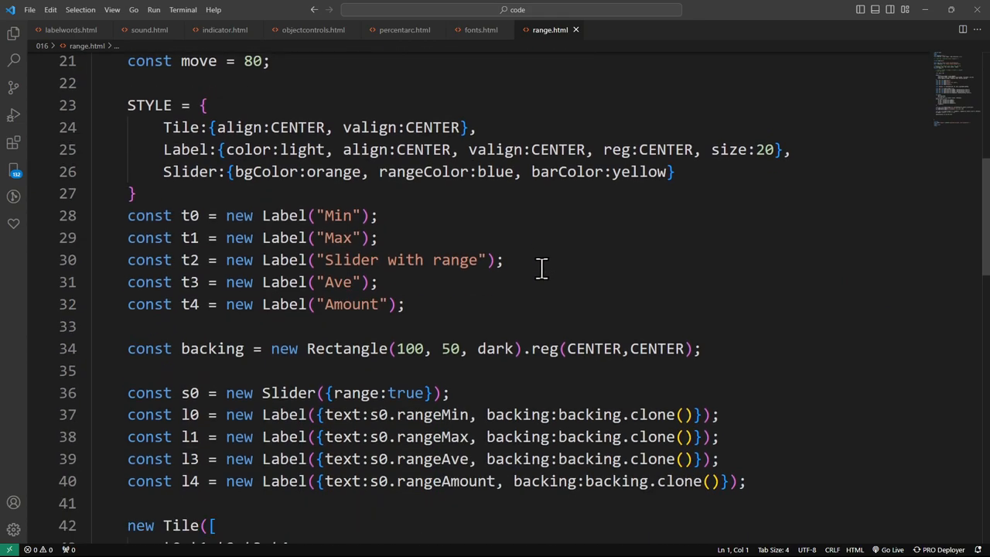
scroll("down", 3)
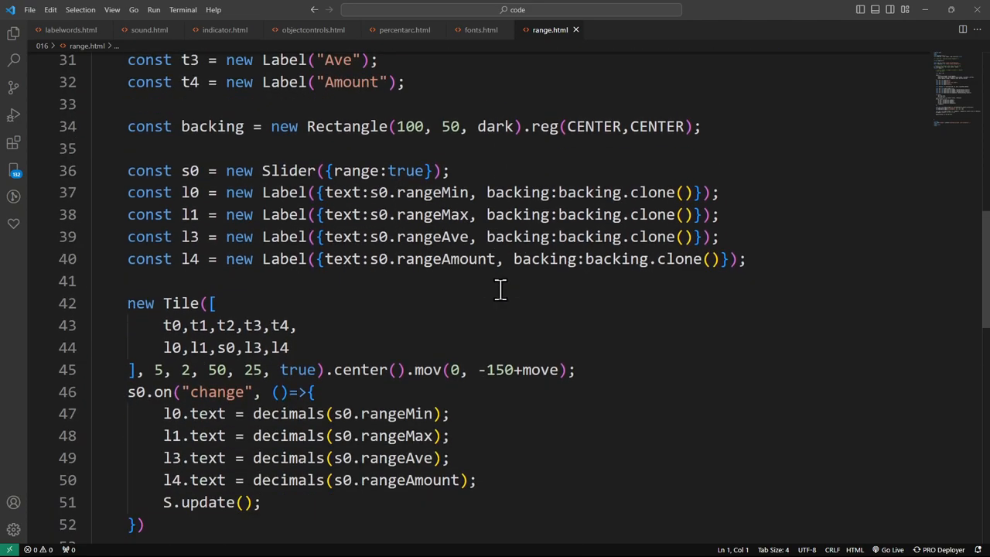
scroll("down", 3)
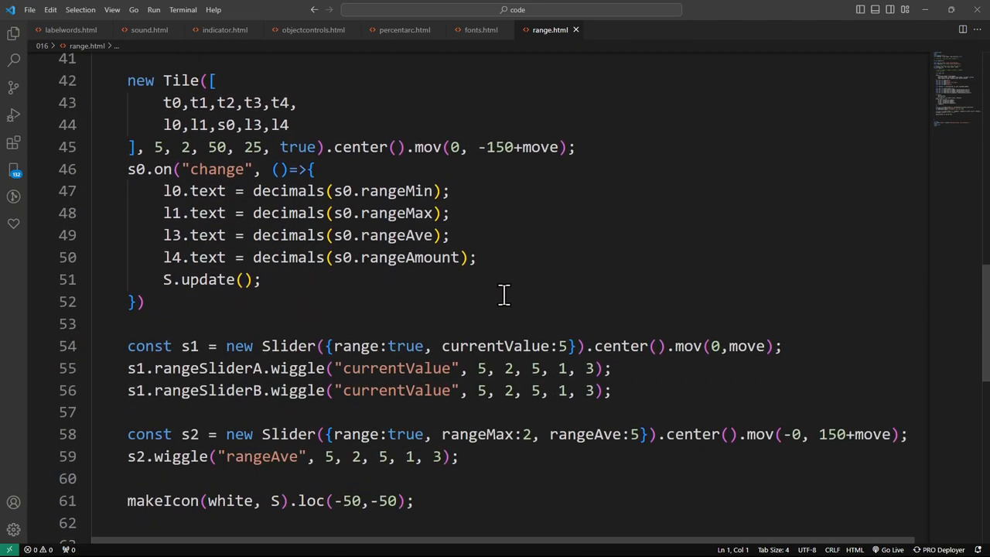
scroll("down", 3)
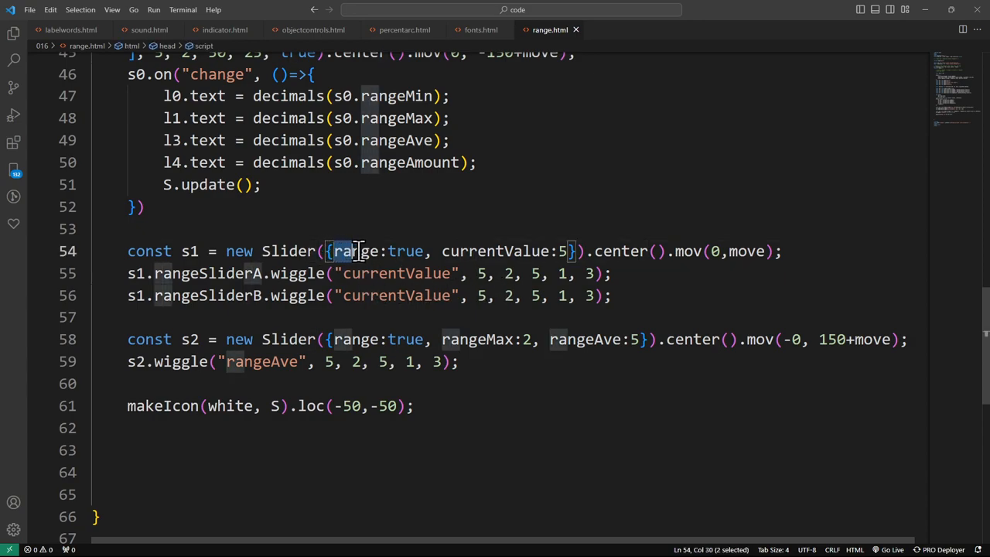
left_click(441, 251)
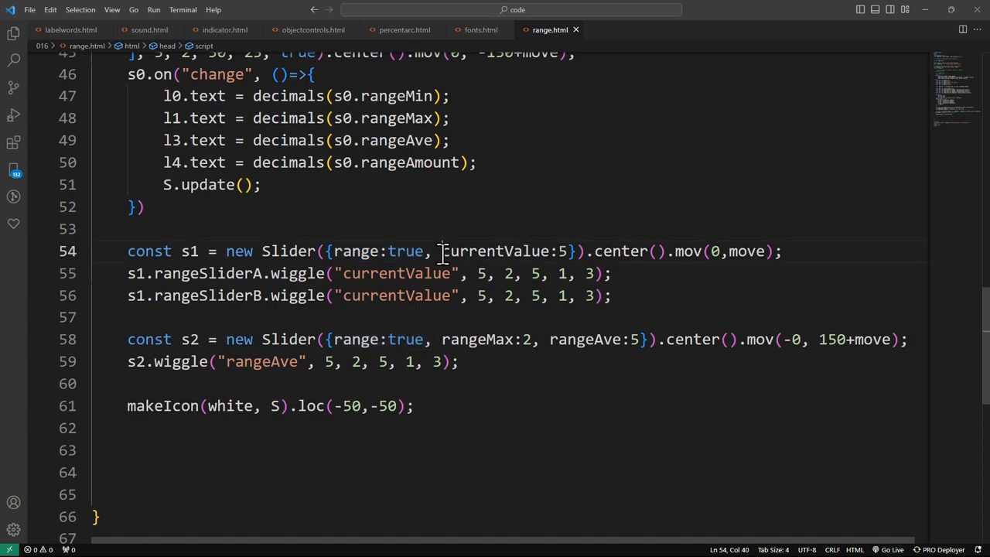
left_click_drag(443, 250, 567, 250)
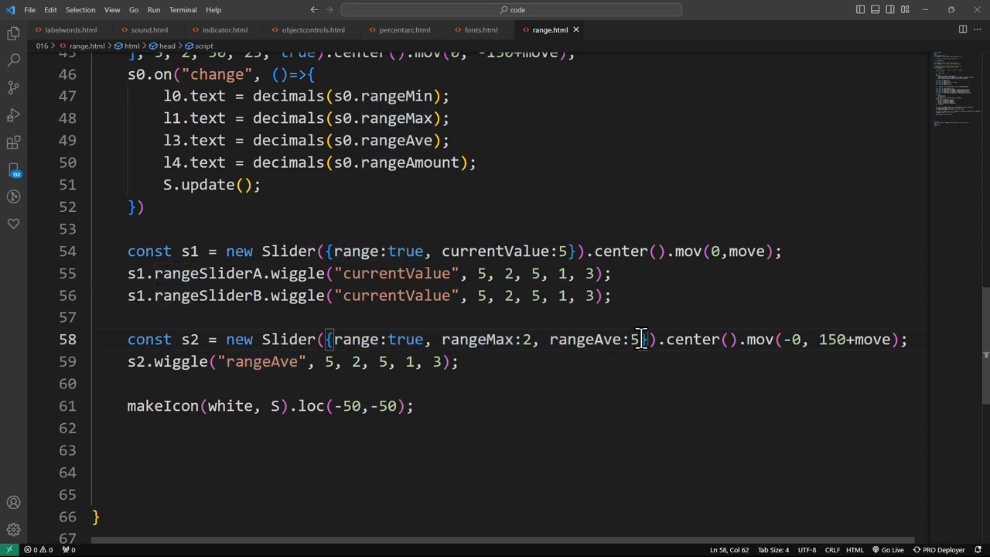
double_click(632, 338)
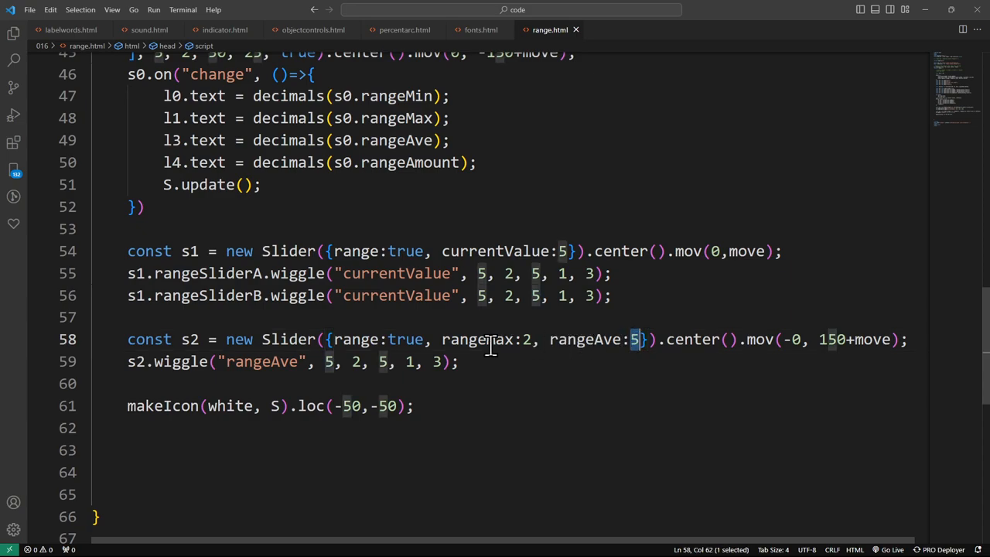
mouse_move(523, 373)
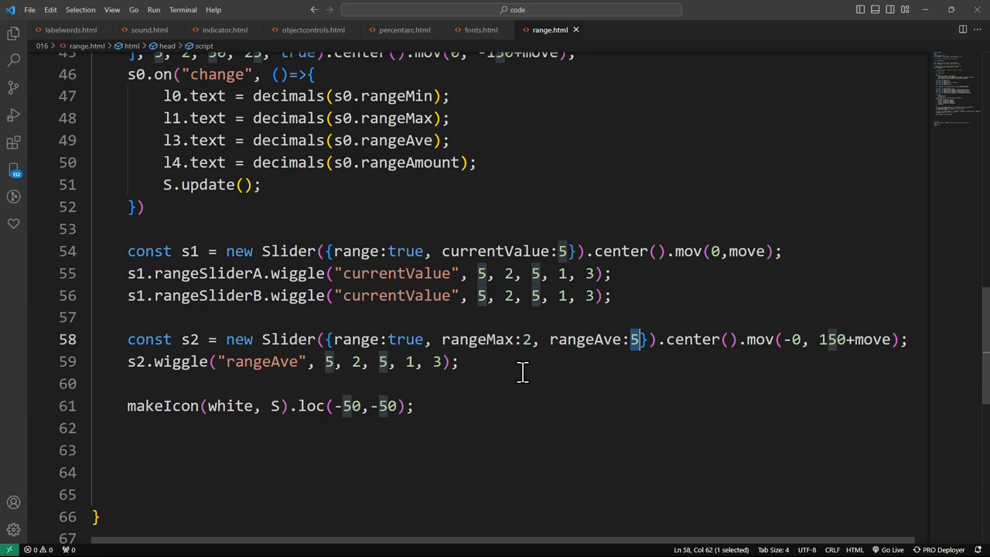
double_click(261, 362)
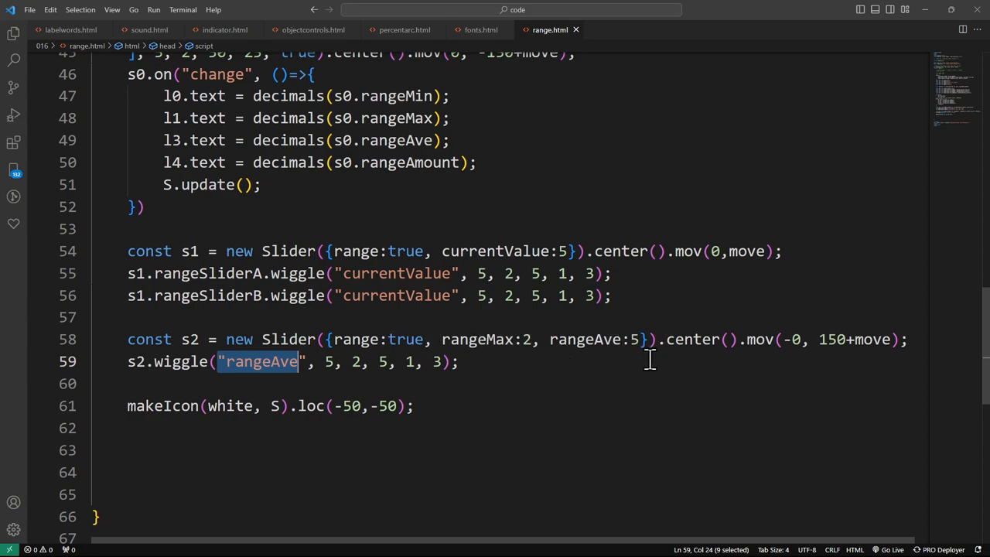
mouse_move(344, 368)
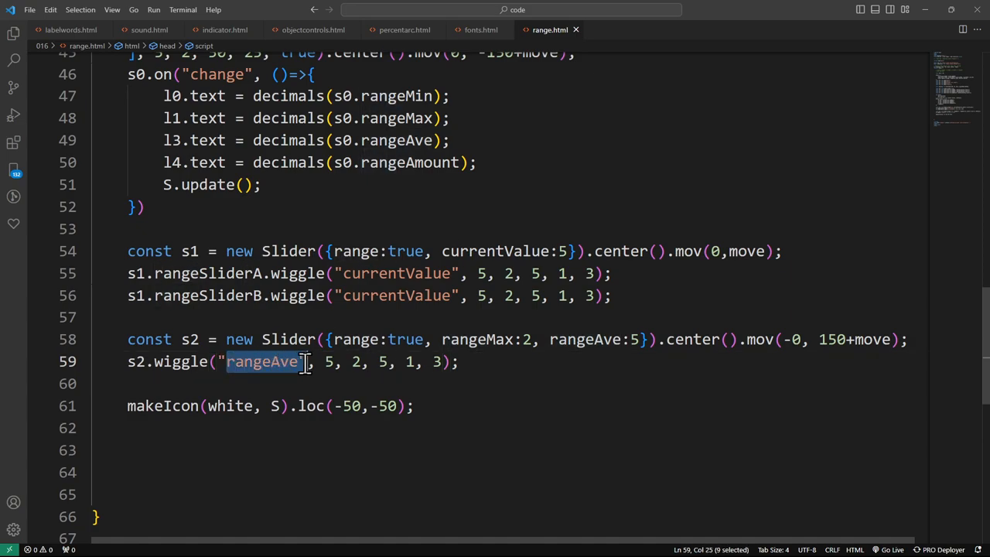
left_click(245, 295)
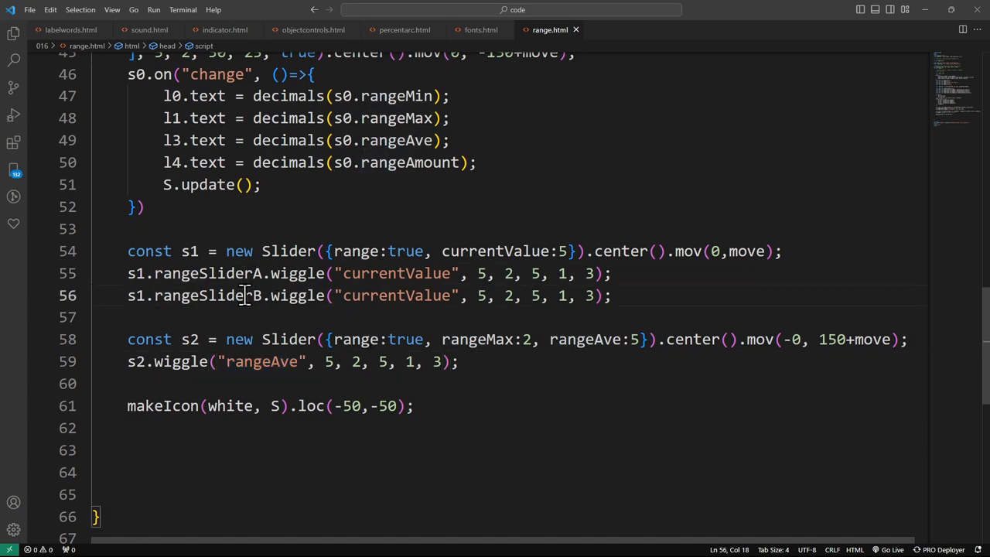
double_click(395, 272)
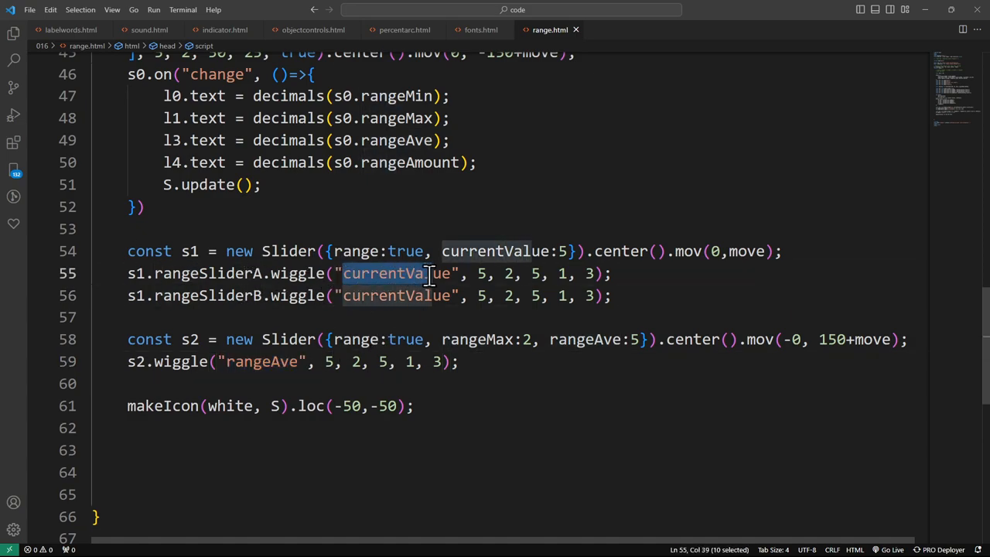
double_click(207, 273)
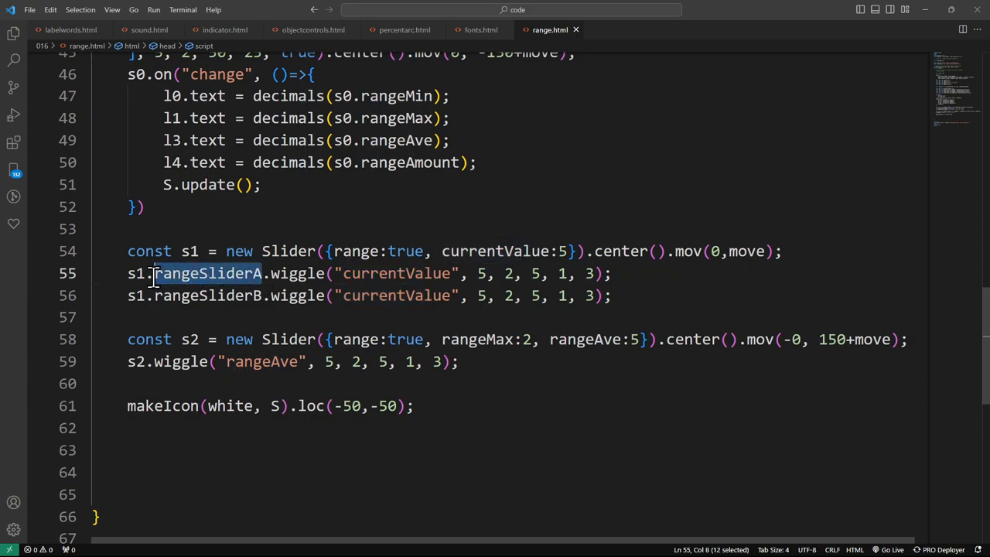
mouse_move(161, 301)
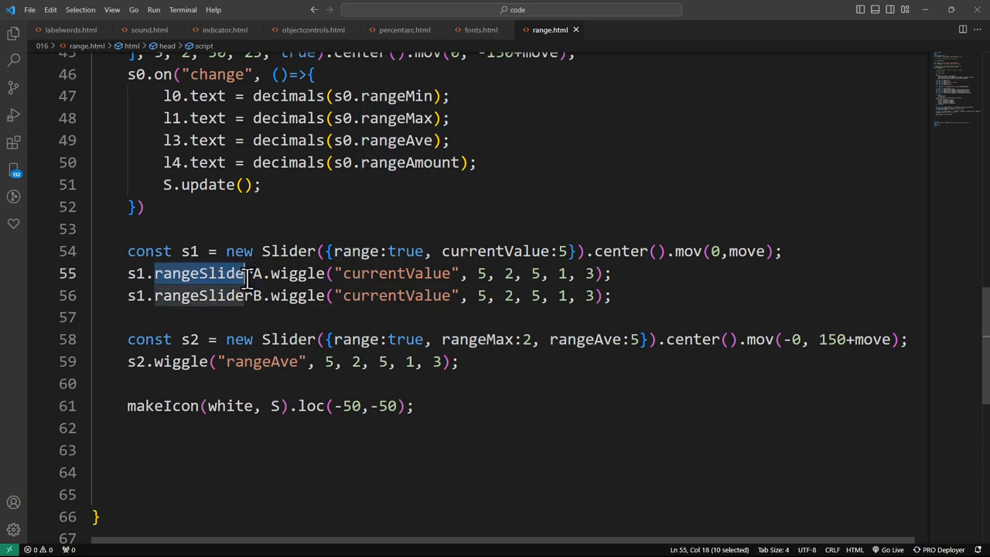
double_click(207, 272)
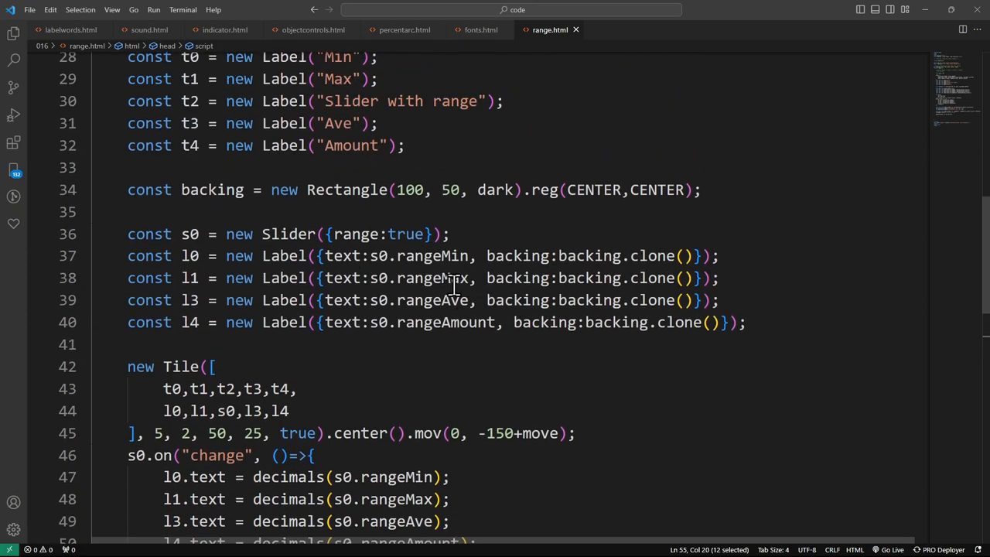
Step: Highlight the rangeMin and rangeMax Label lines and the code above them while explaining
scroll("up", 3)
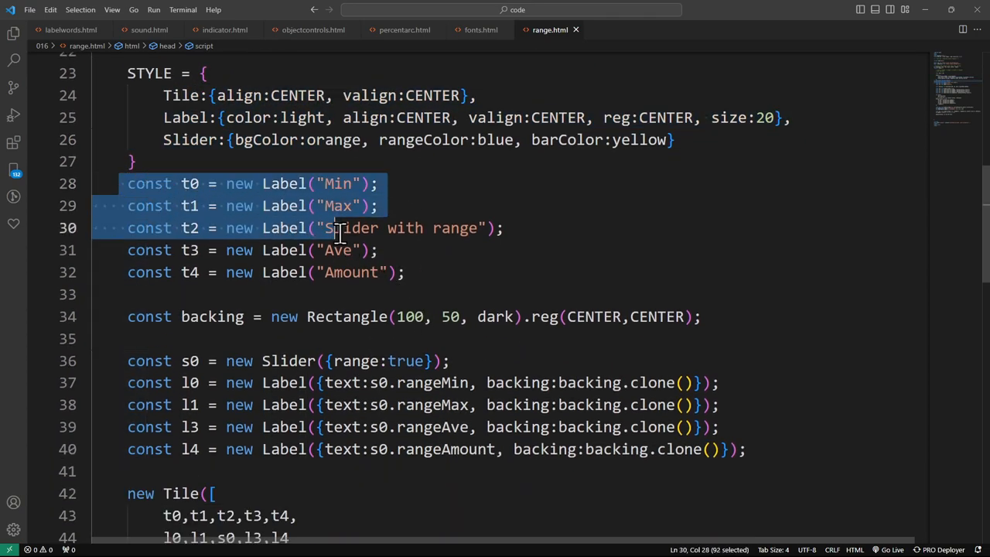
scroll("down", 3)
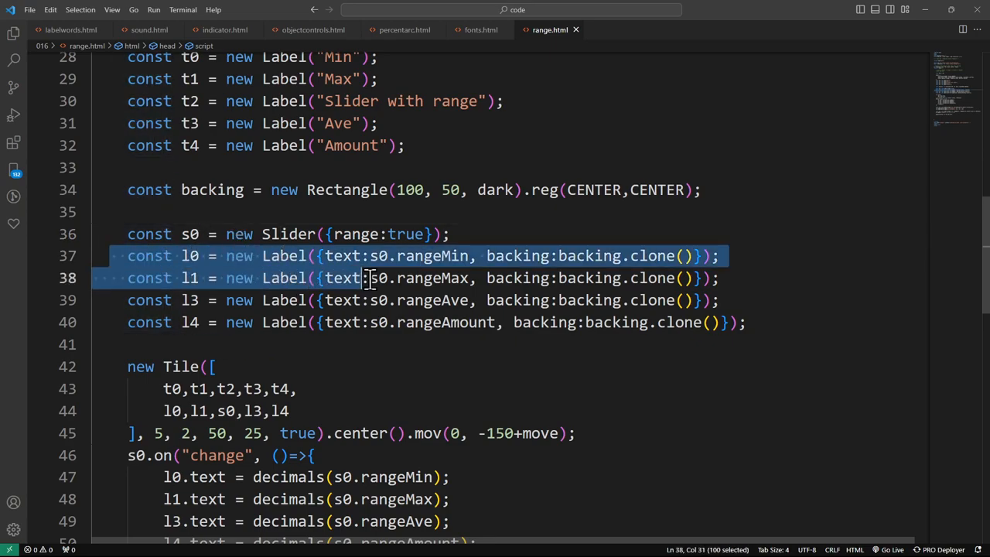
left_click_drag(368, 279, 745, 323)
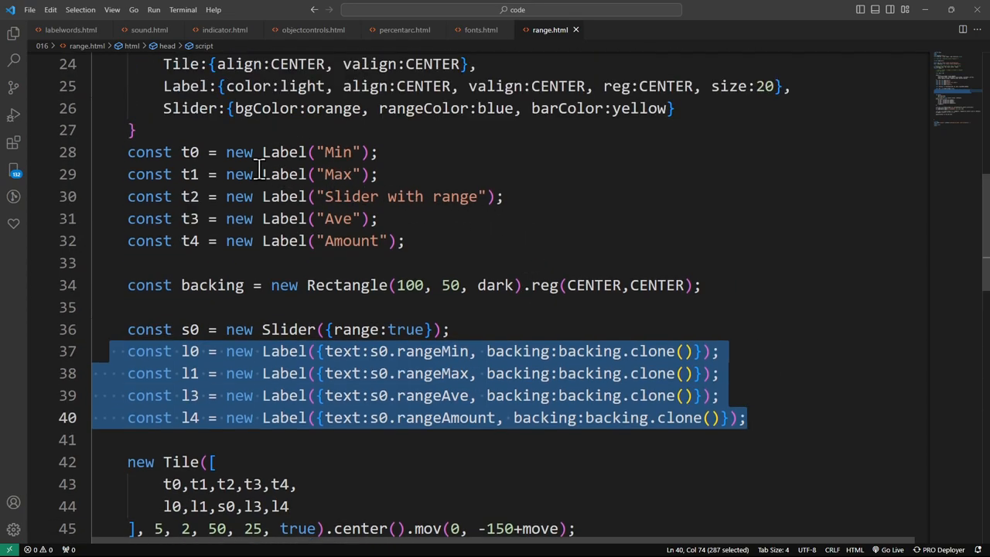
left_click(192, 151)
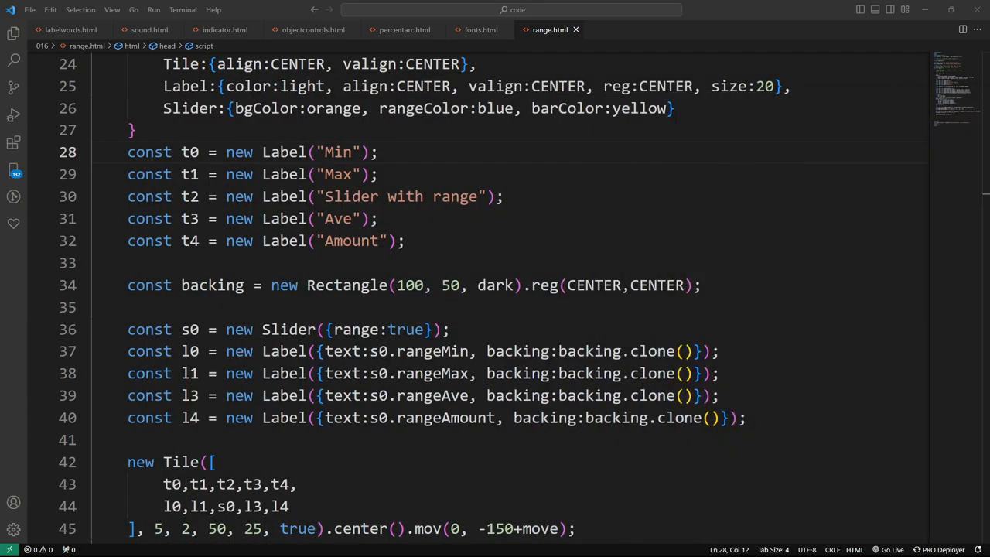
left_click_drag(179, 152, 379, 241)
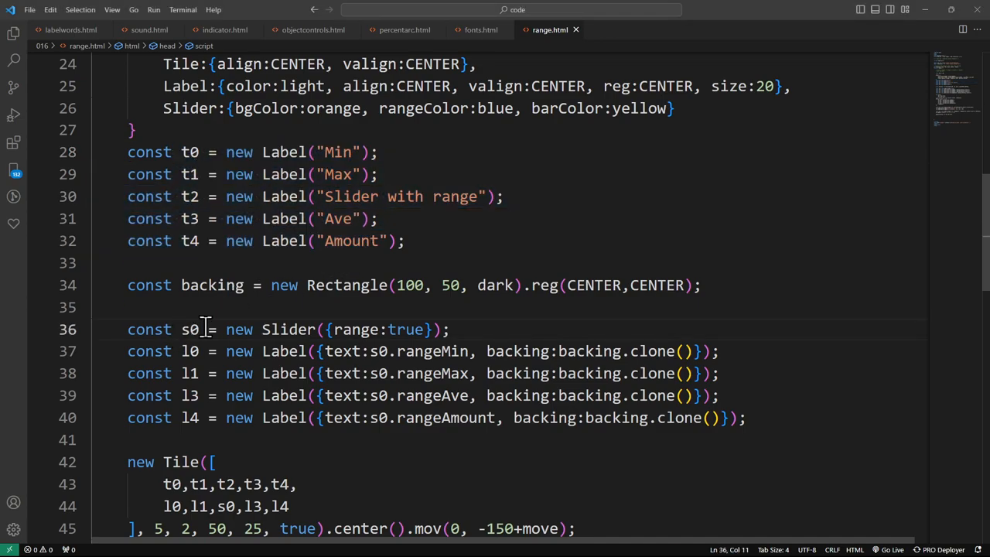
Step: Go through the change handler's decimals lines and the wiggle call further down
scroll("down", 3)
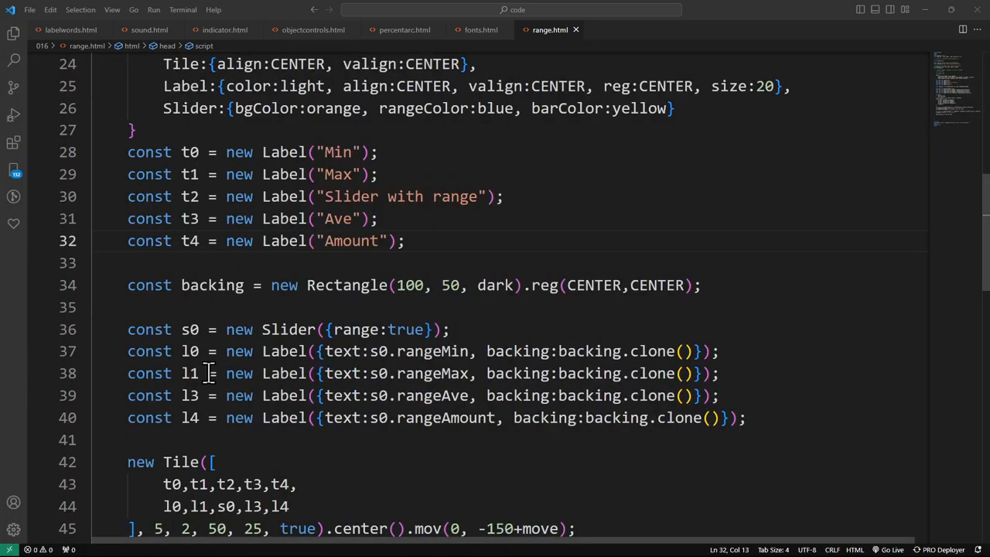
scroll("down", 3)
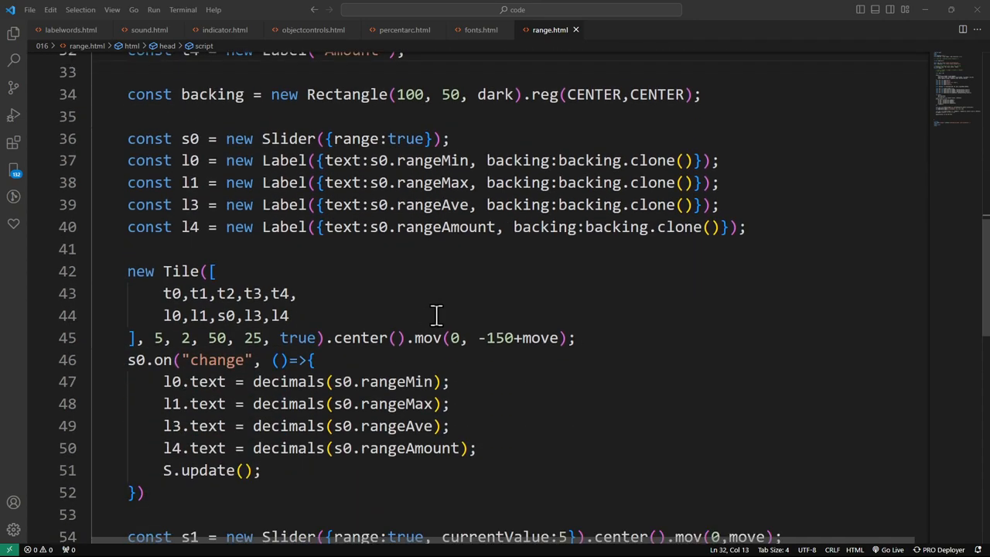
scroll("down", 3)
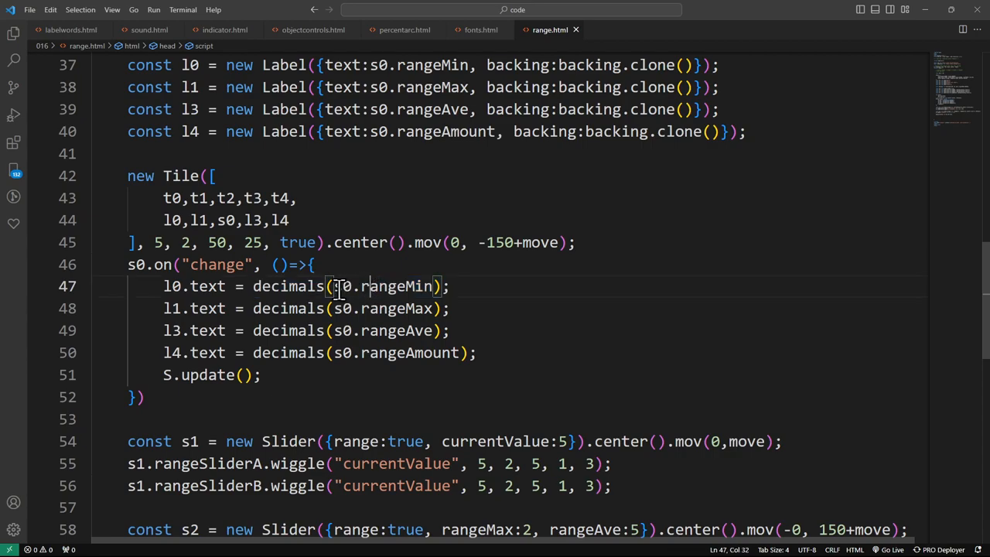
double_click(396, 286)
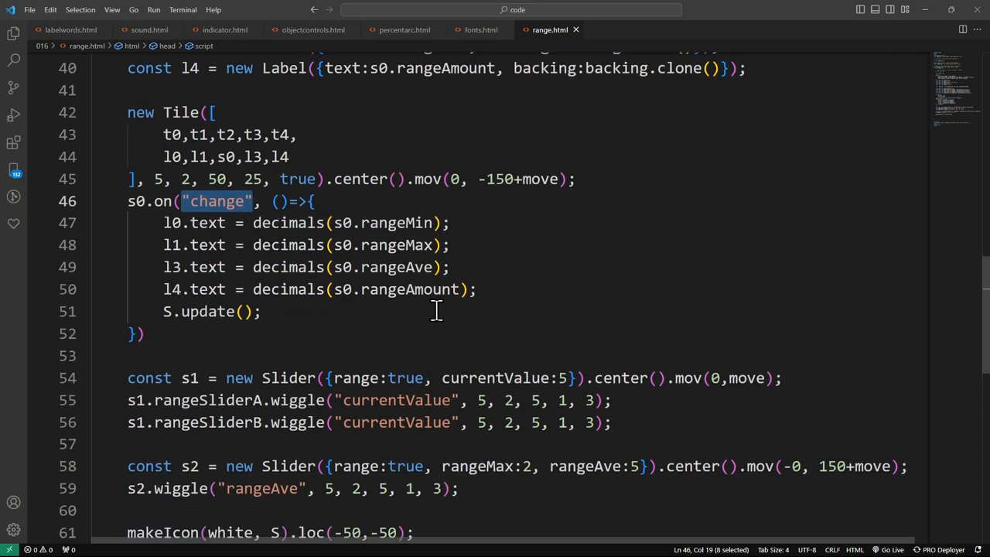
scroll("down", 3)
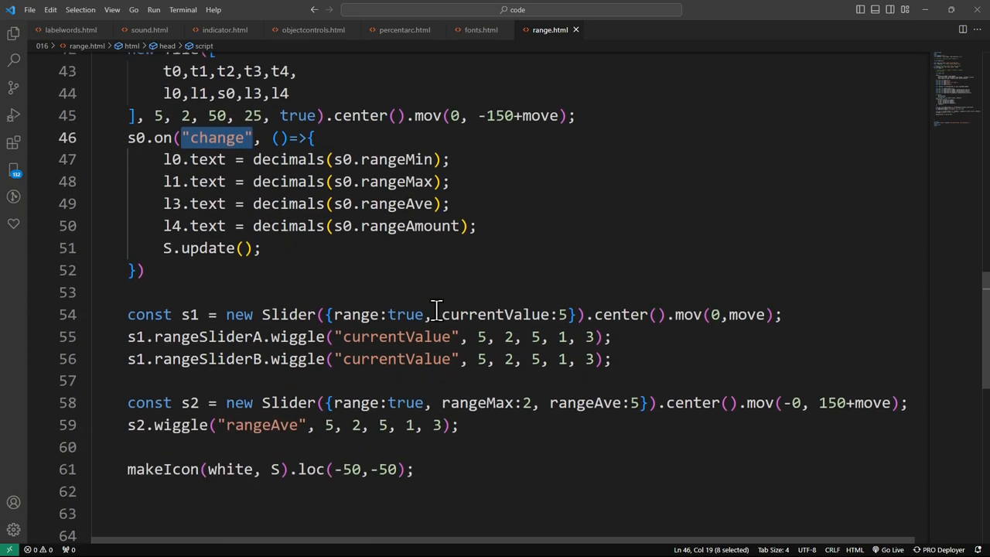
mouse_move(431, 308)
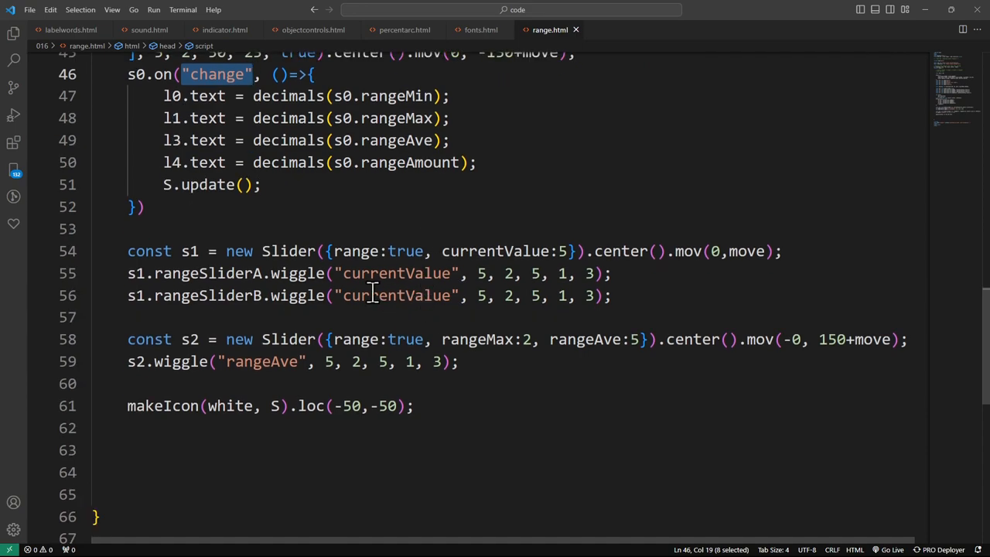
double_click(176, 273)
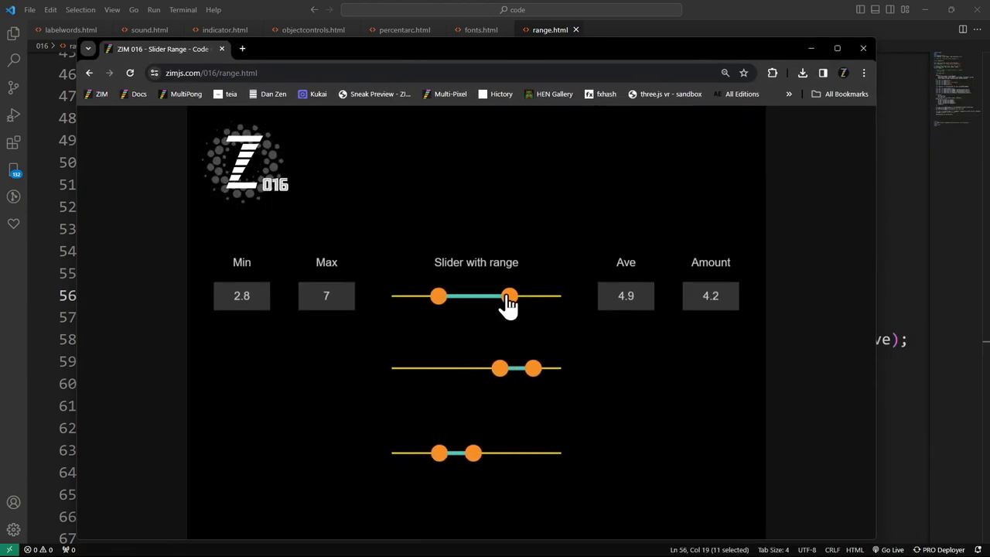
Step: Nudge the top slider's handles so Min and Max read 3.5 and 7.9, then return to the 016 page
left_click_drag(508, 296, 523, 295)
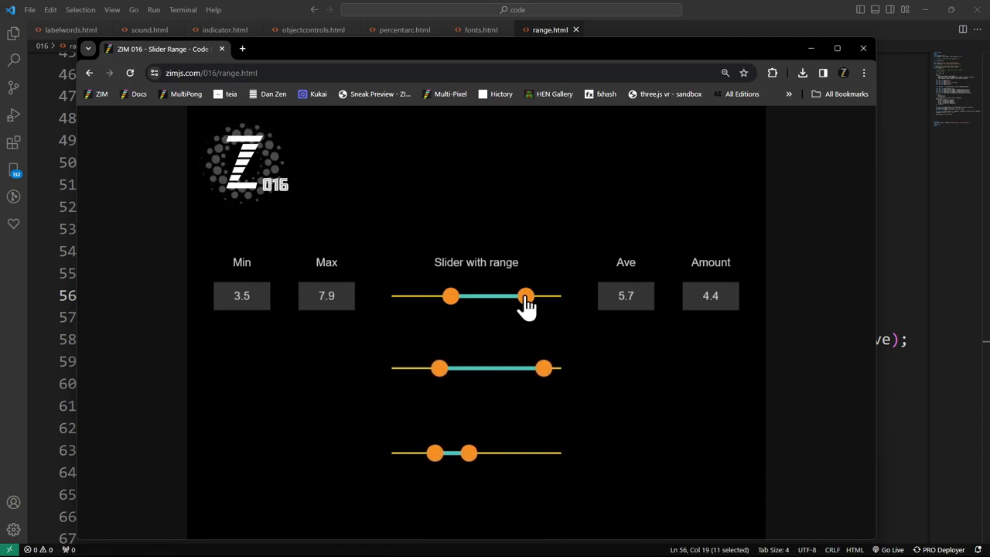
left_click_drag(525, 295, 529, 296)
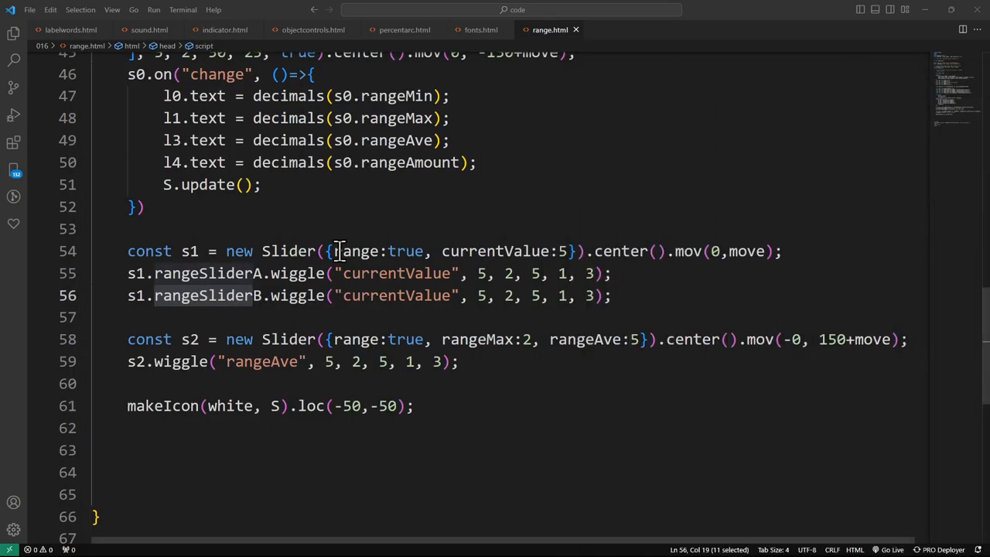
double_click(399, 272)
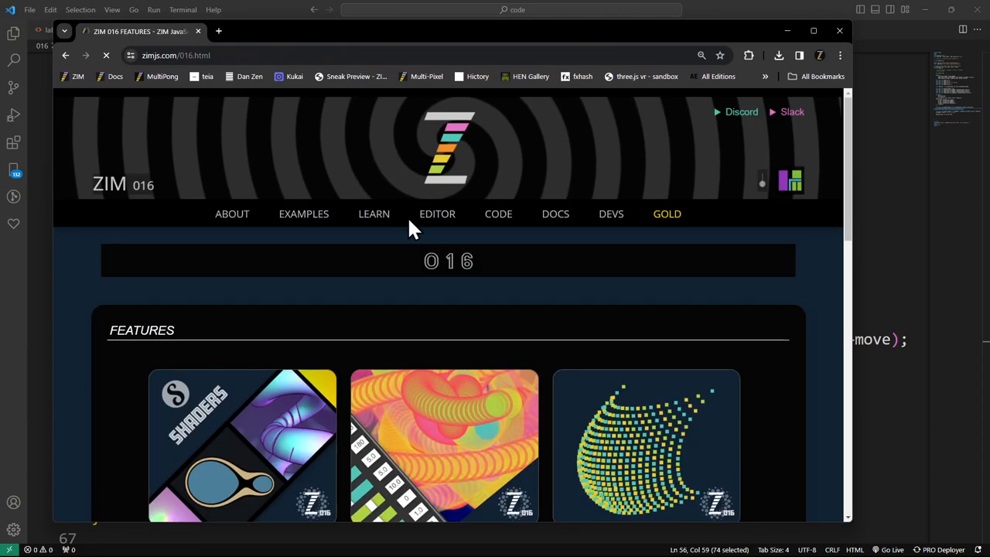
scroll("down", 3)
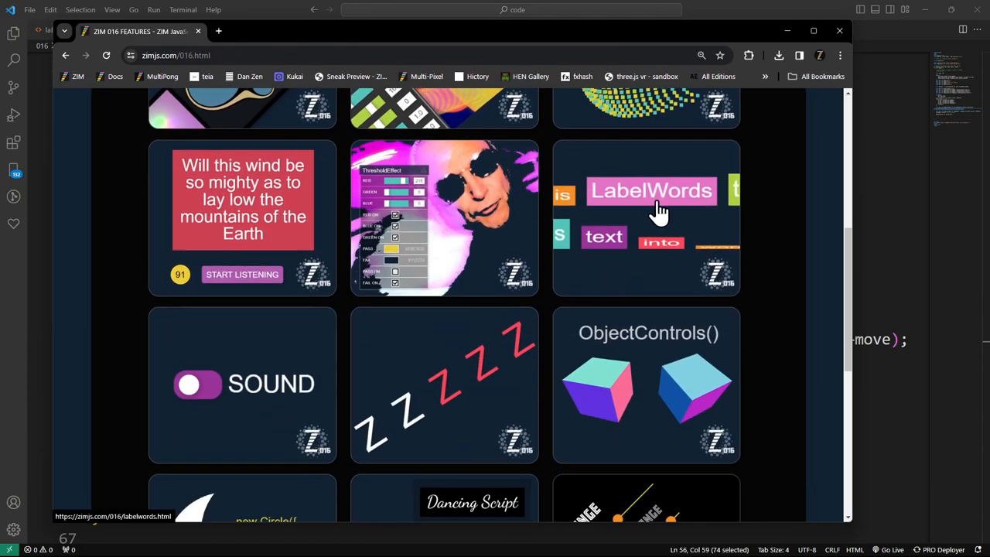
scroll("down", 3)
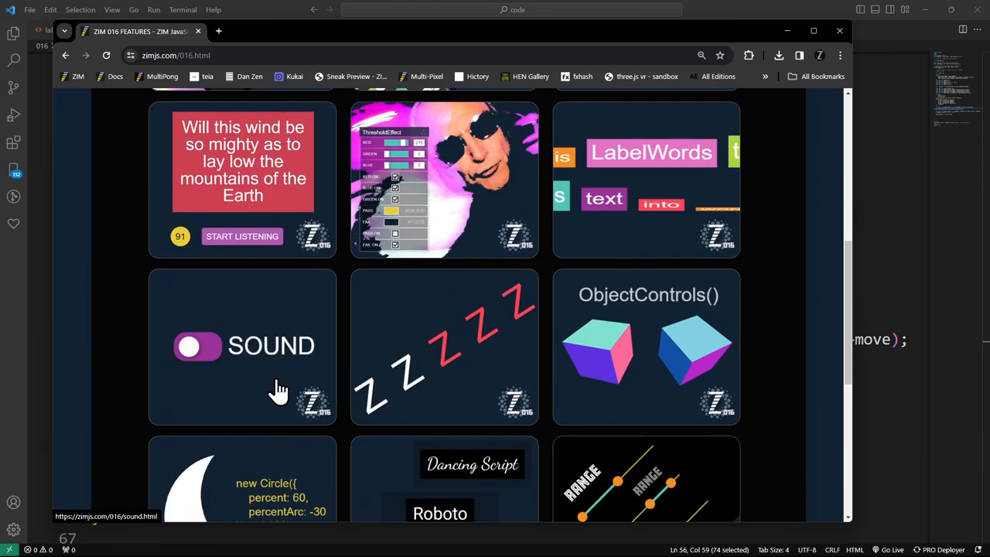
scroll("down", 3)
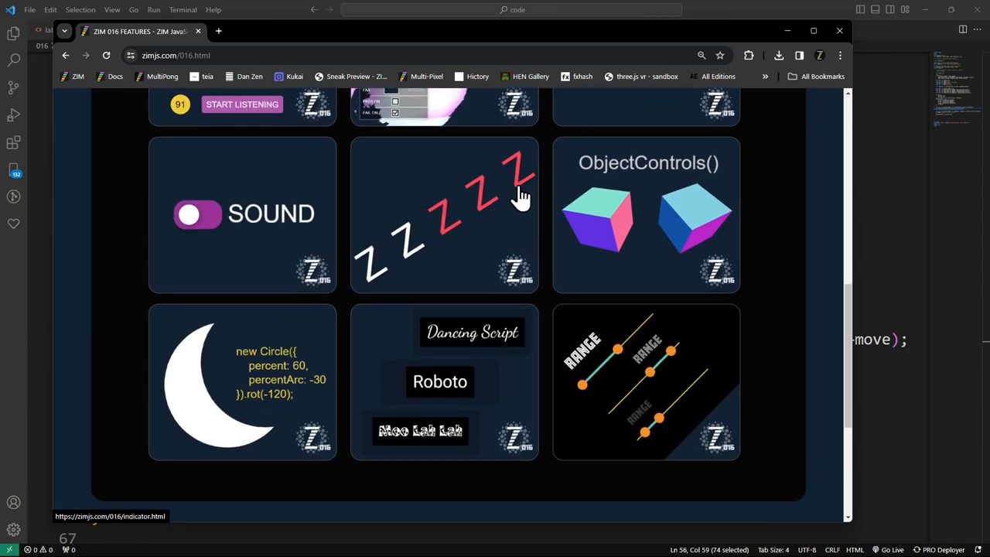
mouse_move(266, 384)
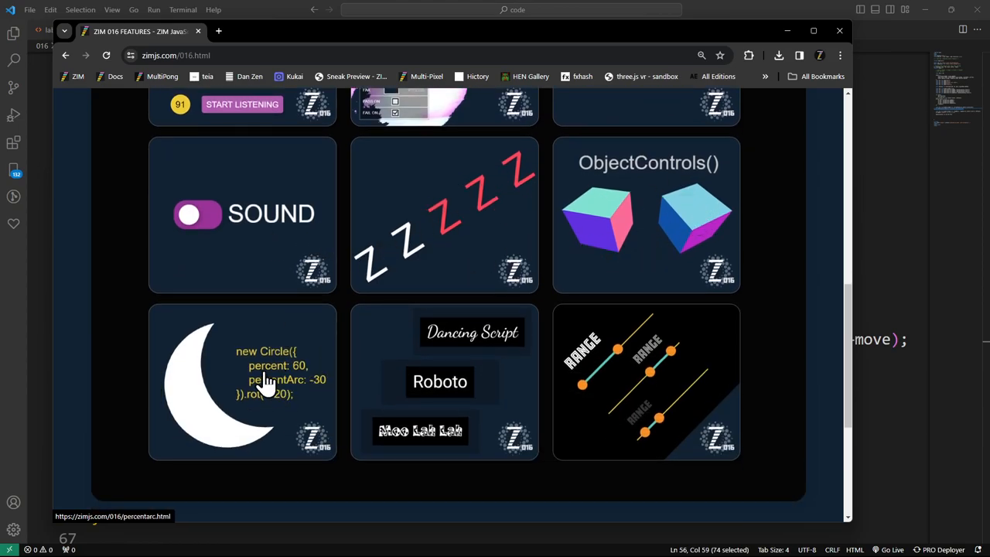
mouse_move(328, 357)
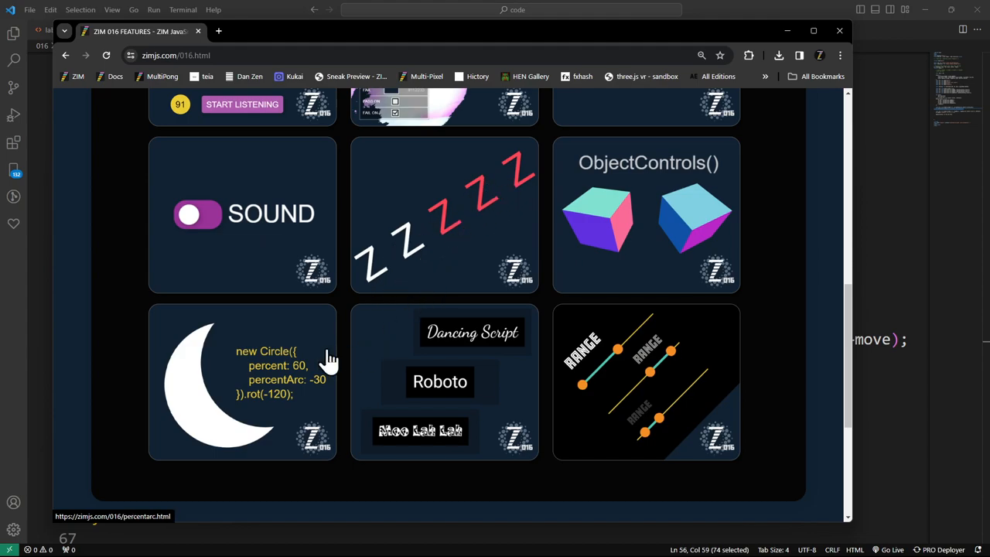
mouse_move(235, 333)
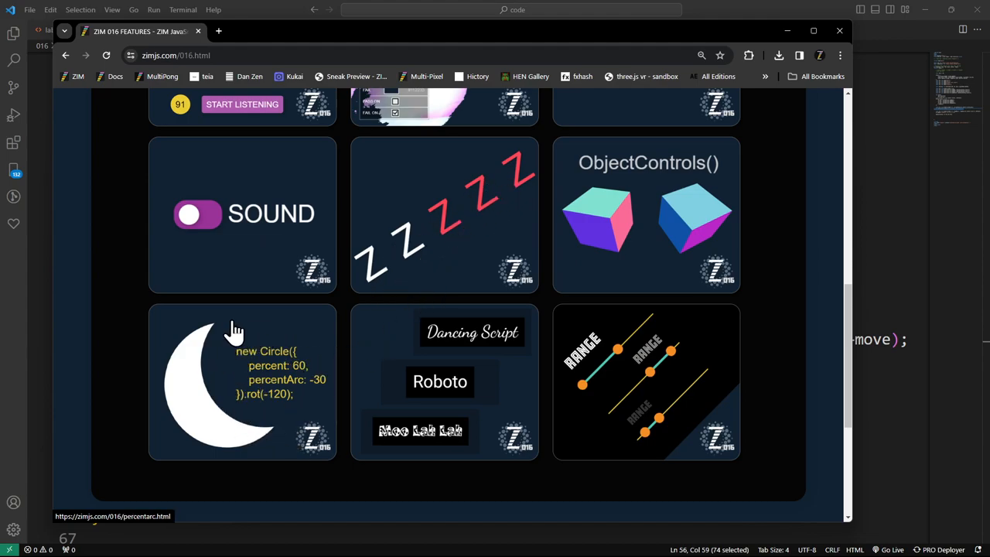
mouse_move(297, 396)
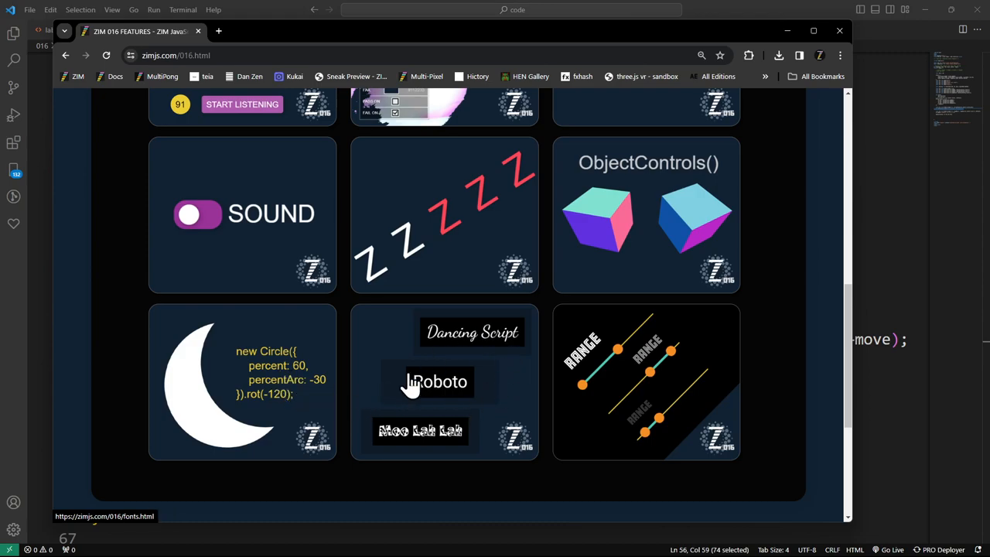
mouse_move(479, 368)
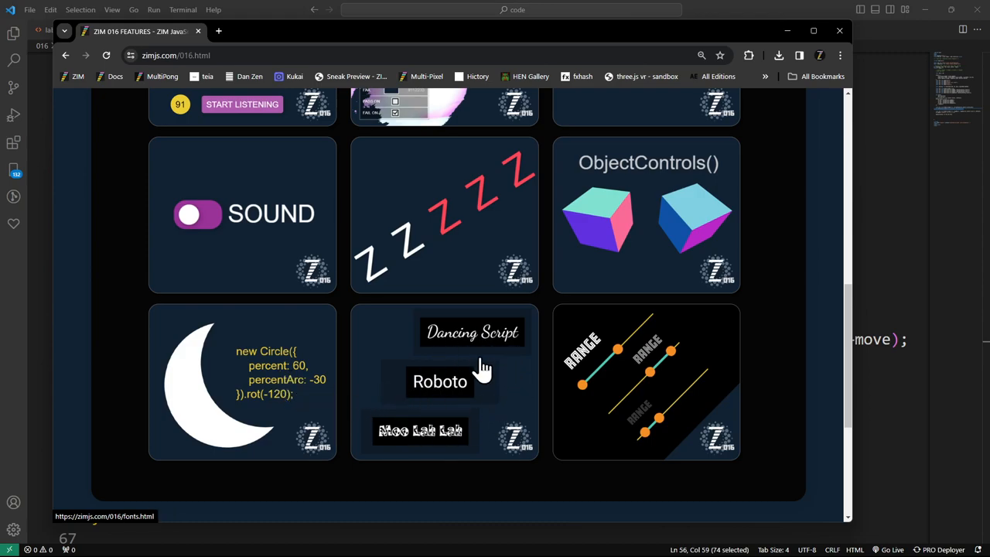
mouse_move(479, 368)
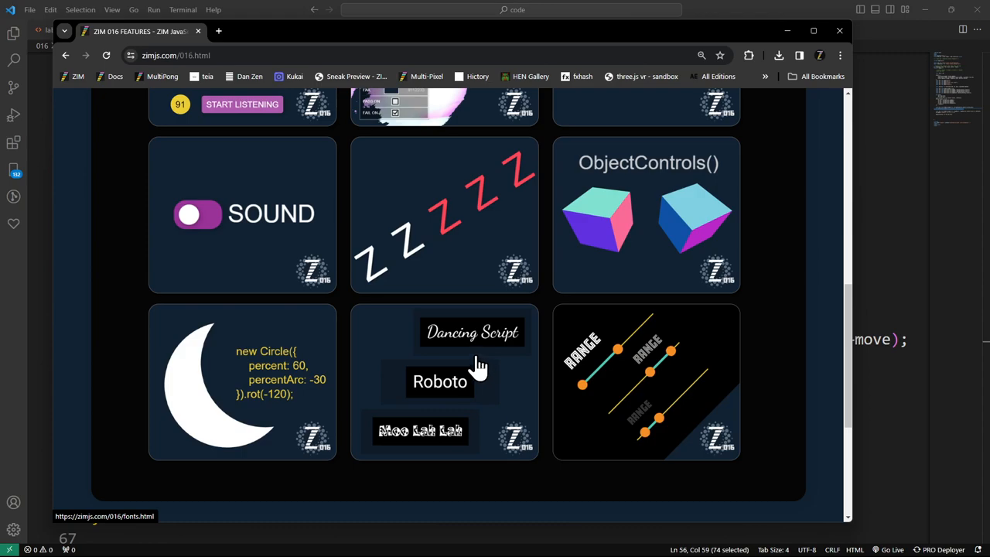
mouse_move(684, 343)
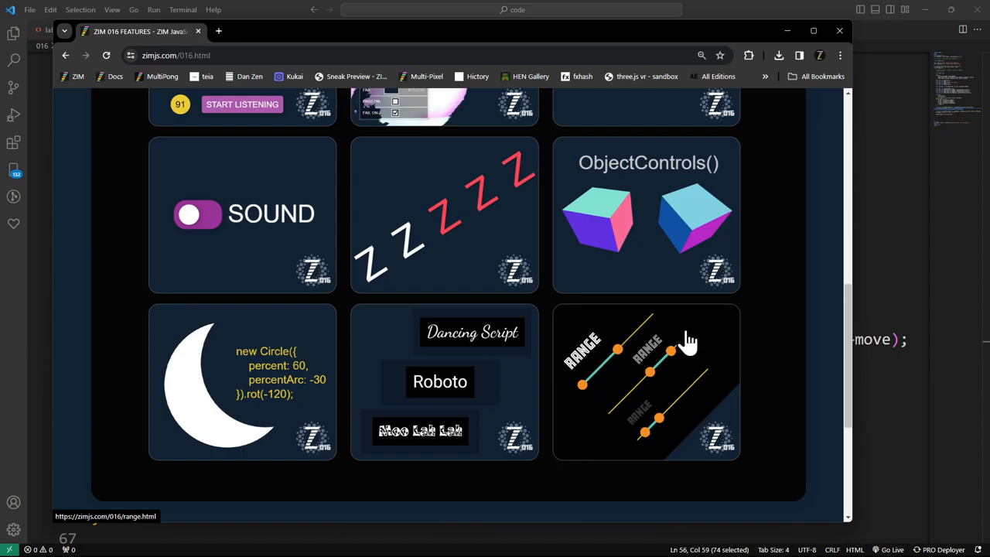